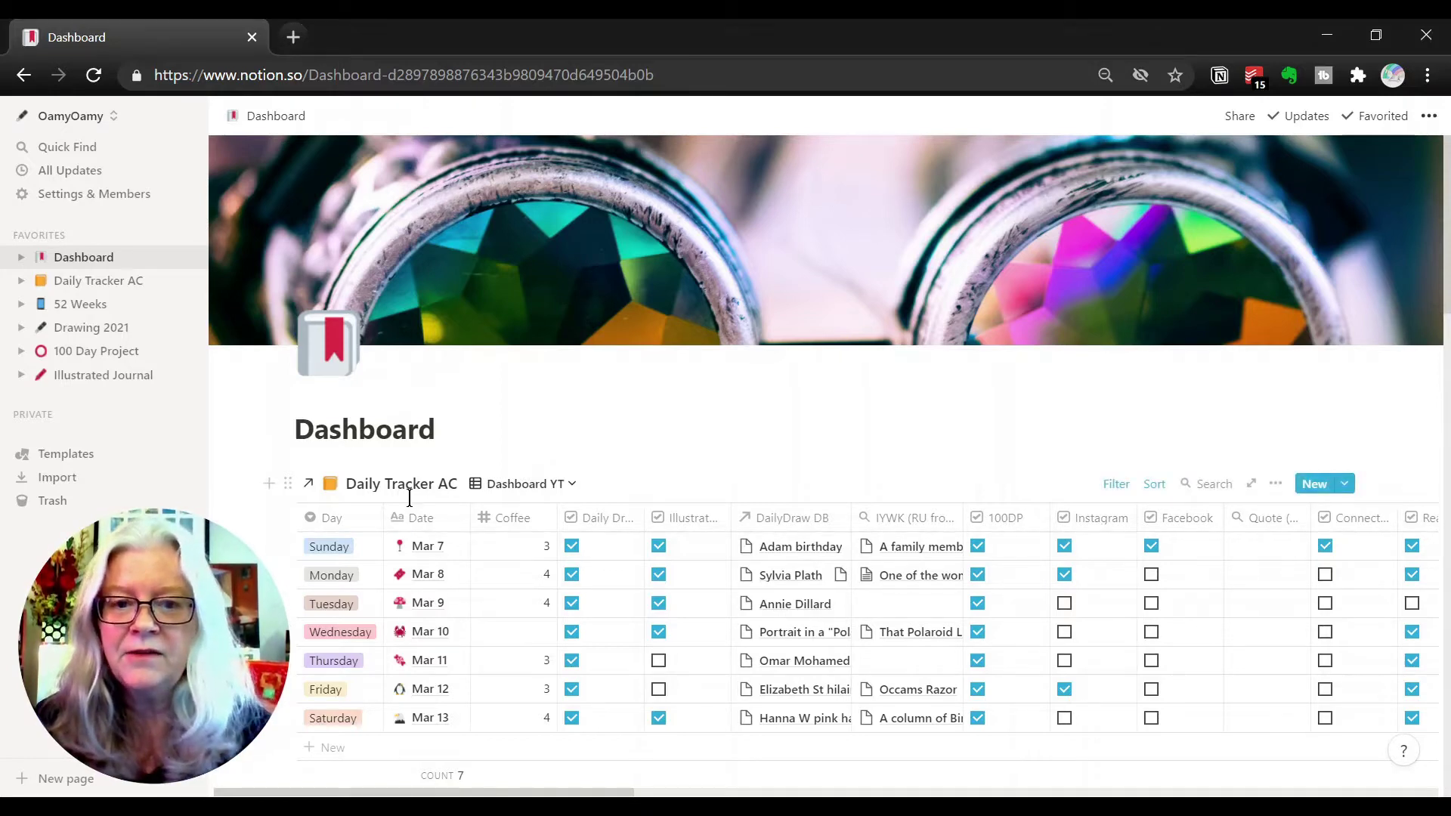
scroll(right, 3)
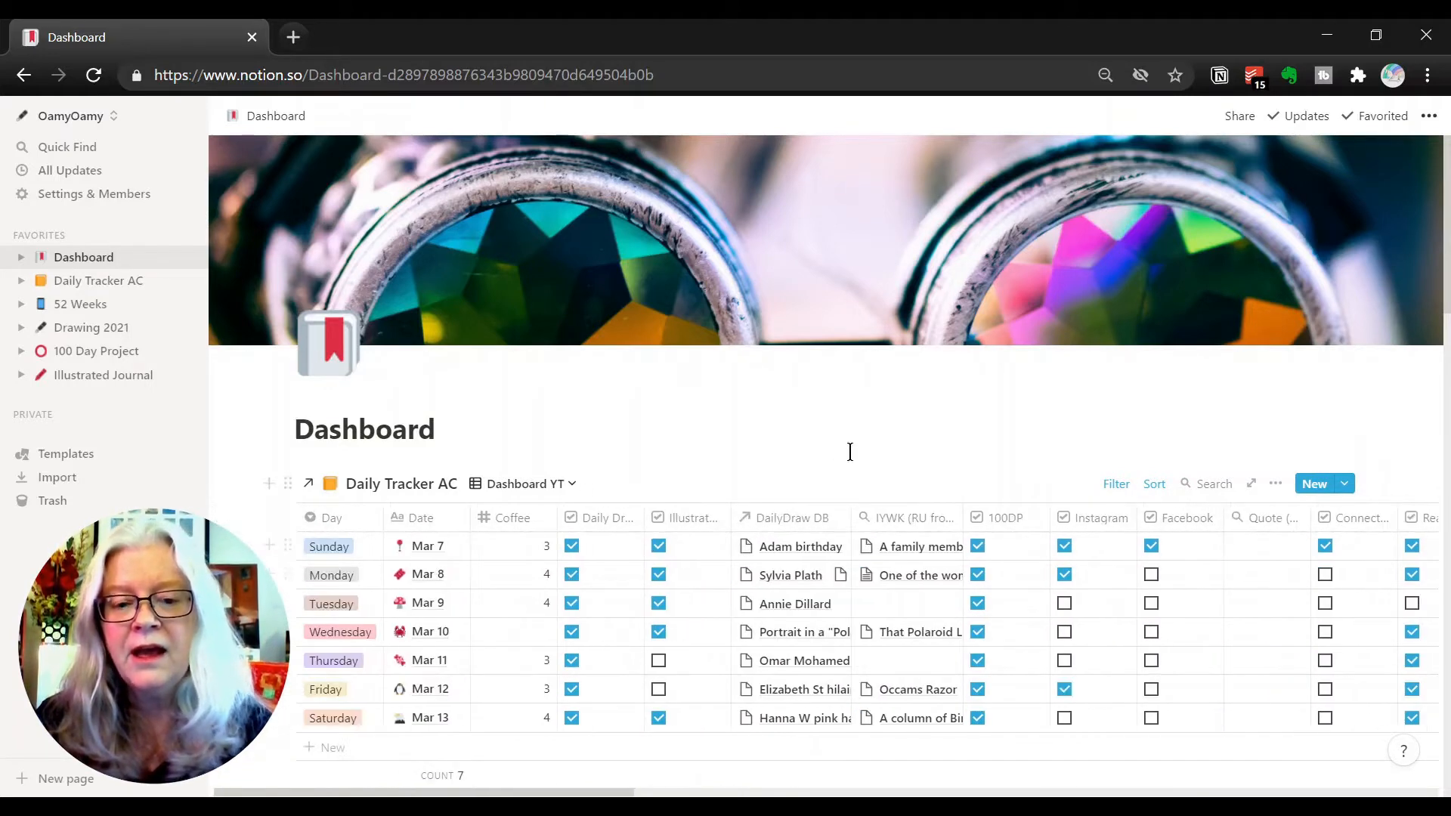
mouse_move(721, 585)
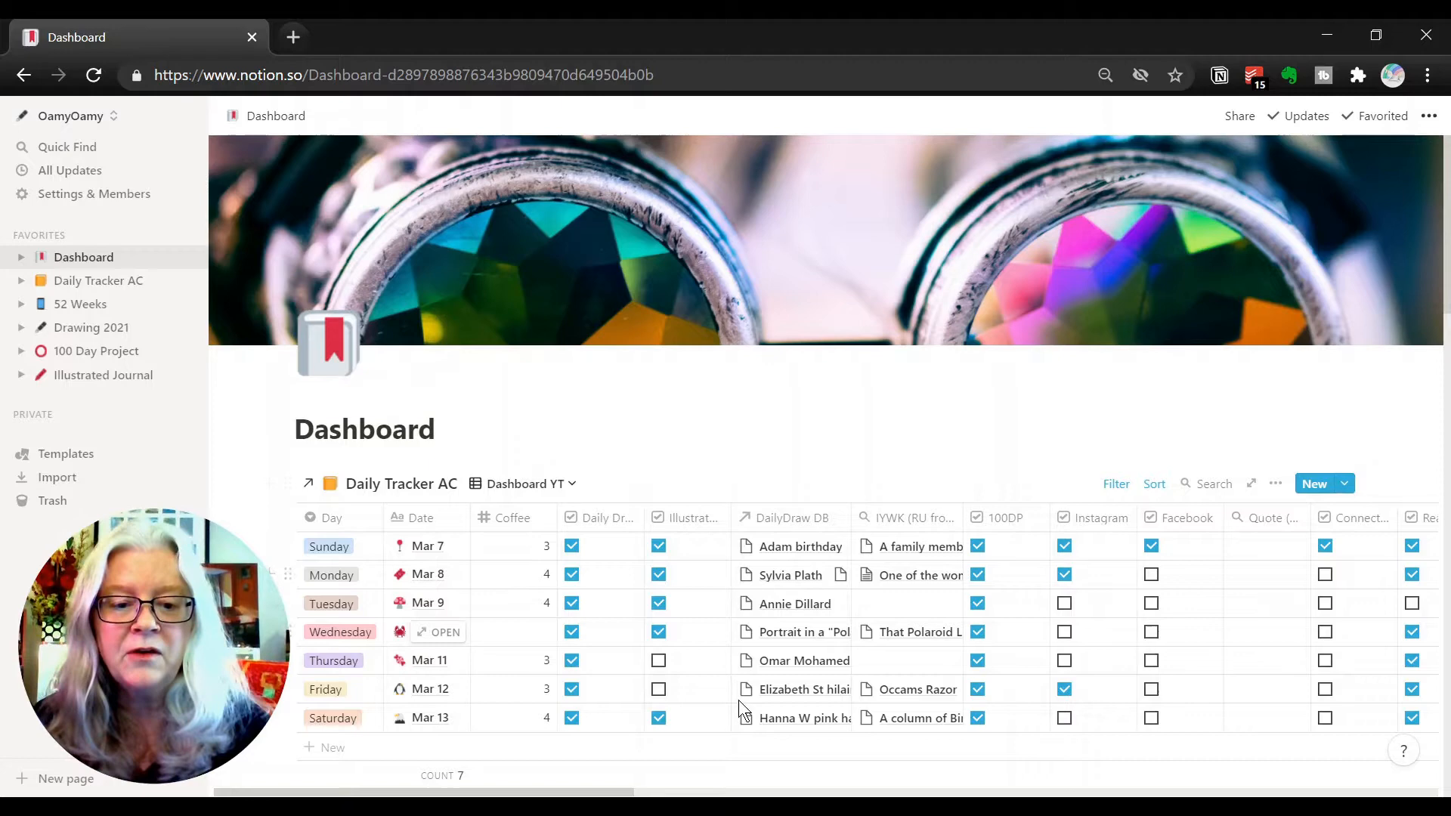
mouse_move(750, 565)
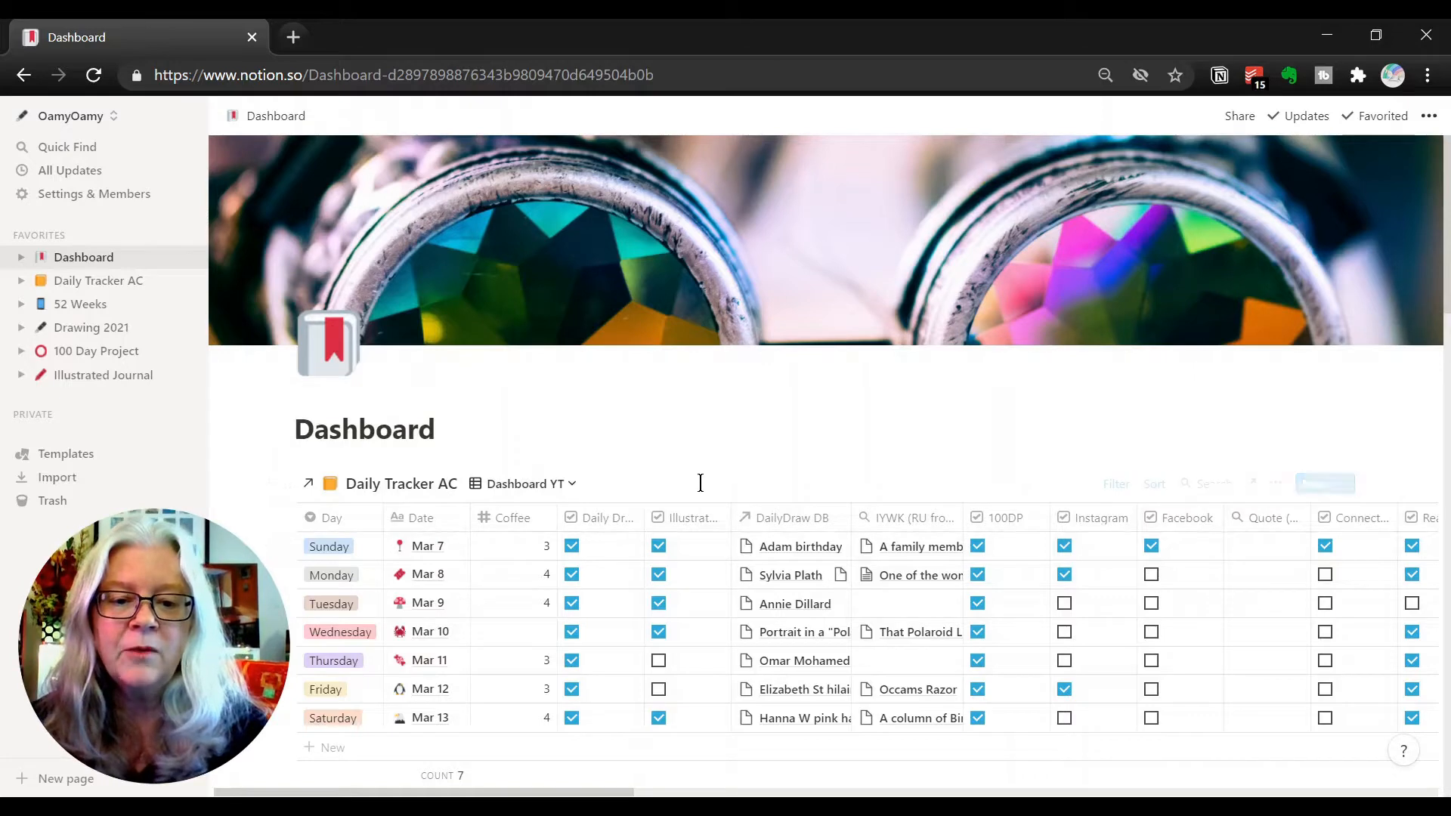
mouse_move(807, 714)
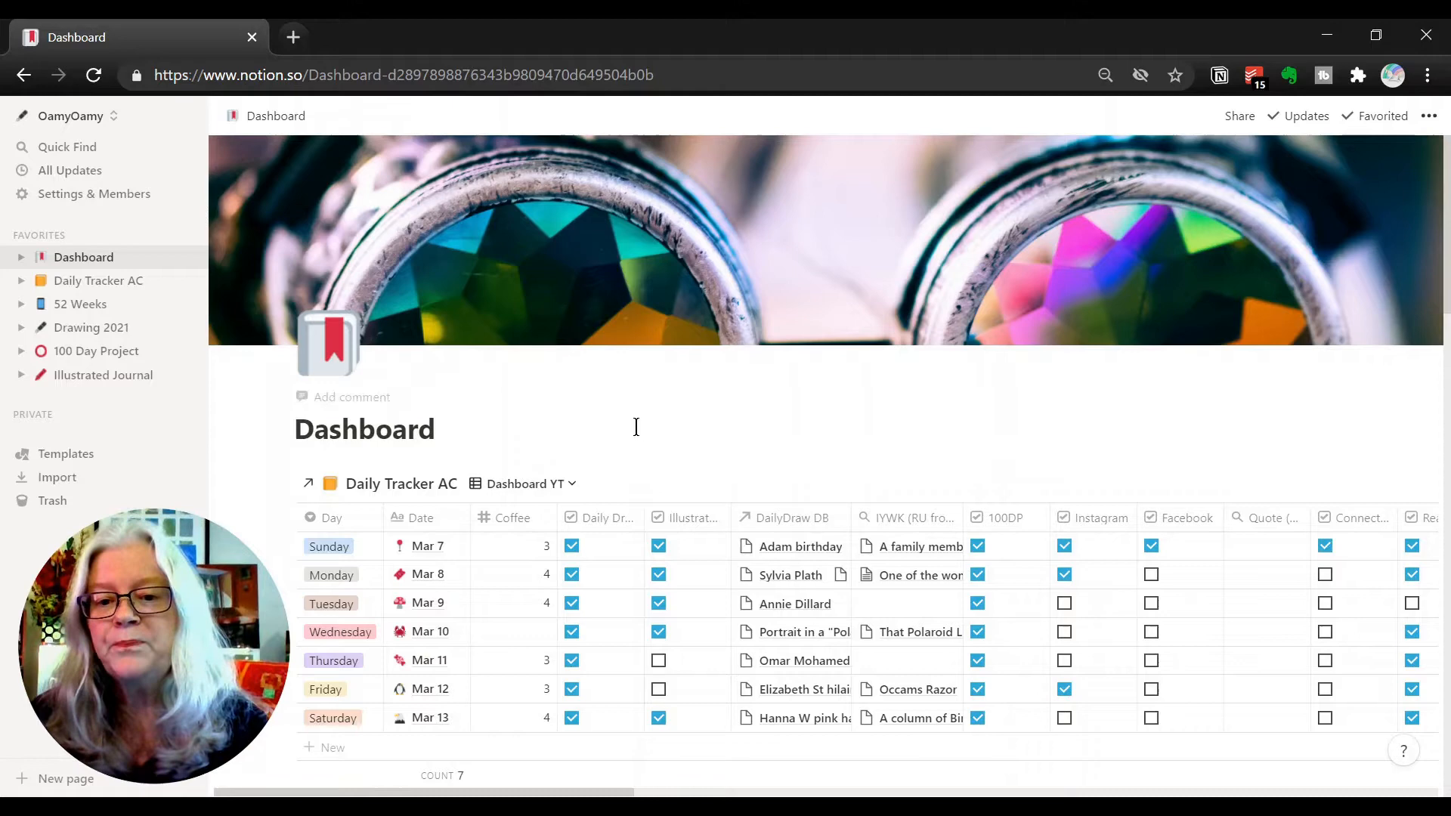
mouse_move(472, 445)
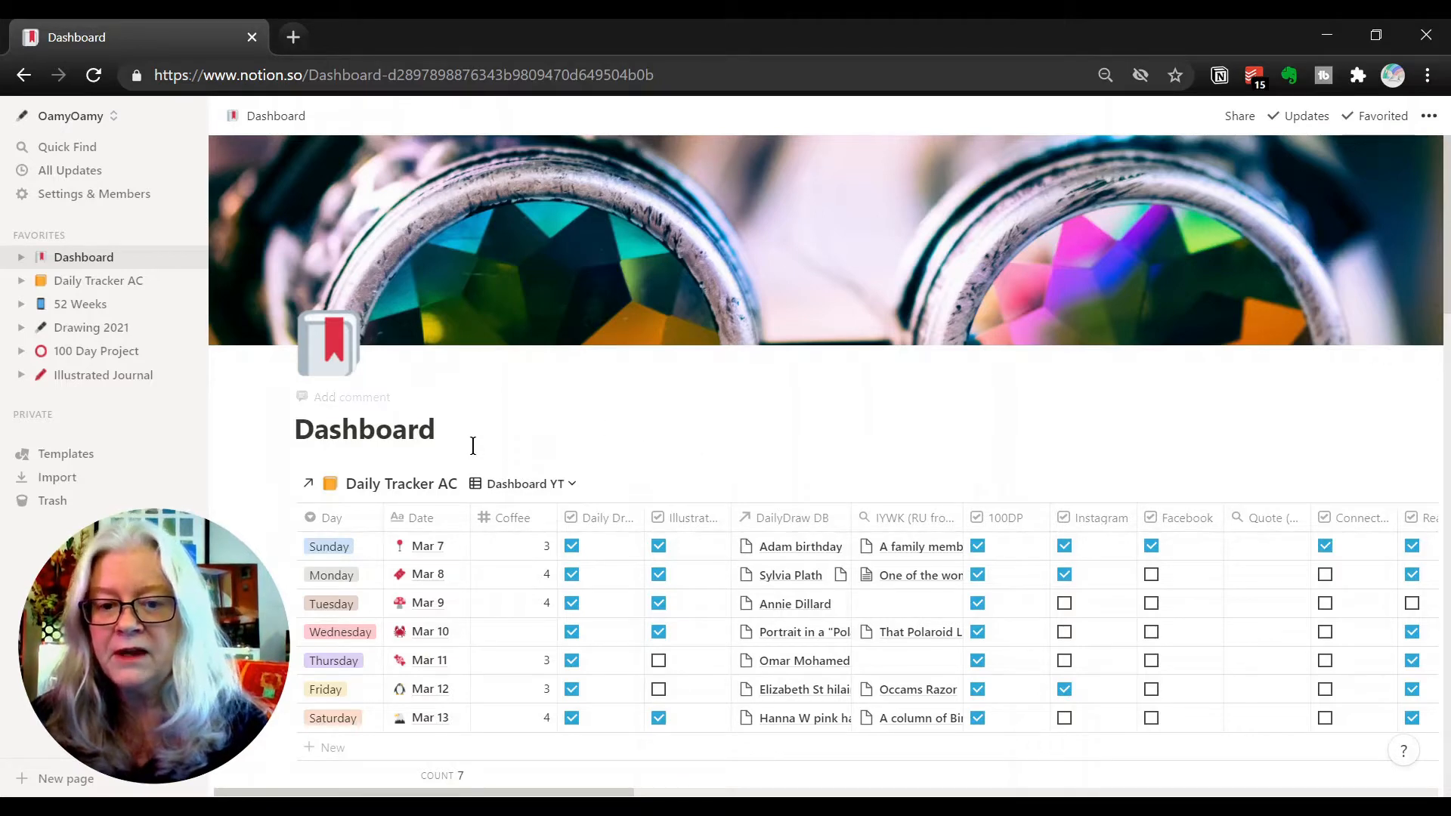
mouse_move(844, 474)
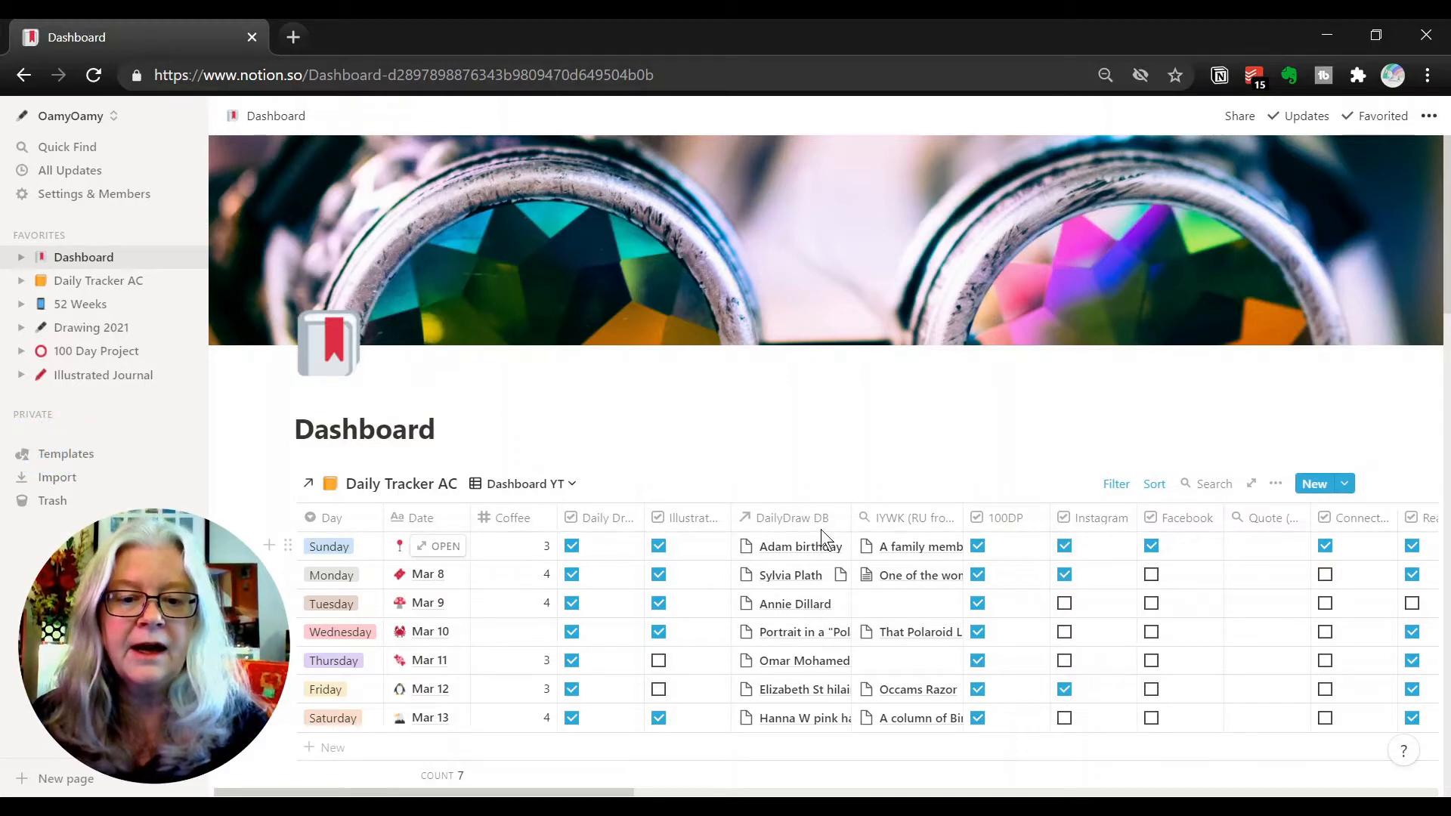
scroll(down, 3)
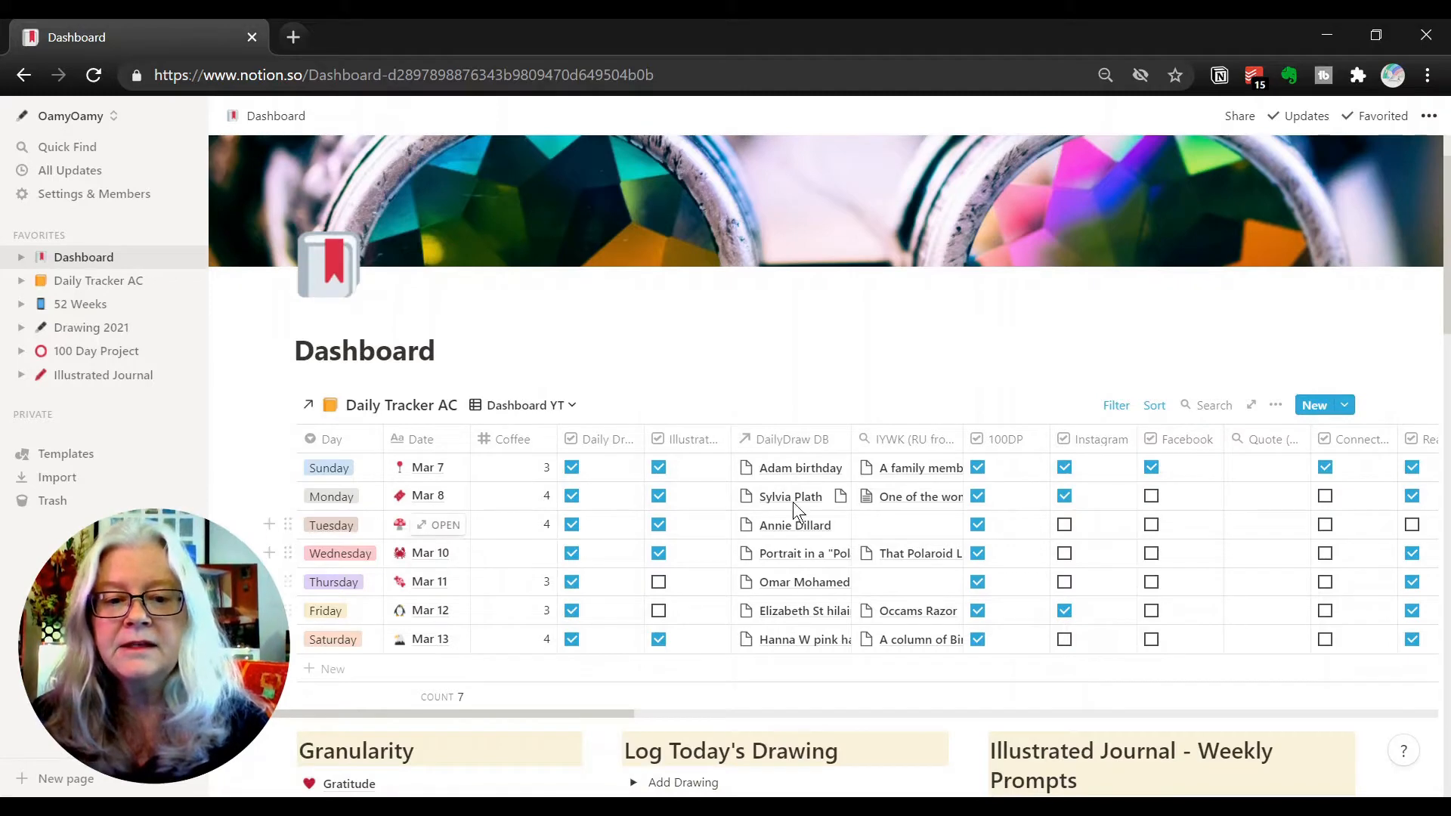
click(793, 638)
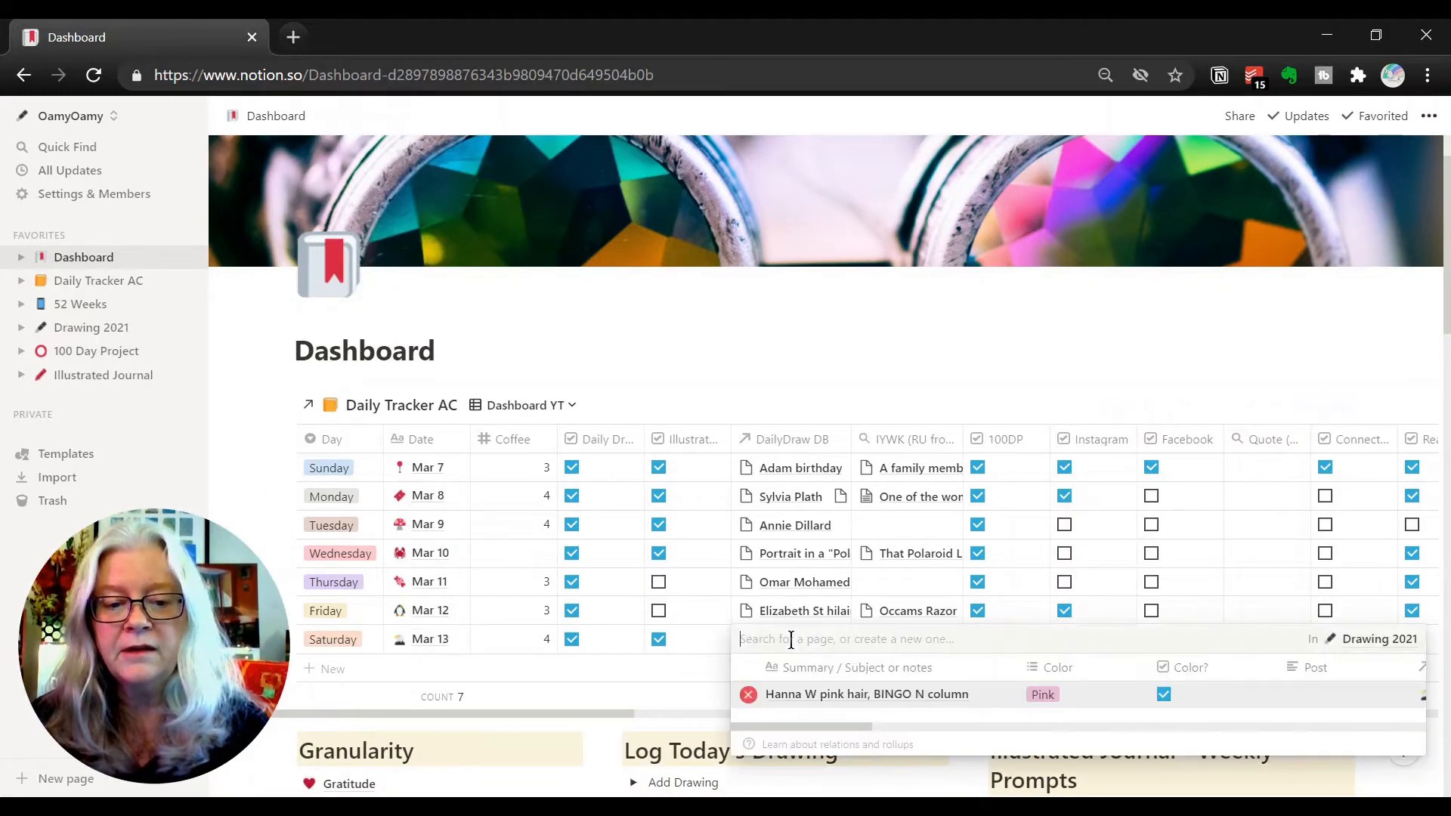
click(867, 694)
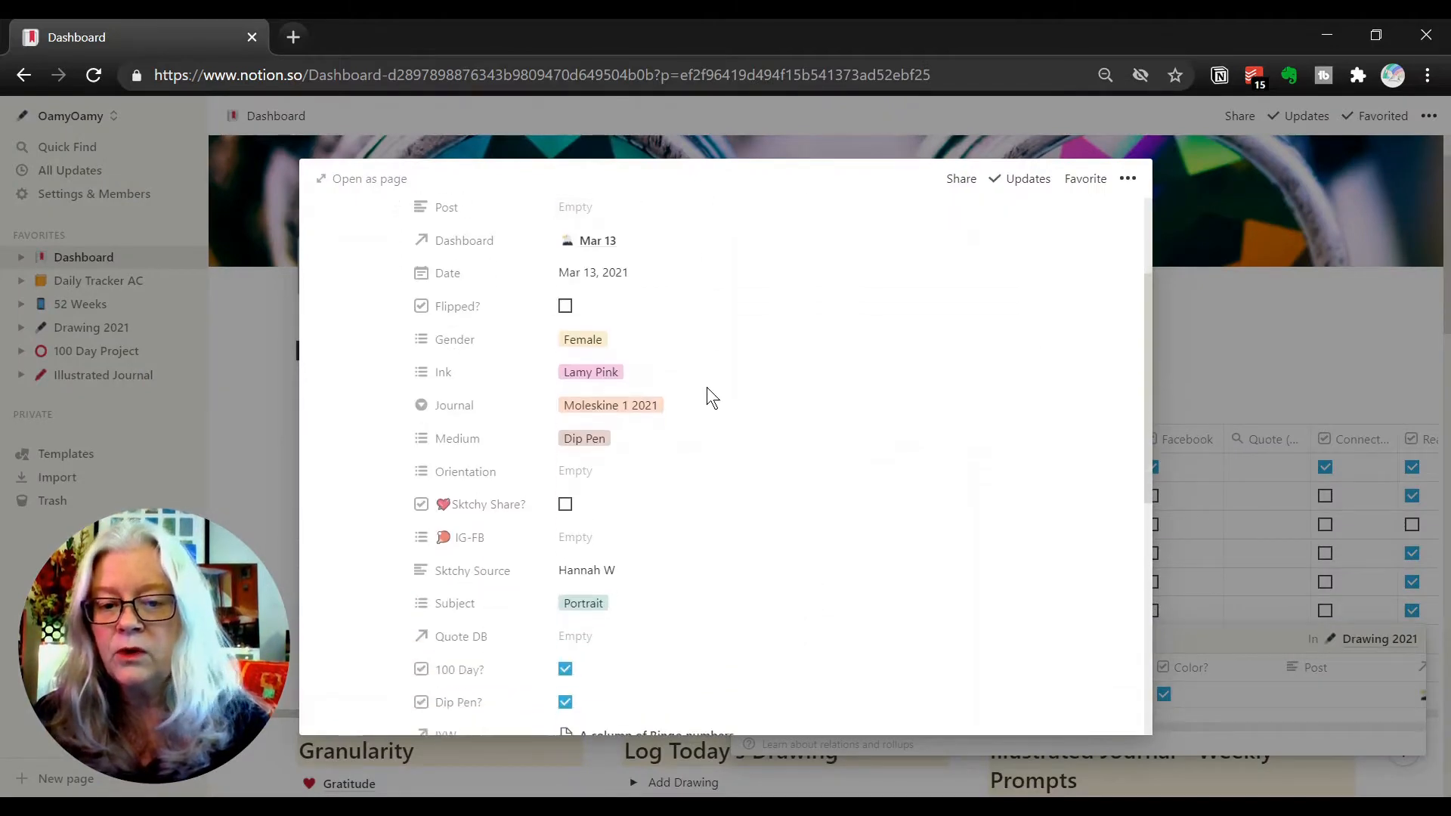
scroll(down, 3)
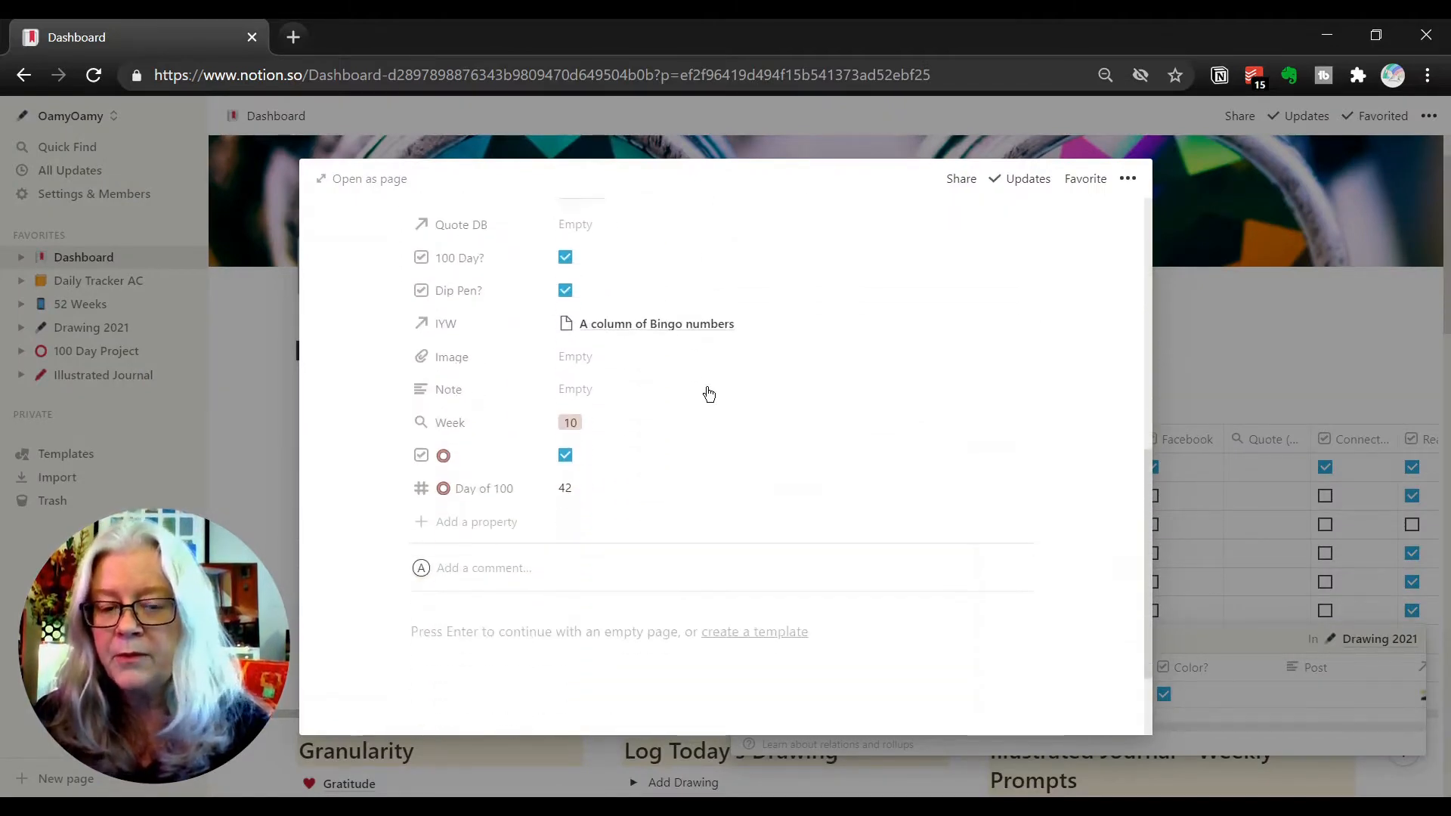
scroll(up, 3)
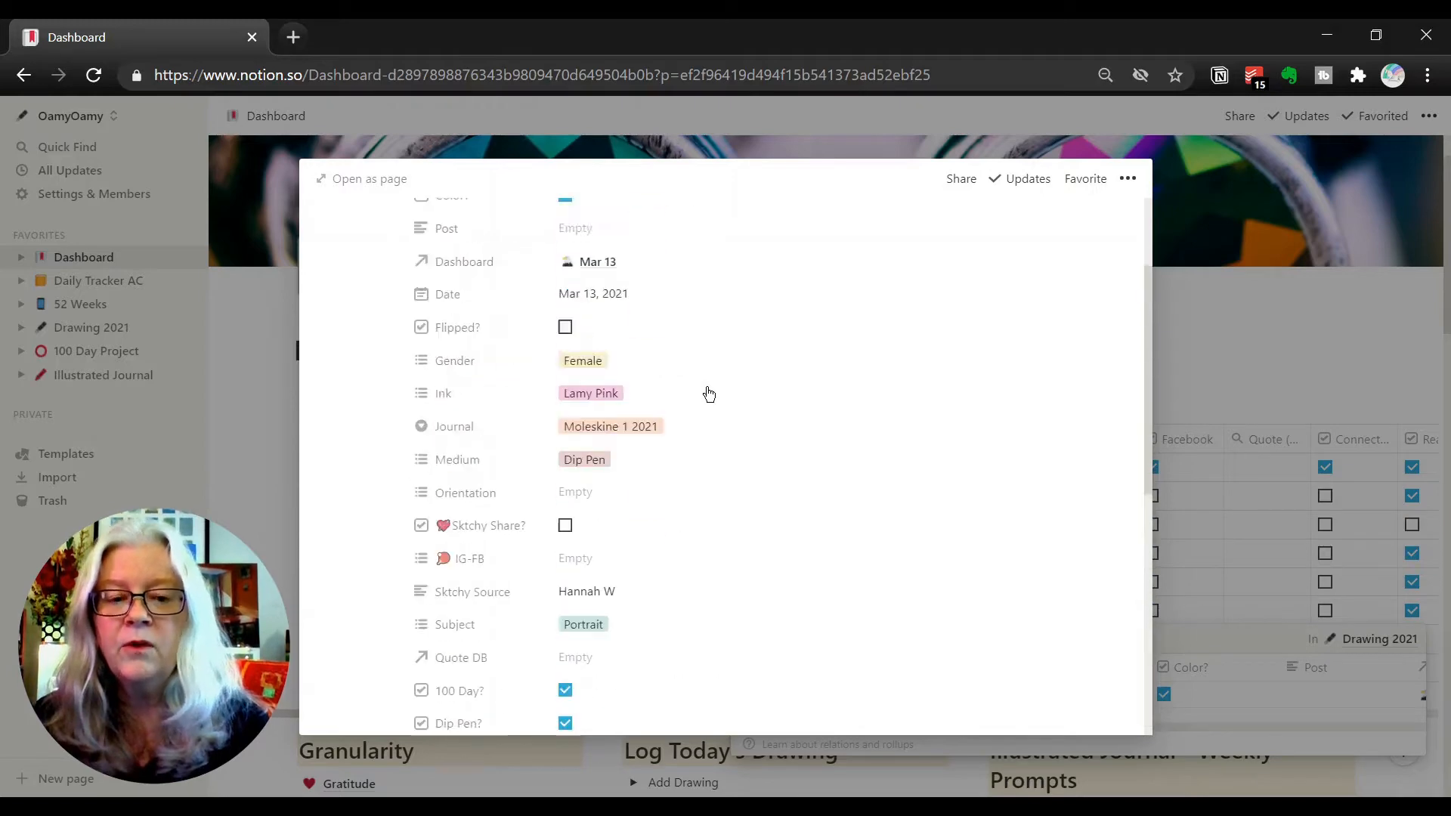
scroll(up, 3)
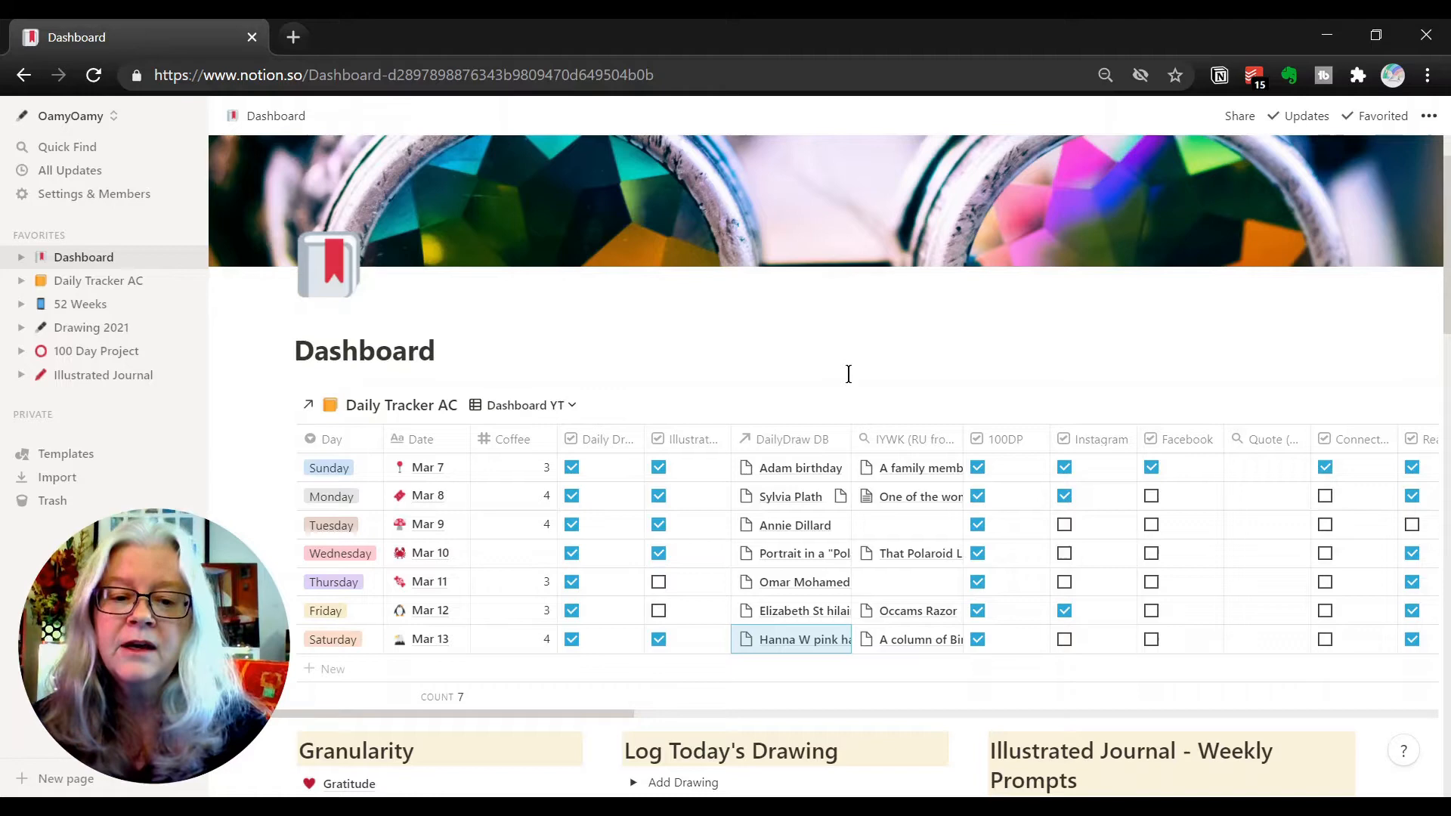
mouse_move(574, 378)
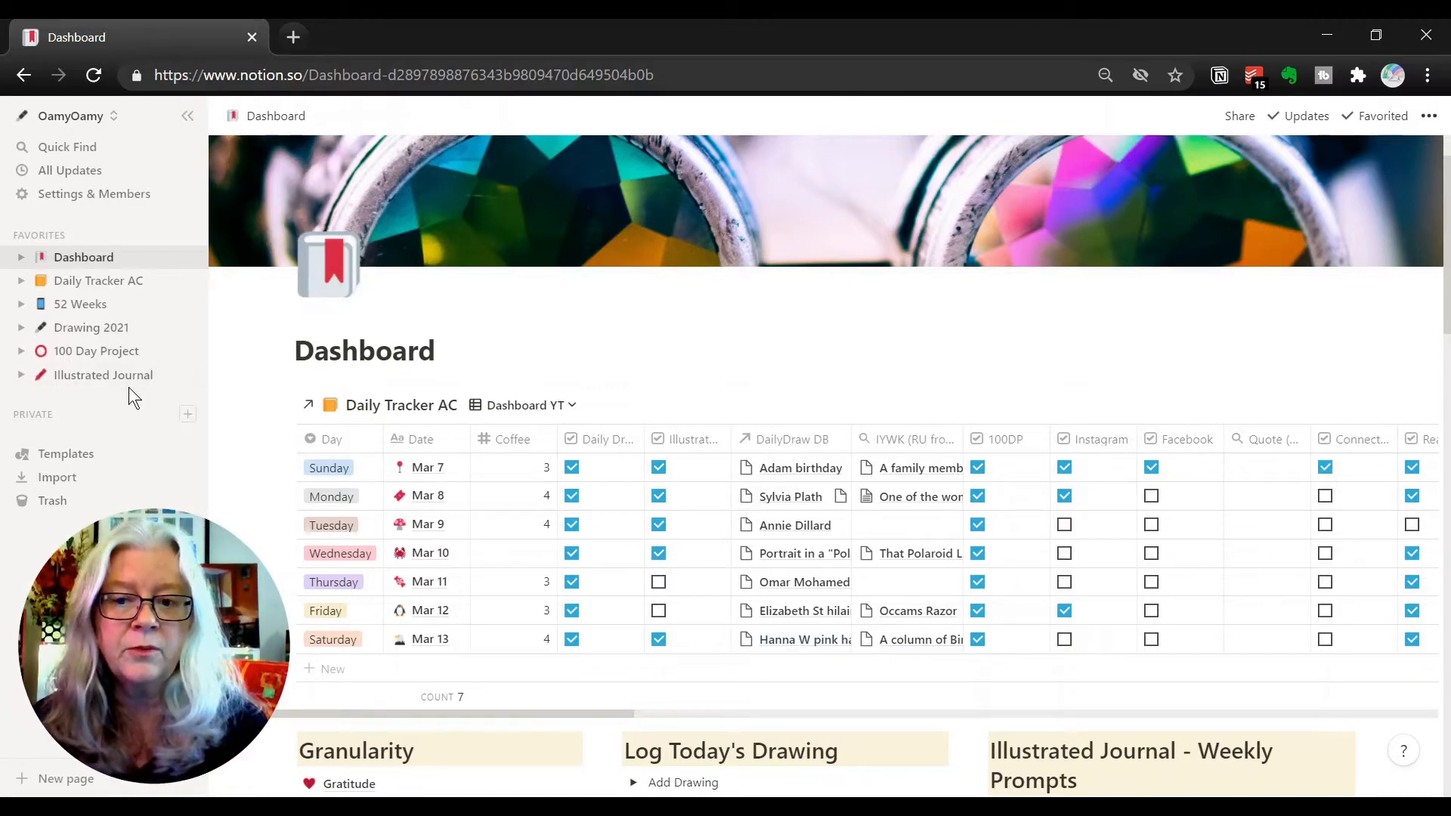
mouse_move(800, 379)
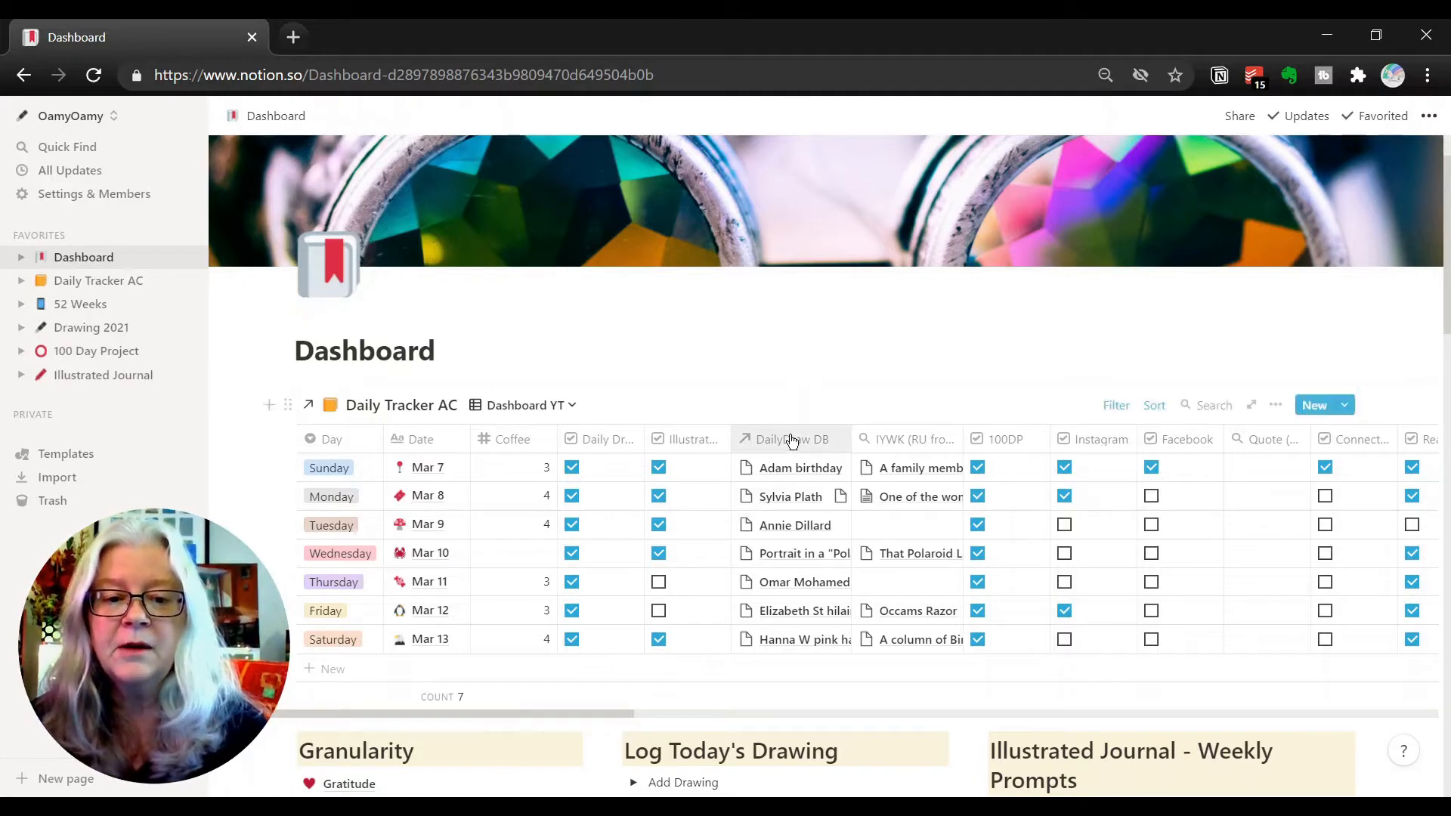
mouse_move(88, 280)
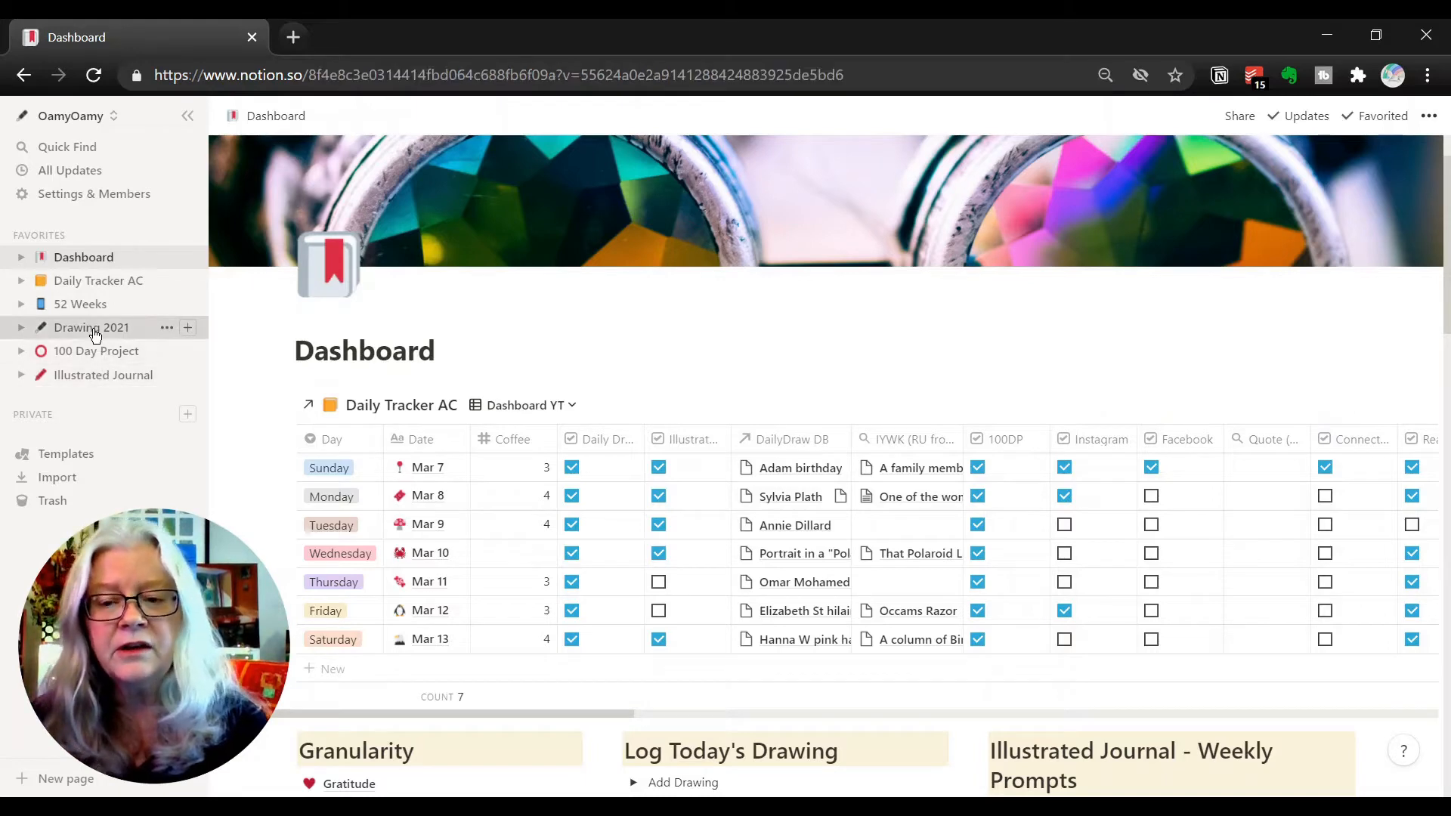
Step: Open Drawing 2021 from Favorites and expand its Month view dropdown of saved views
click(90, 327)
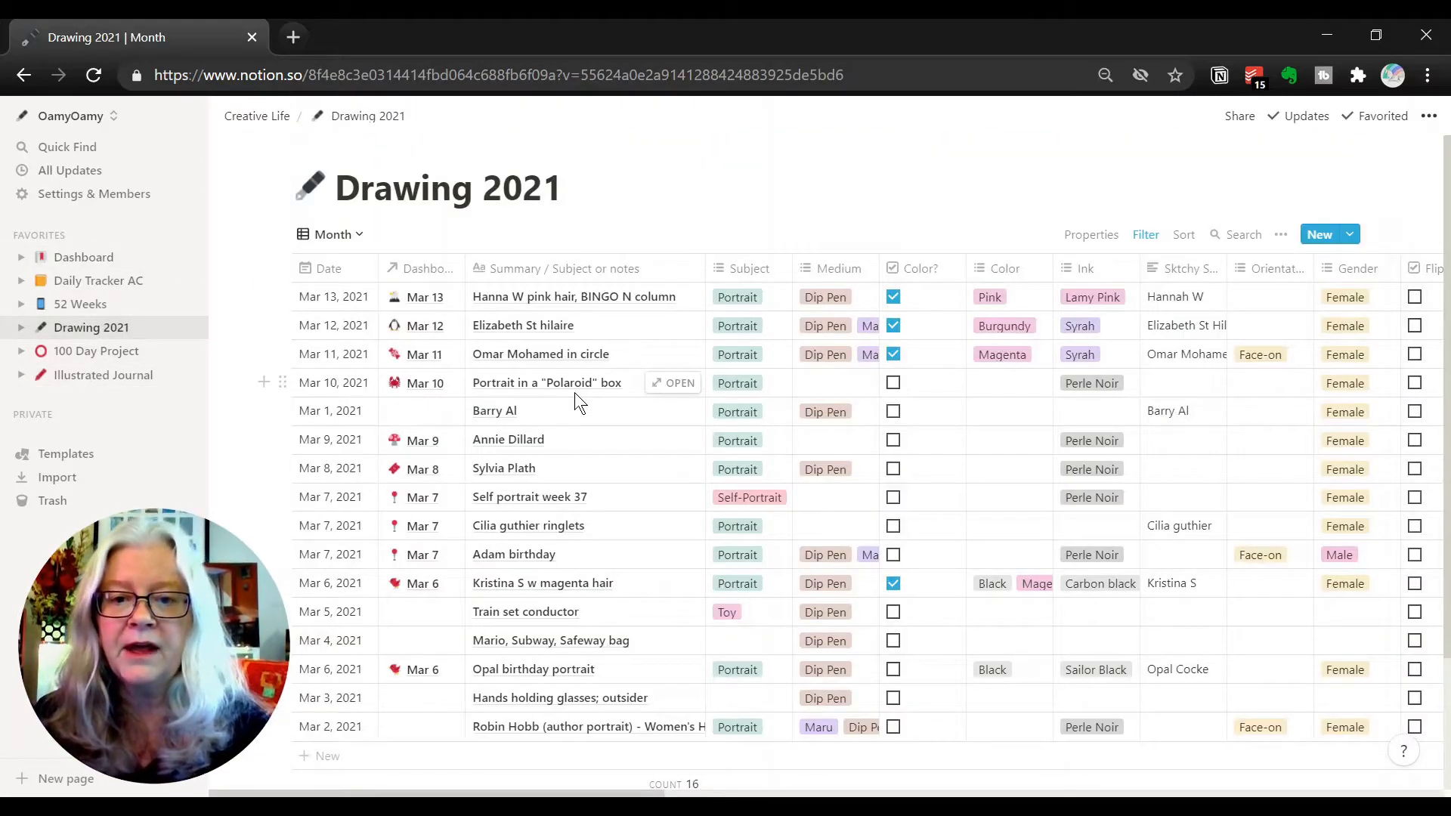
mouse_move(627, 310)
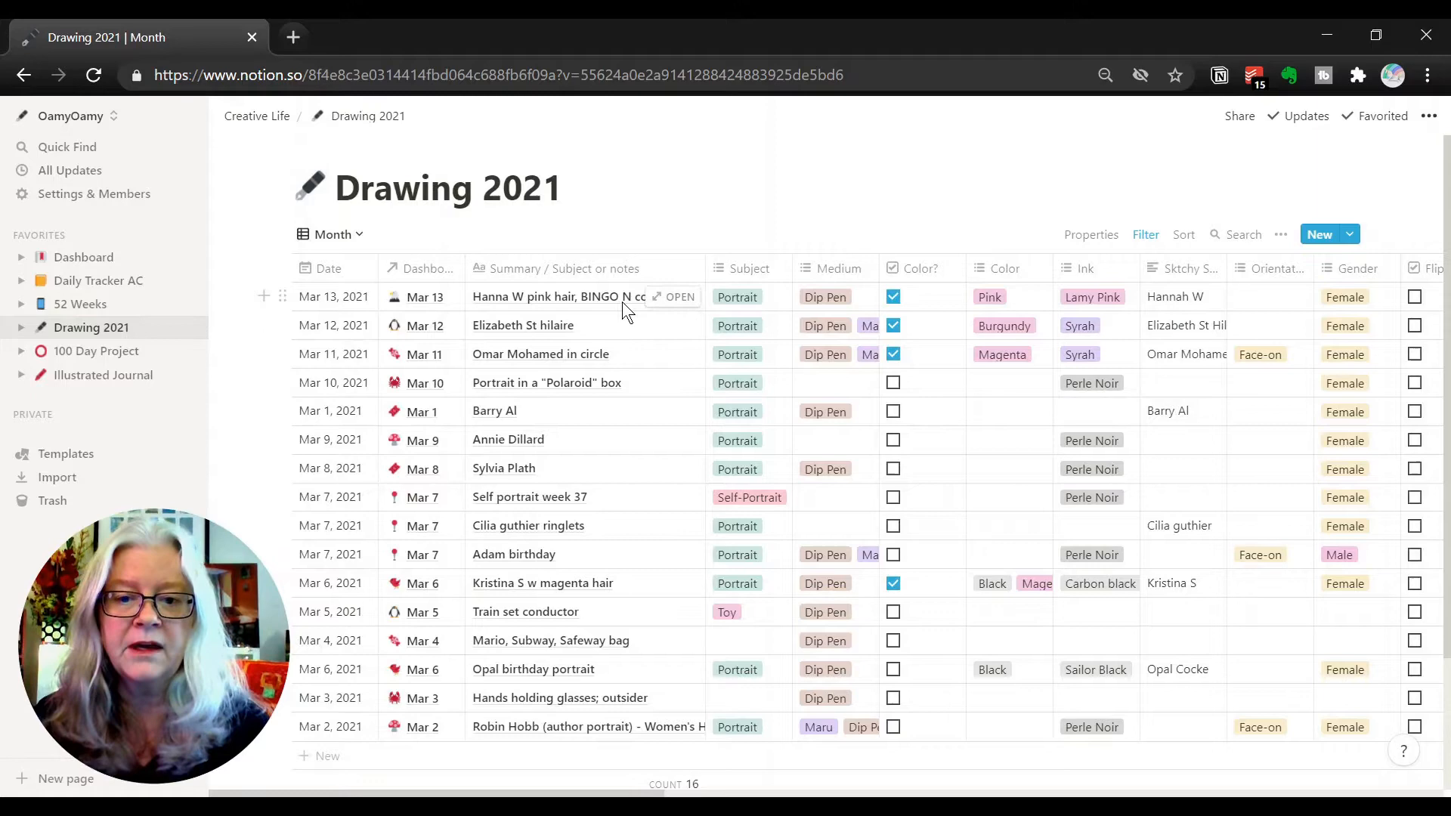
mouse_move(616, 326)
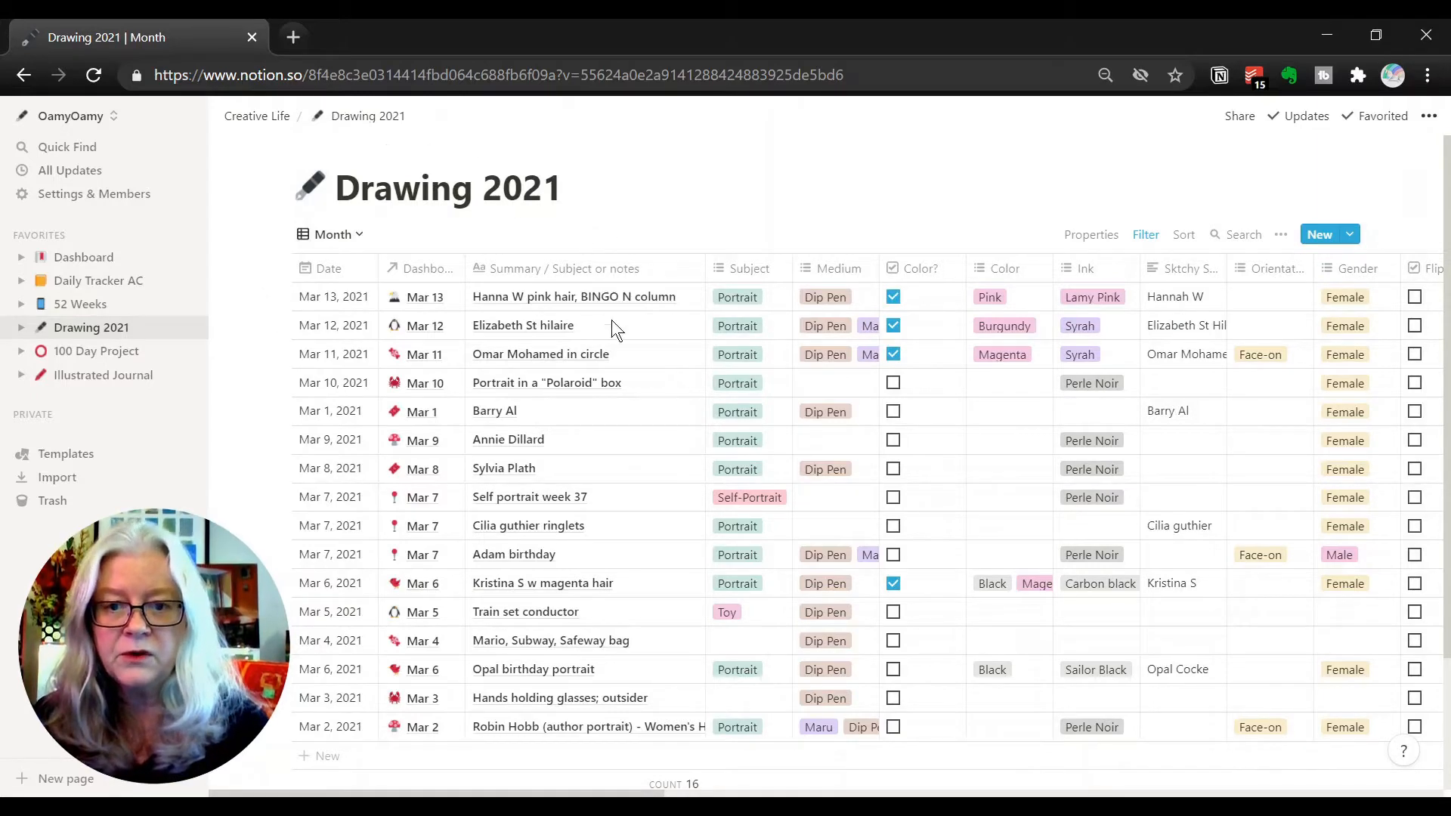
mouse_move(615, 331)
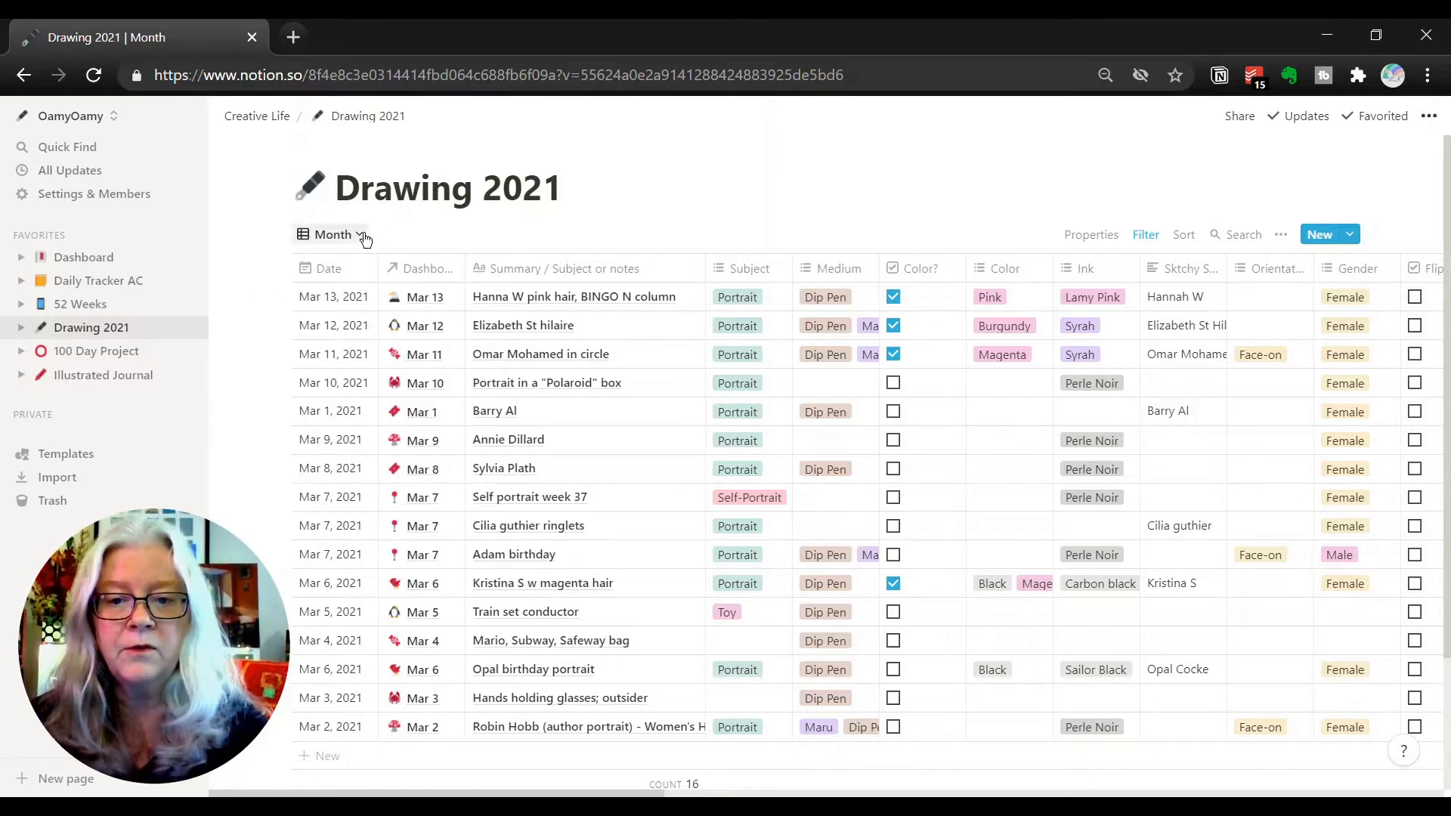
click(333, 234)
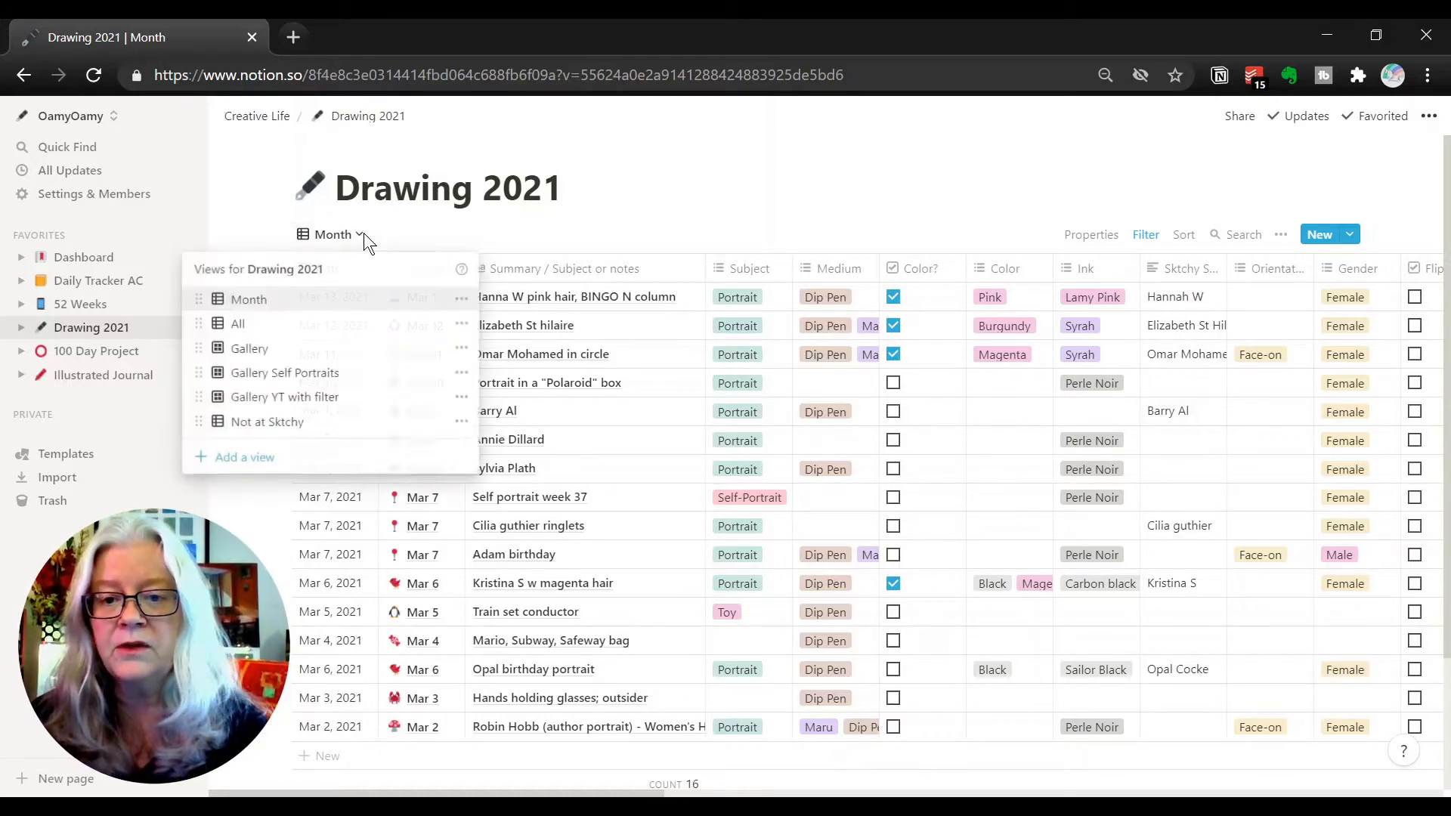
mouse_move(541, 237)
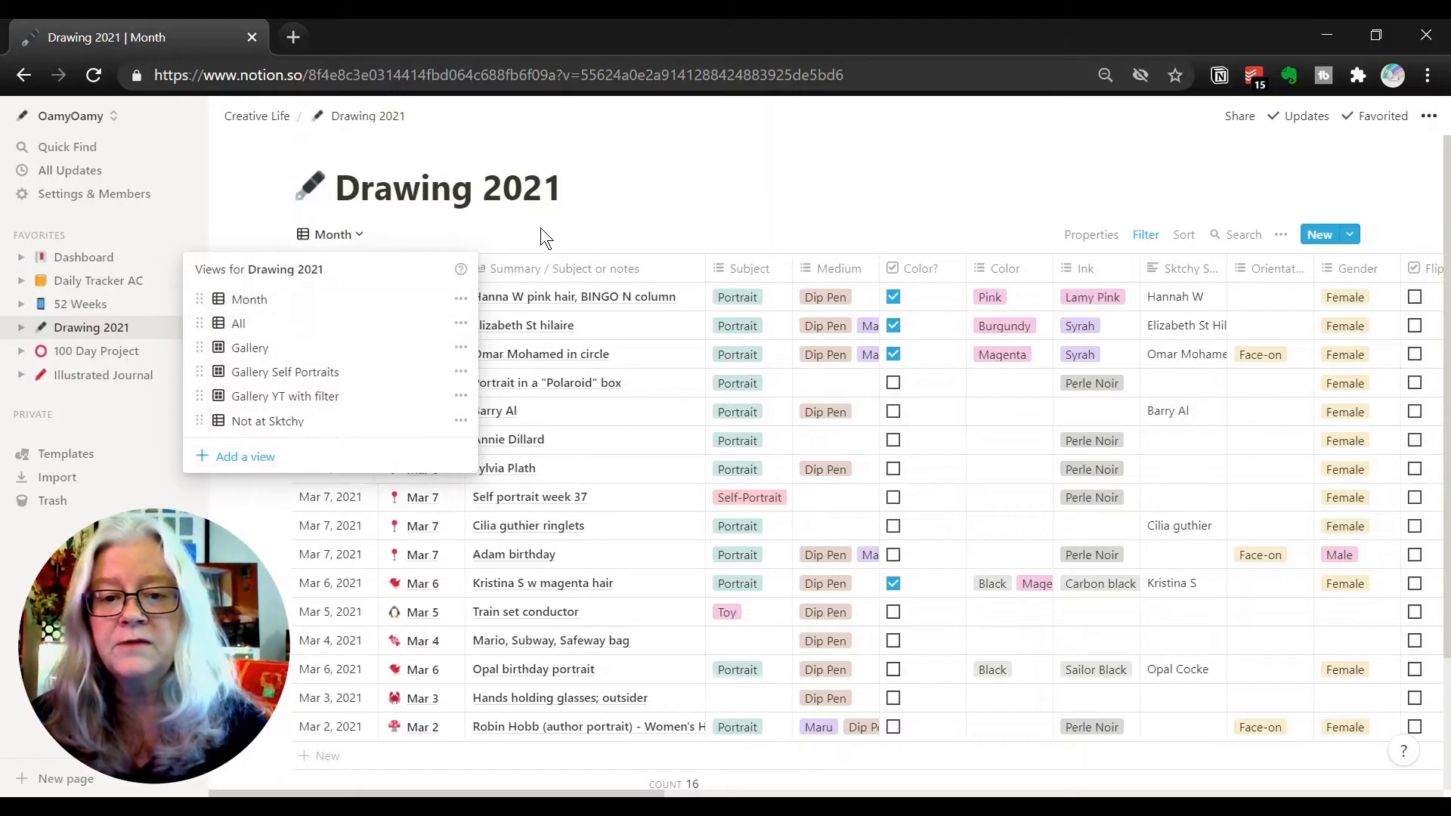
click(586, 223)
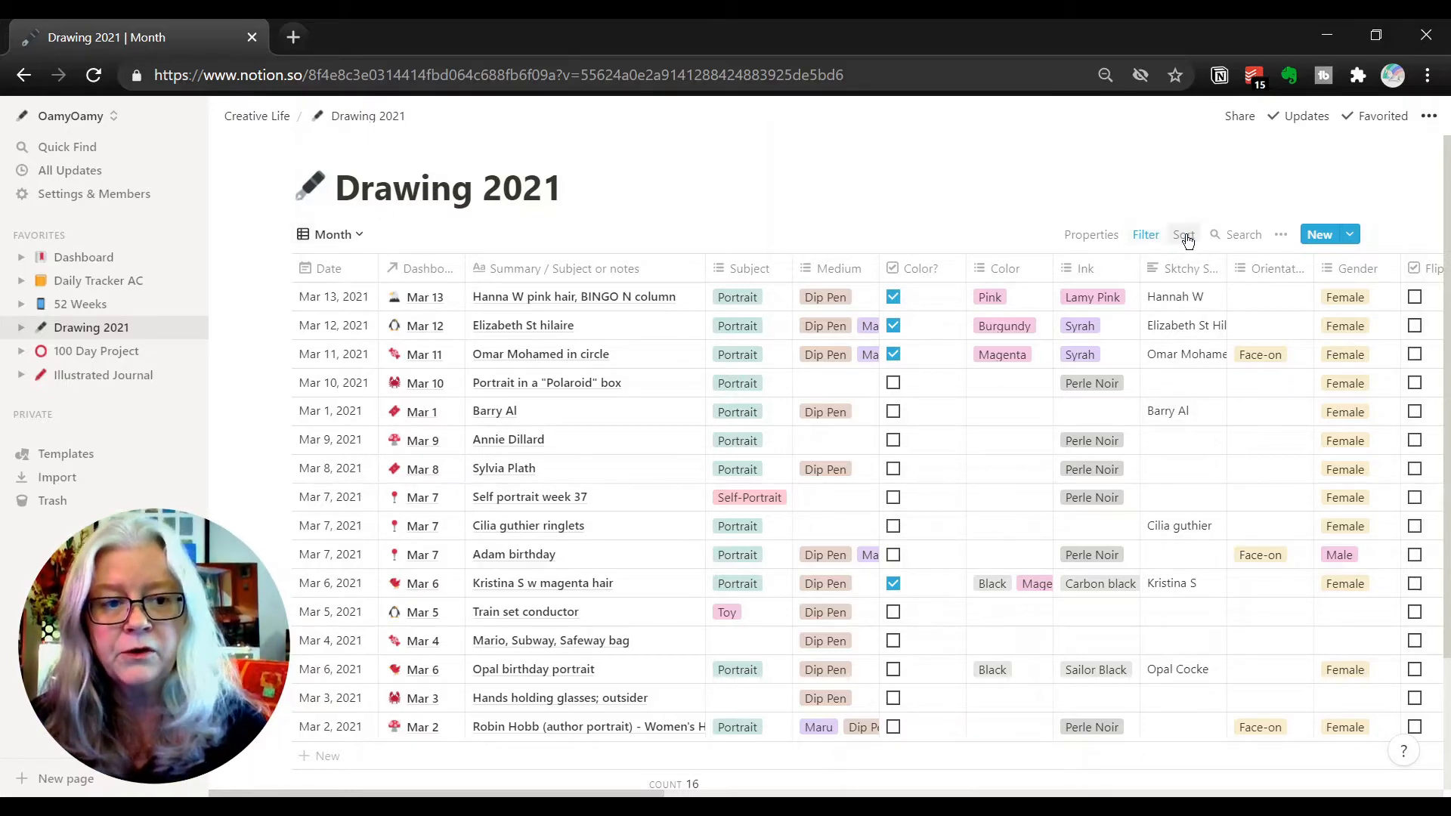
mouse_move(1015, 491)
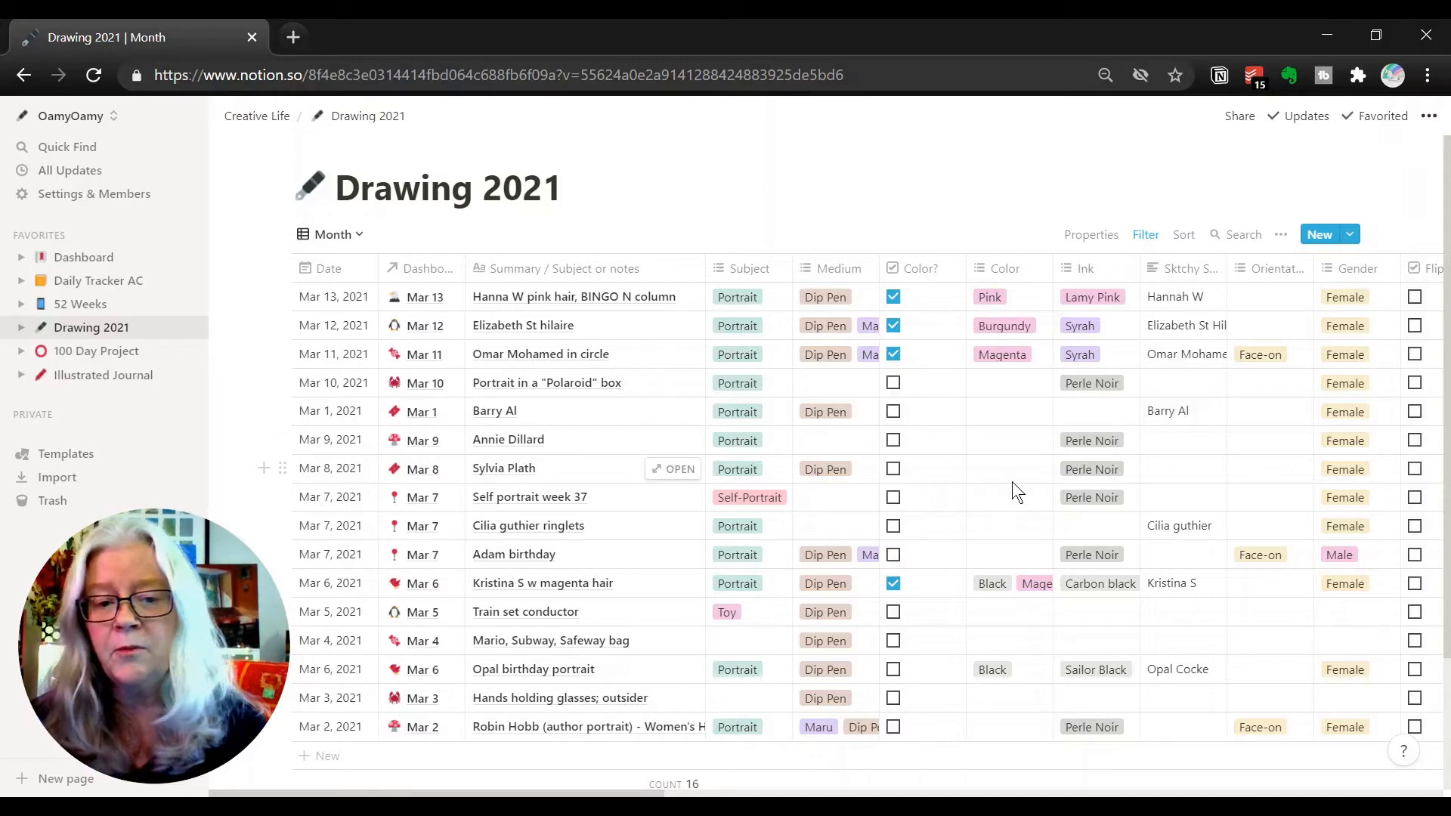
mouse_move(1184, 234)
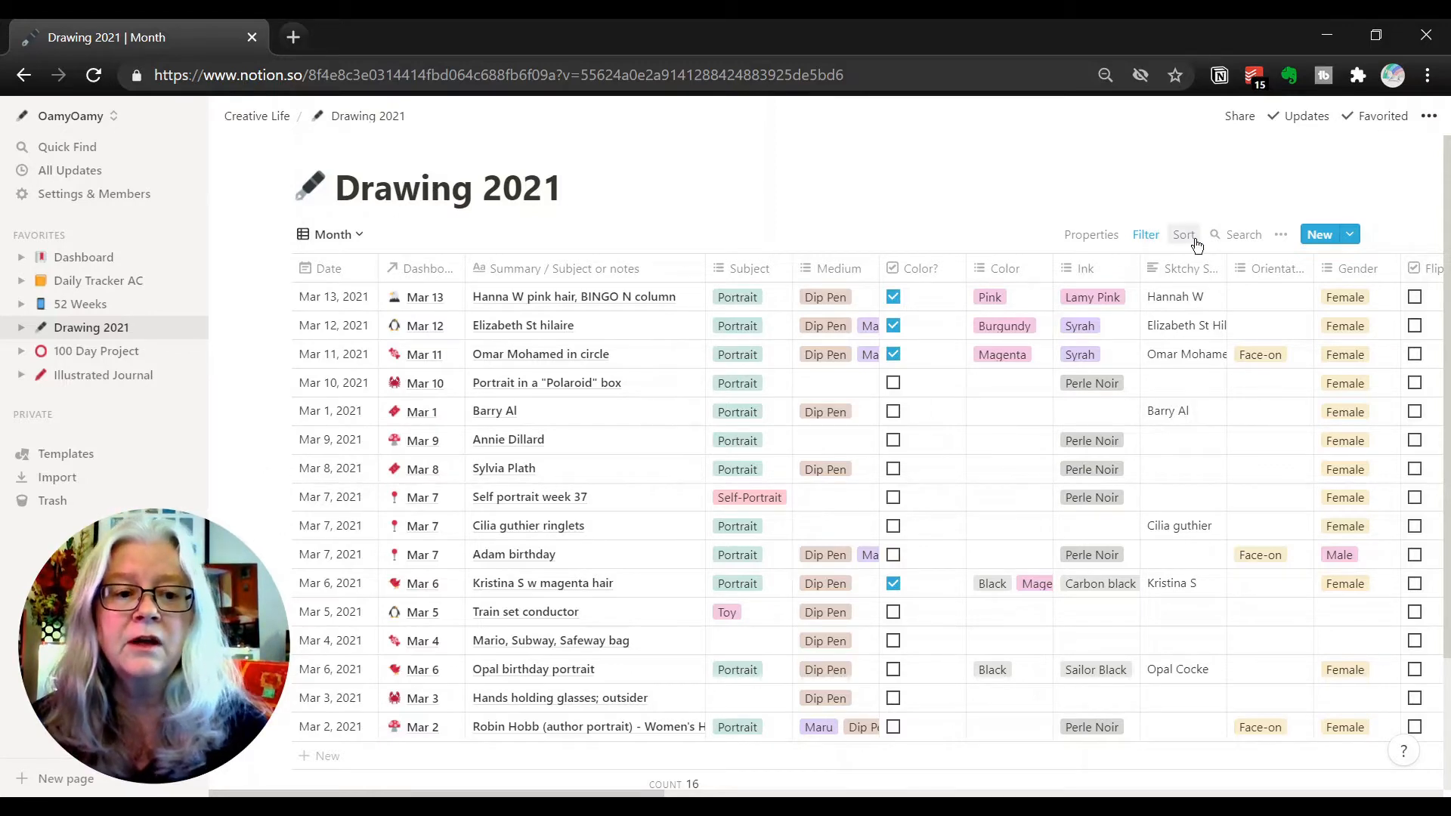
mouse_move(361, 235)
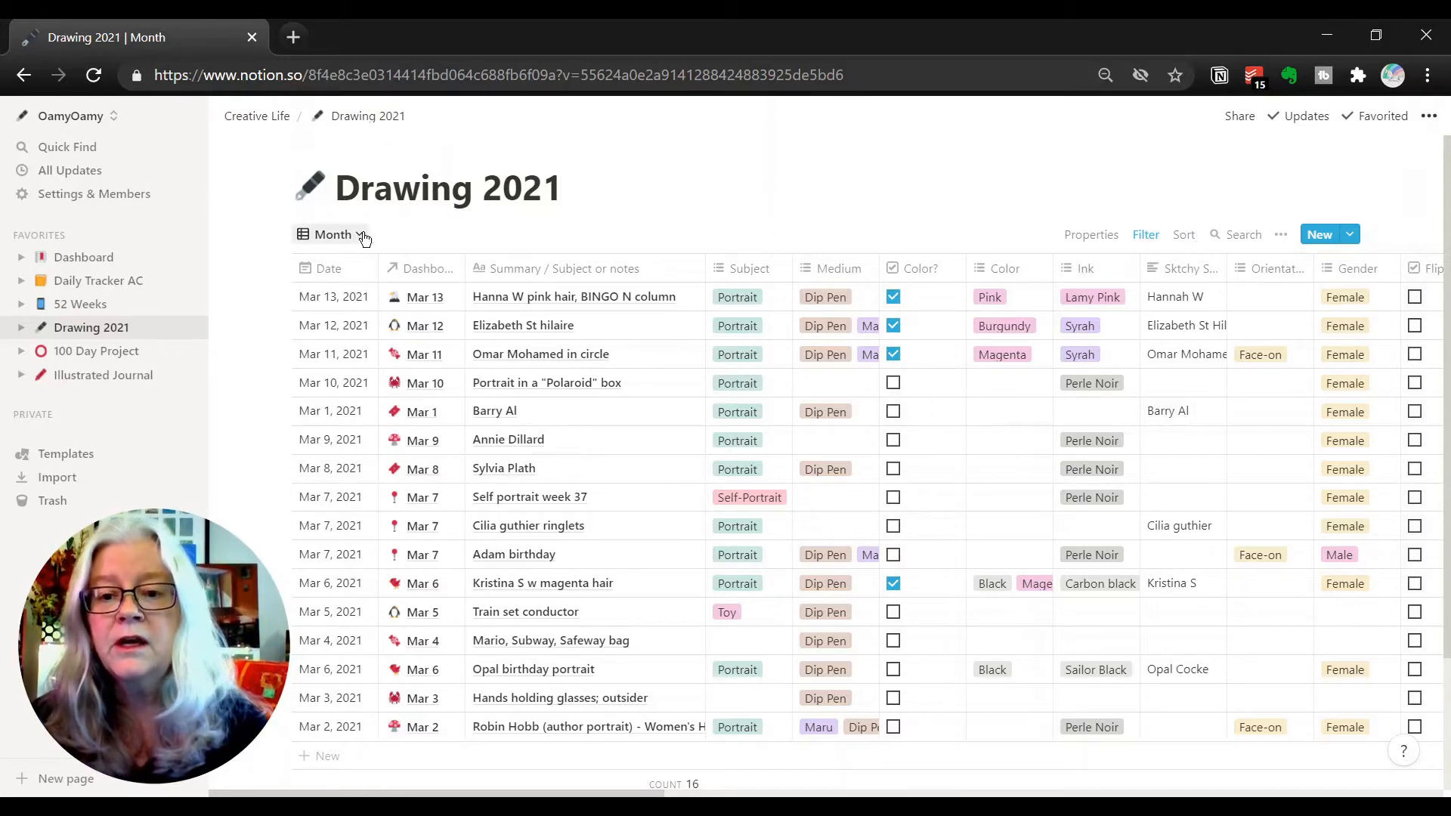
click(334, 234)
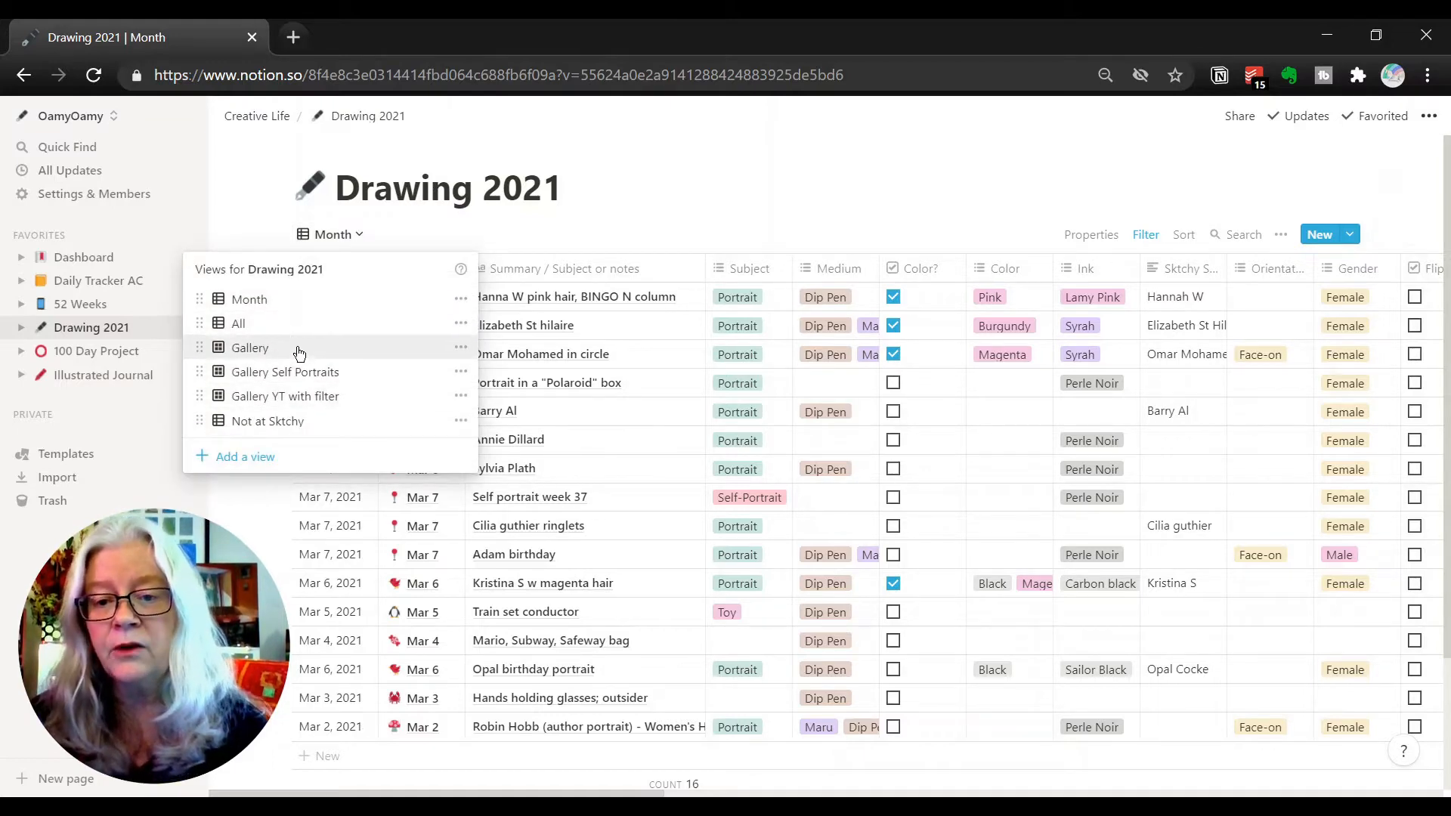
Step: Switch Drawing 2021 to the Gallery view and scroll through the drawing cards
click(250, 347)
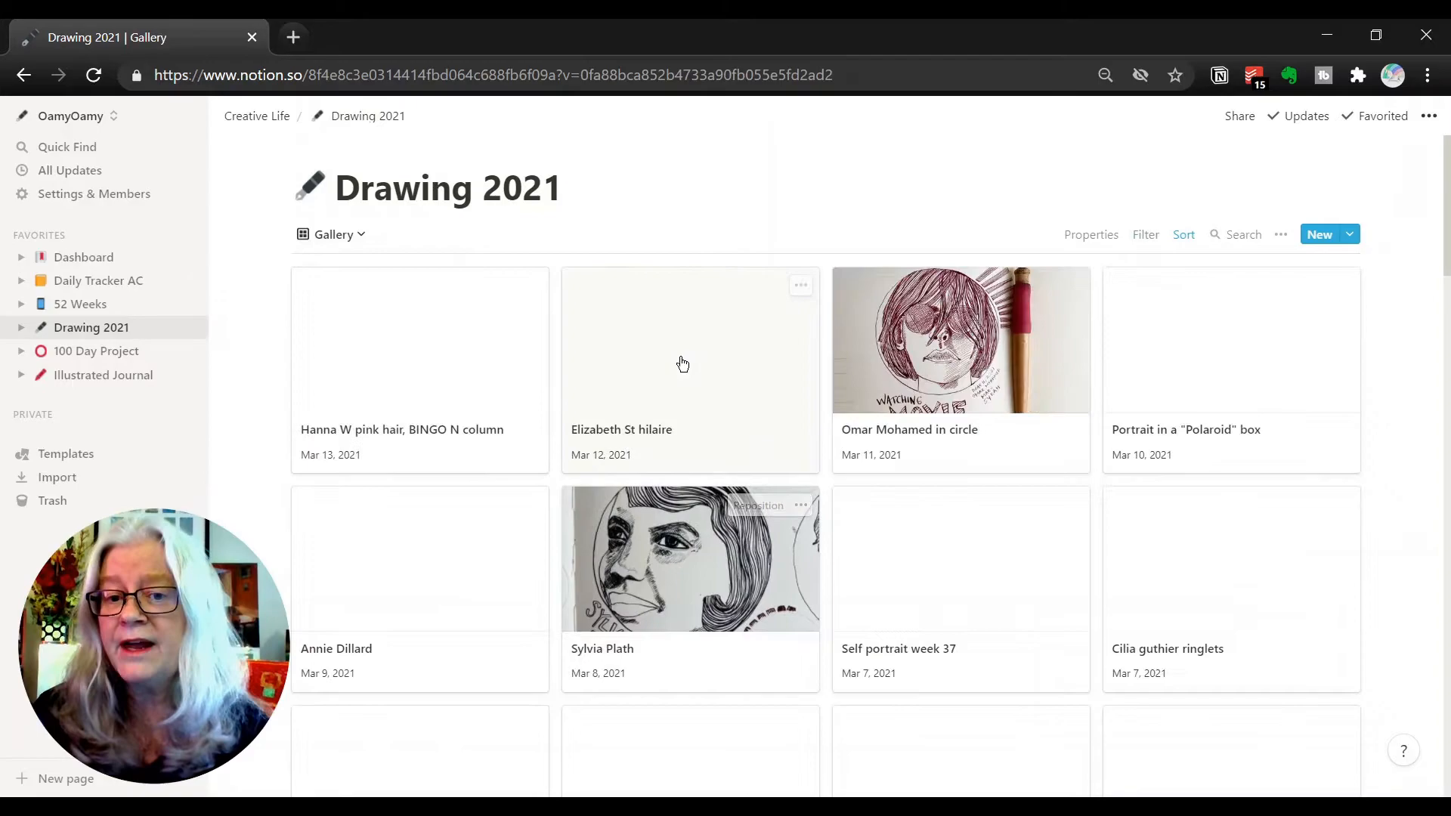
scroll(down, 3)
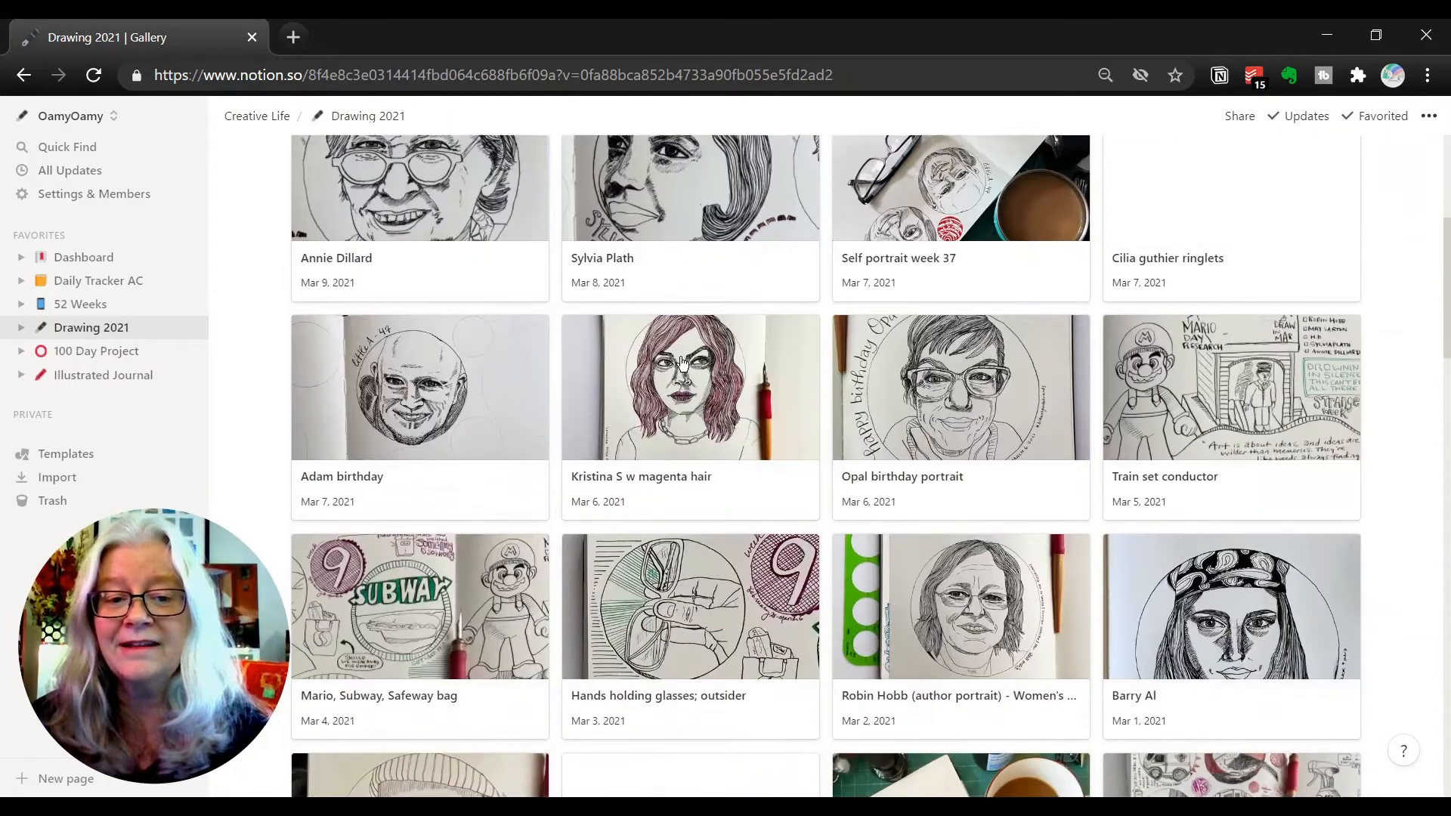
scroll(down, 3)
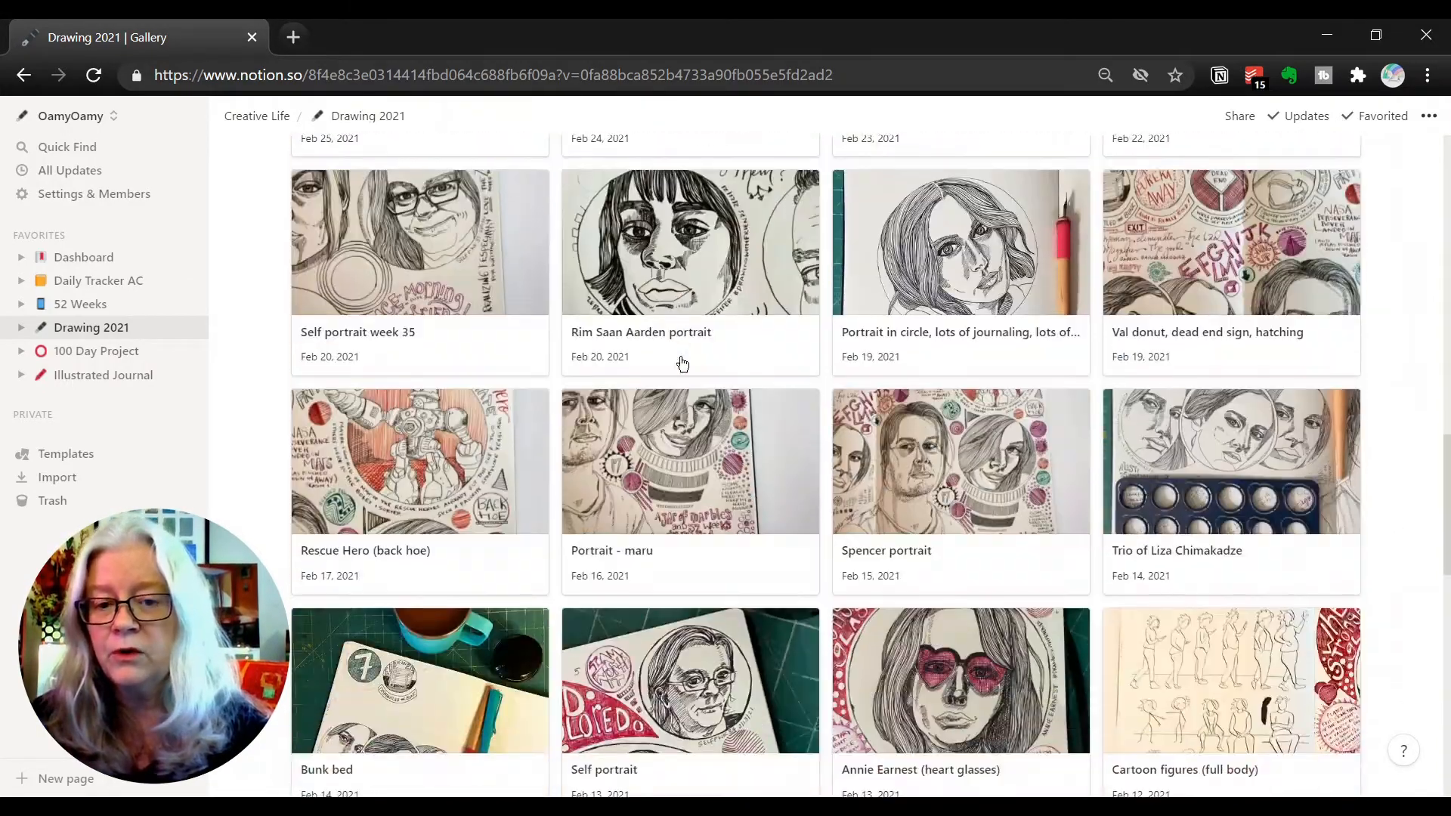
scroll(down, 3)
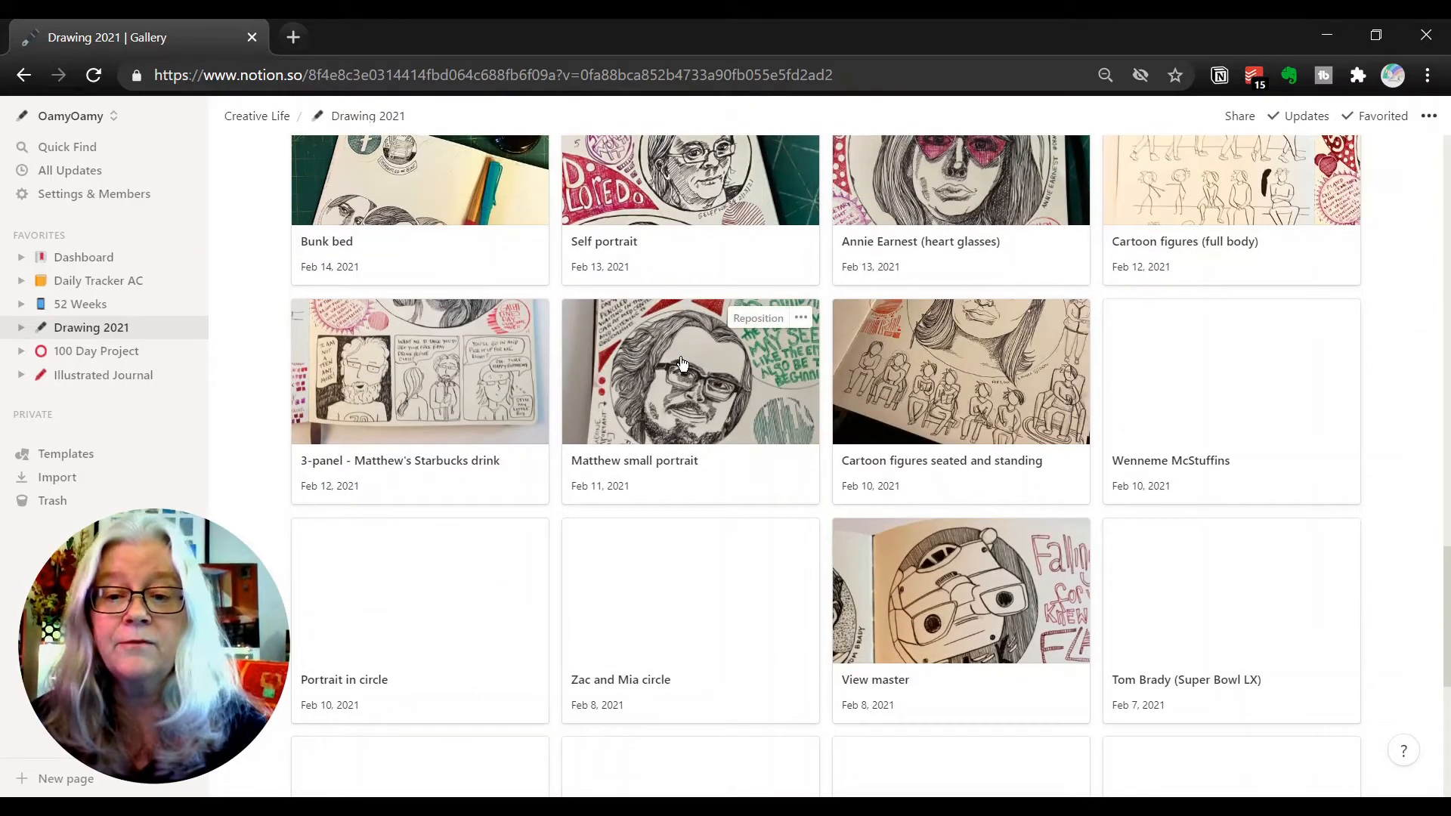
scroll(down, 3)
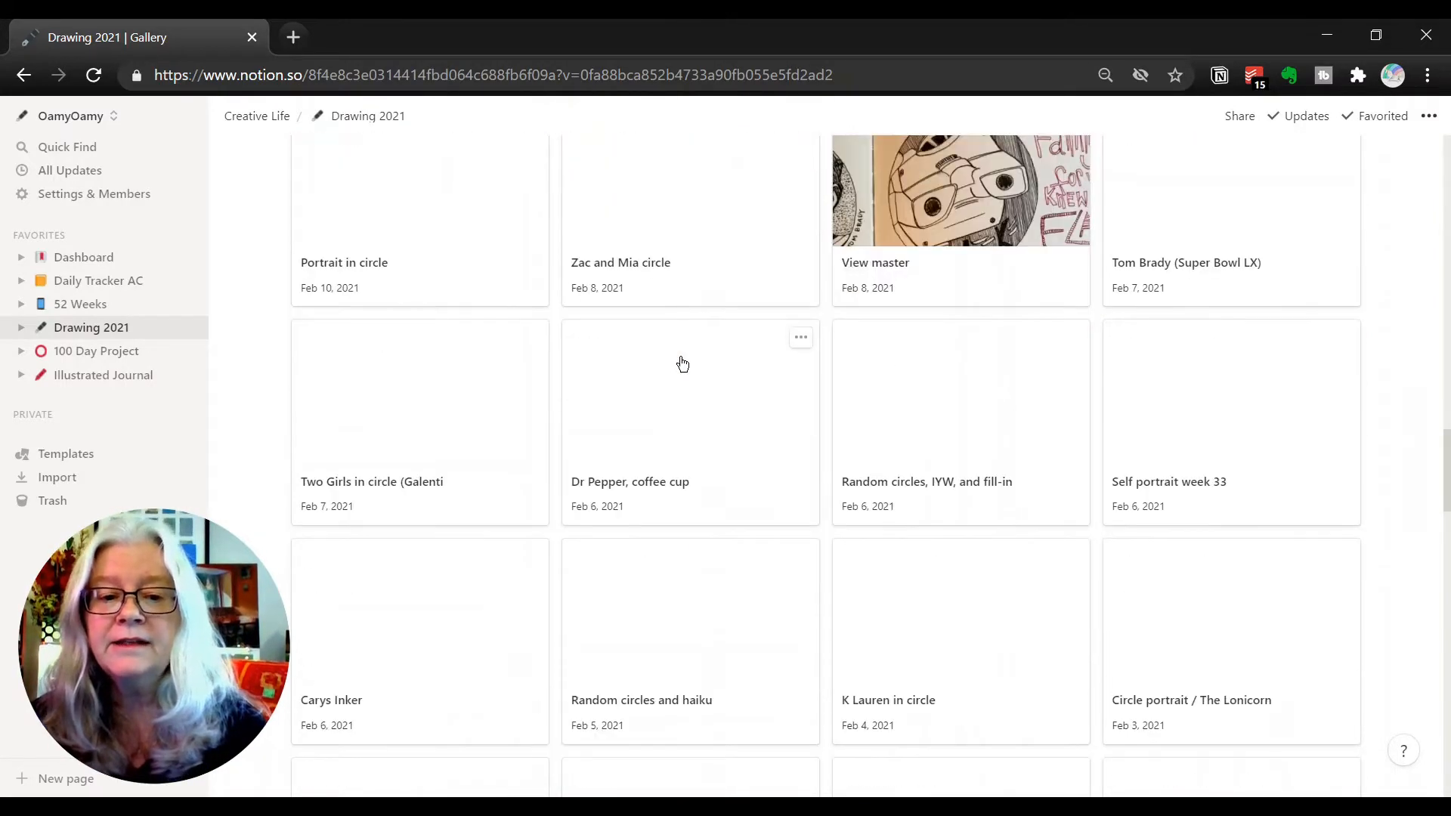
scroll(down, 3)
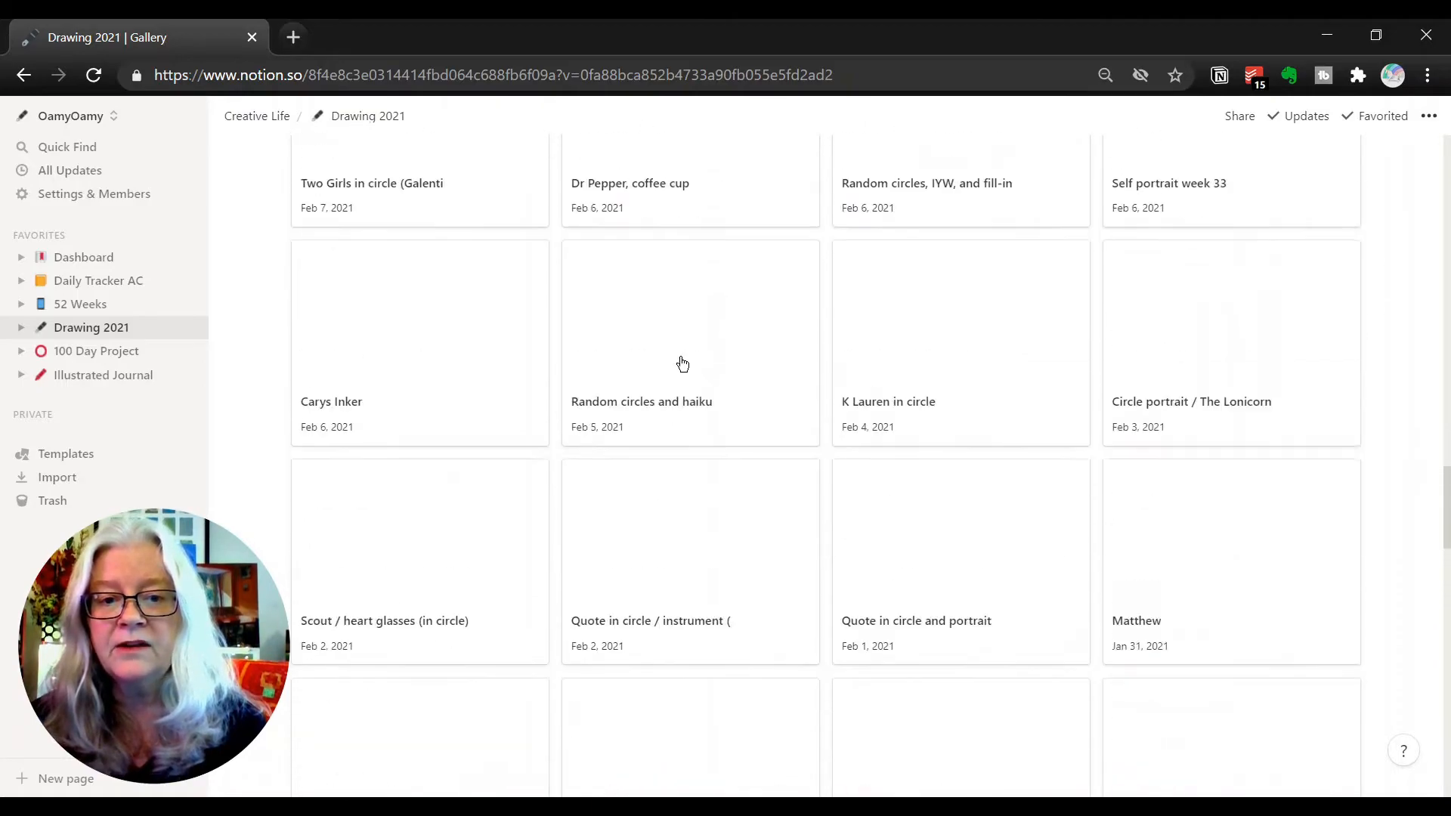
scroll(down, 3)
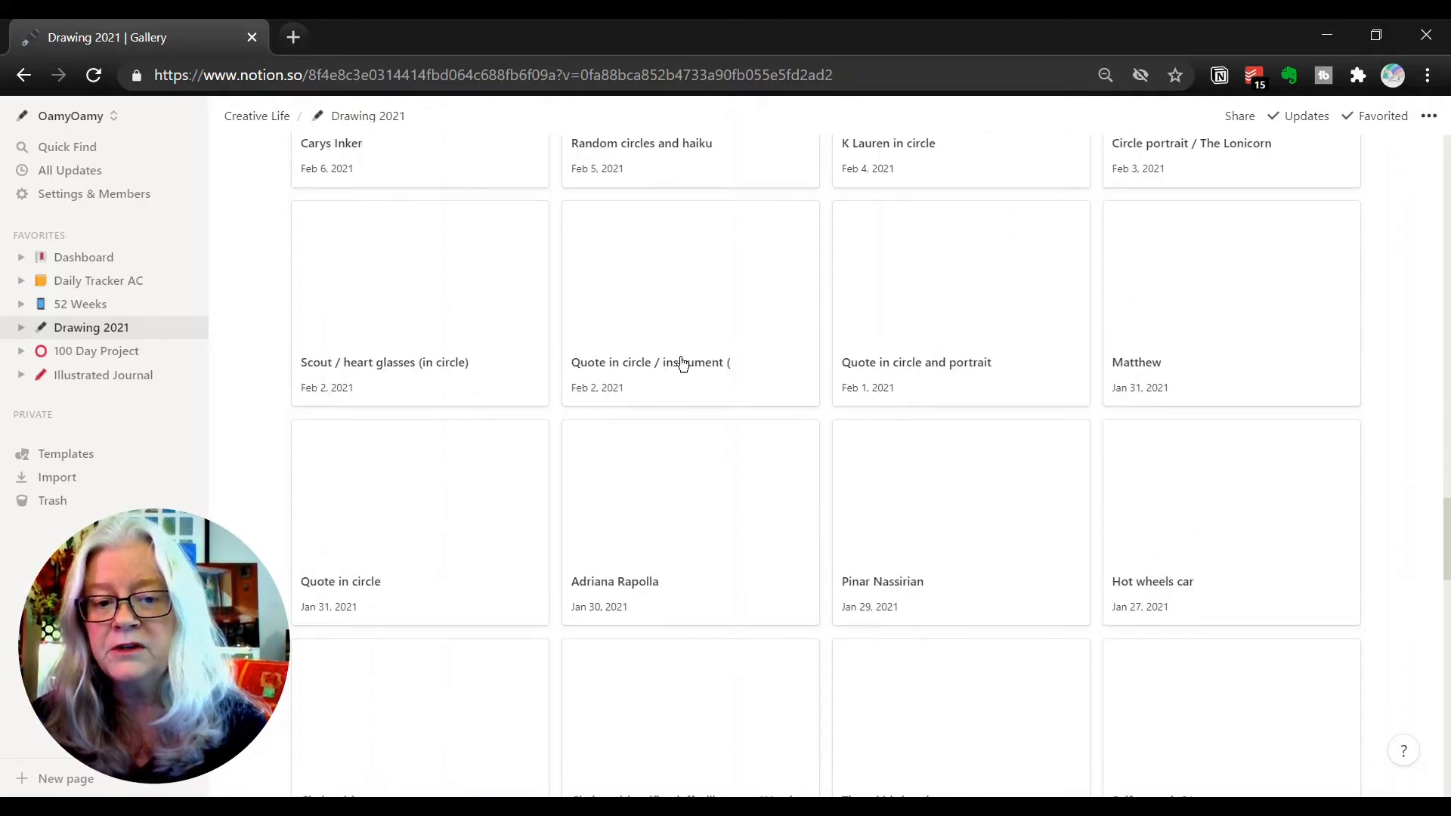
scroll(up, 3)
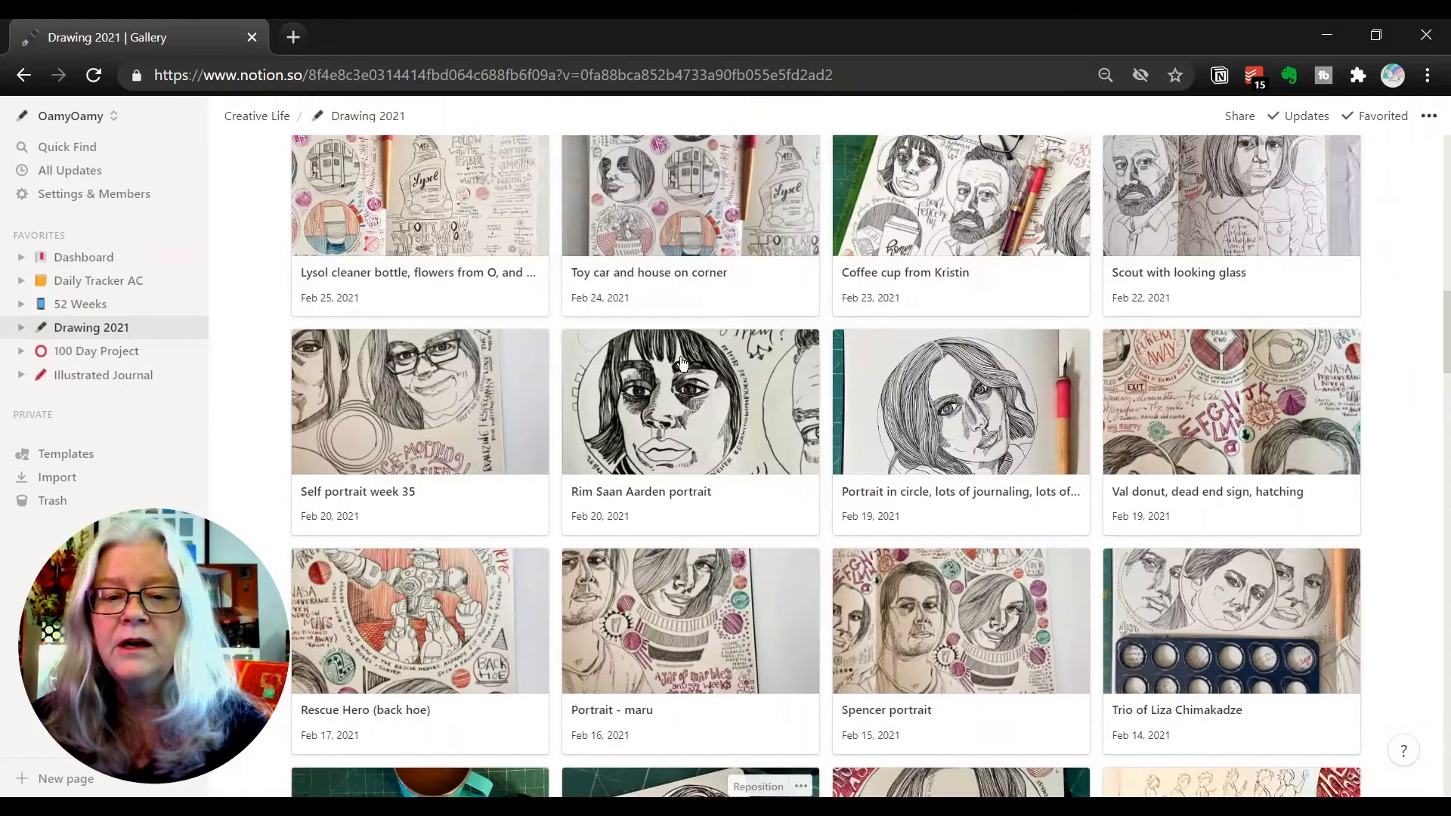
scroll(up, 3)
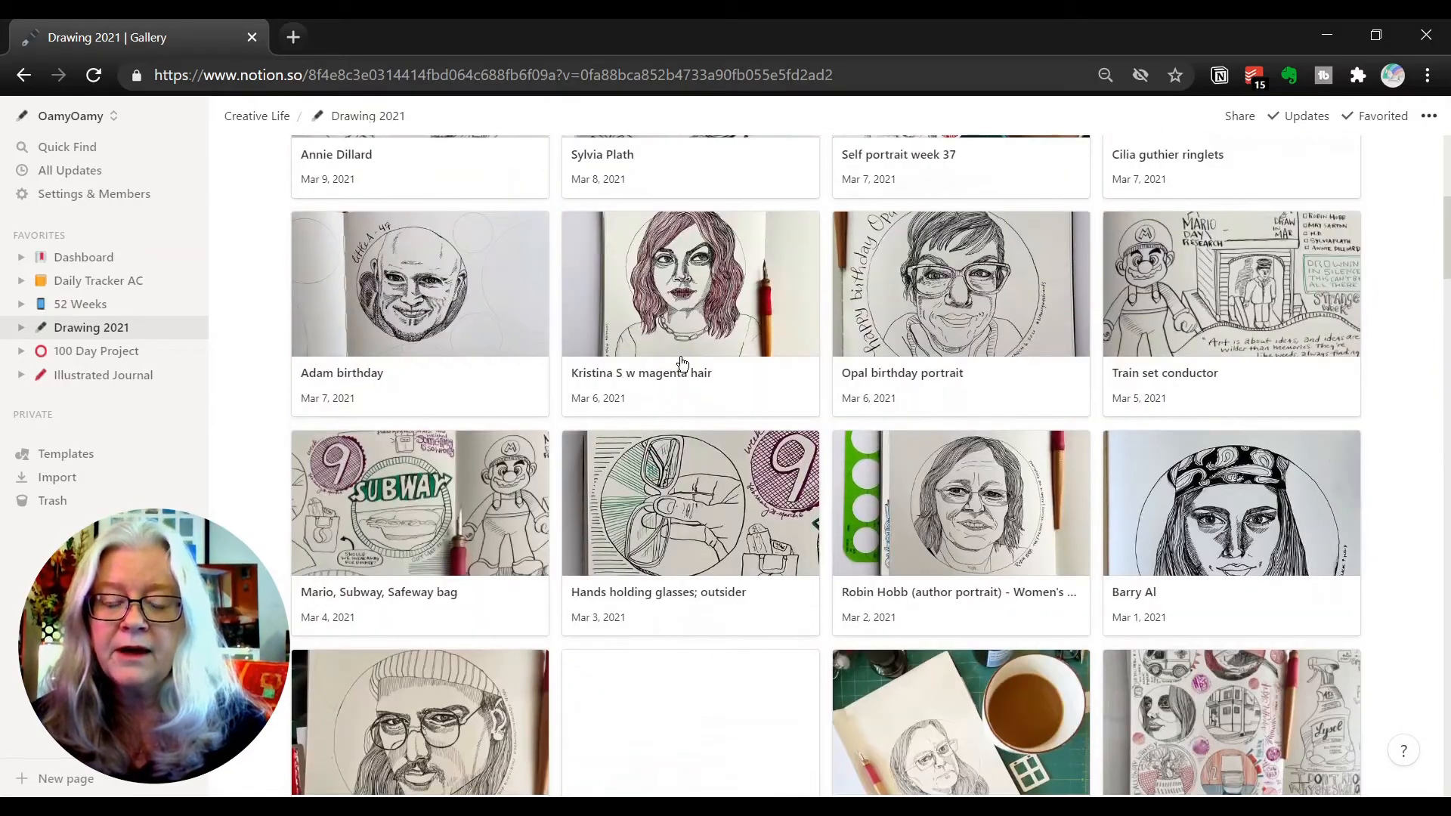
scroll(up, 3)
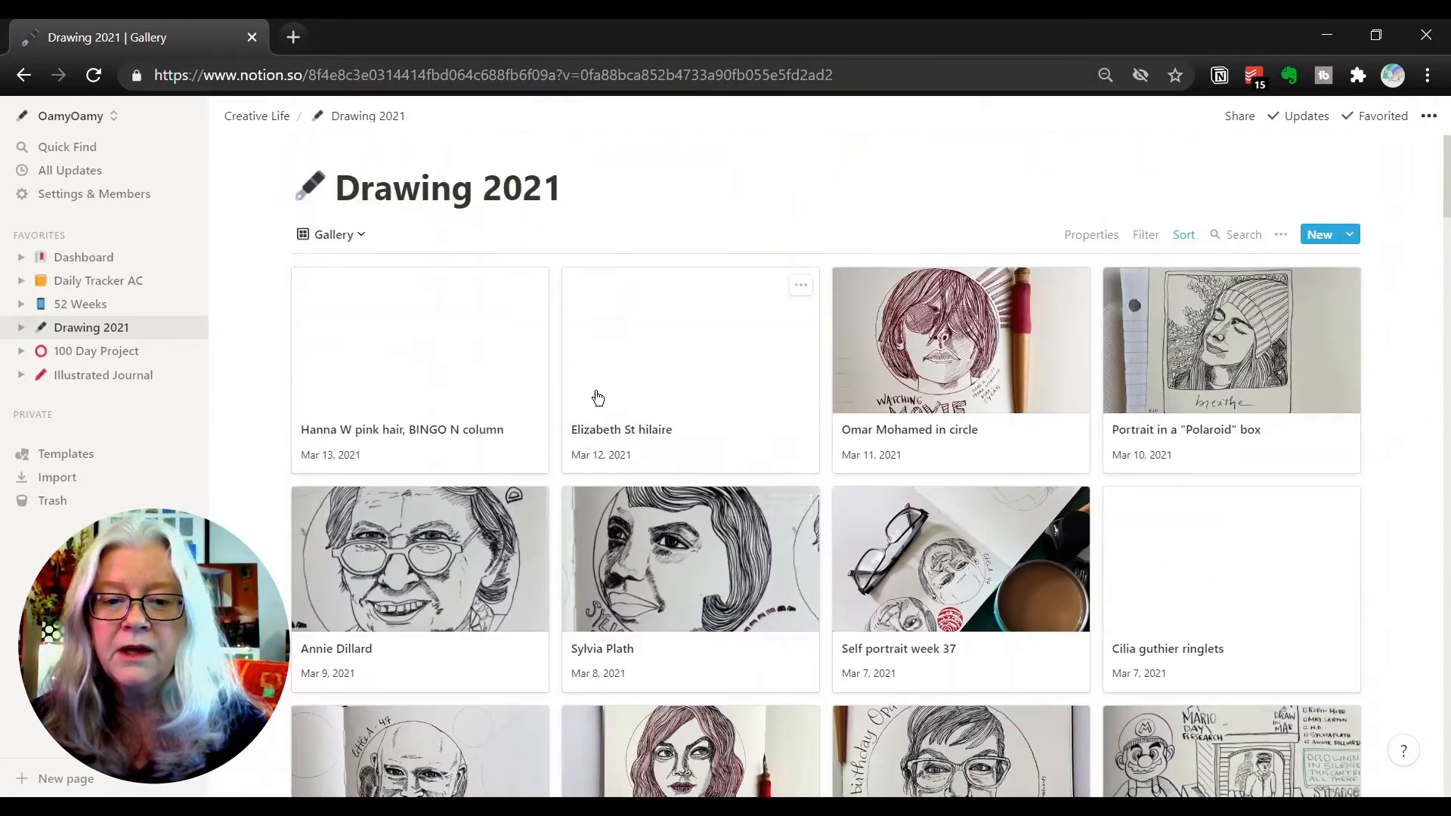
mouse_move(682, 388)
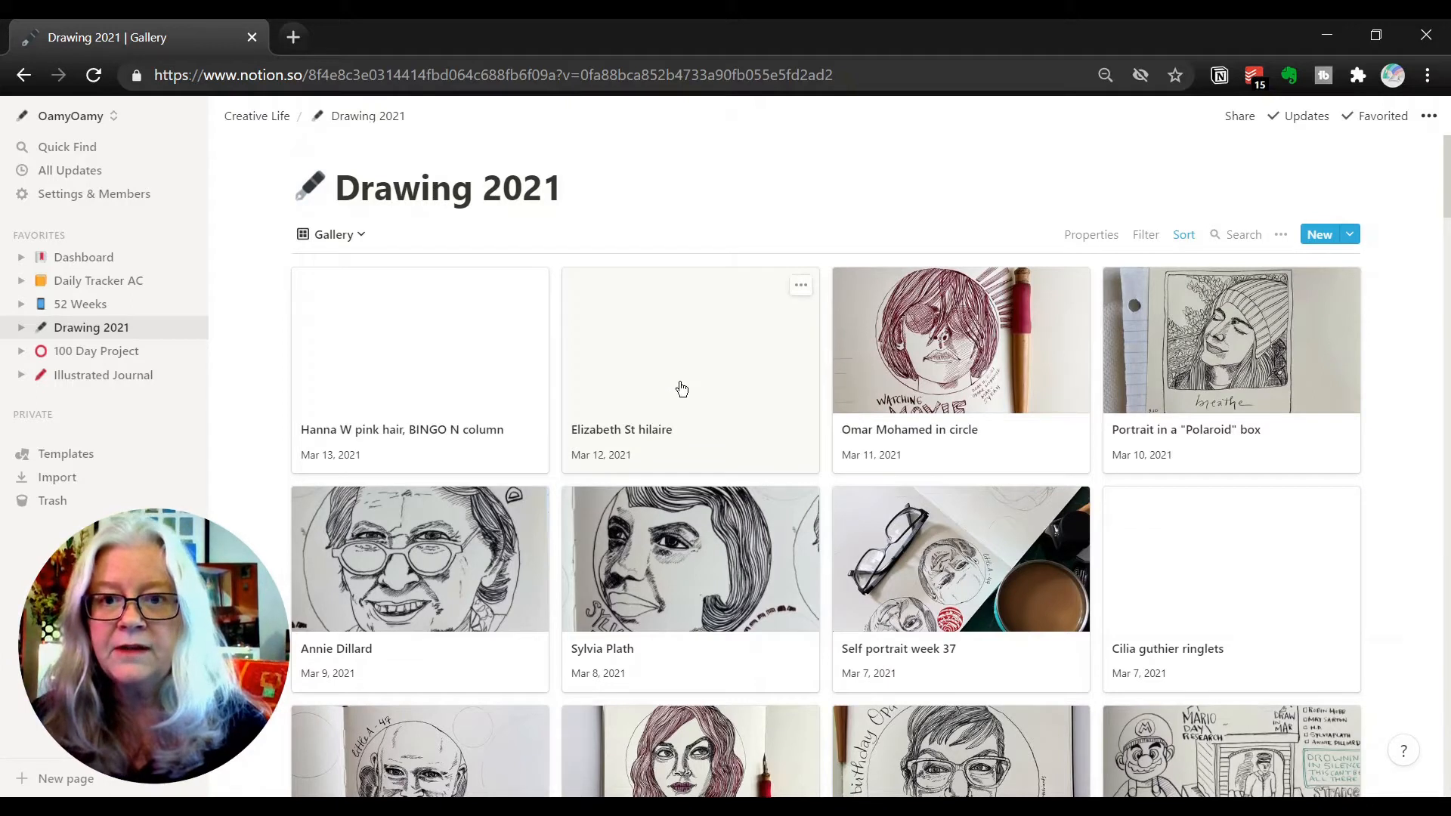
mouse_move(450, 390)
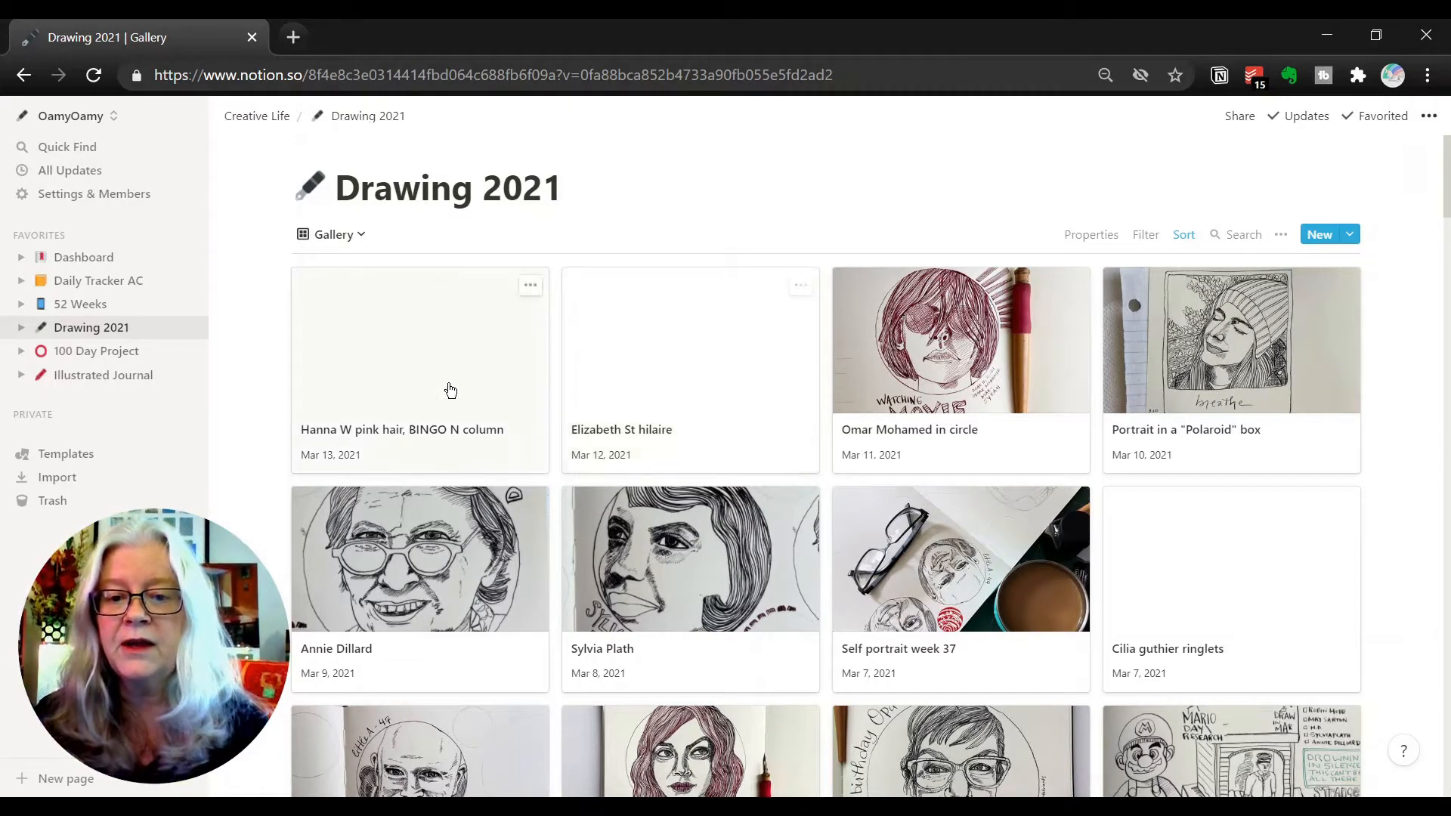
mouse_move(984, 371)
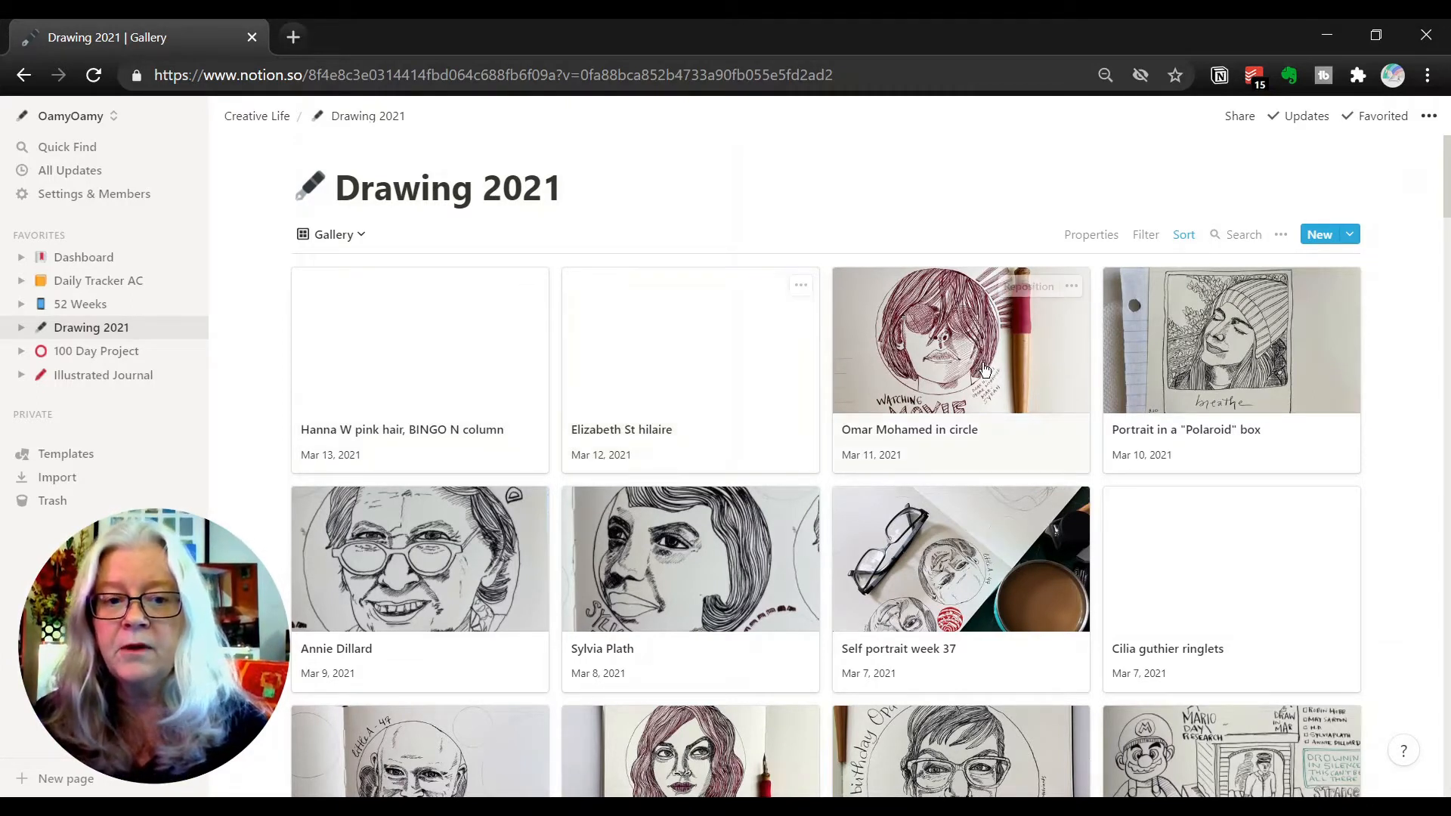
mouse_move(746, 359)
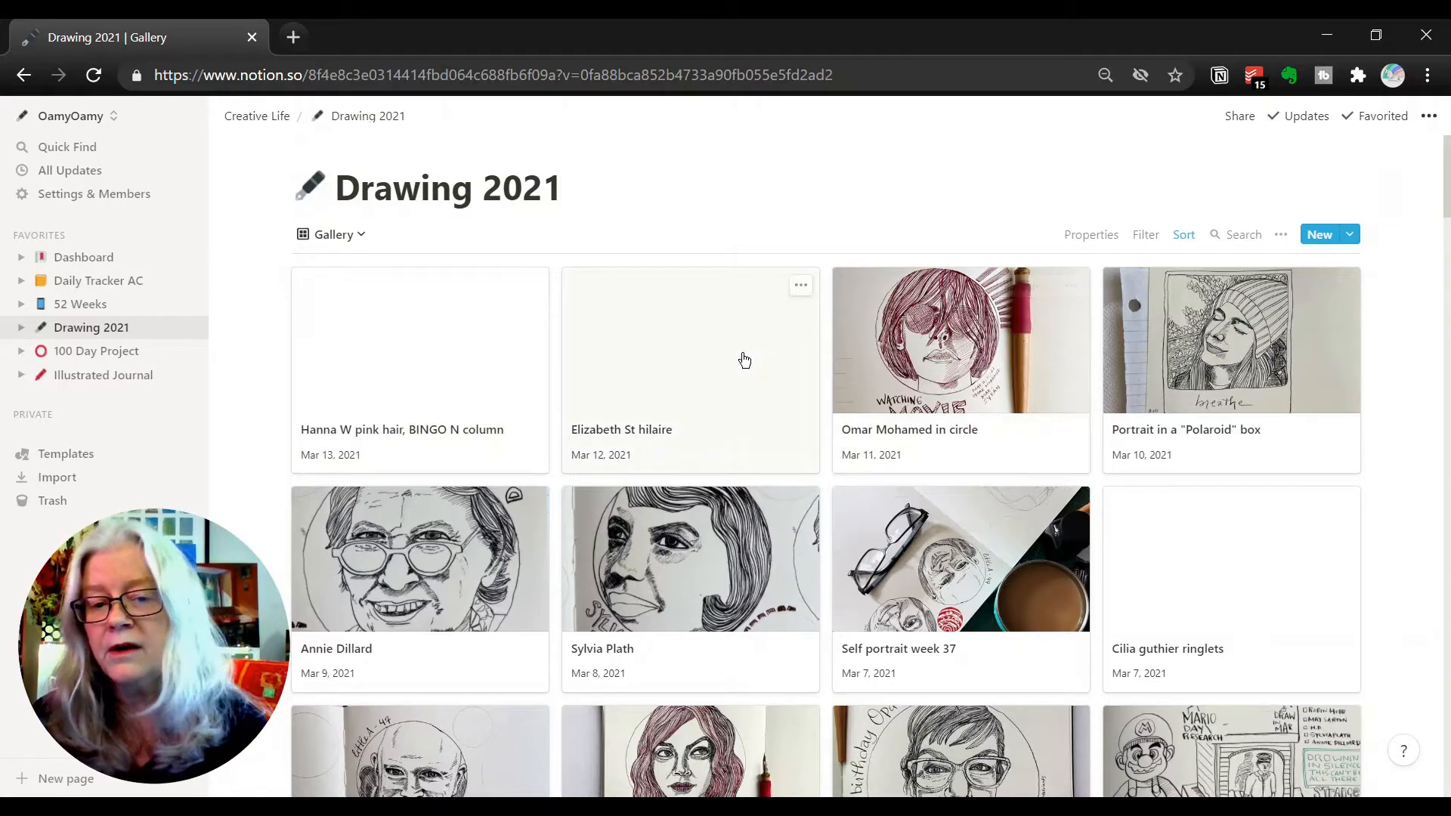
Step: Reposition the Barry Al card image, then start reframing the Vazha k portrait
scroll(down, 3)
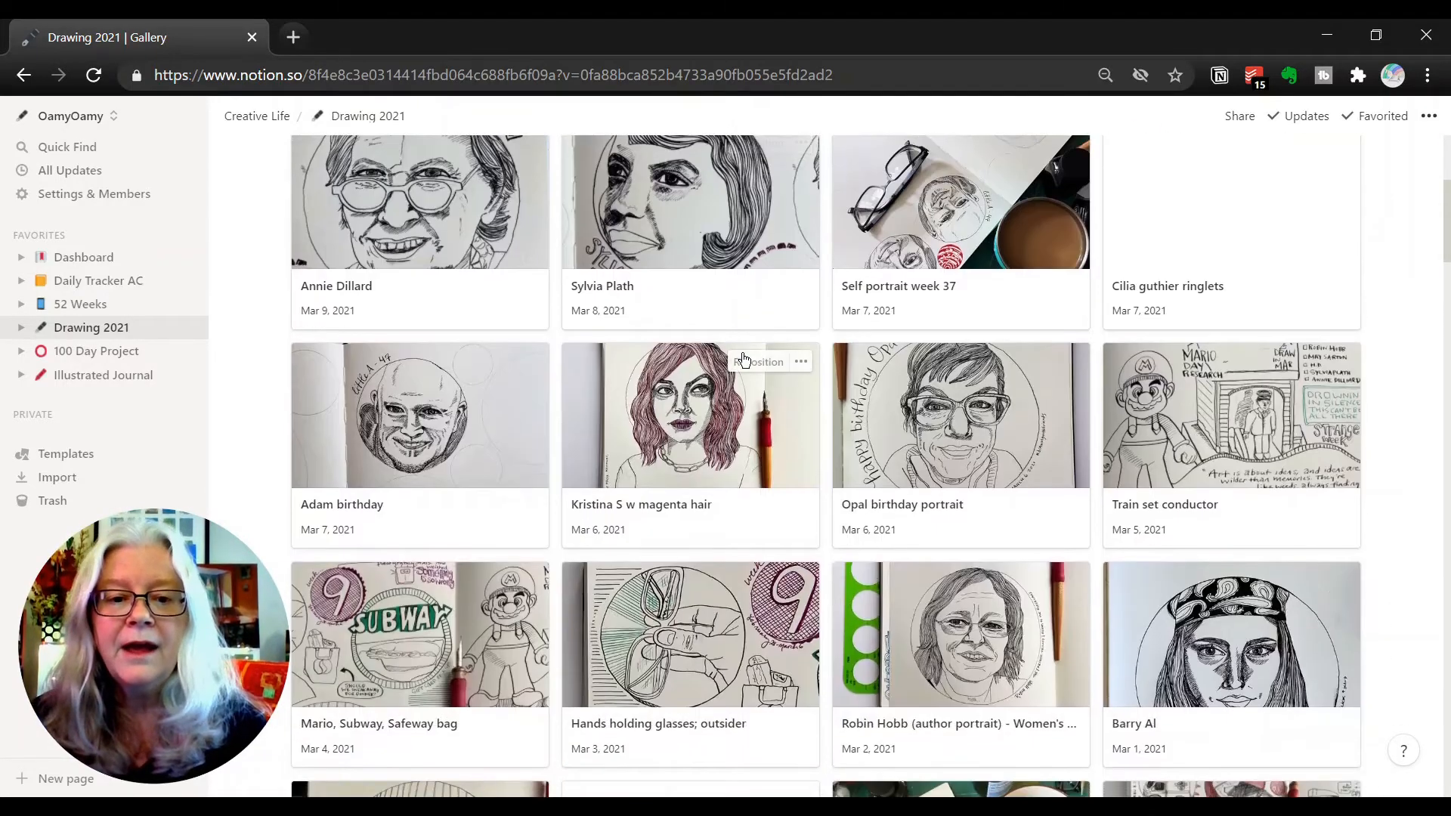
scroll(down, 3)
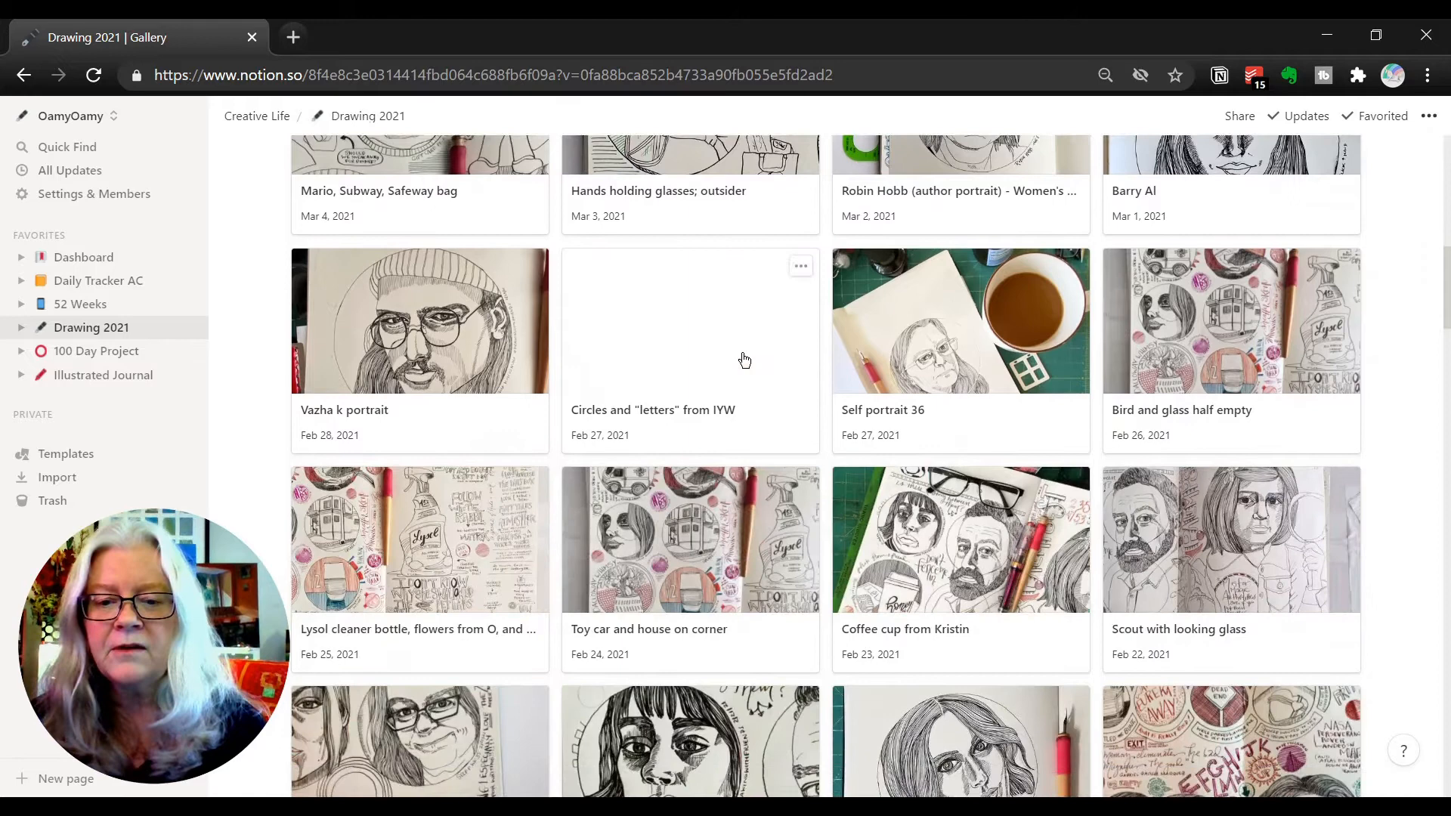
scroll(down, 3)
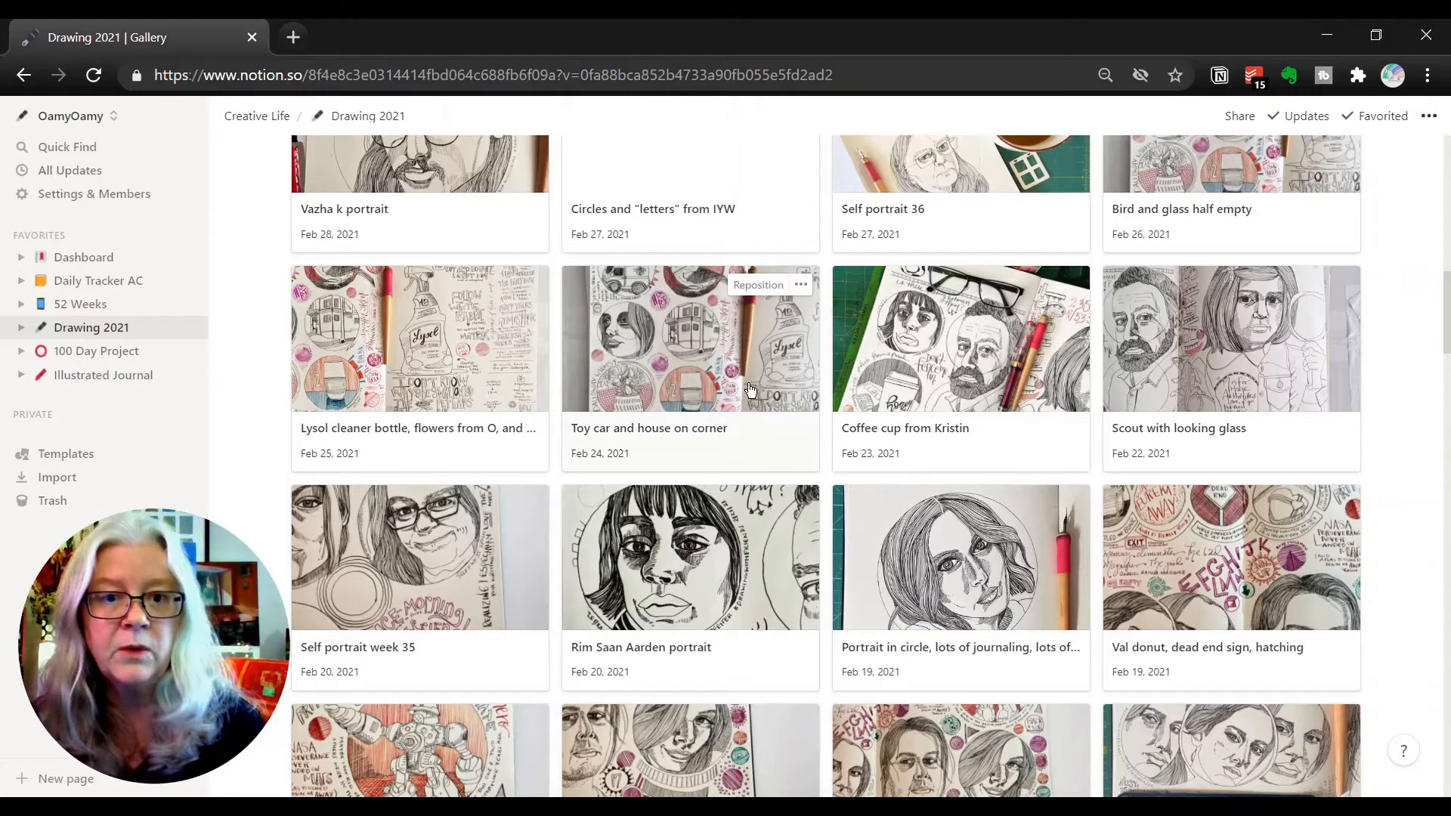
mouse_move(757, 418)
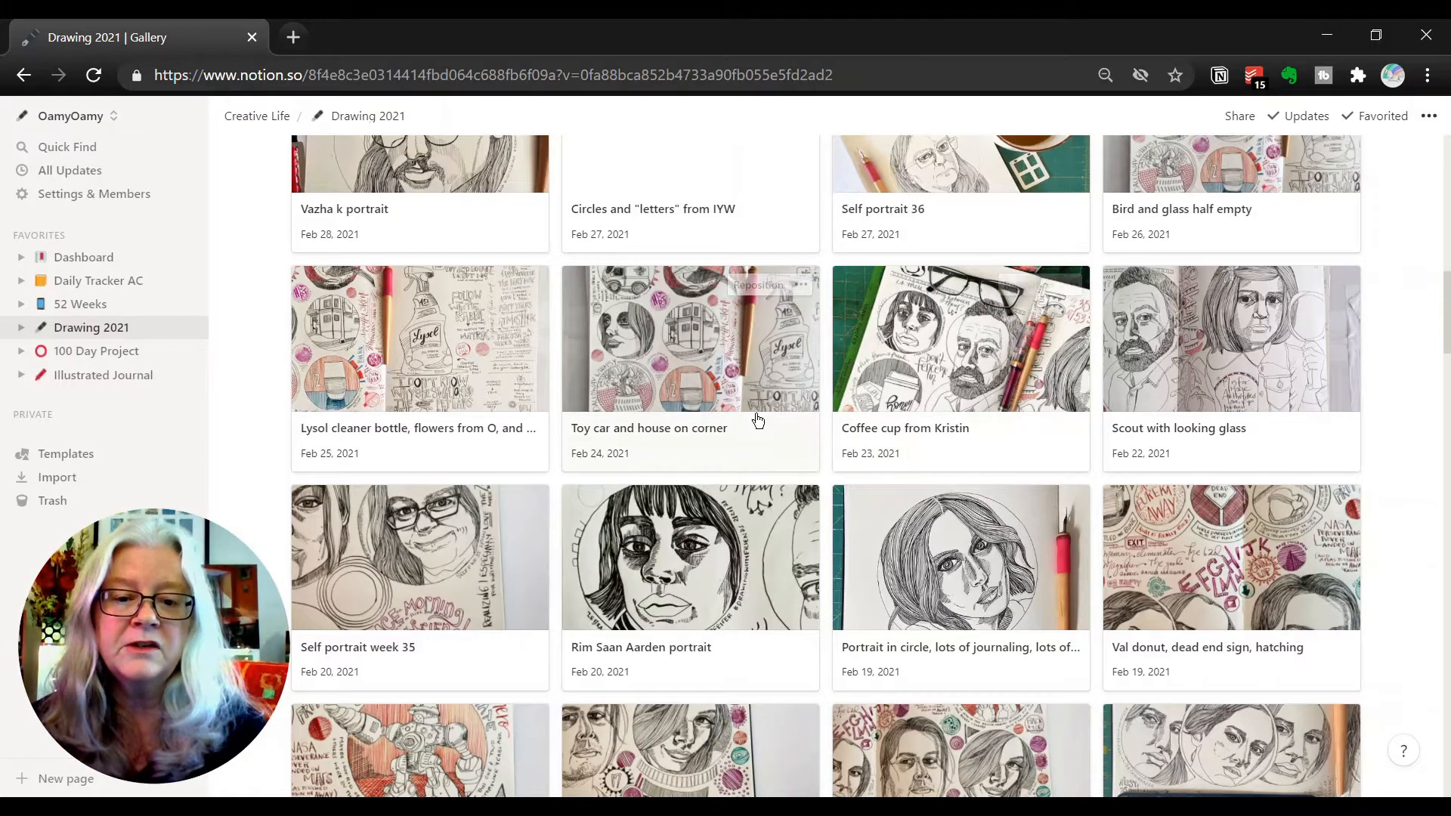
scroll(down, 3)
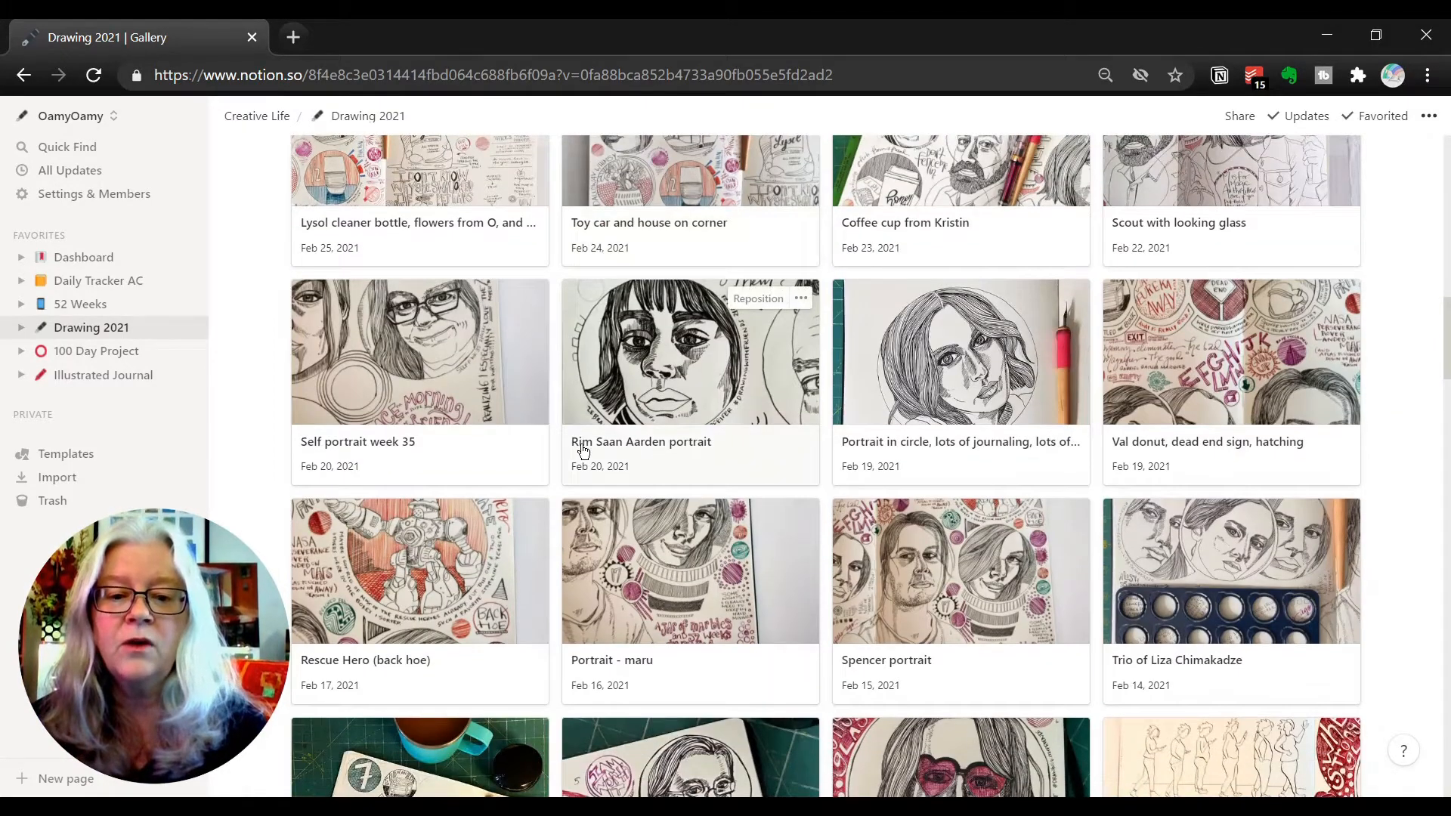
mouse_move(704, 449)
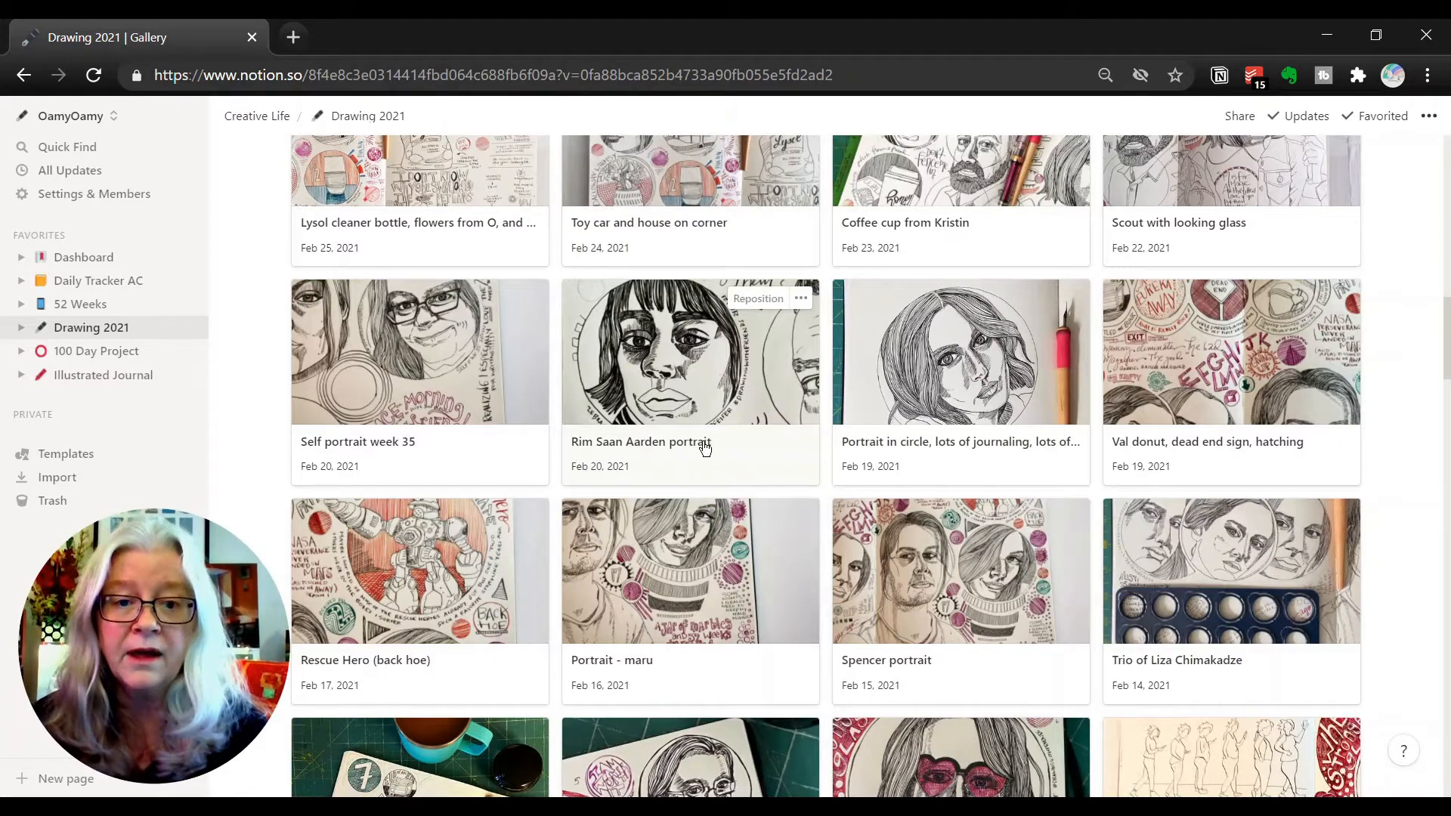
mouse_move(731, 509)
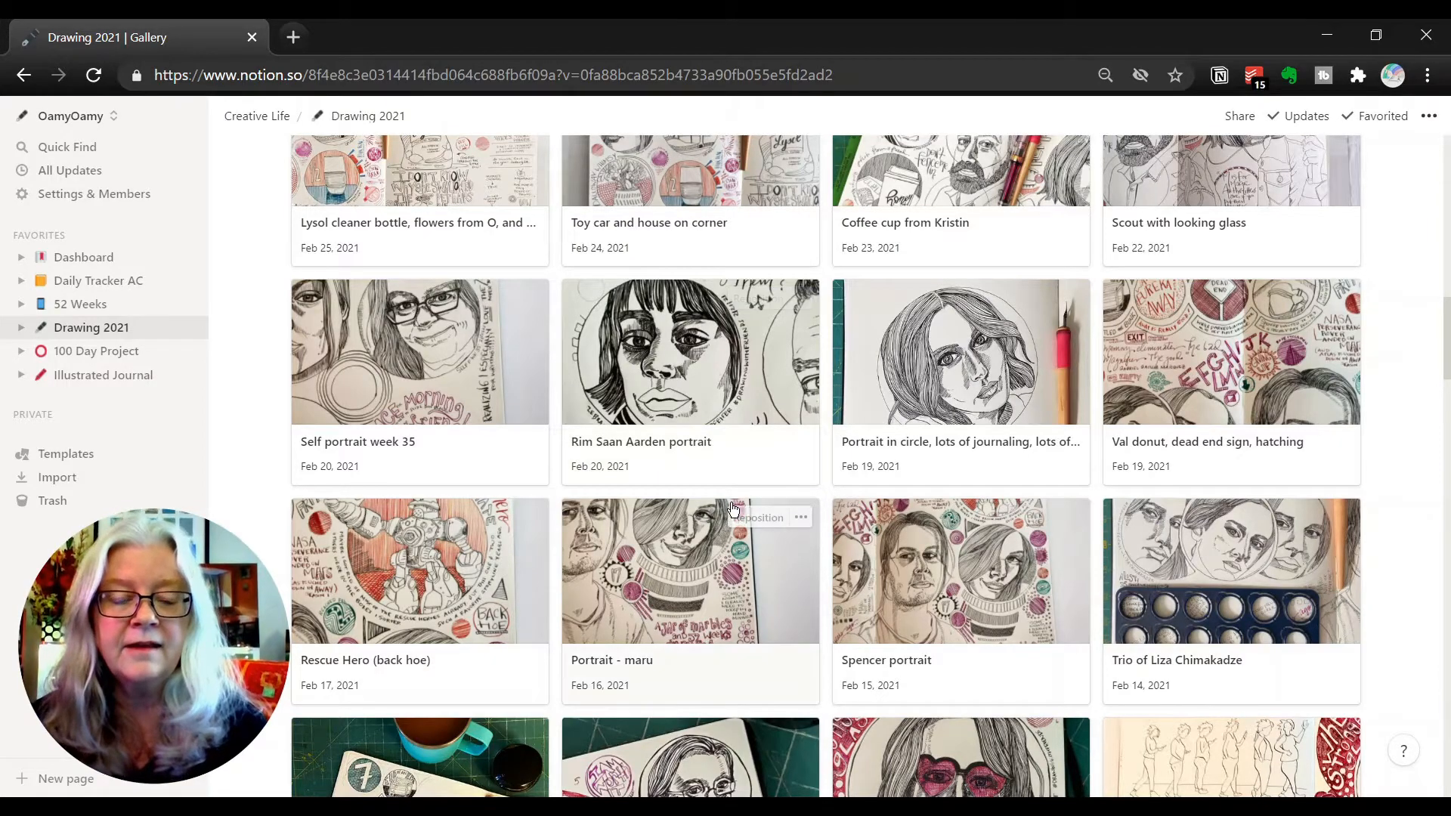
scroll(up, 3)
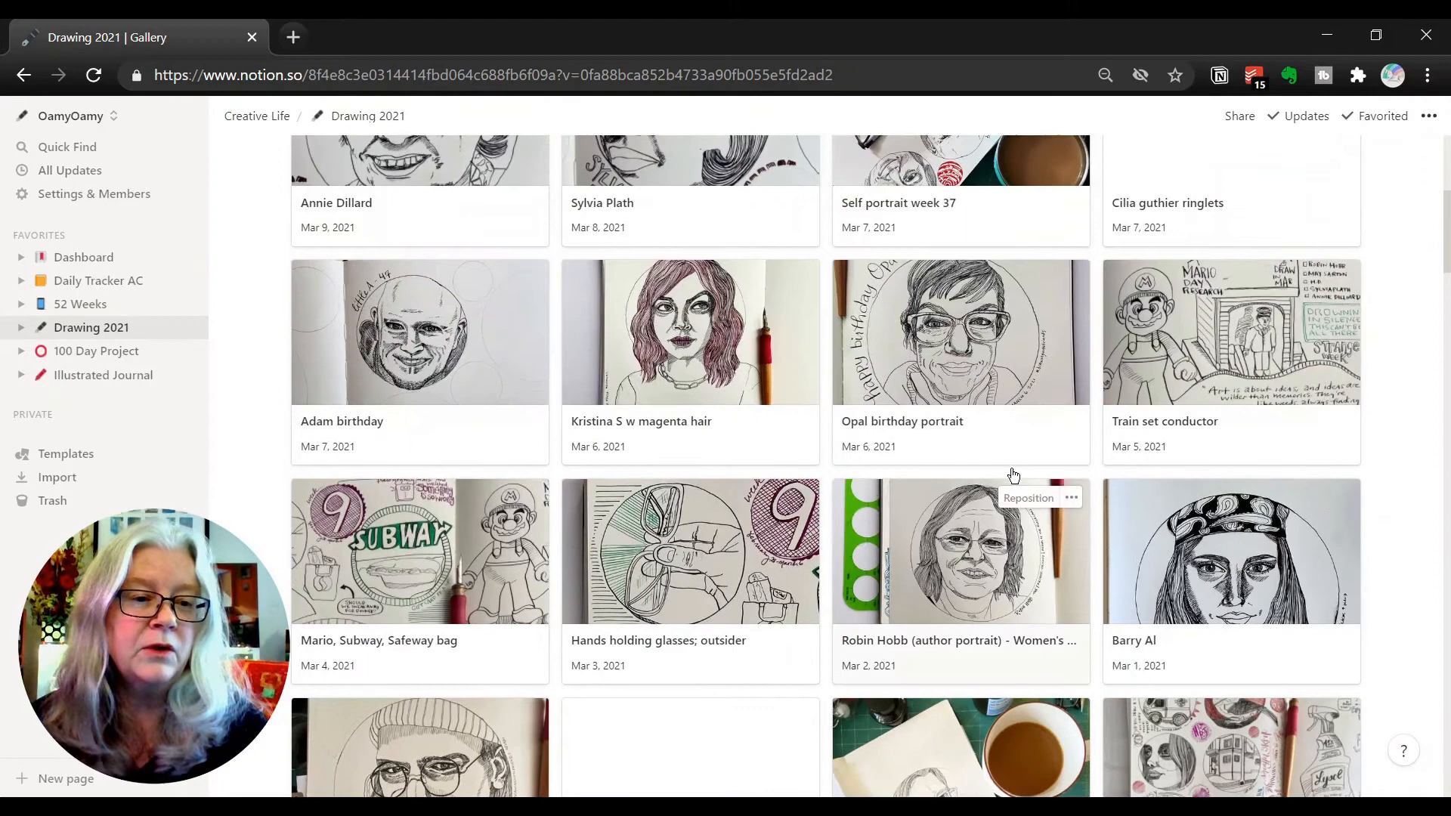
scroll(down, 3)
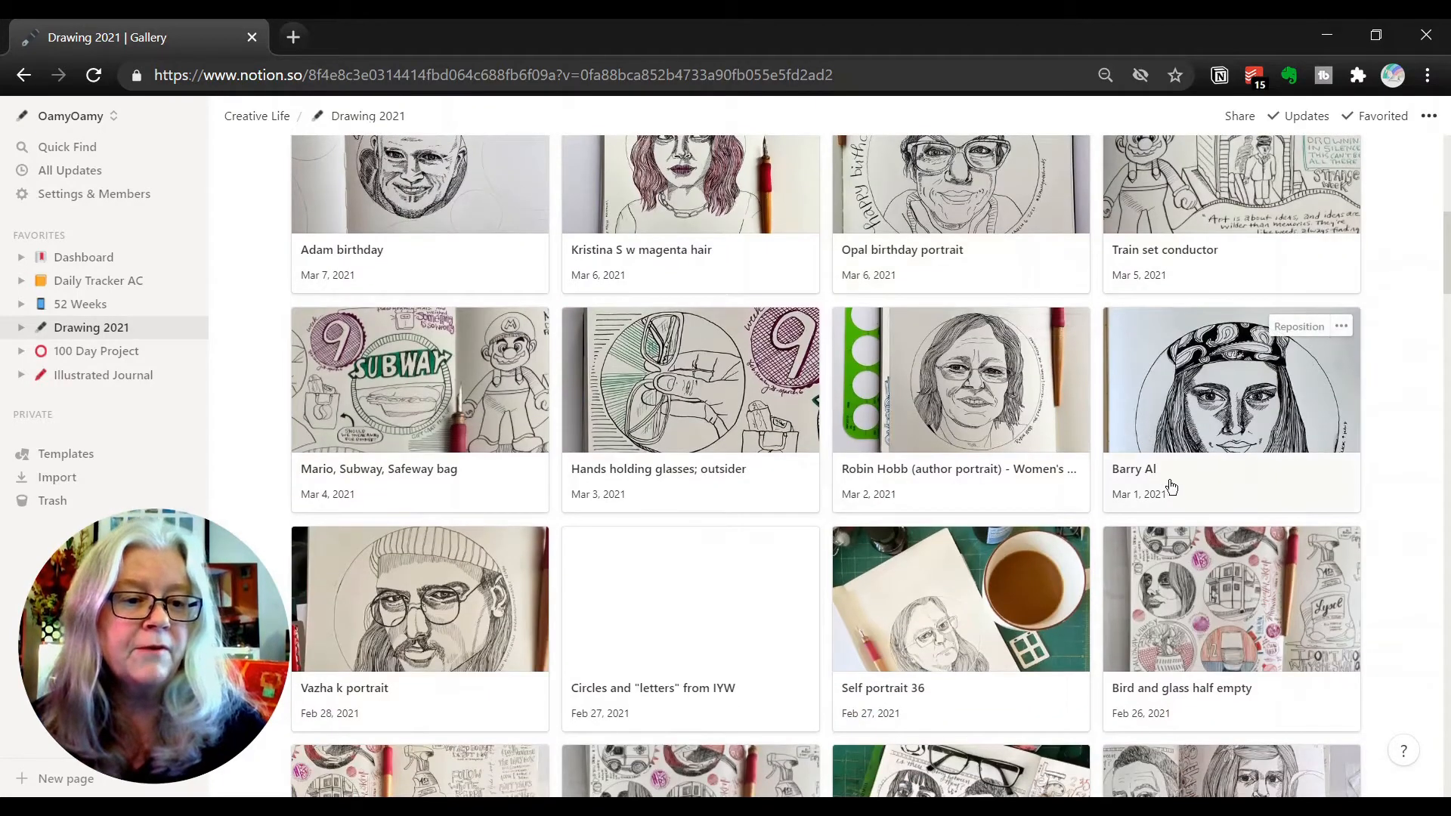
scroll(down, 3)
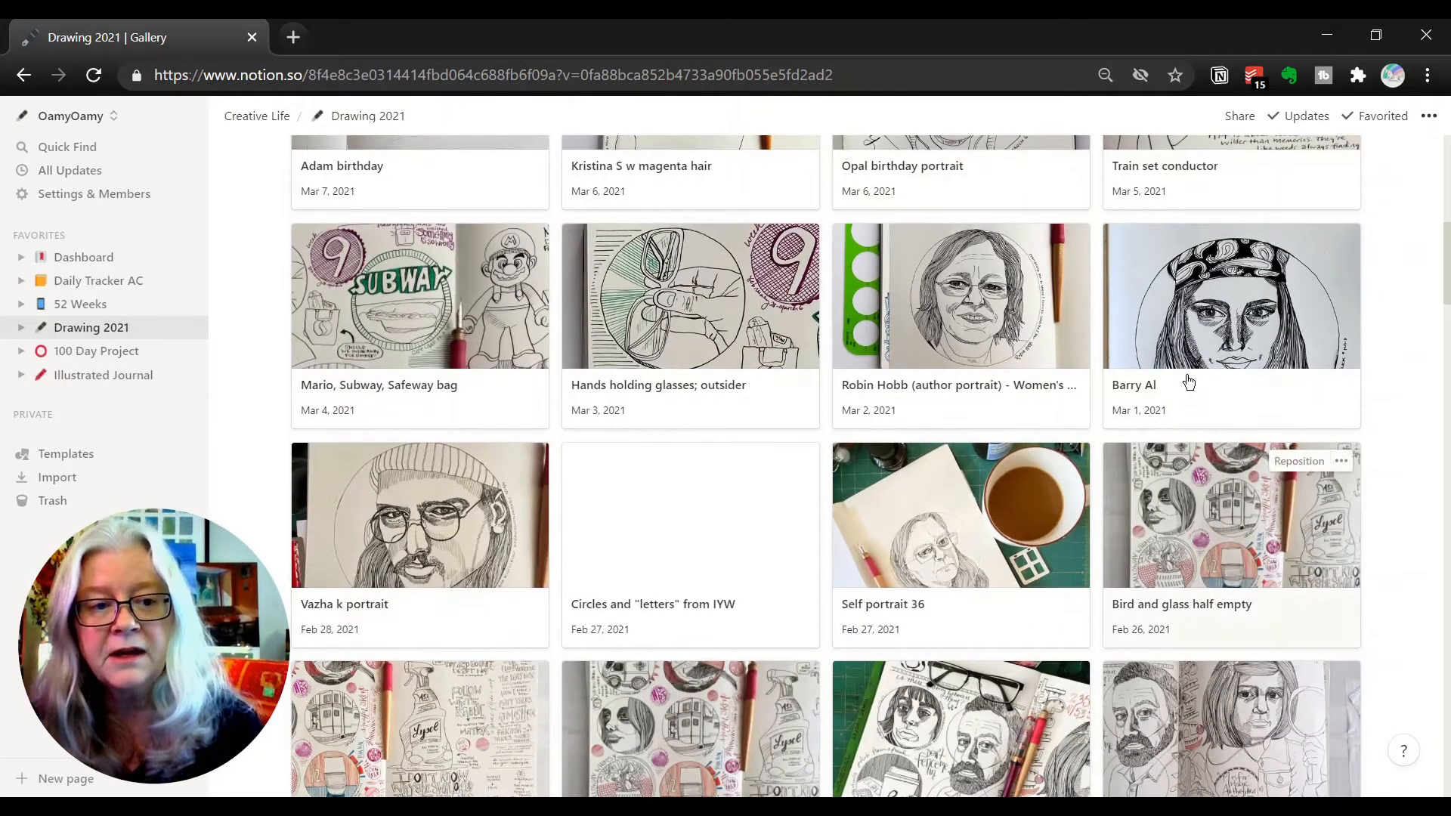
click(1299, 461)
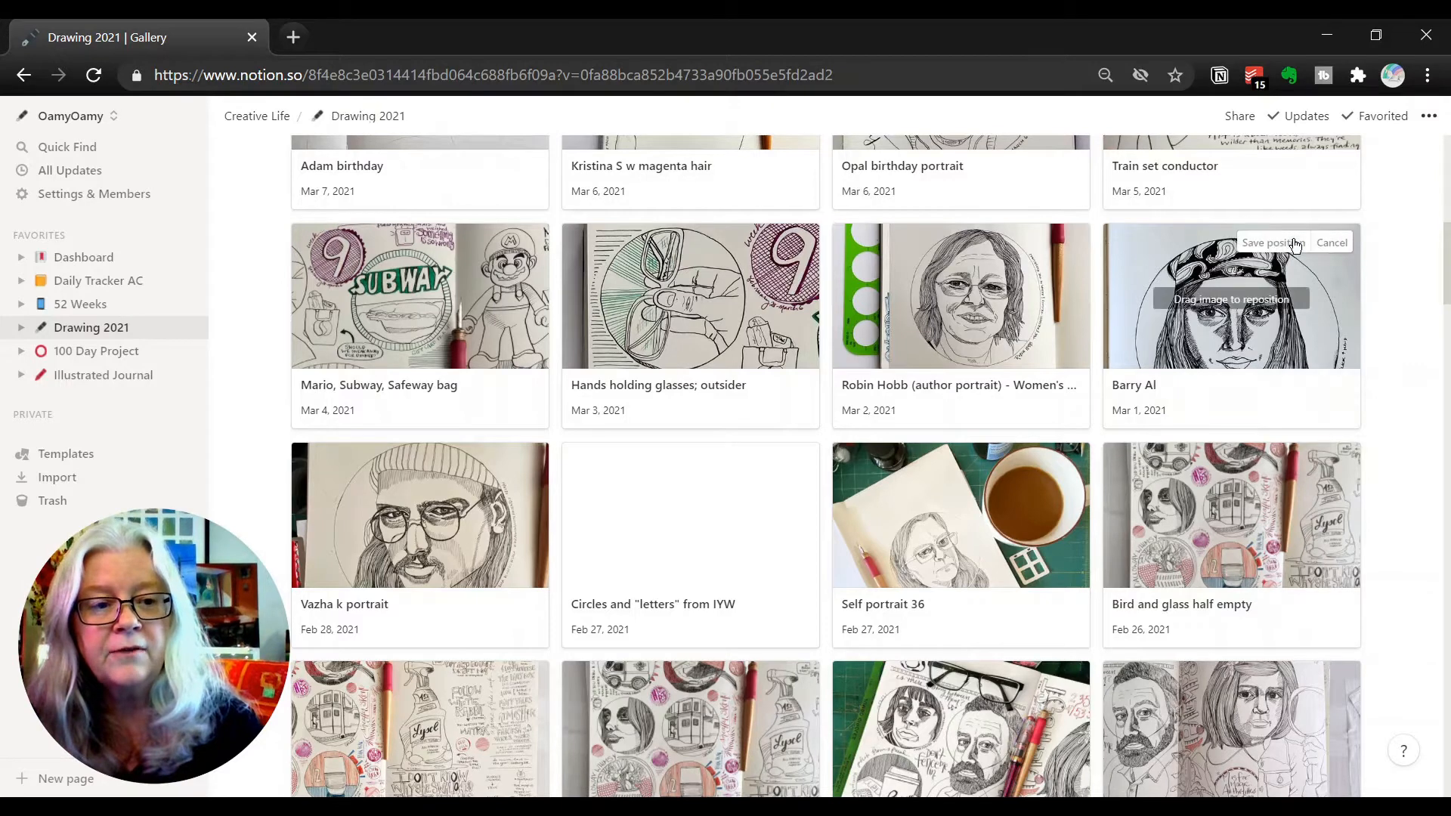
mouse_move(1208, 356)
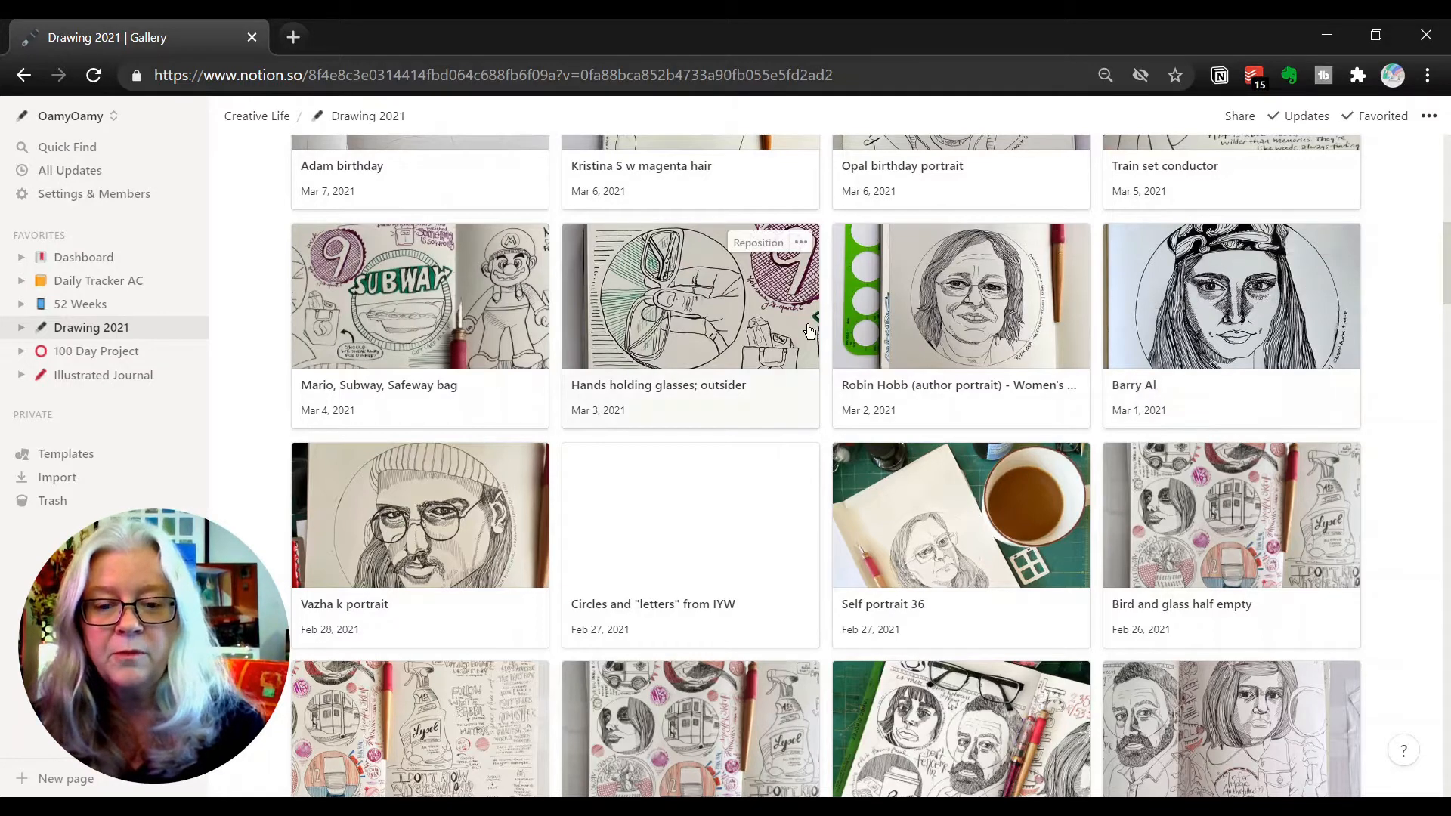
scroll(down, 3)
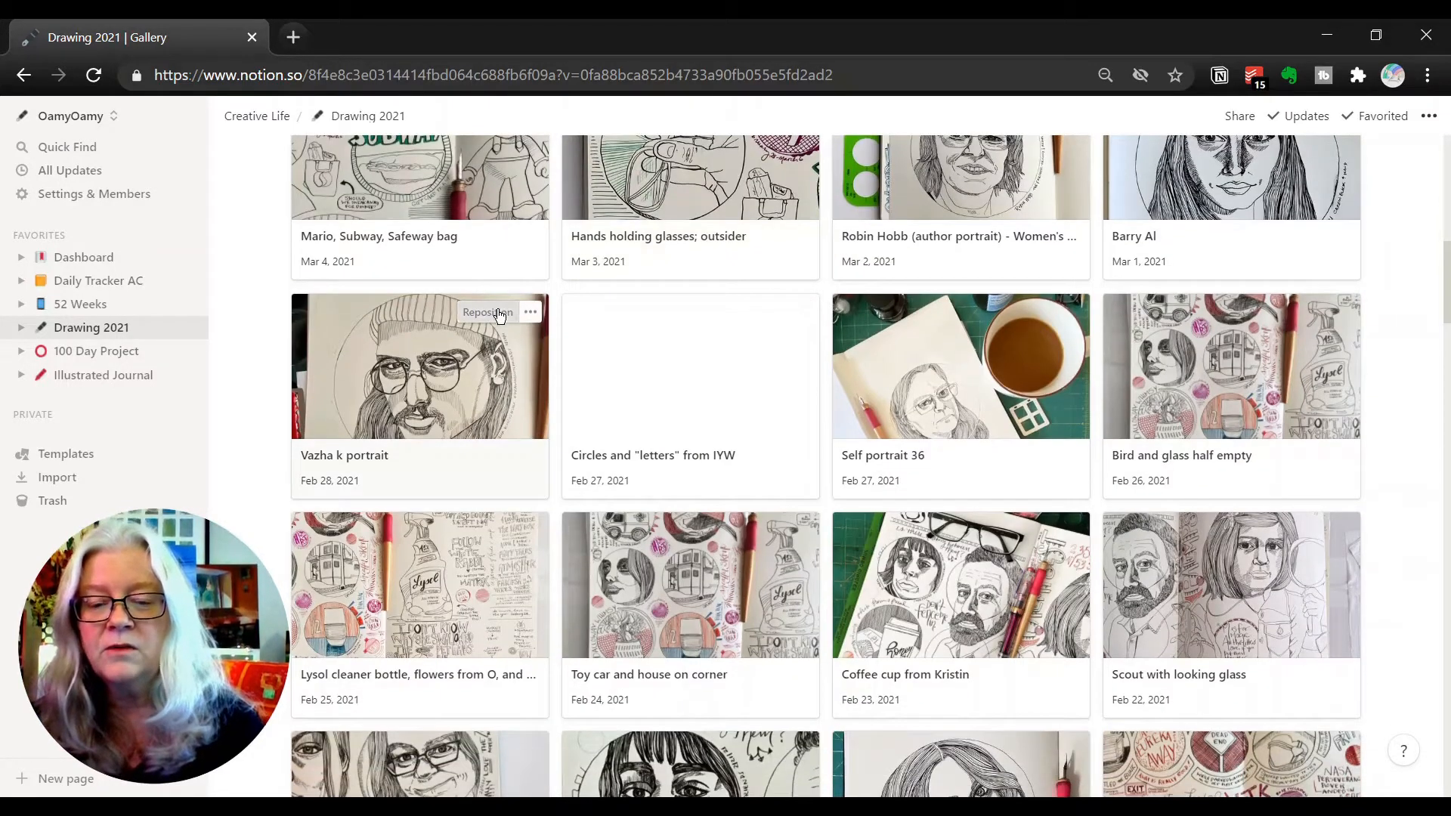
click(485, 313)
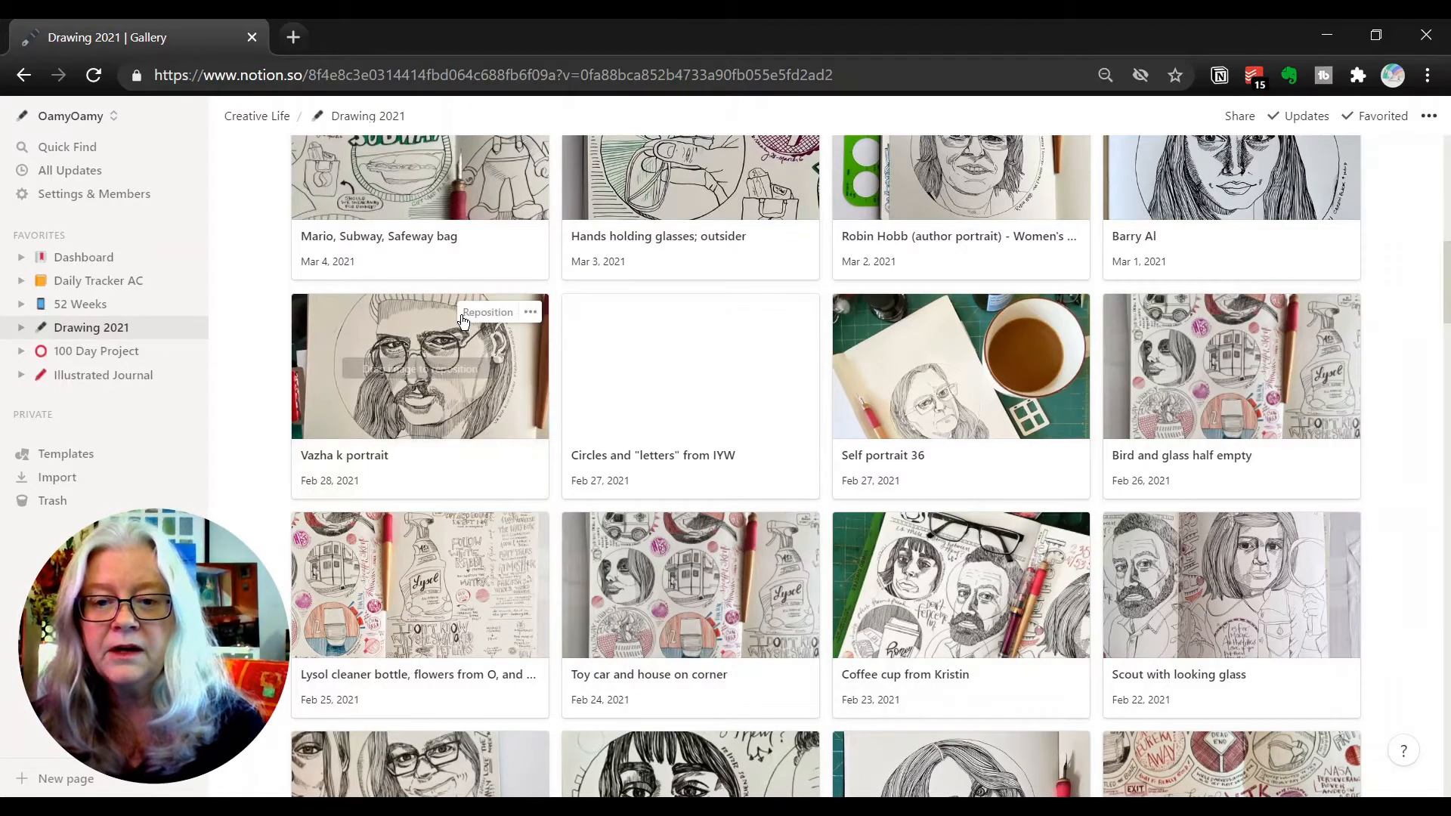
Step: Set the gallery's card size to Large from the view's display settings
scroll(up, 3)
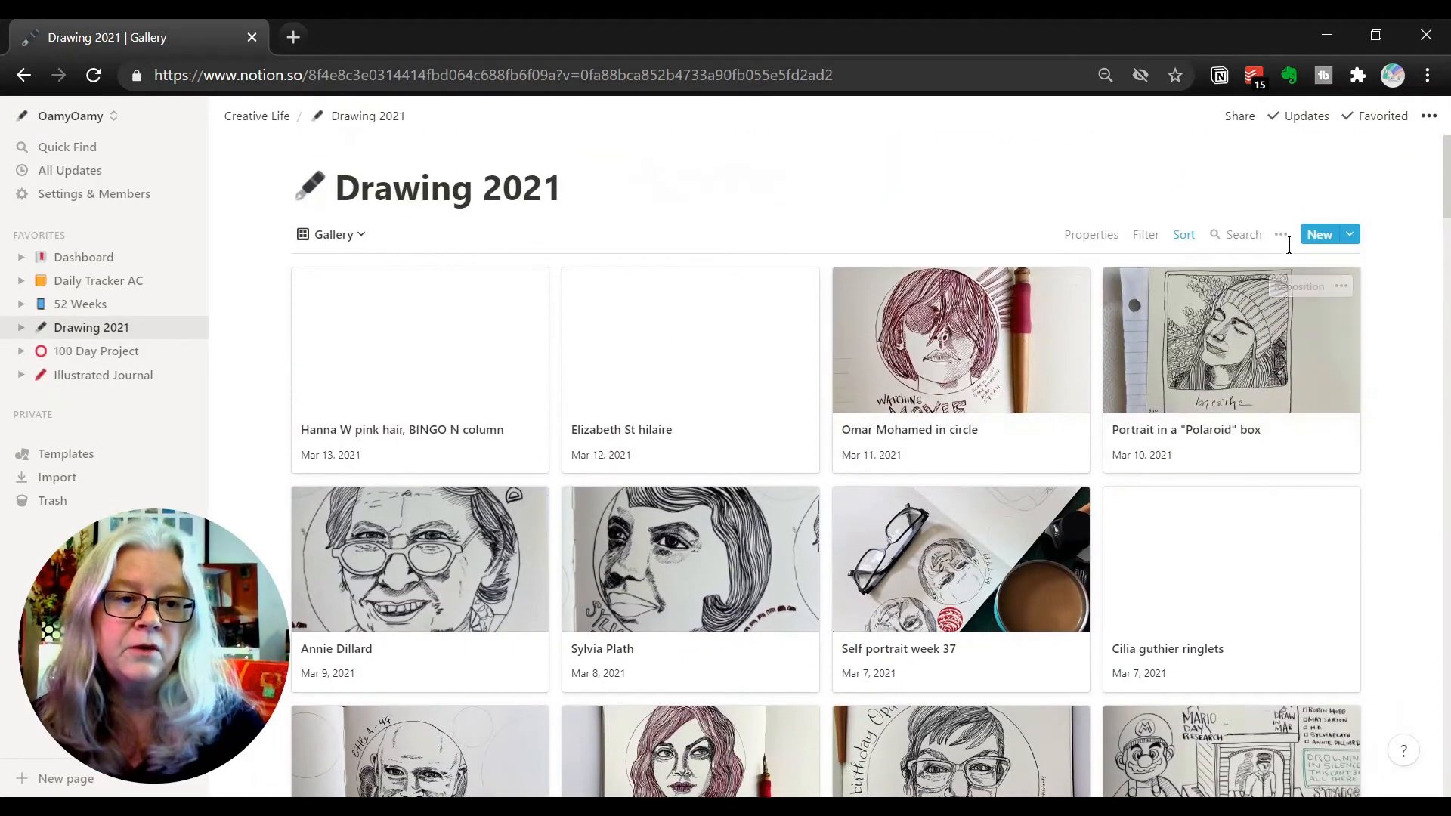
mouse_move(1289, 244)
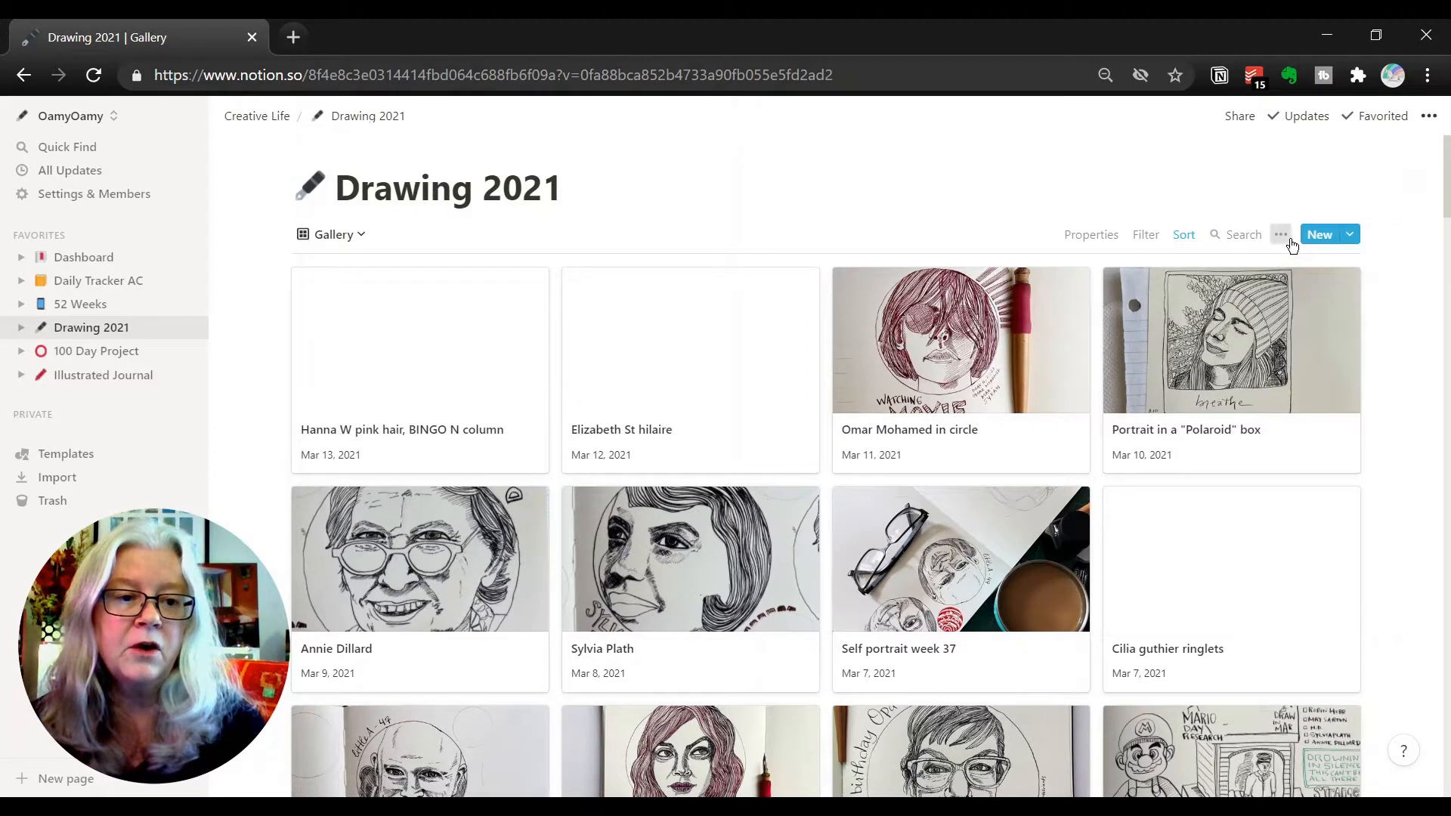
click(1281, 234)
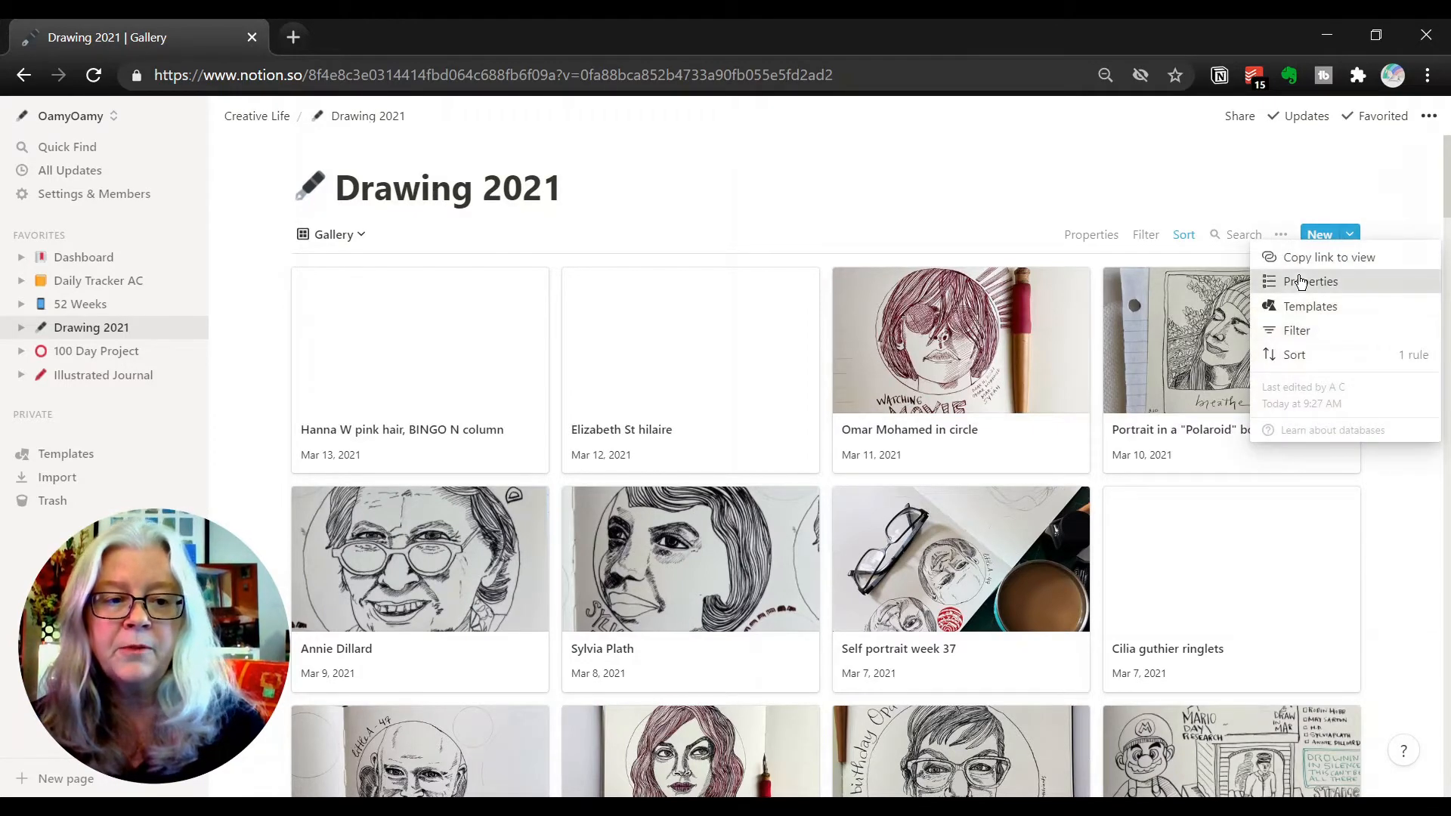
click(1310, 281)
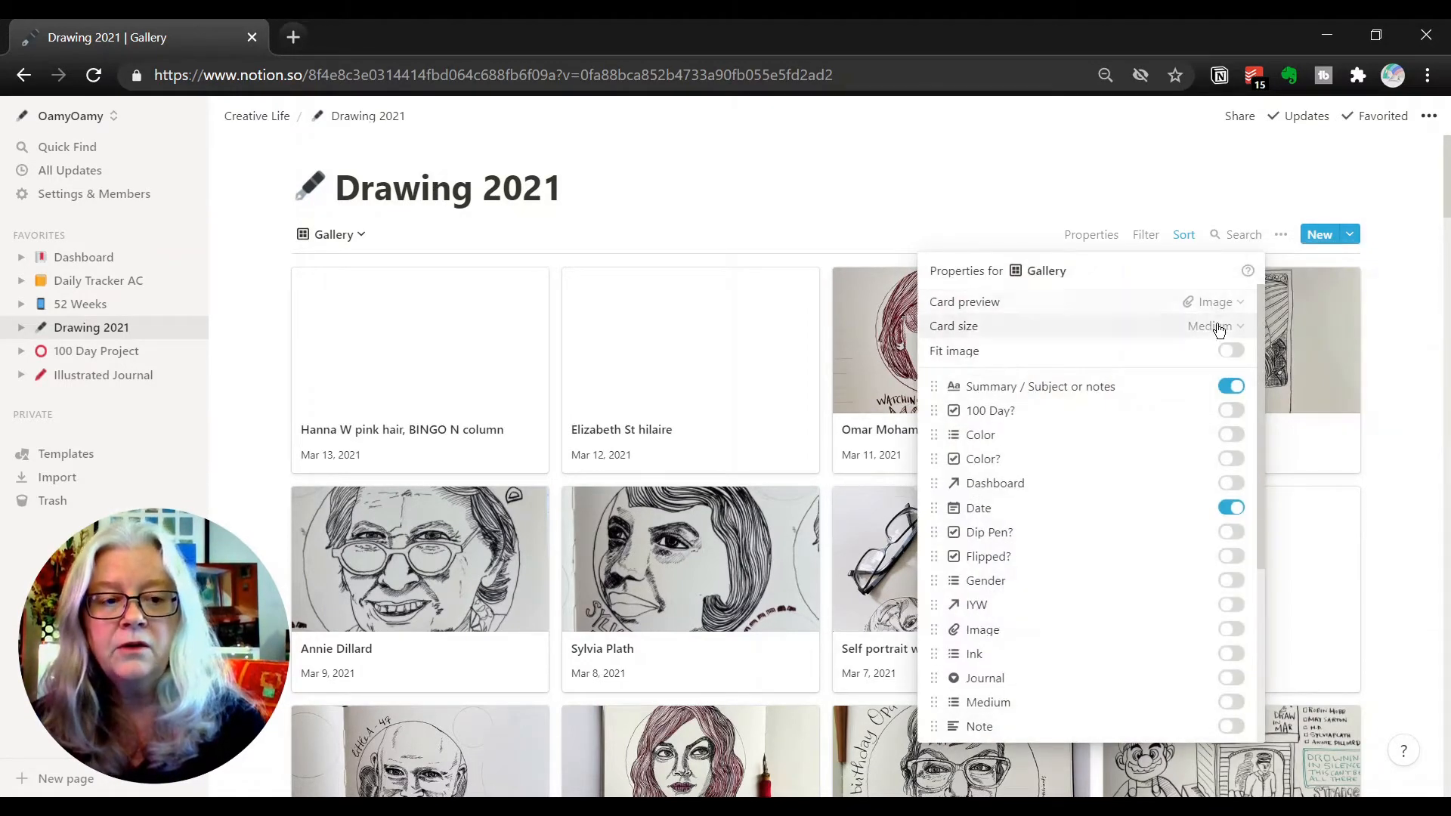
click(1212, 325)
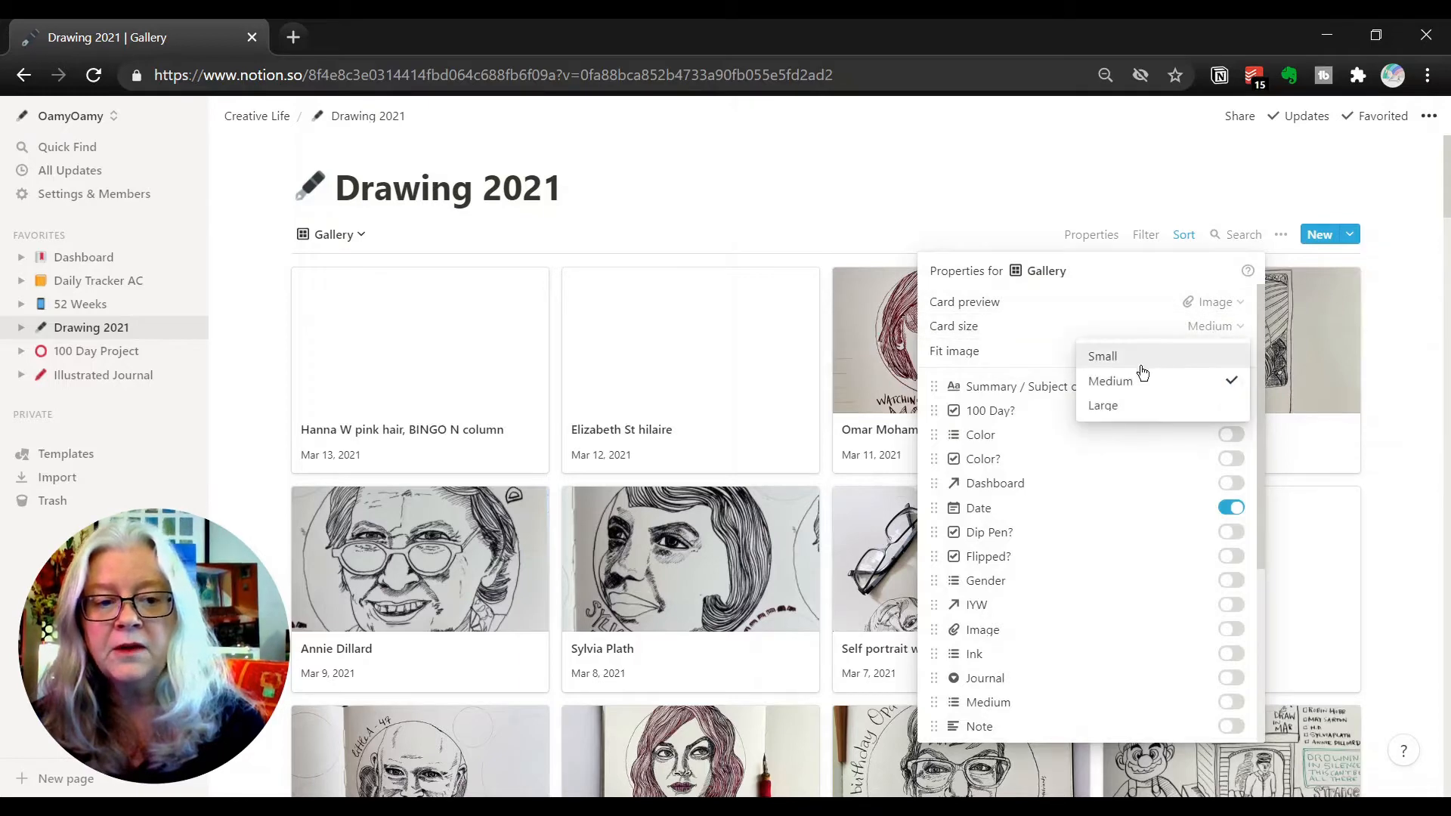
click(1104, 405)
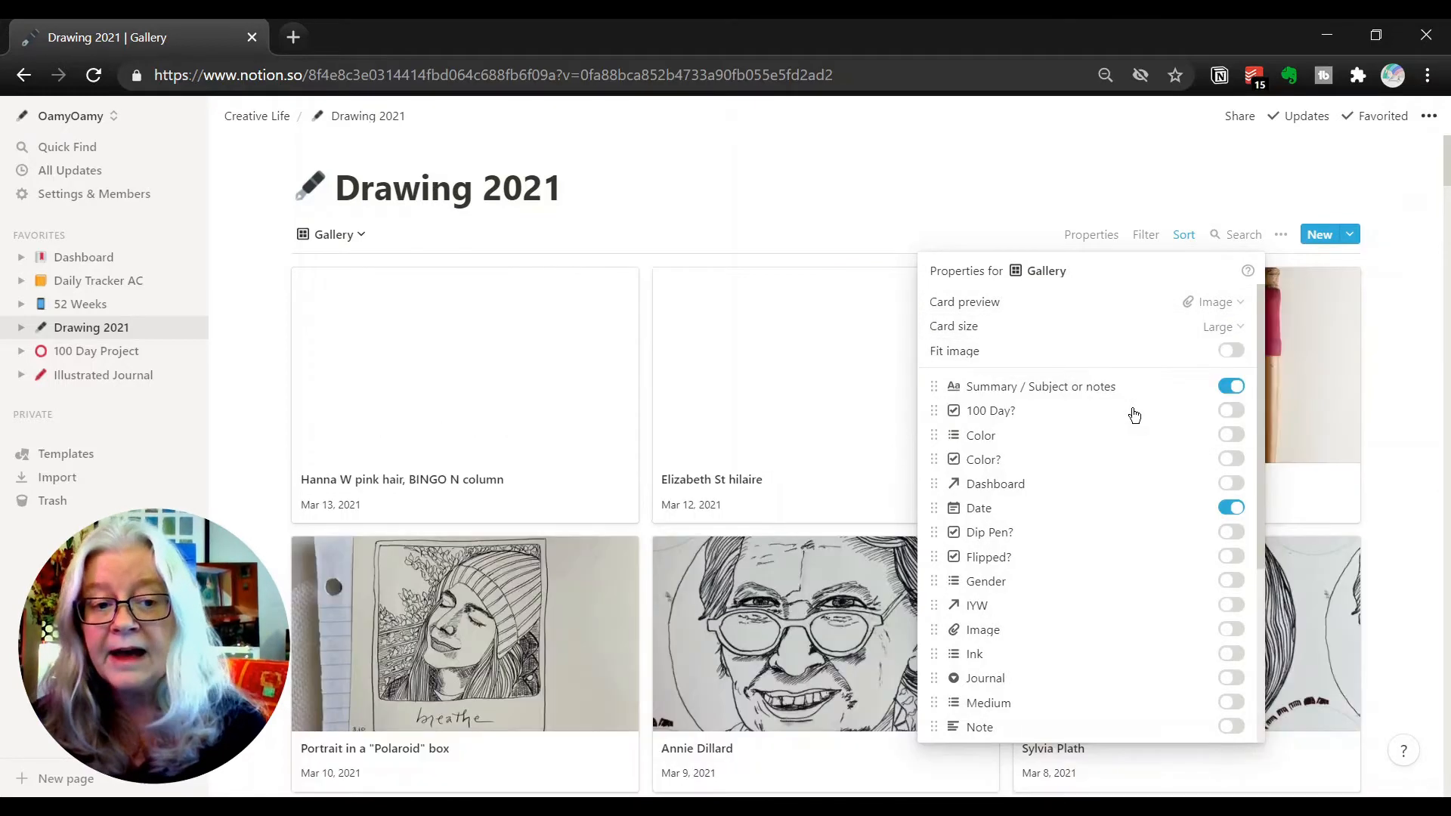
mouse_move(941, 184)
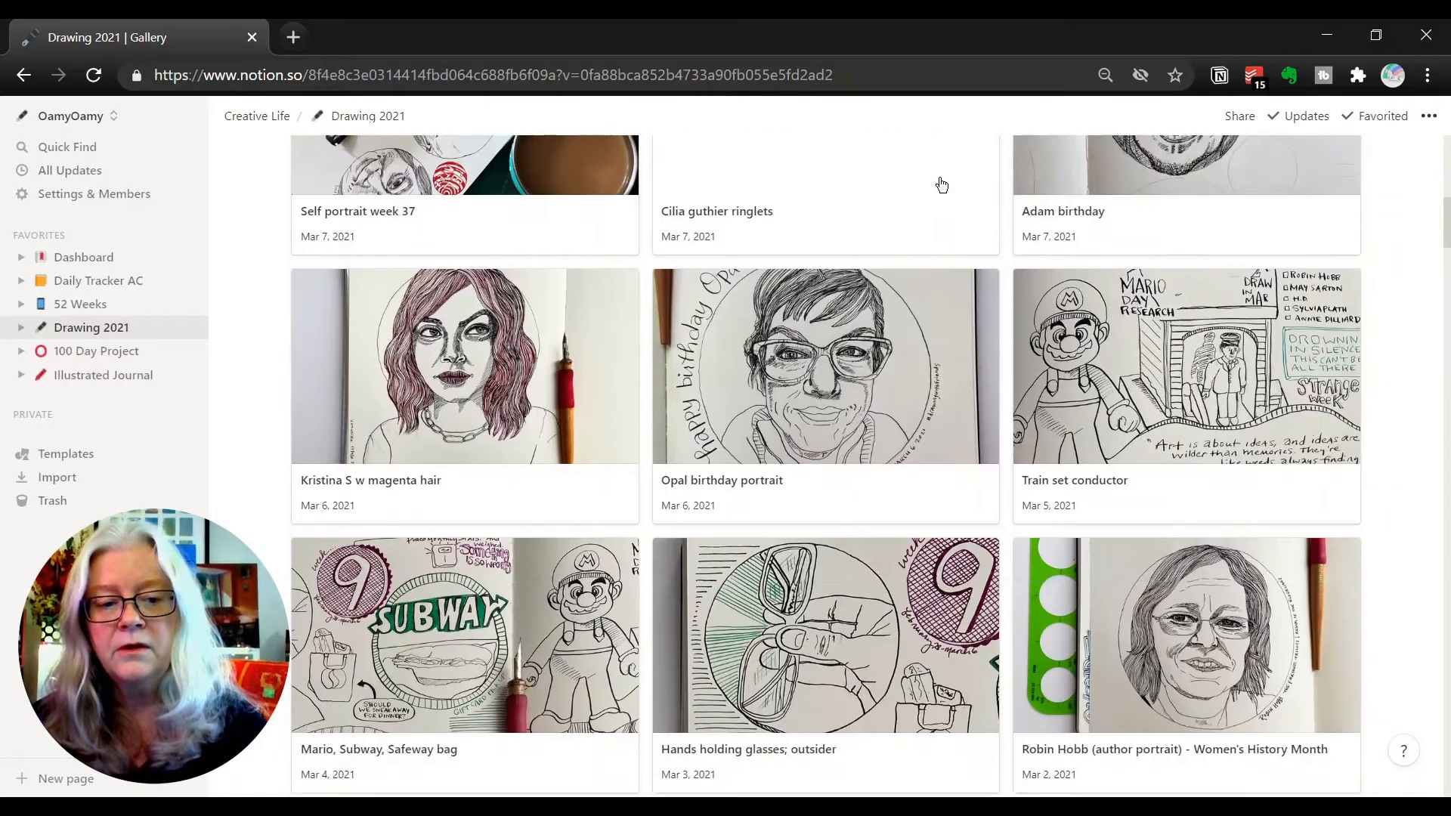
Step: Change the gallery card size to Small, then settle on Medium
scroll(up, 3)
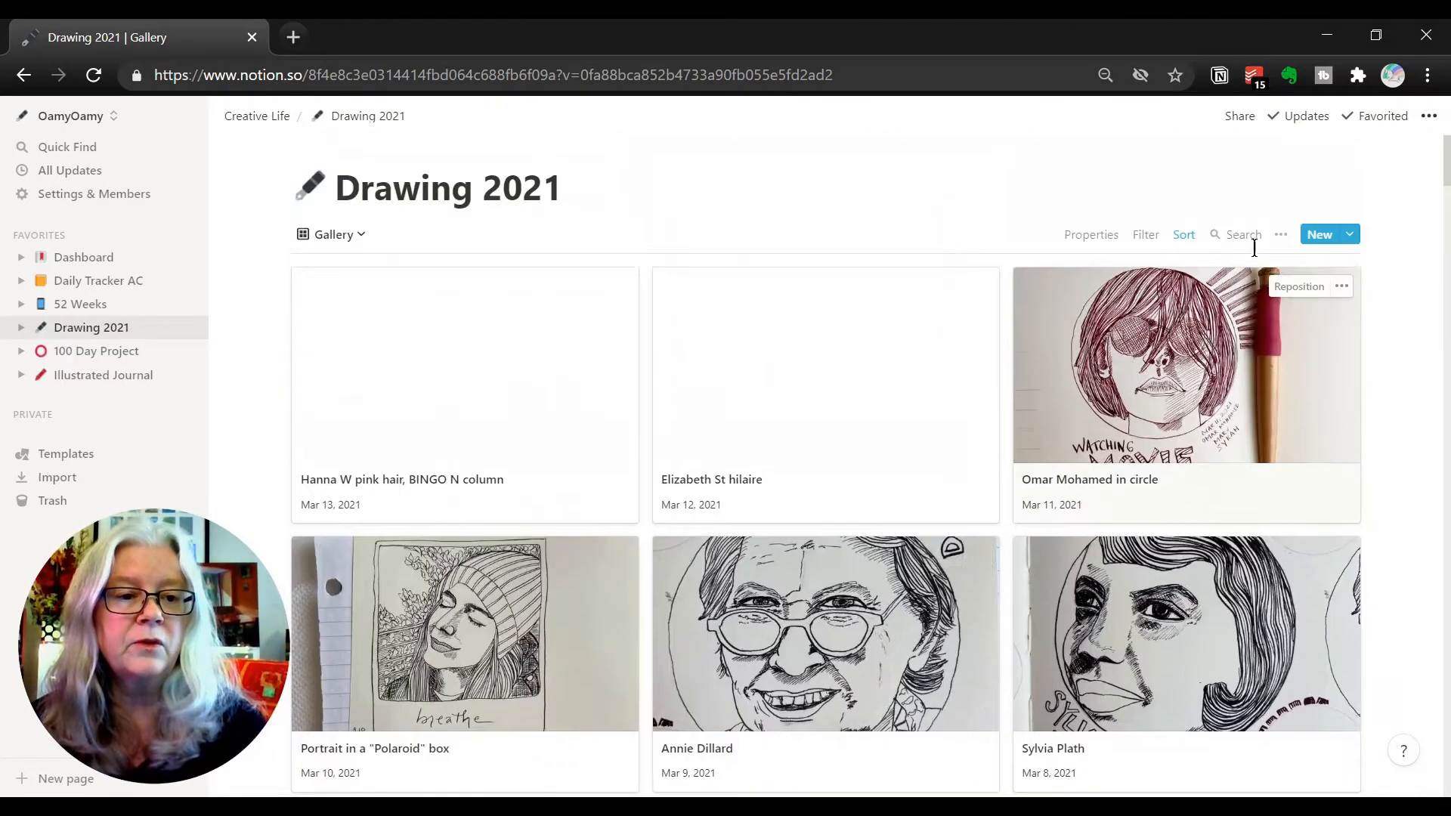
click(1281, 234)
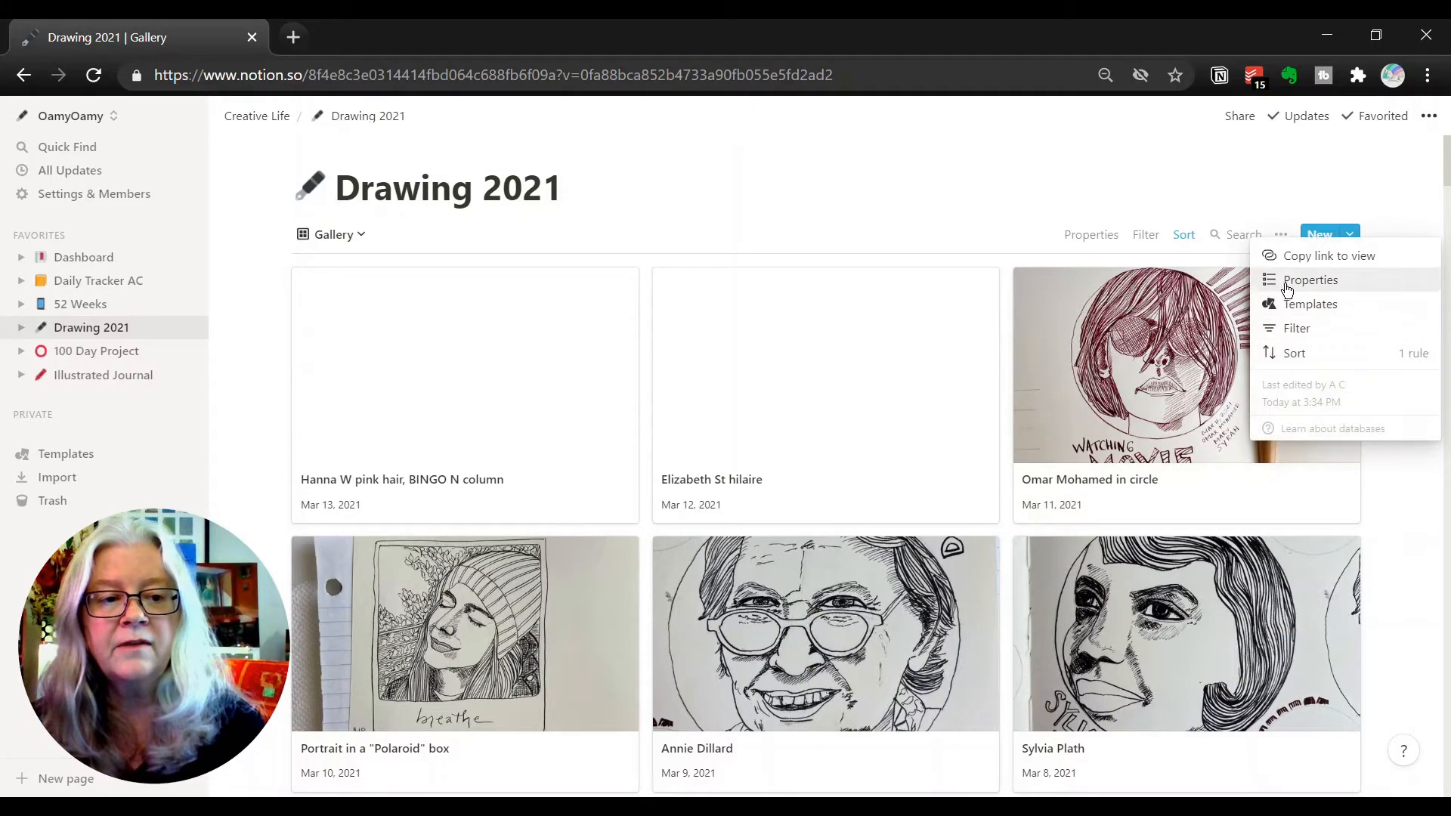
click(1308, 280)
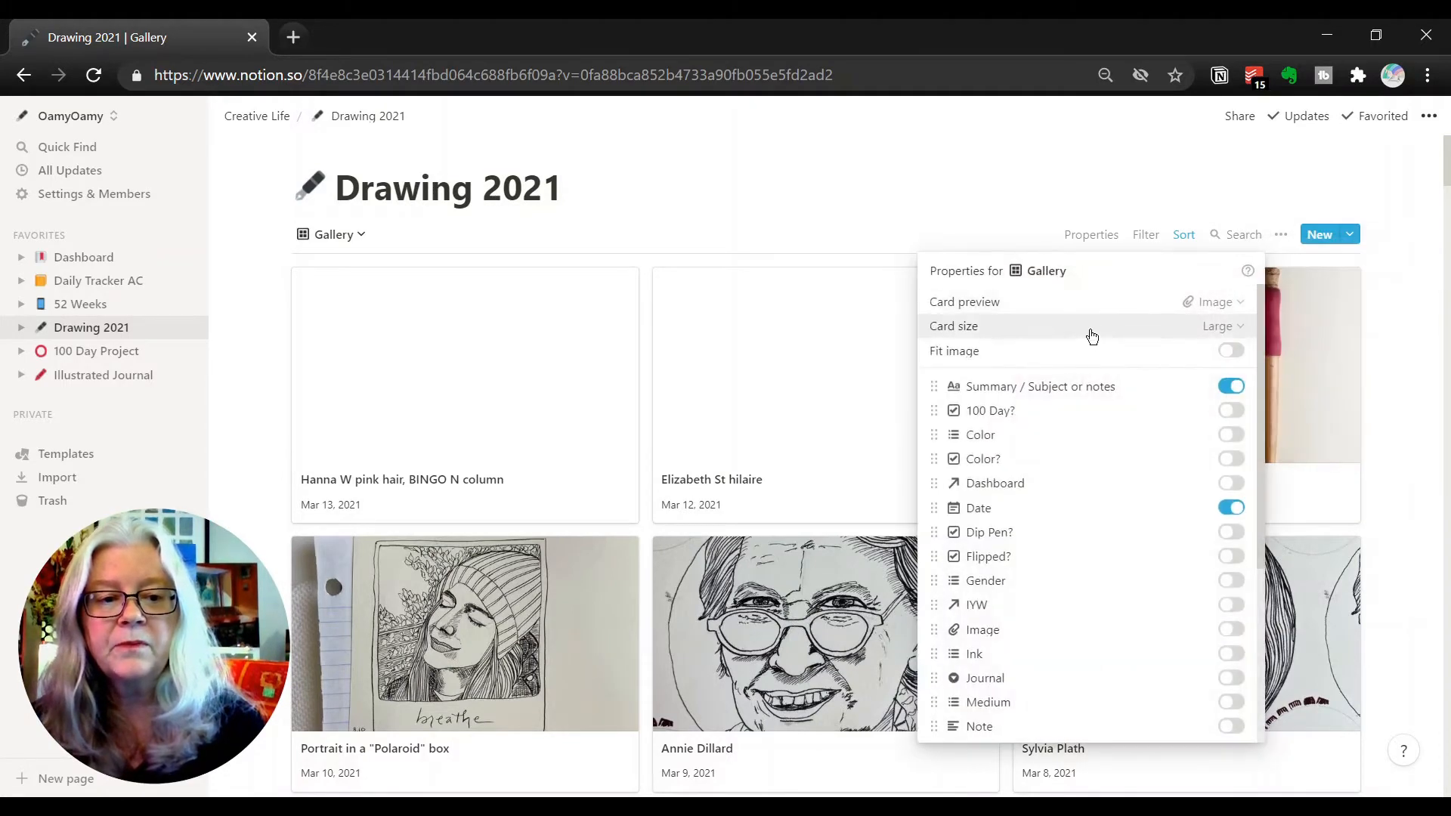
click(1222, 326)
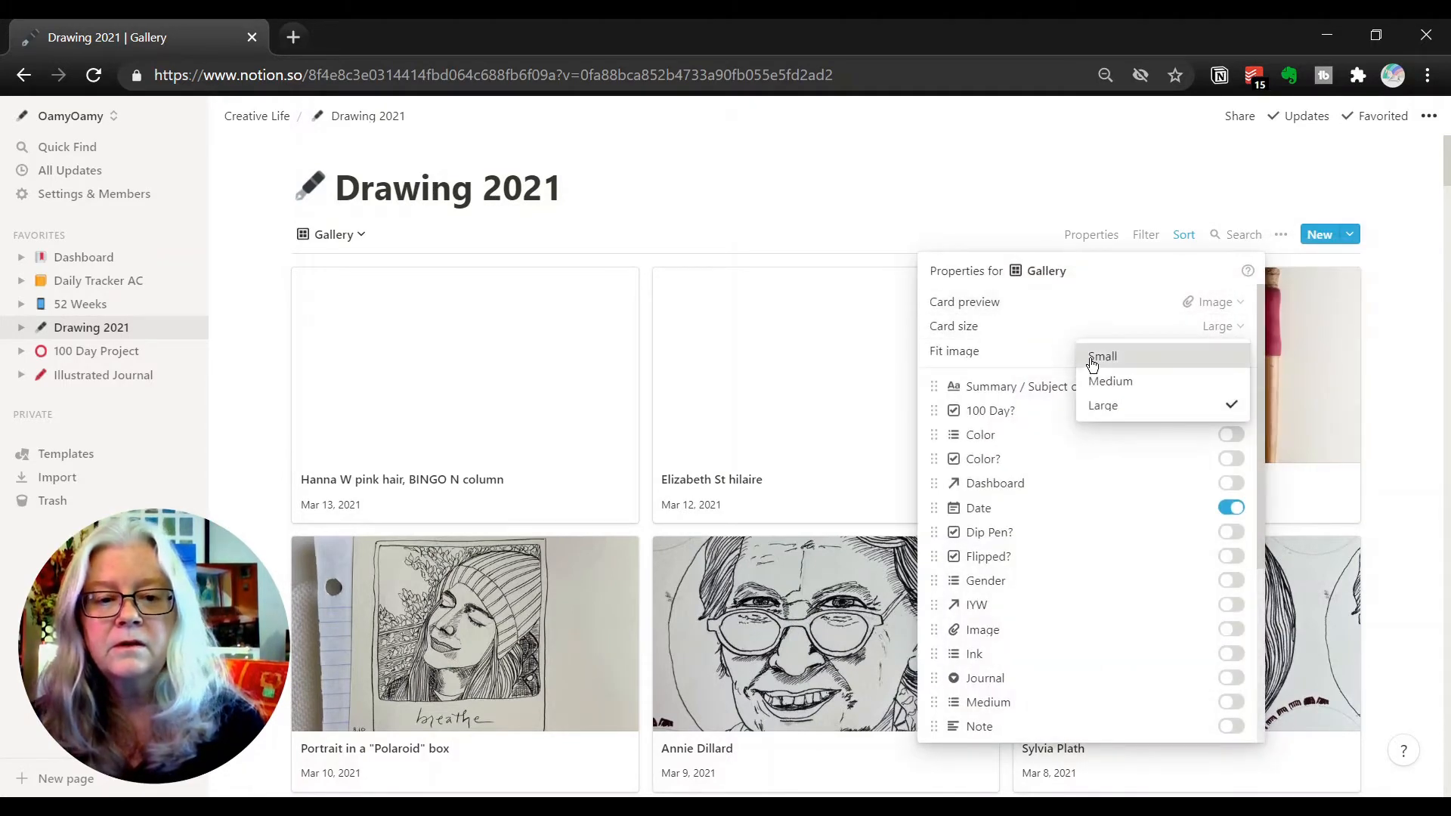
click(1102, 356)
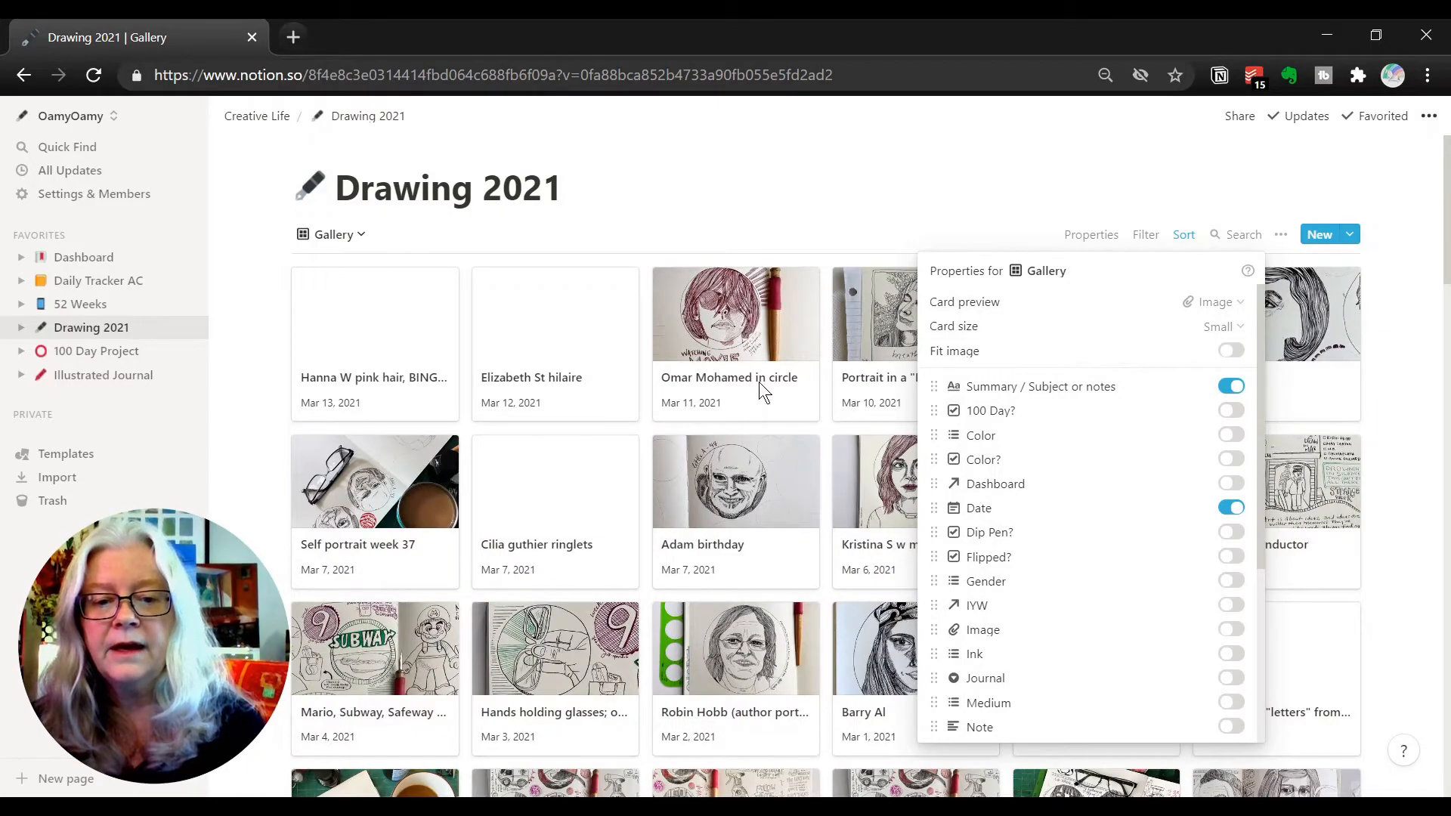
click(845, 417)
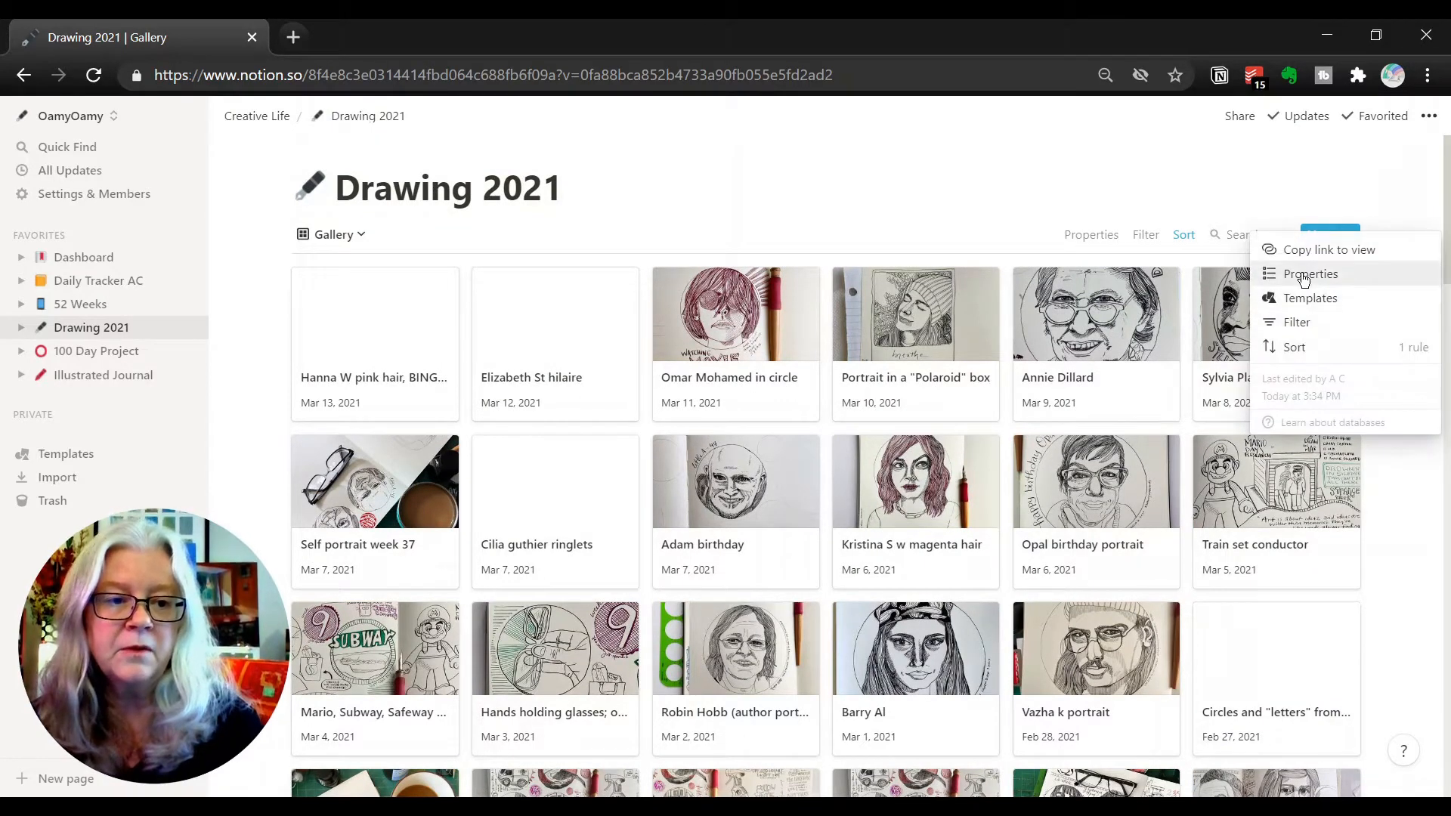
click(1310, 274)
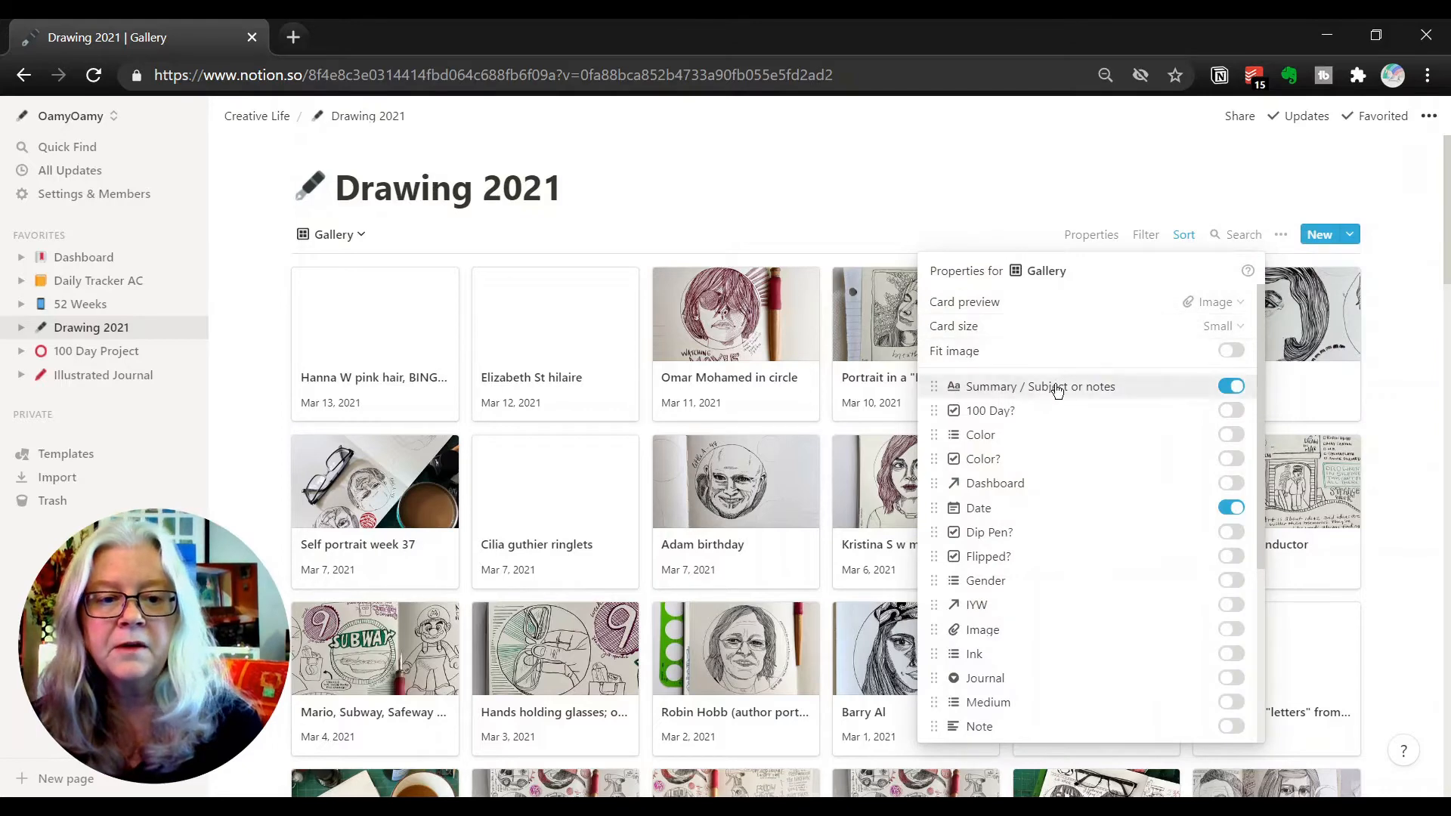
mouse_move(1050, 325)
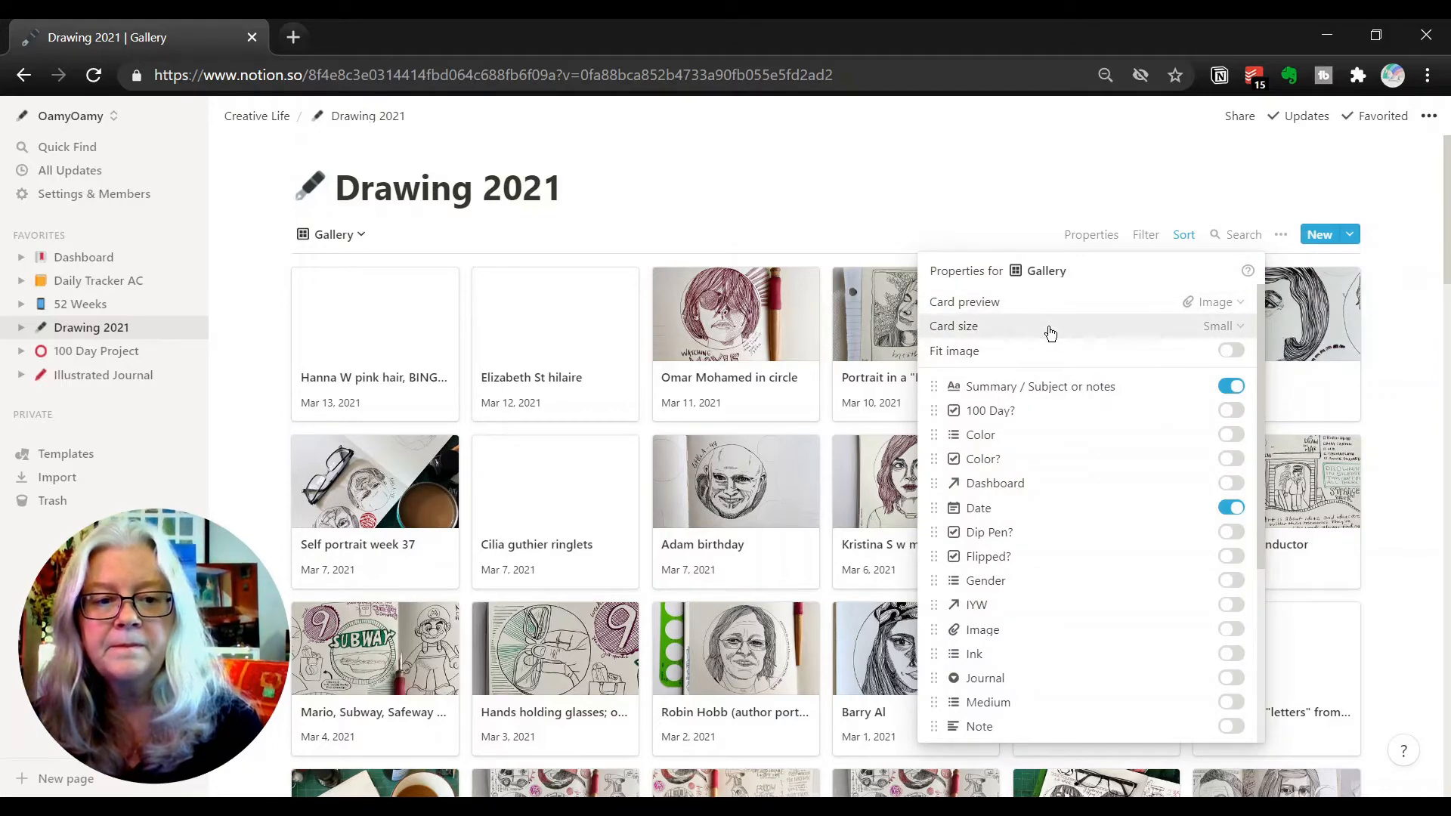
click(1217, 326)
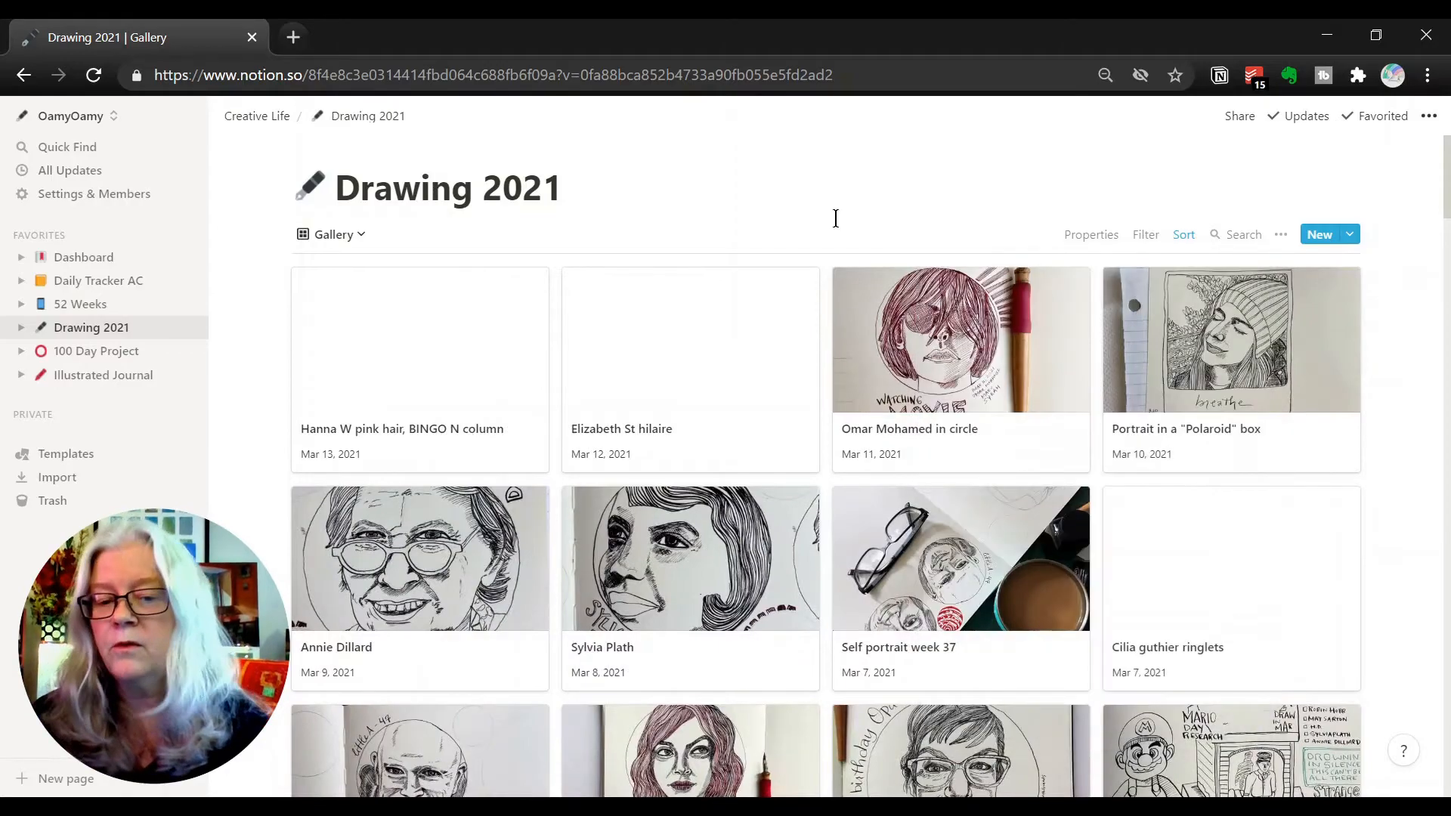
scroll(down, 3)
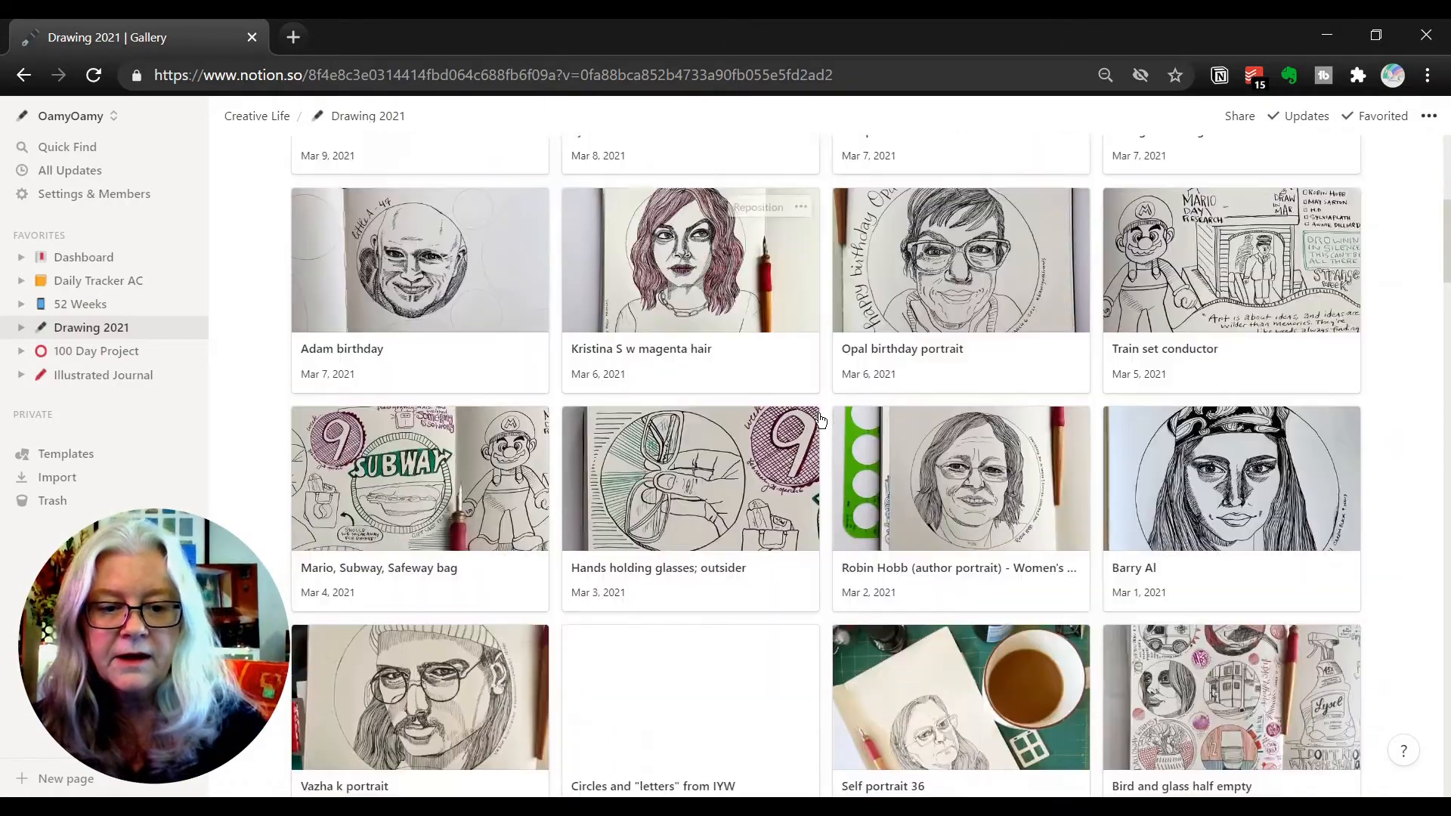
scroll(down, 3)
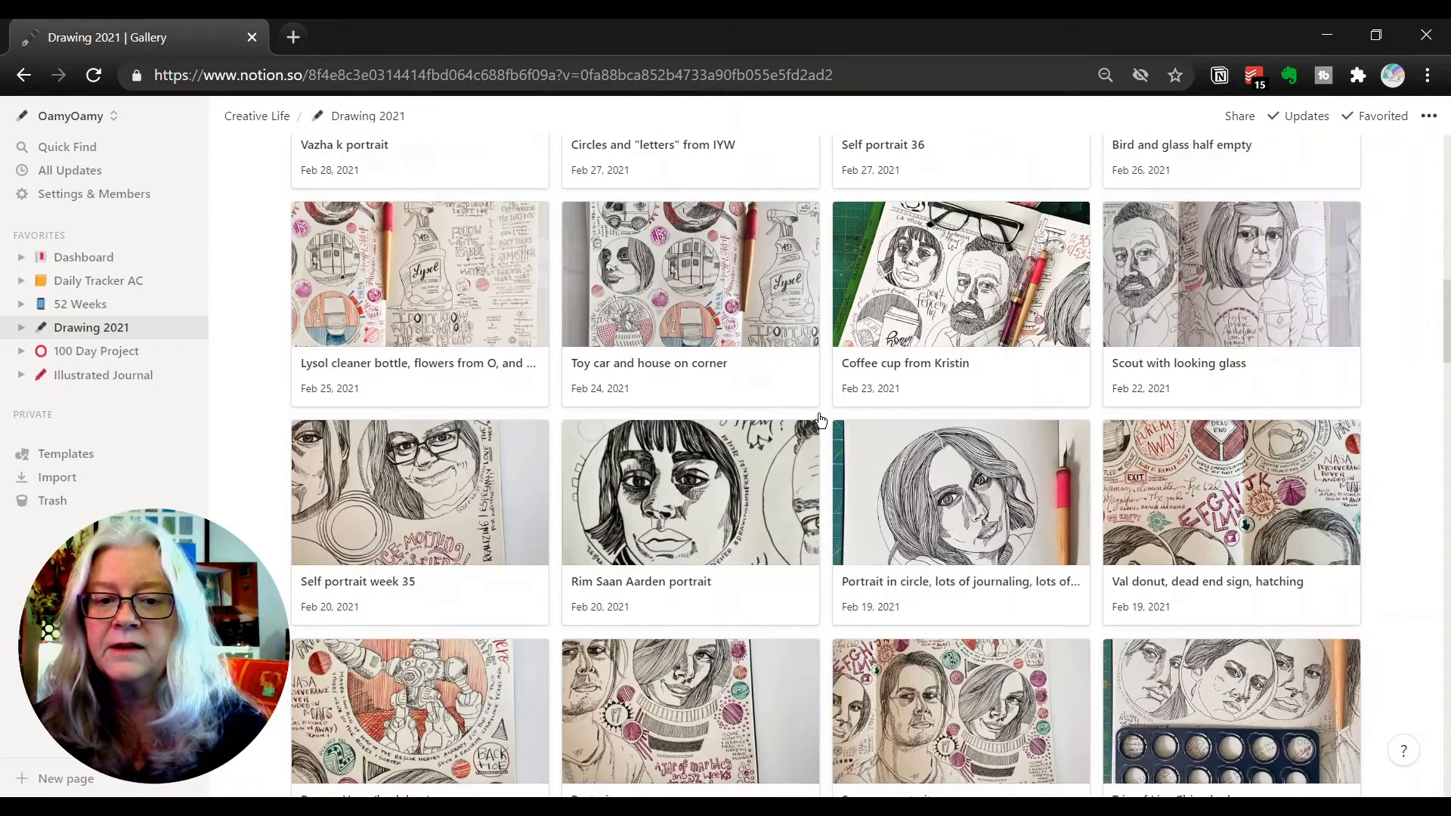
scroll(up, 3)
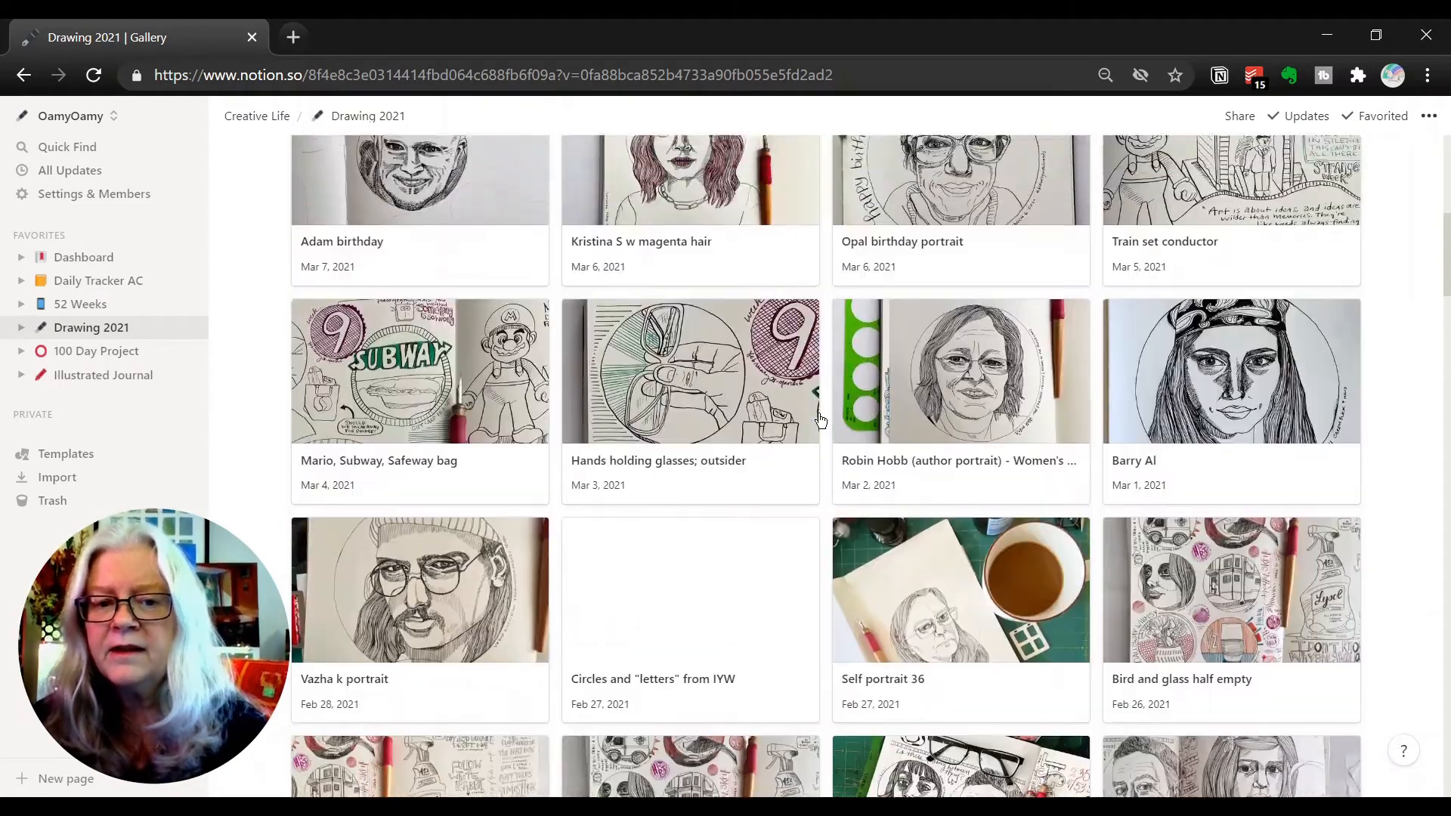
scroll(up, 3)
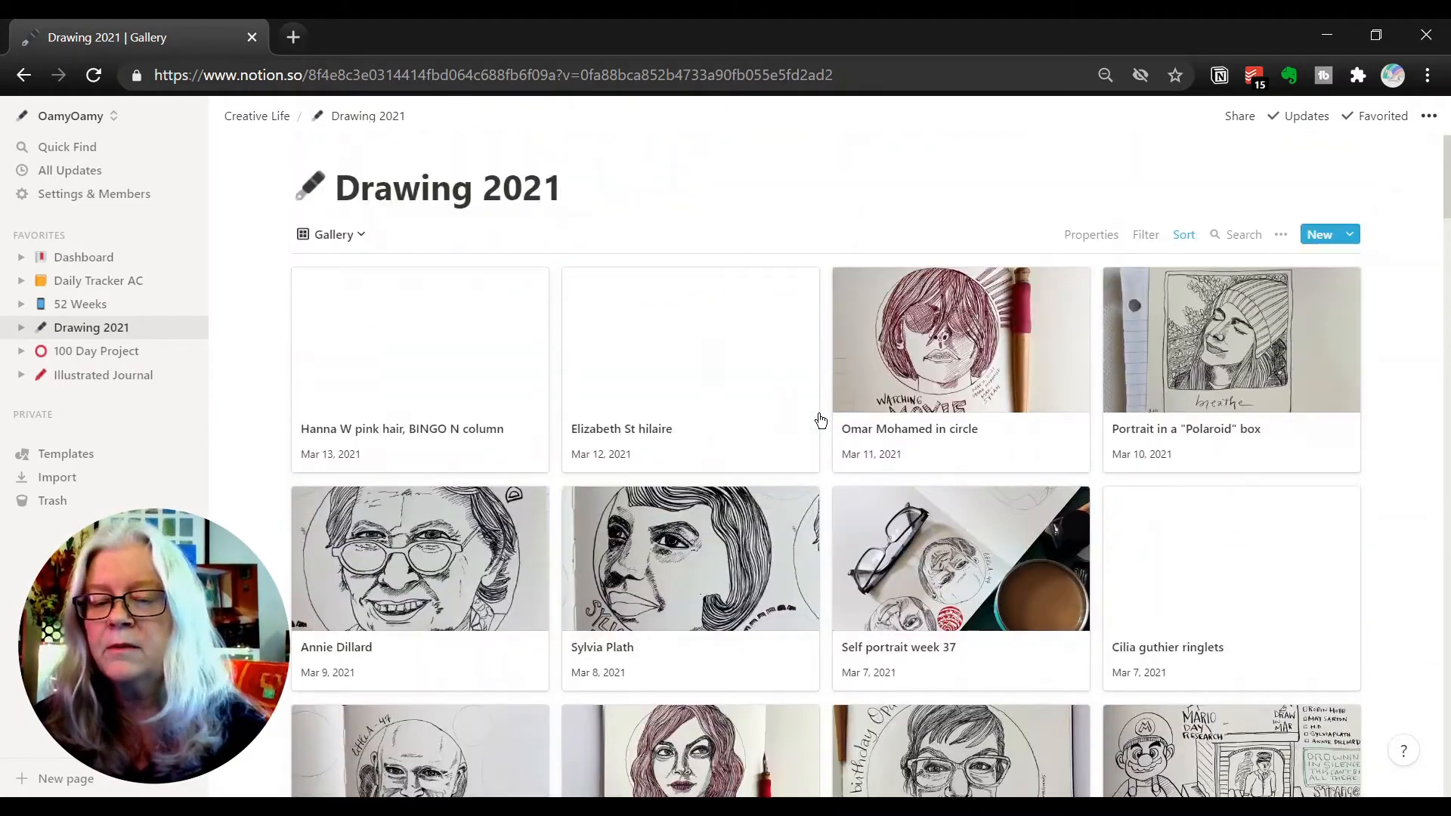
scroll(down, 3)
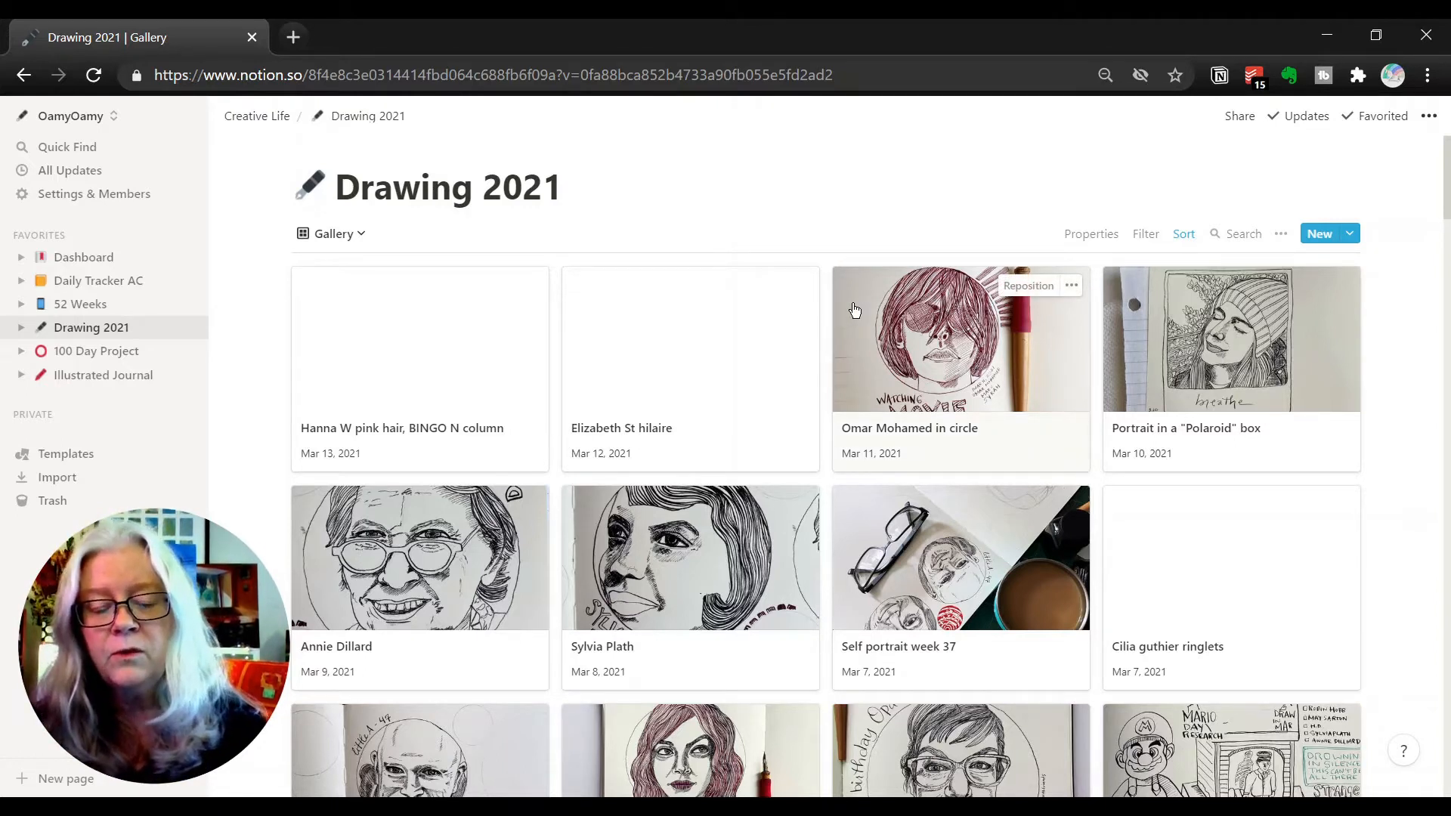
scroll(down, 3)
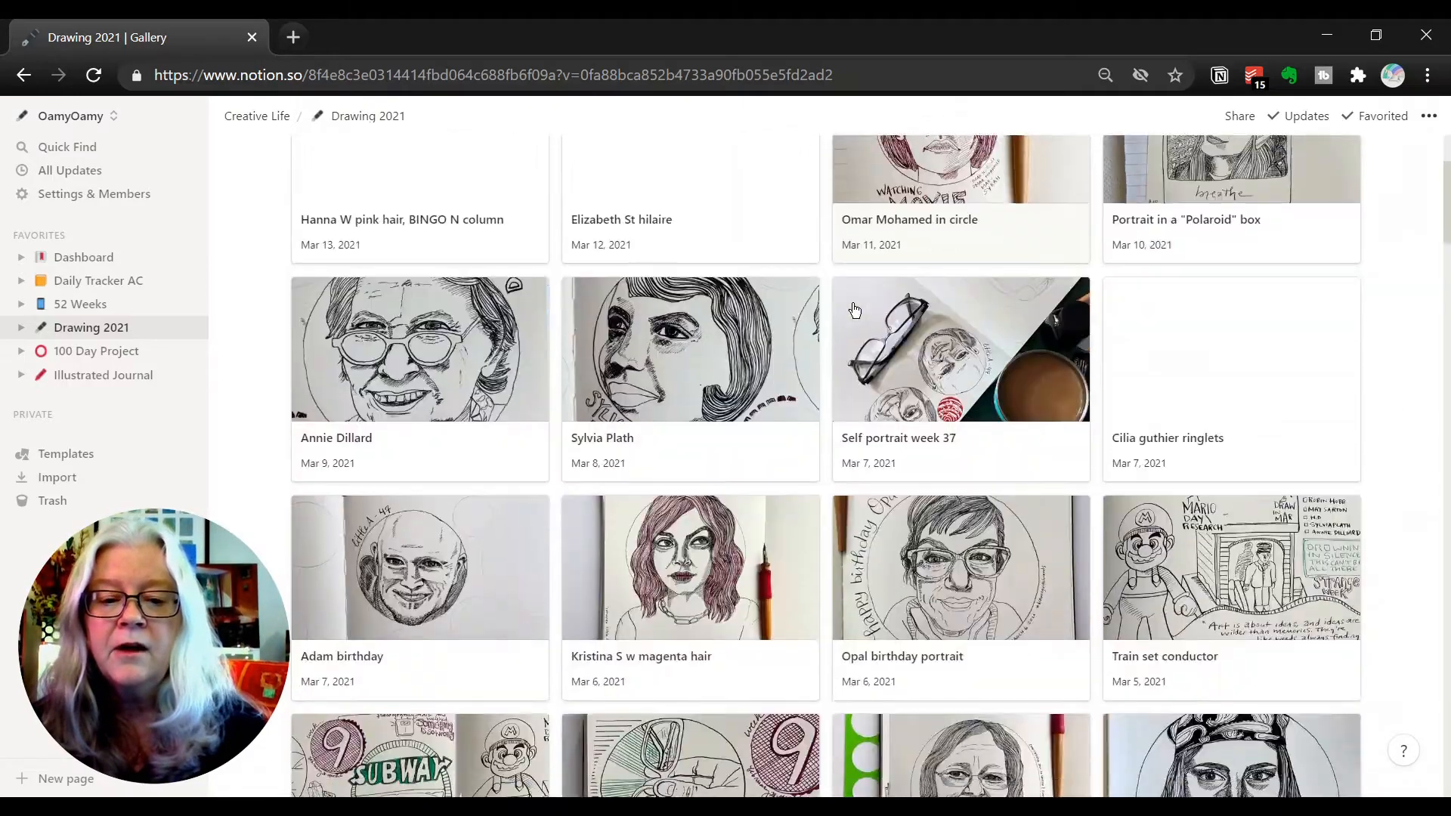
scroll(down, 3)
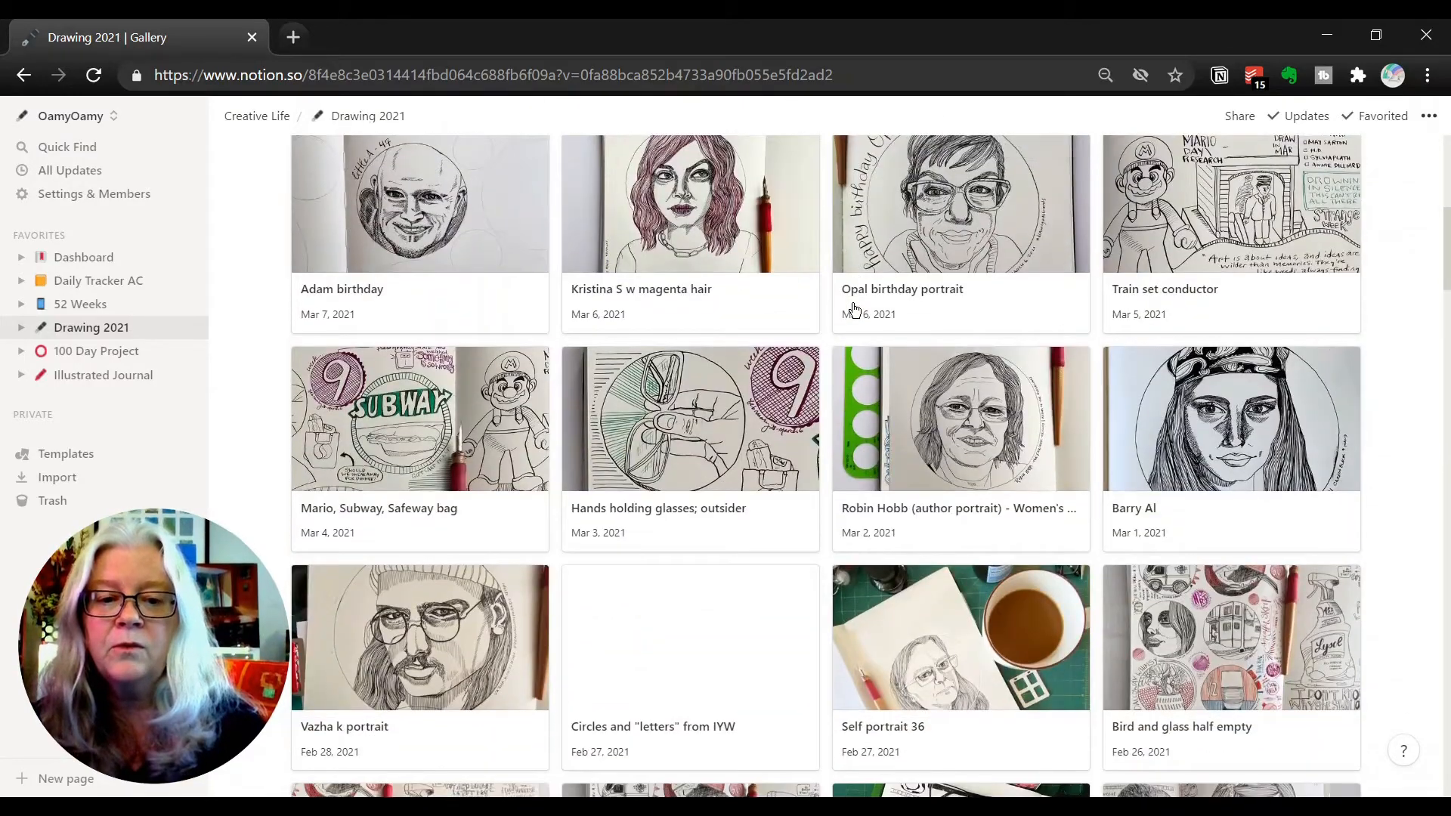
scroll(down, 3)
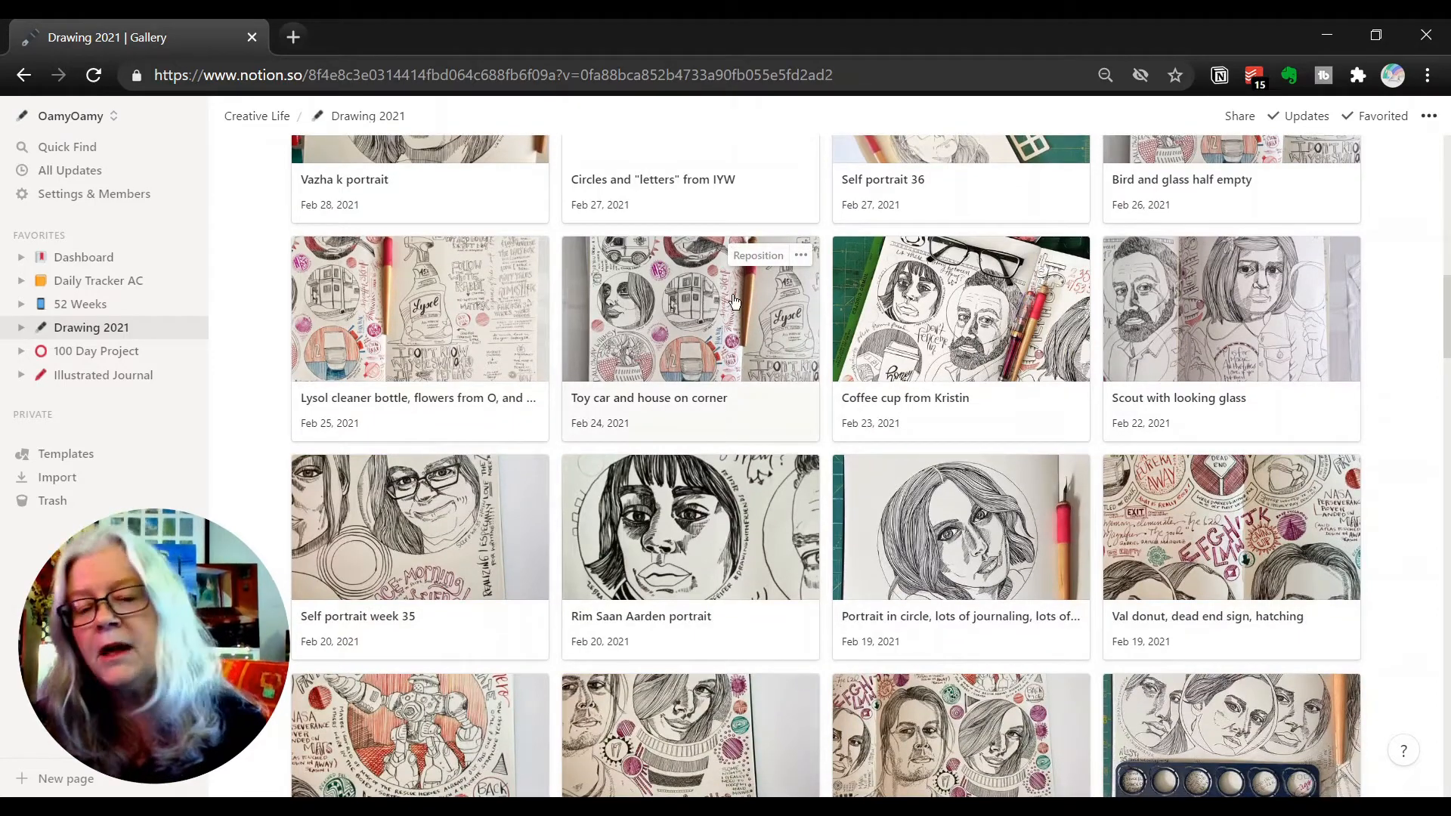
scroll(down, 3)
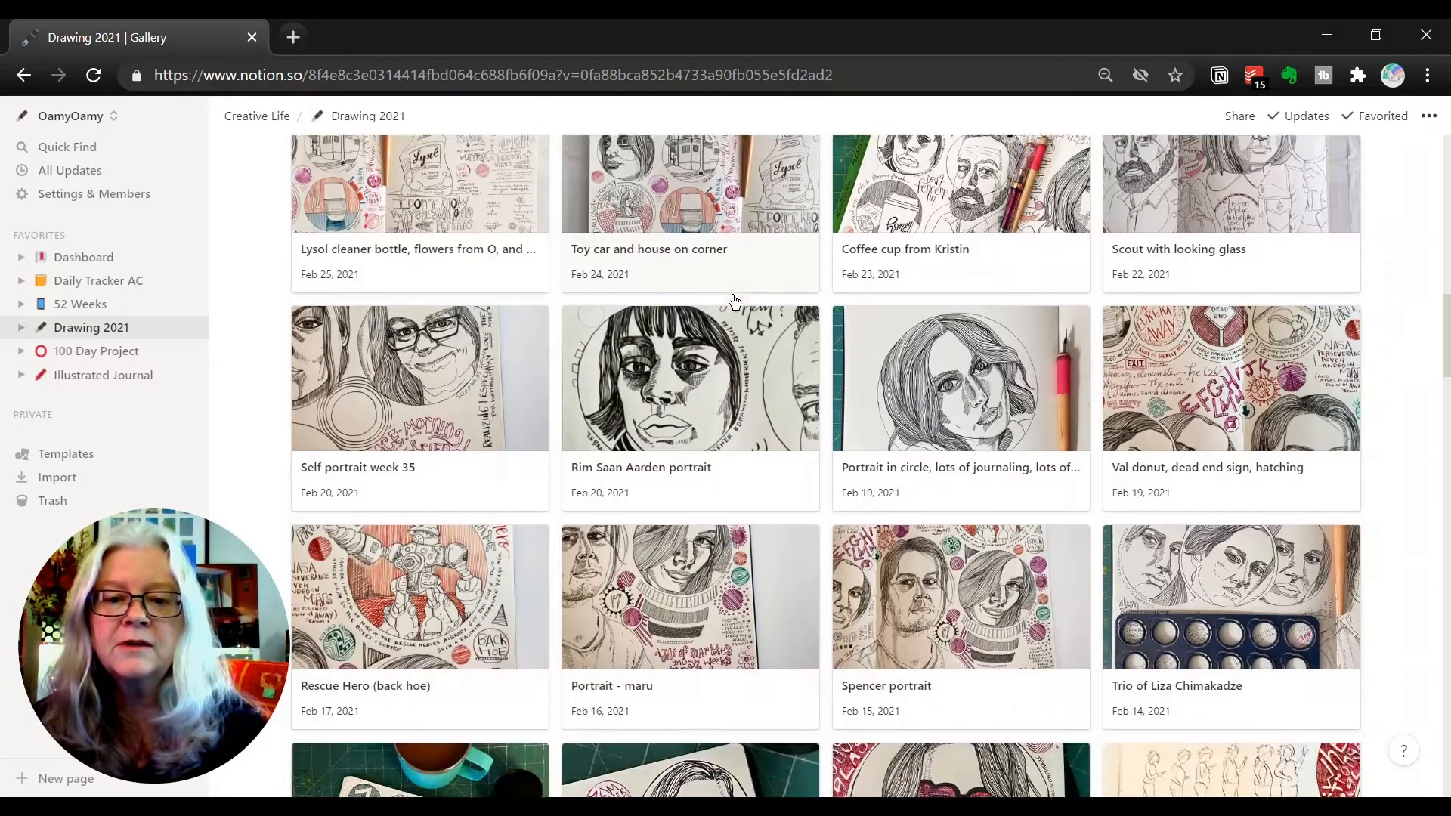
scroll(down, 3)
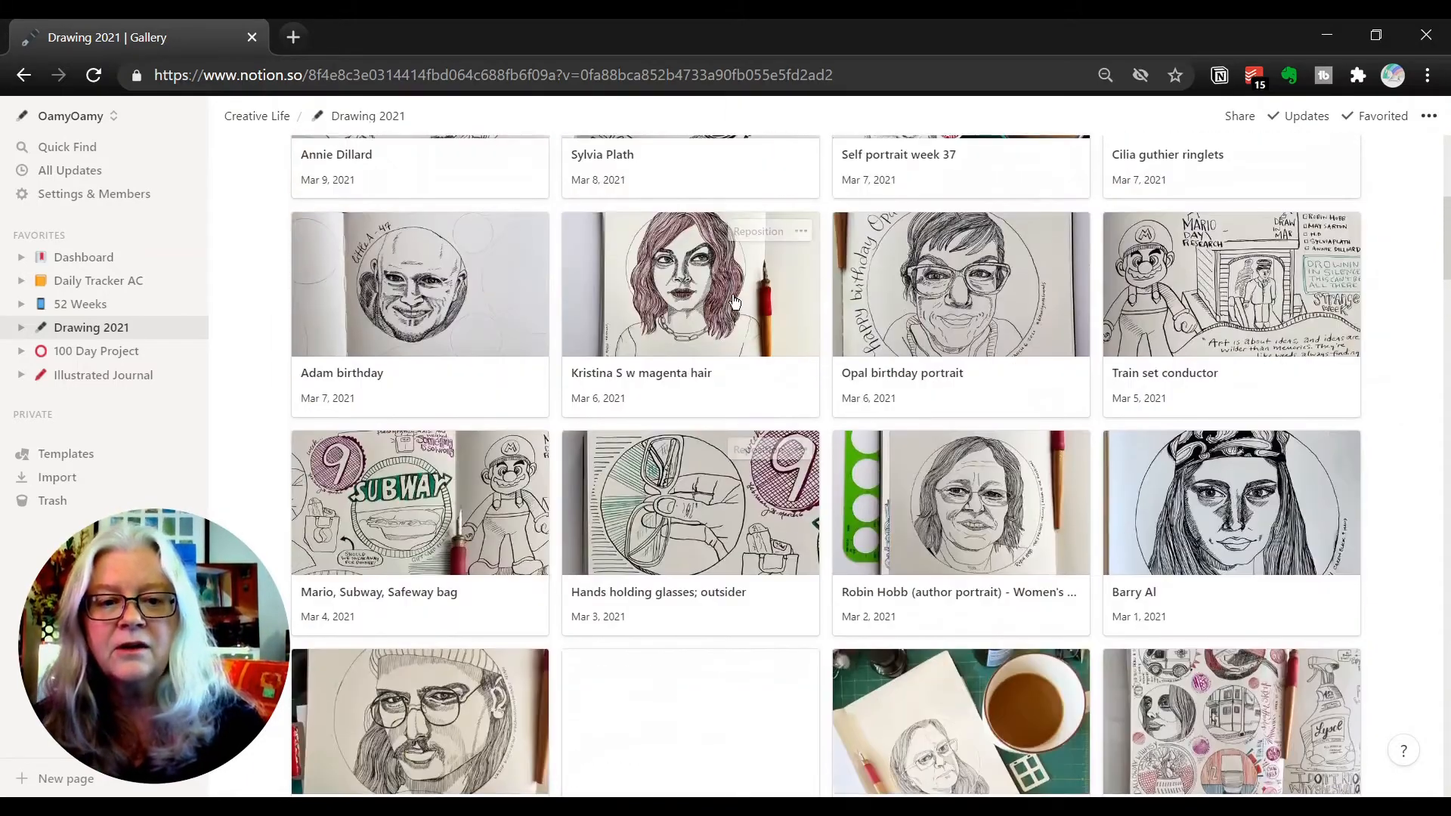
scroll(up, 3)
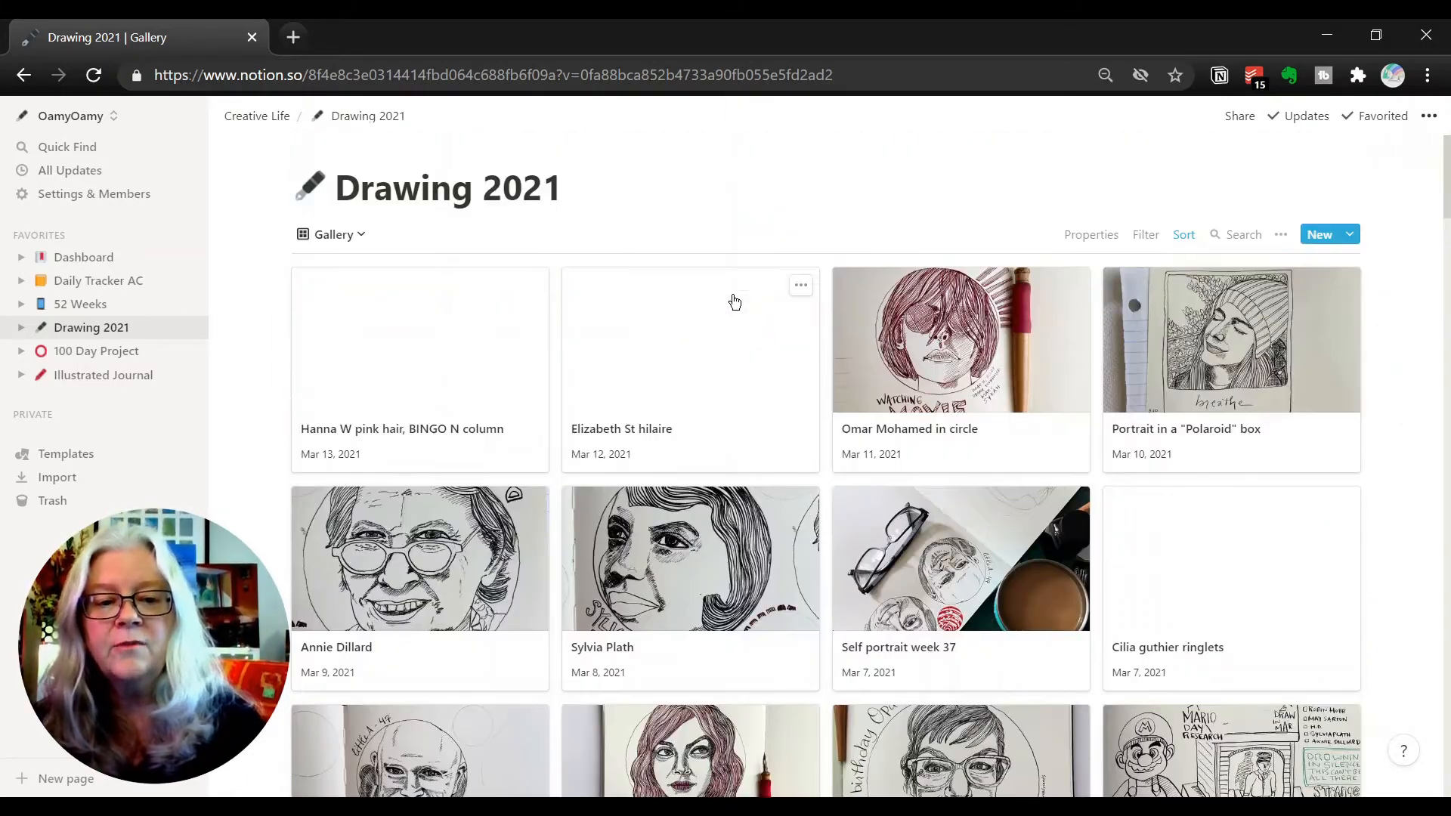
scroll(down, 3)
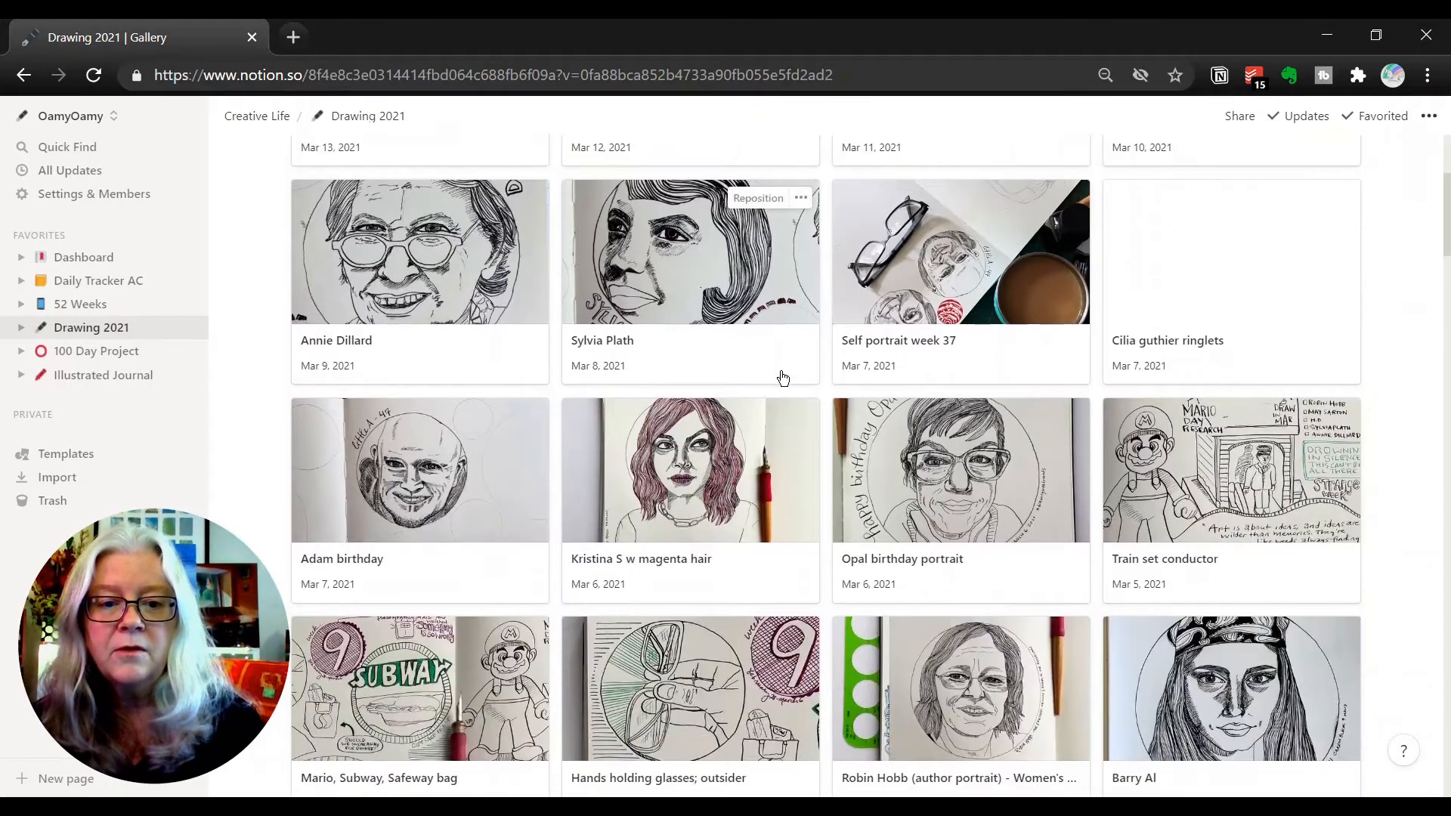
scroll(up, 3)
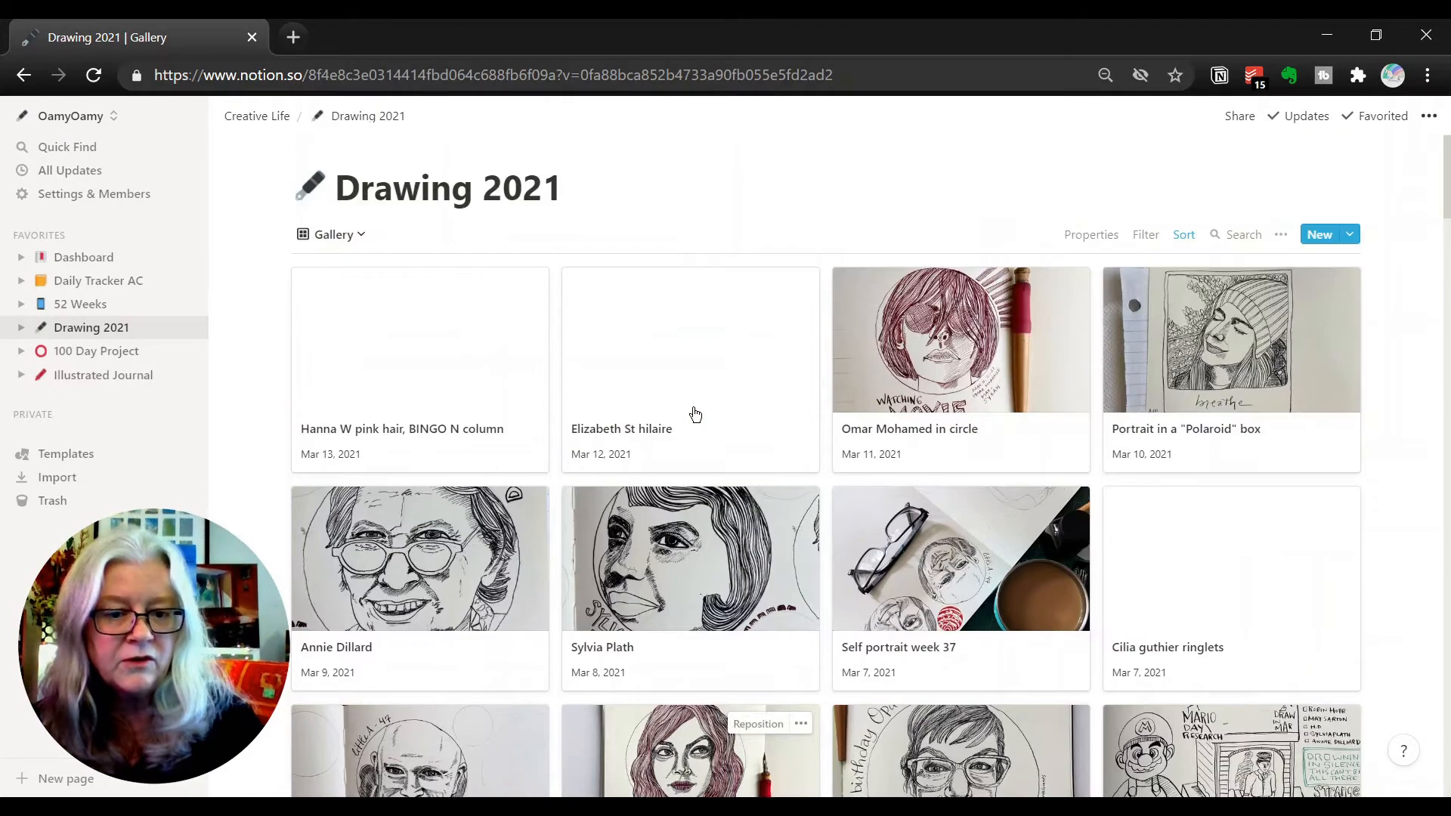
mouse_move(703, 611)
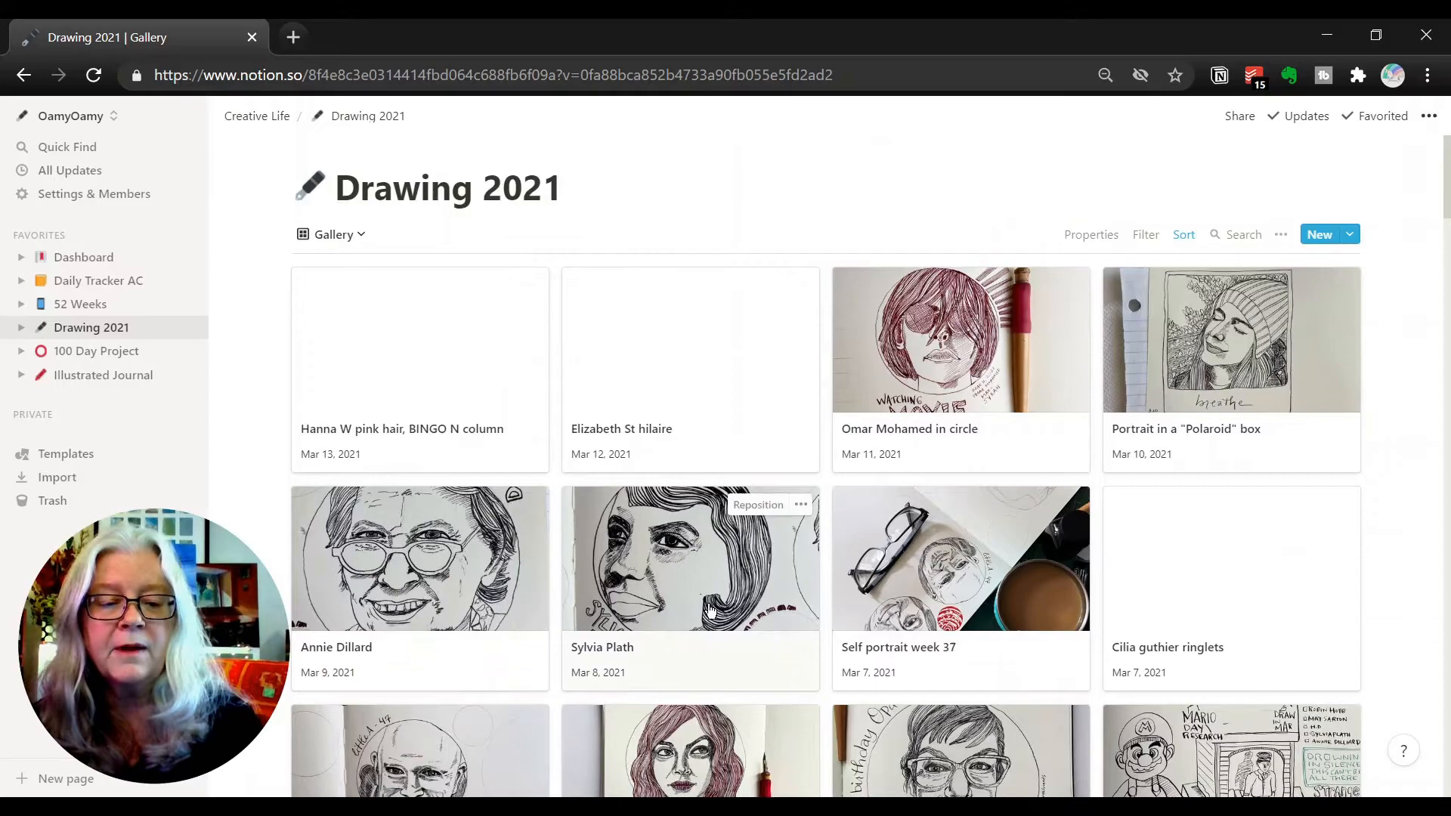
scroll(down, 3)
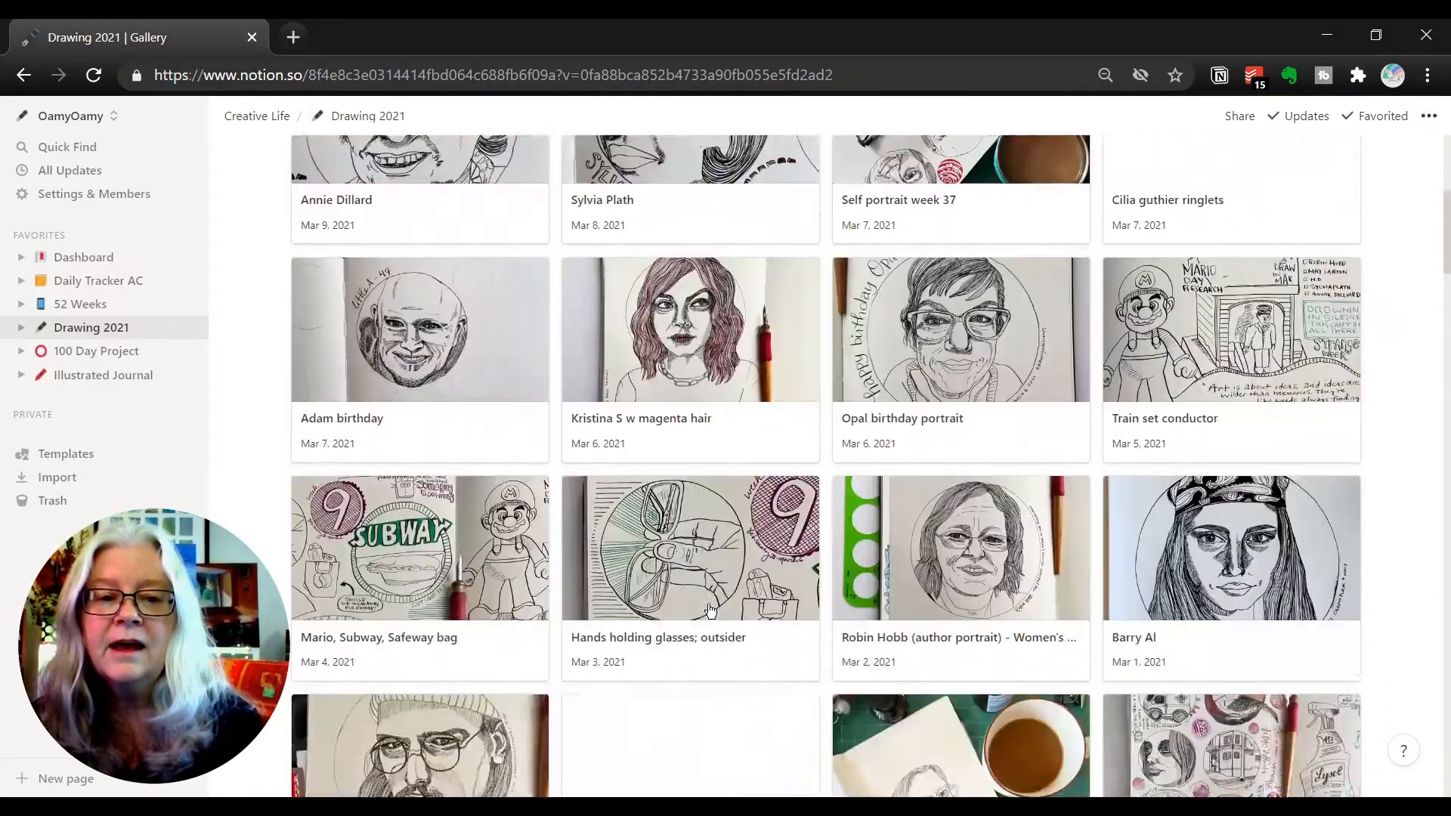
scroll(up, 3)
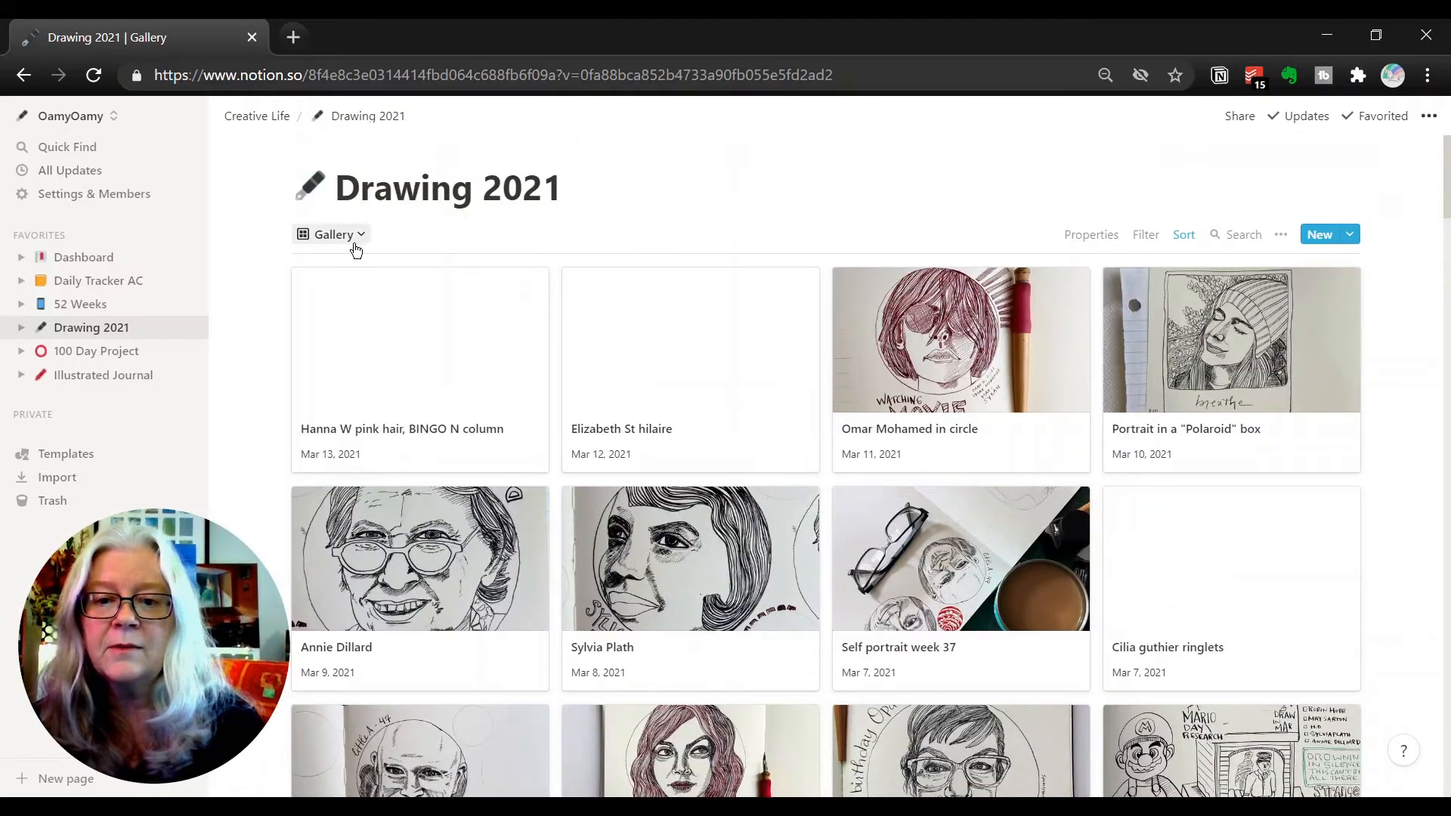
click(331, 234)
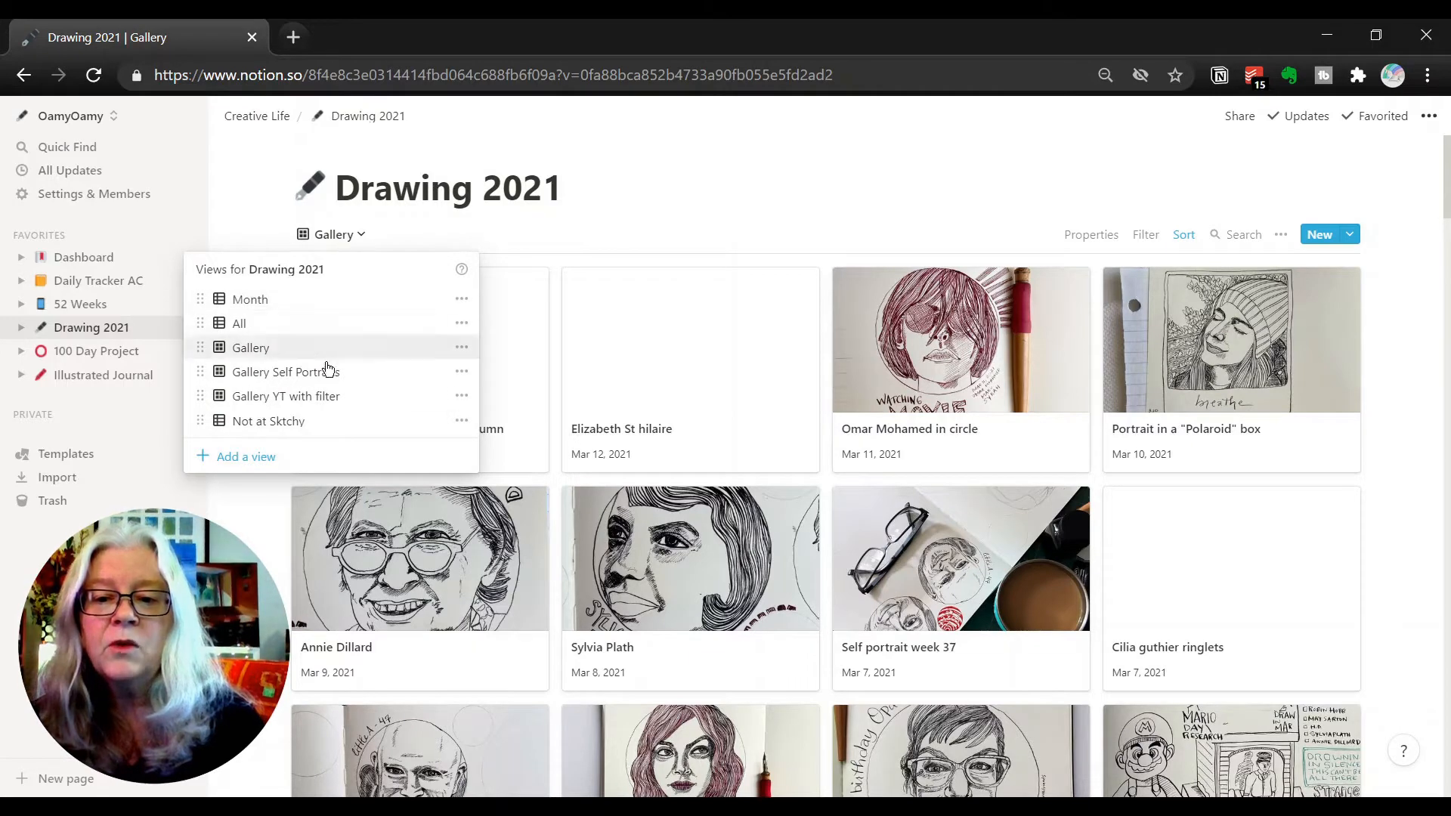
mouse_move(338, 408)
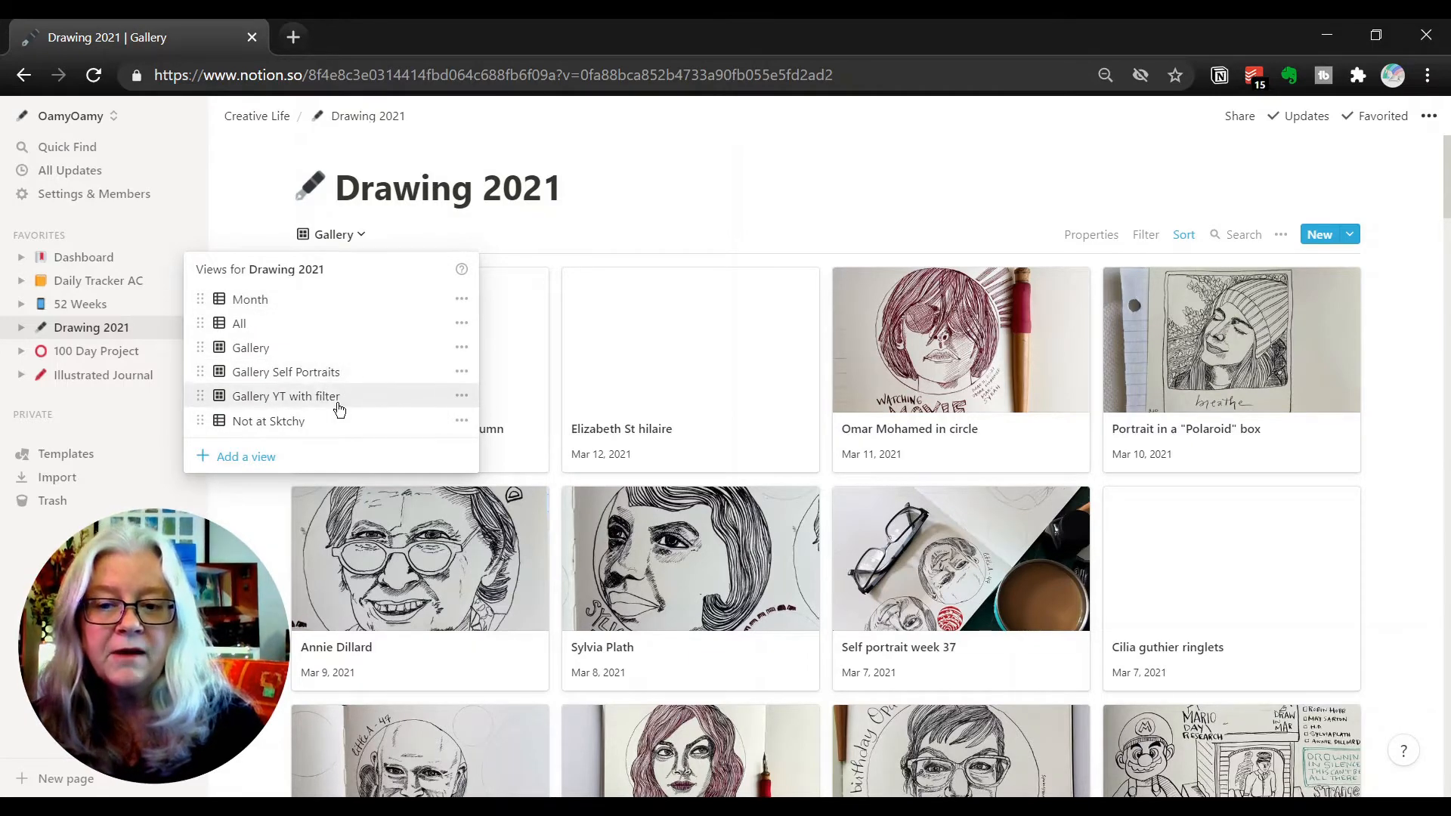
mouse_move(689, 218)
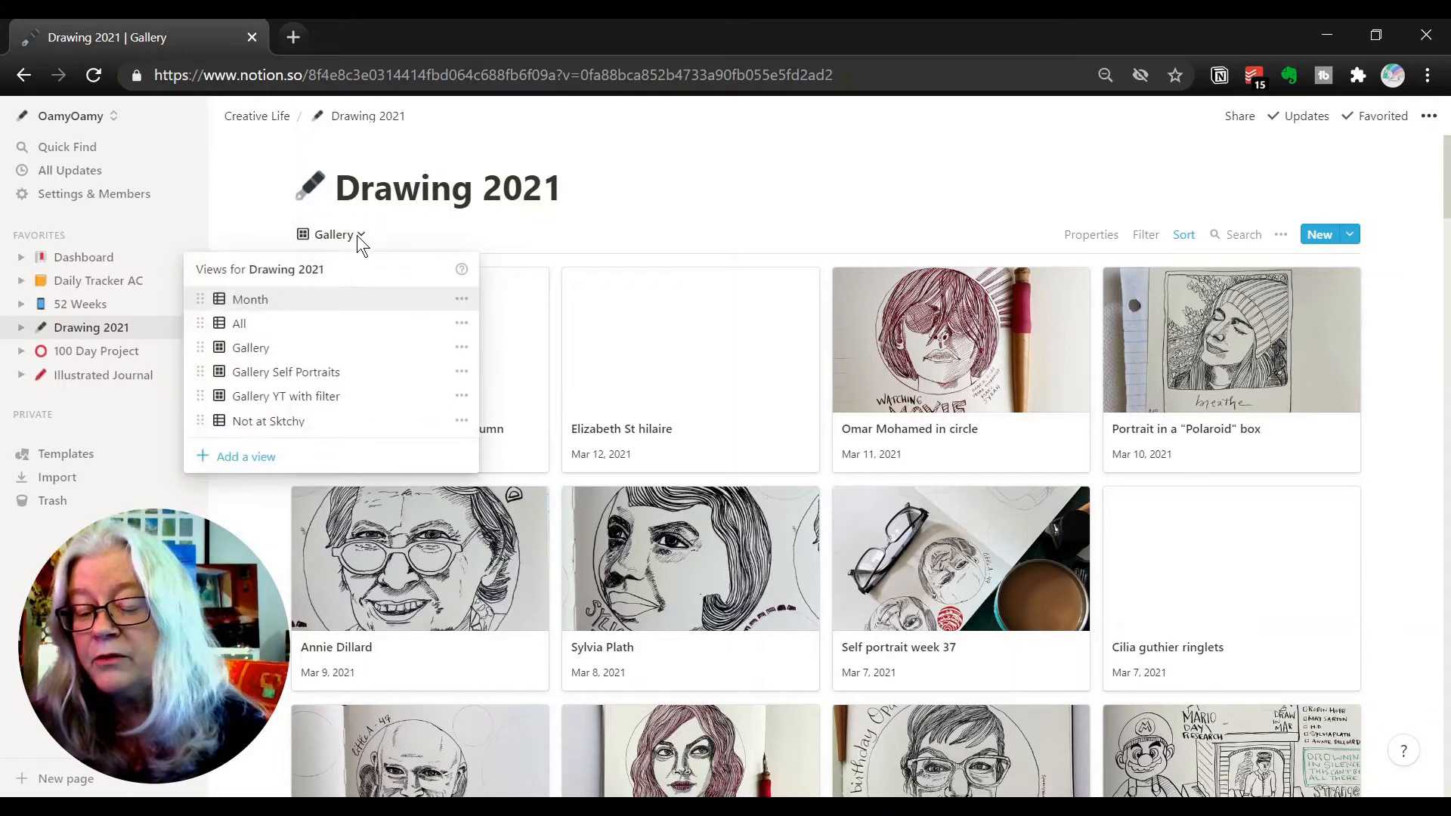
mouse_move(629, 278)
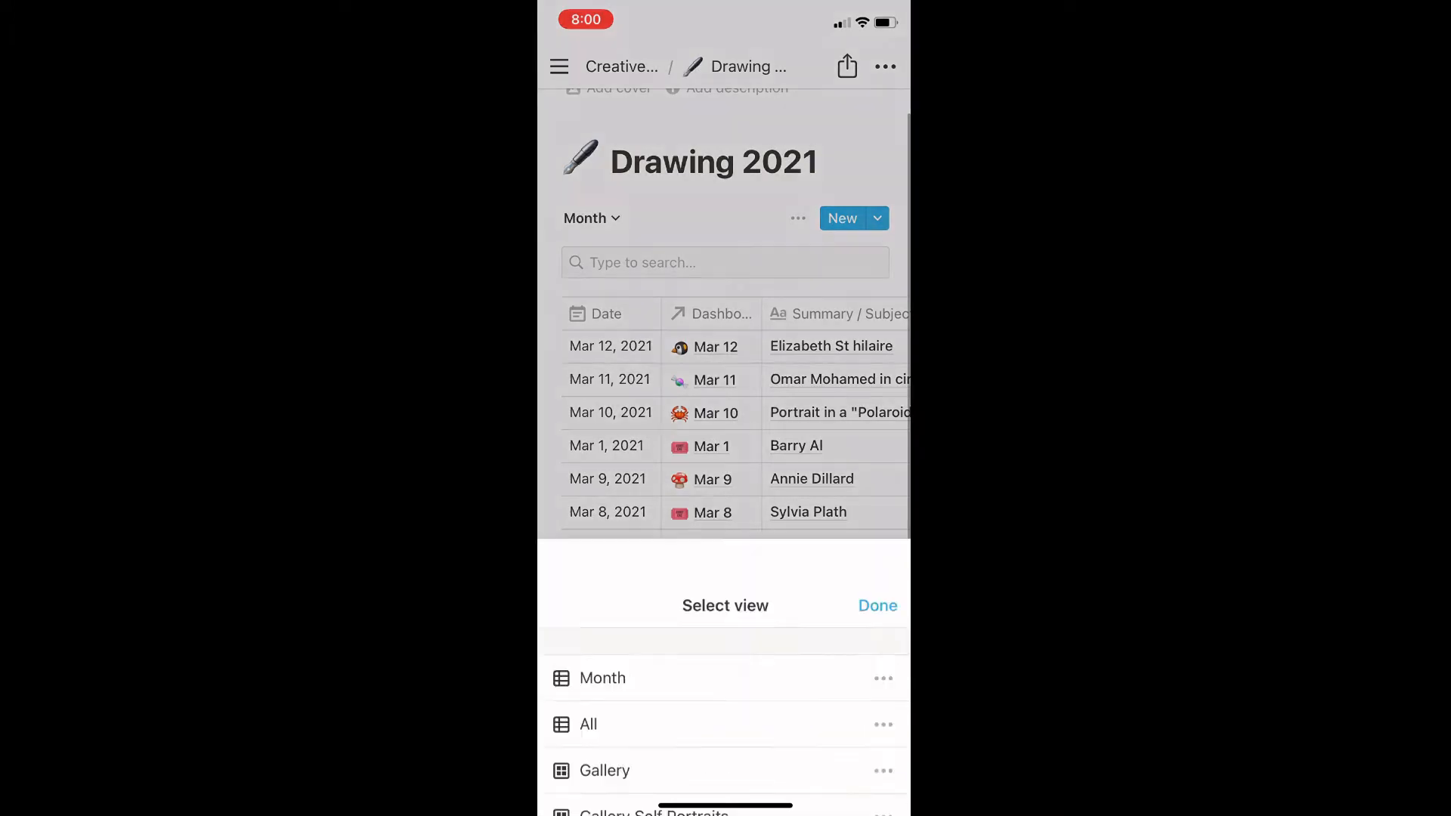
click(604, 770)
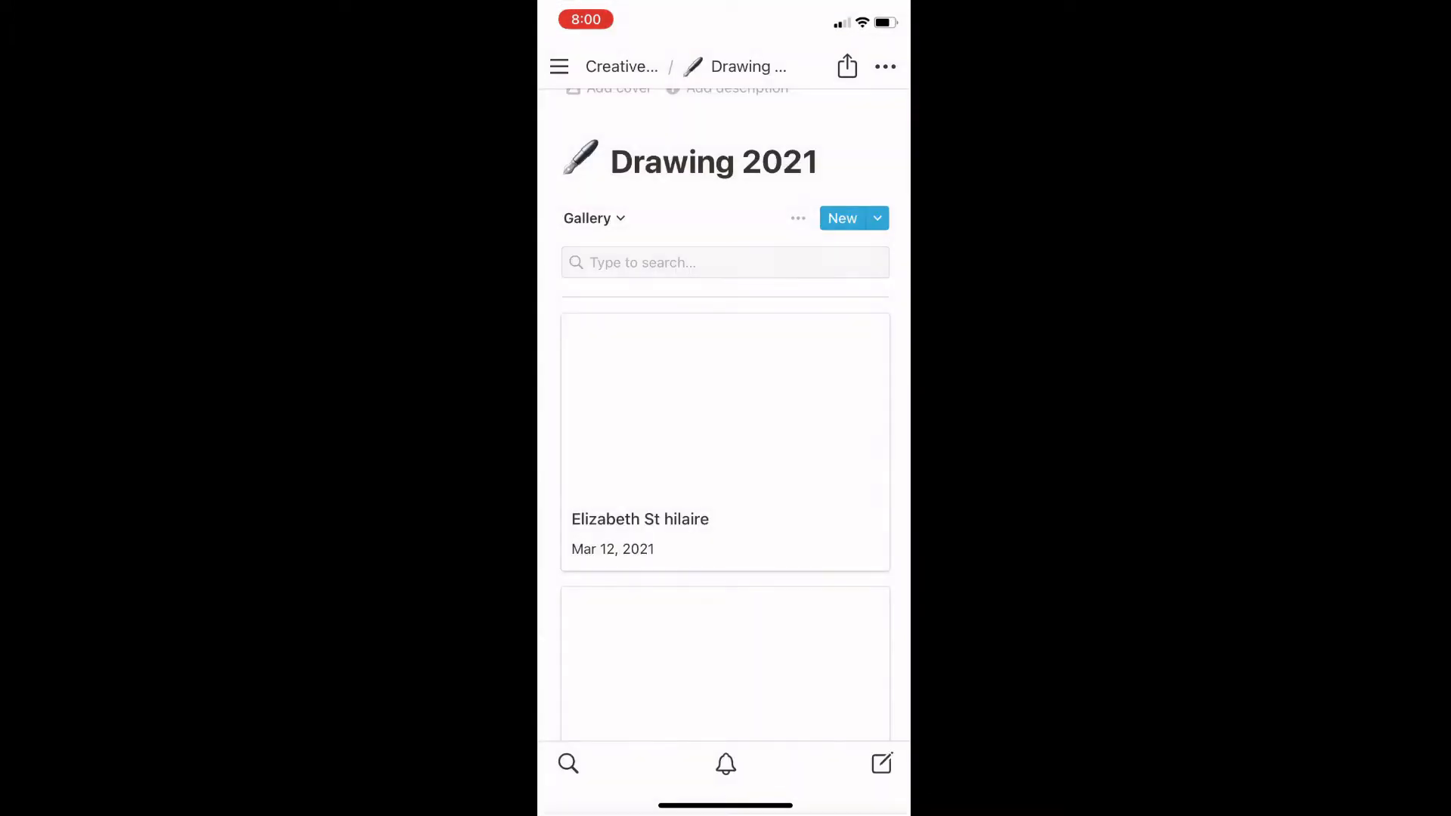
scroll(down, 3)
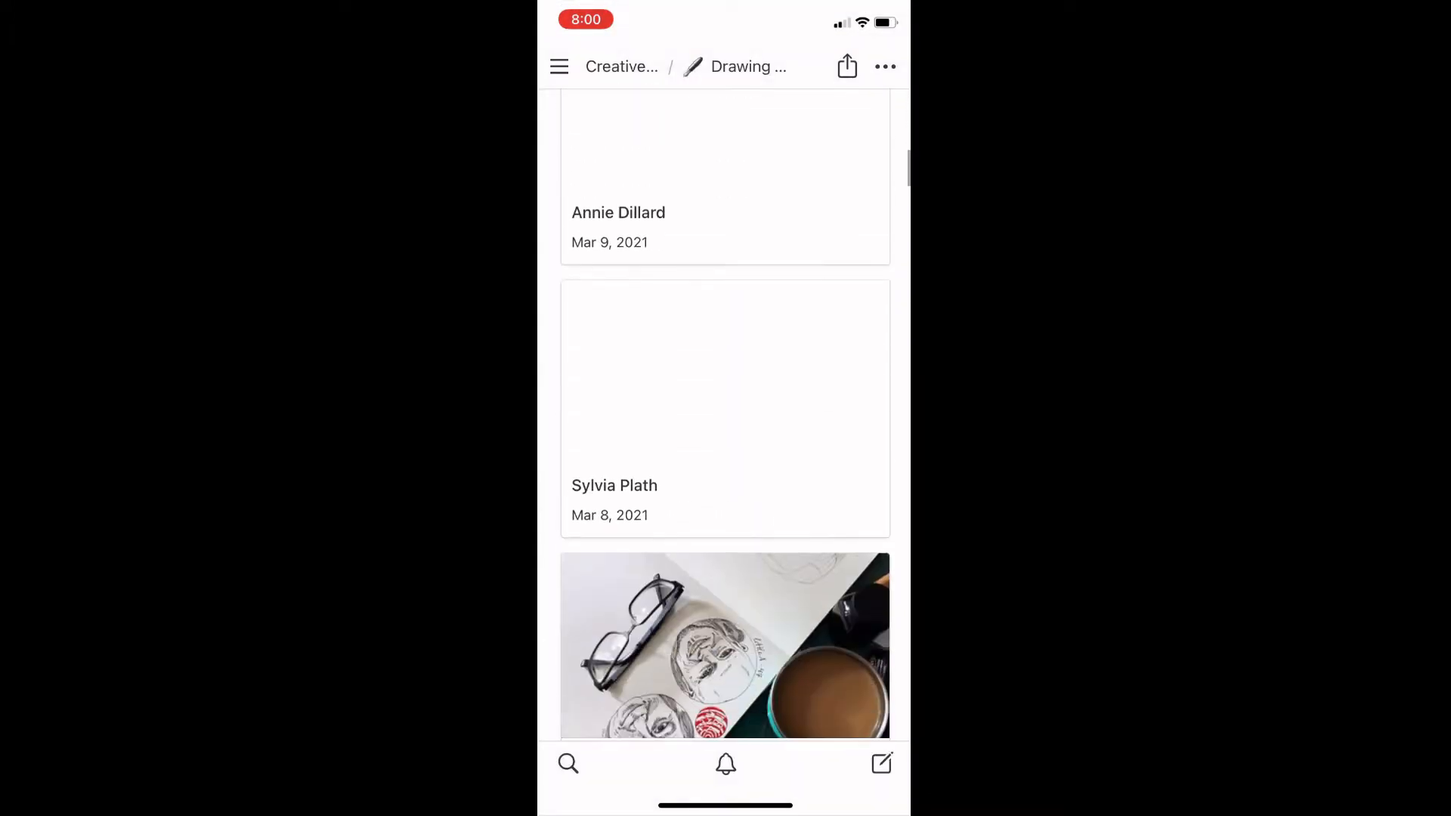
scroll(down, 3)
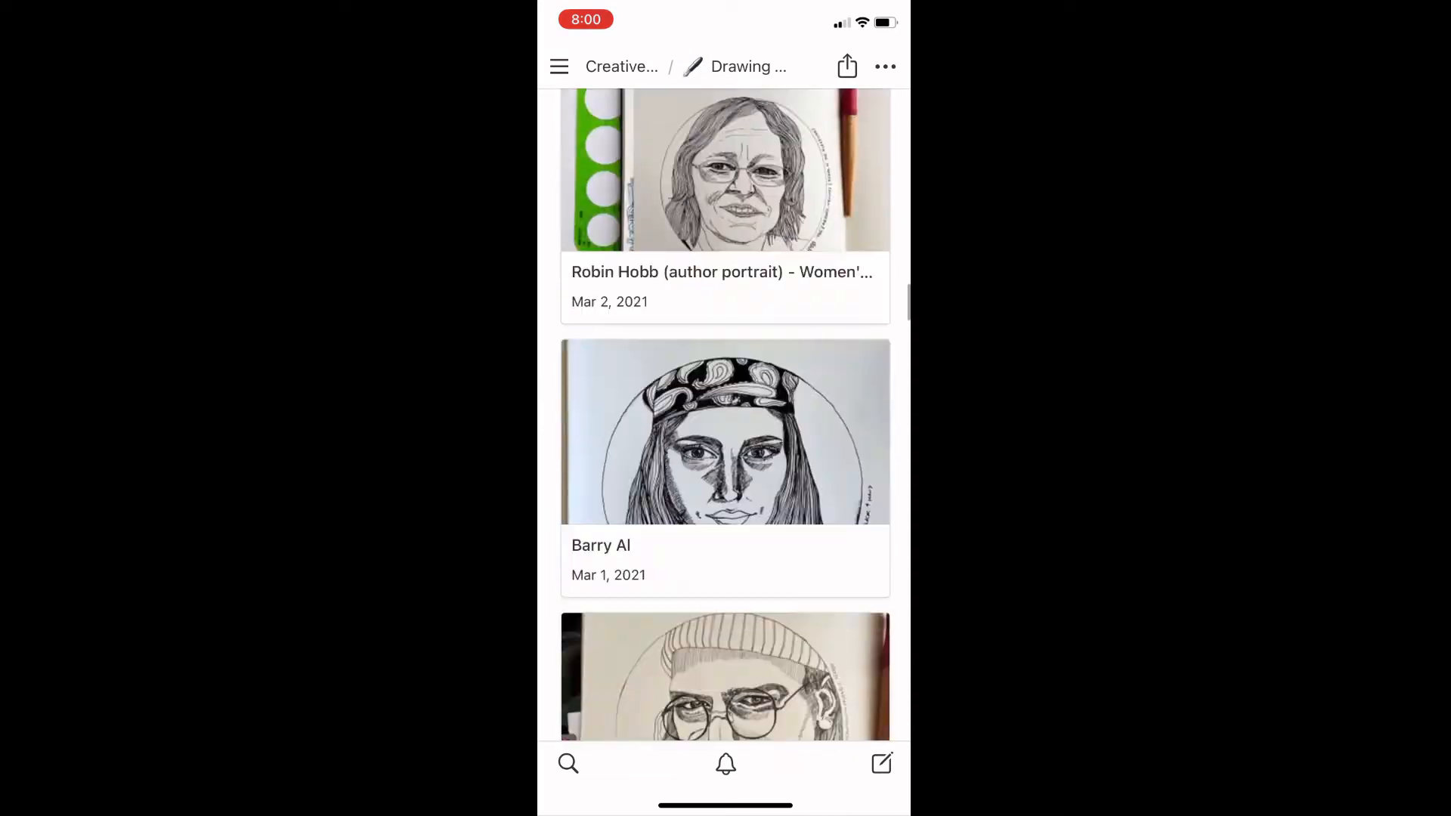
scroll(down, 3)
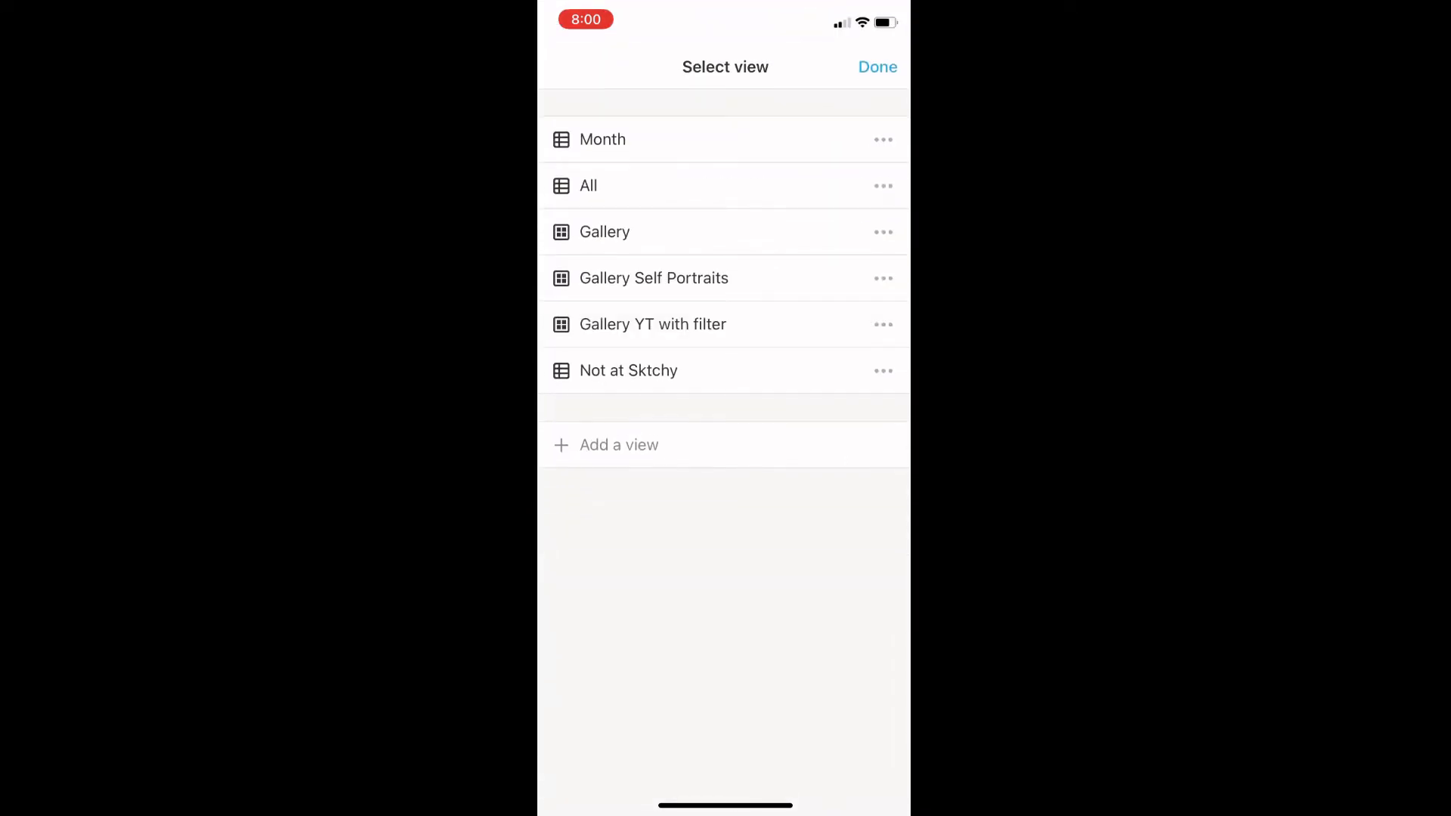
click(877, 67)
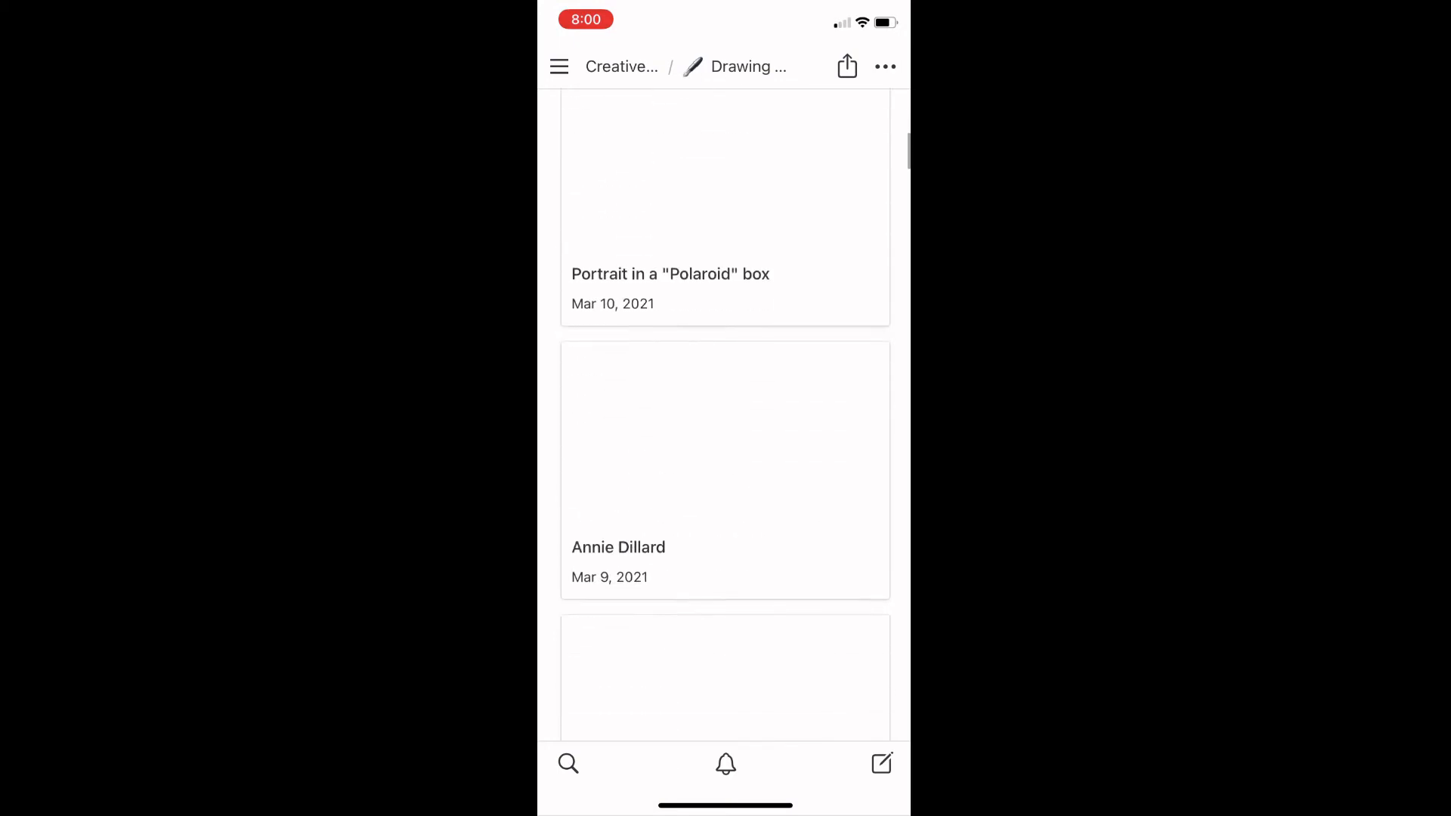
scroll(down, 3)
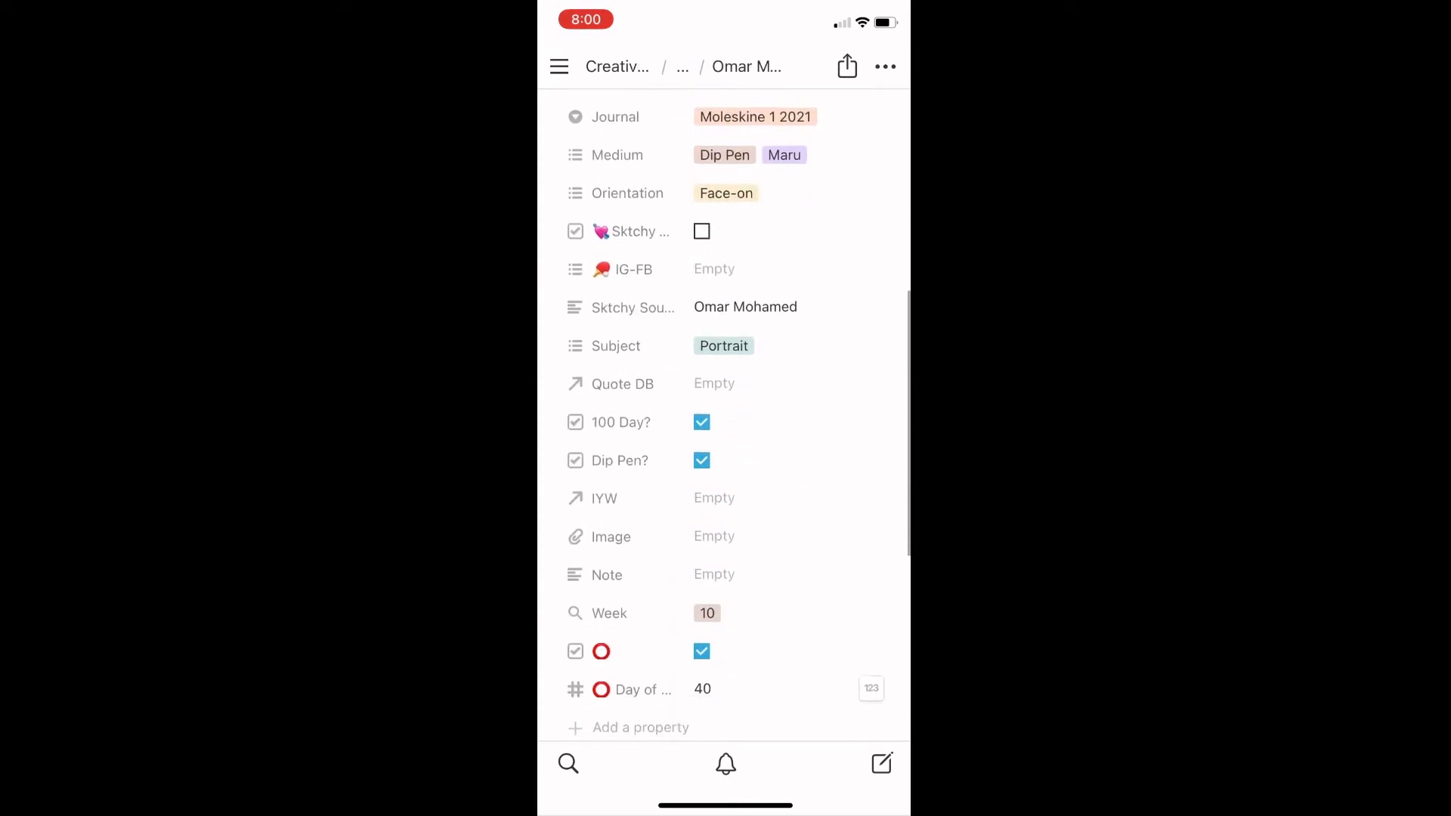
click(714, 536)
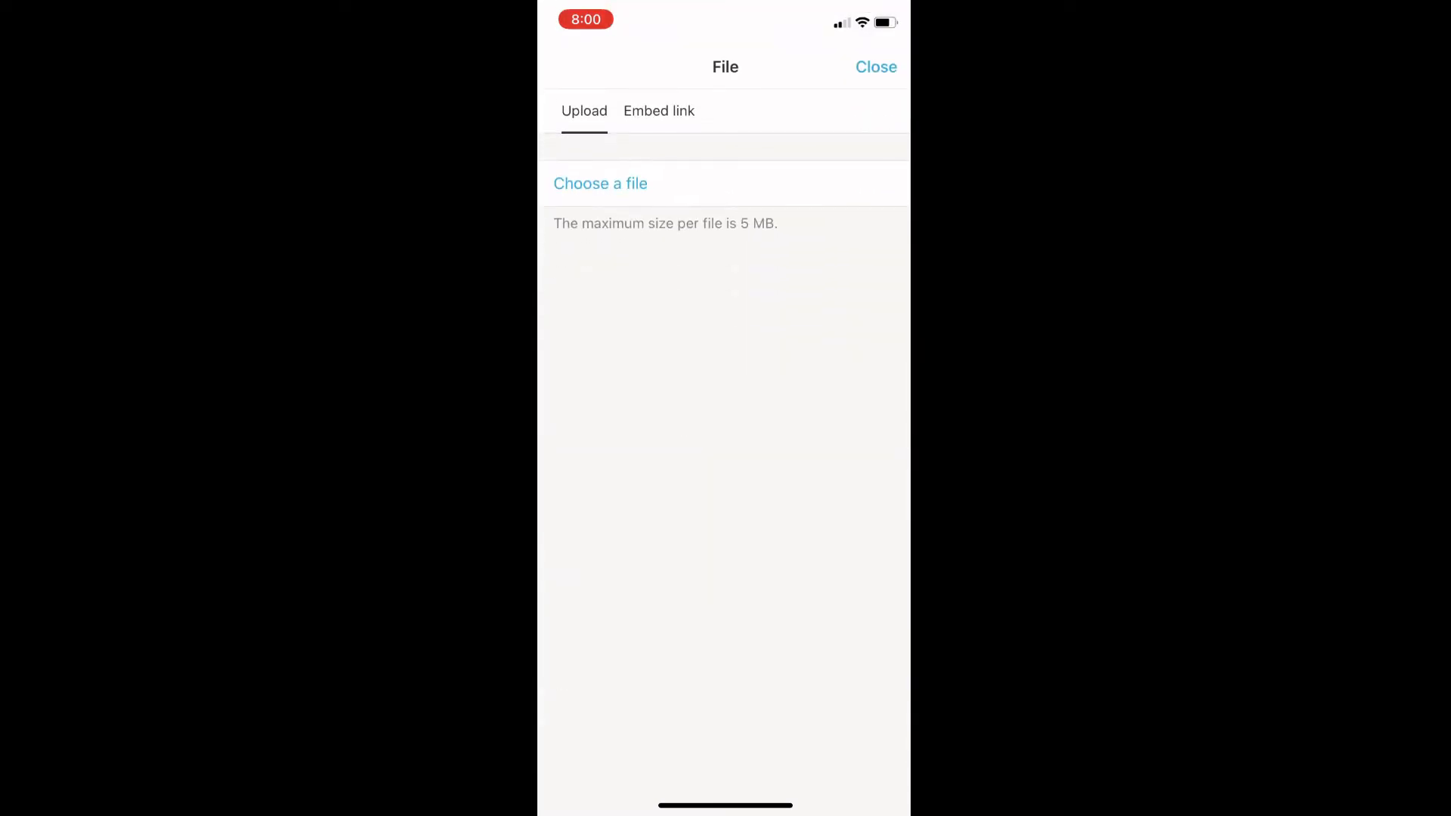
click(599, 183)
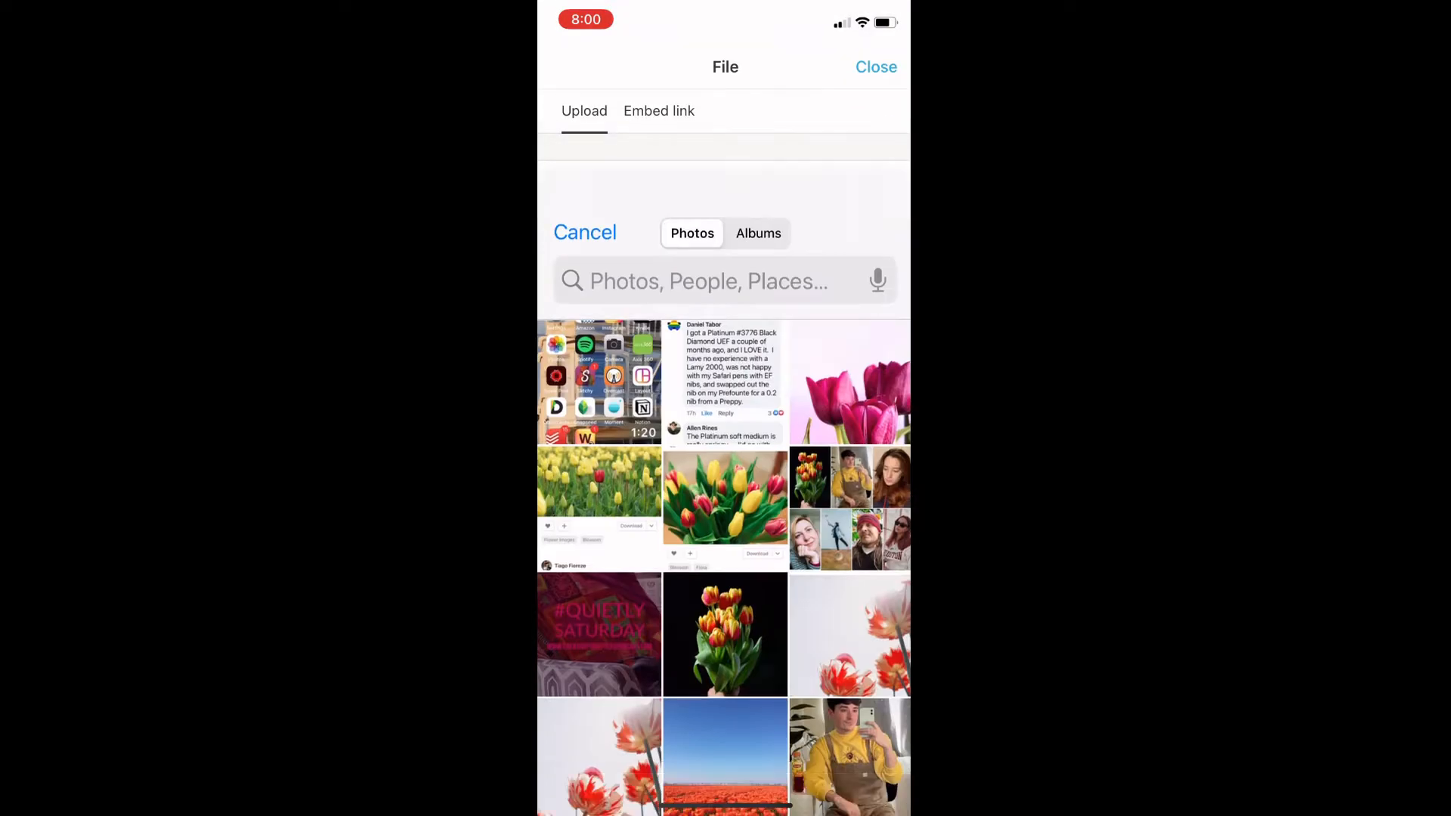
click(759, 232)
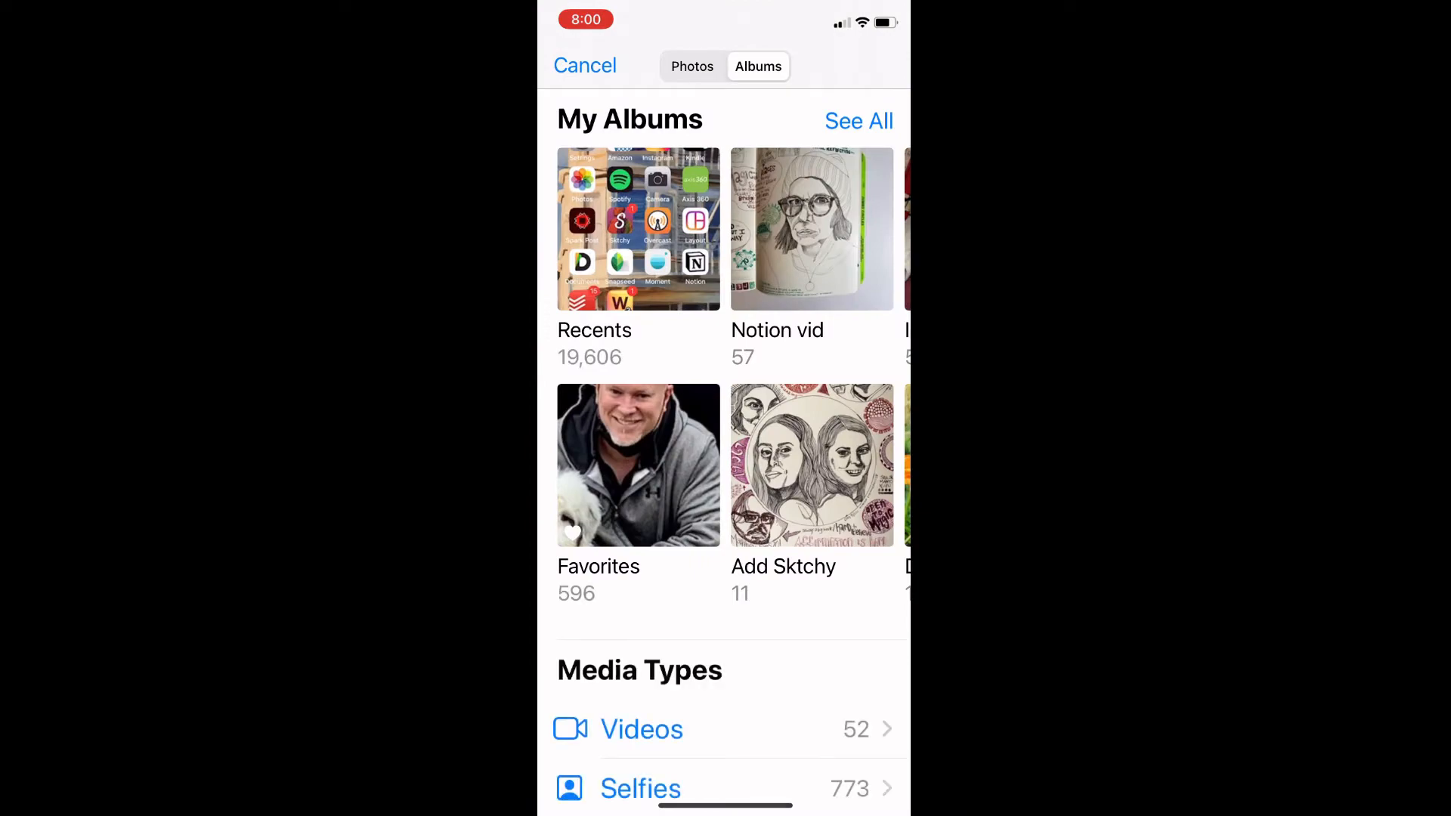
click(812, 229)
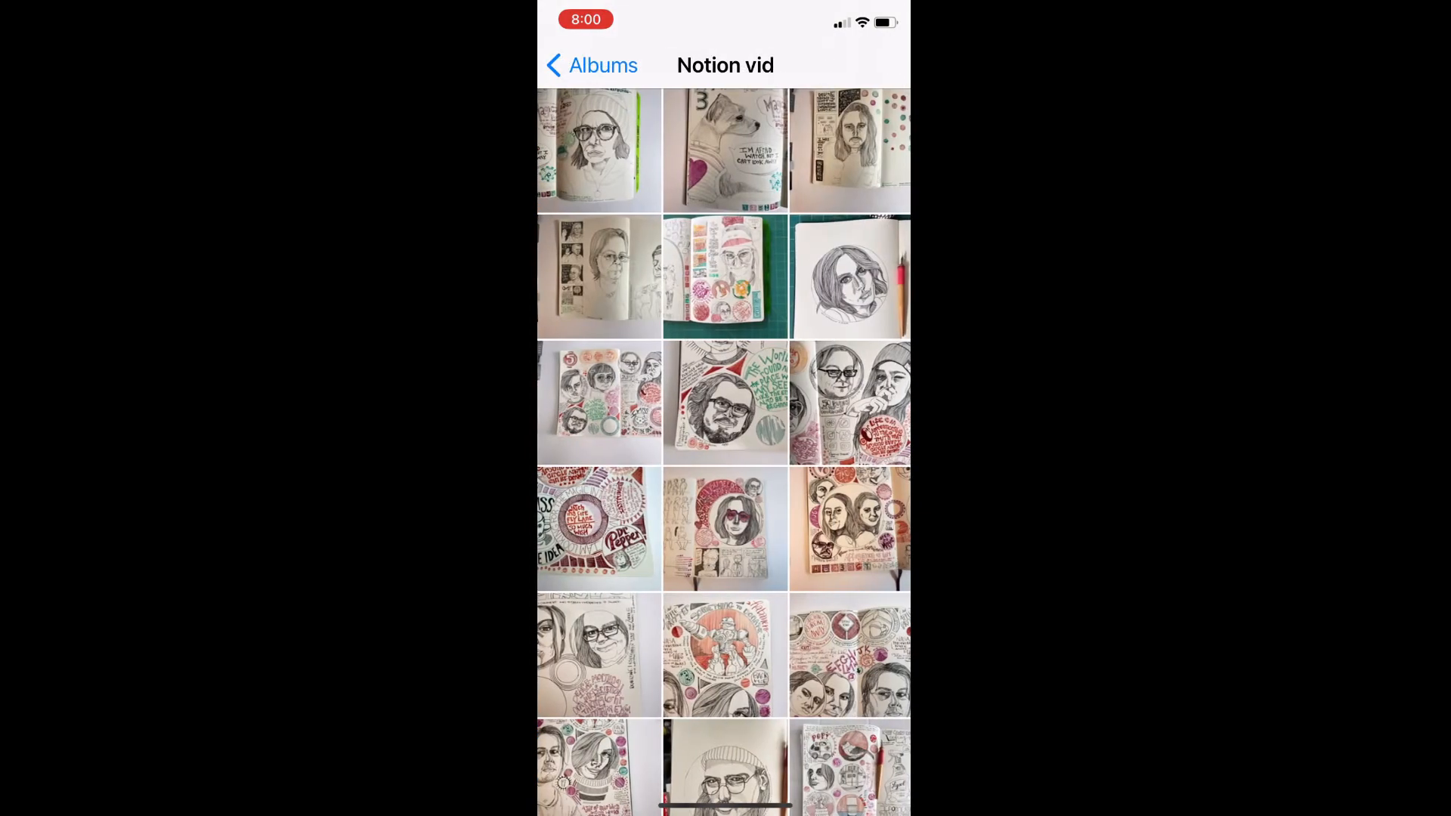
scroll(down, 3)
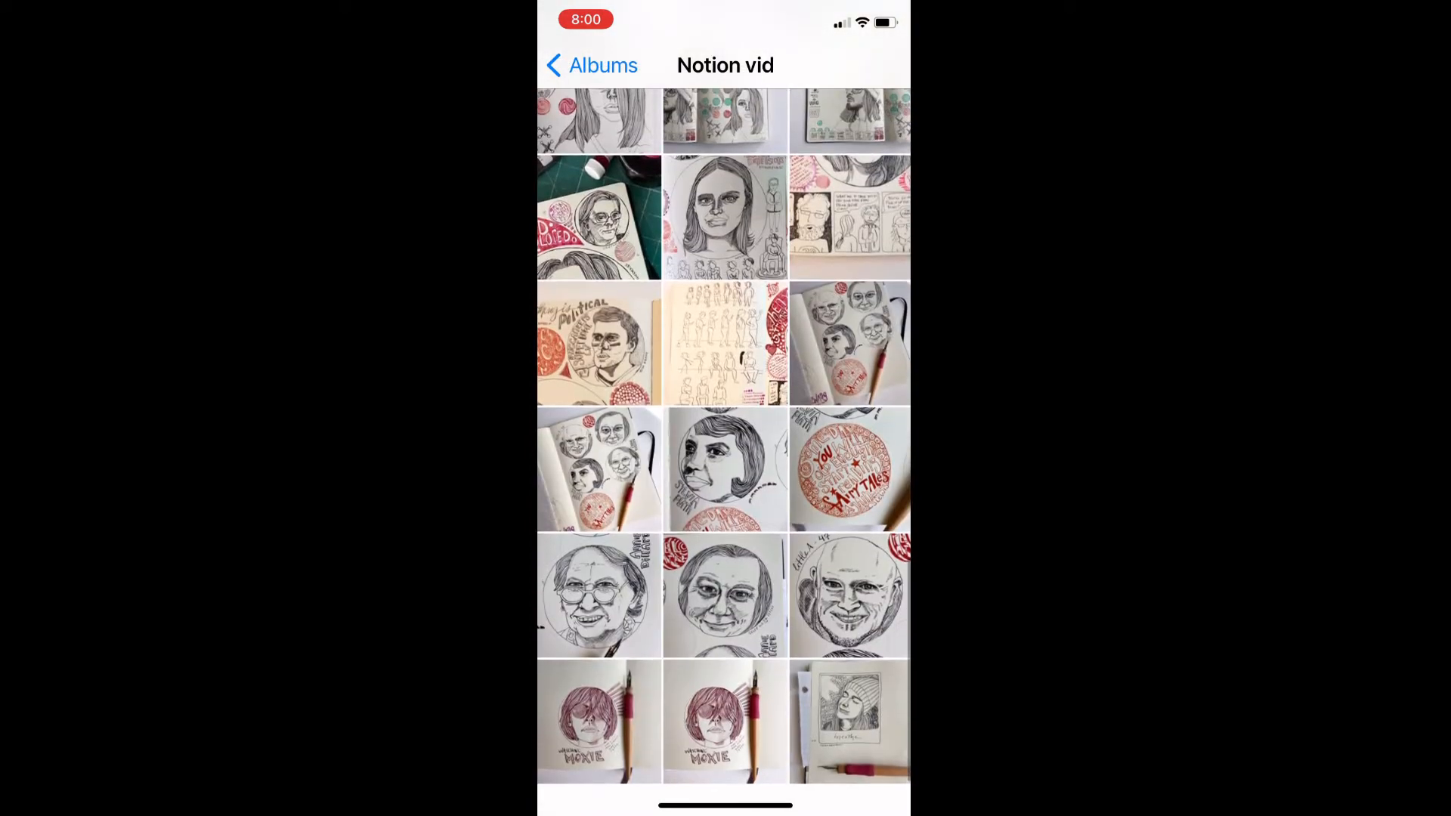
click(725, 721)
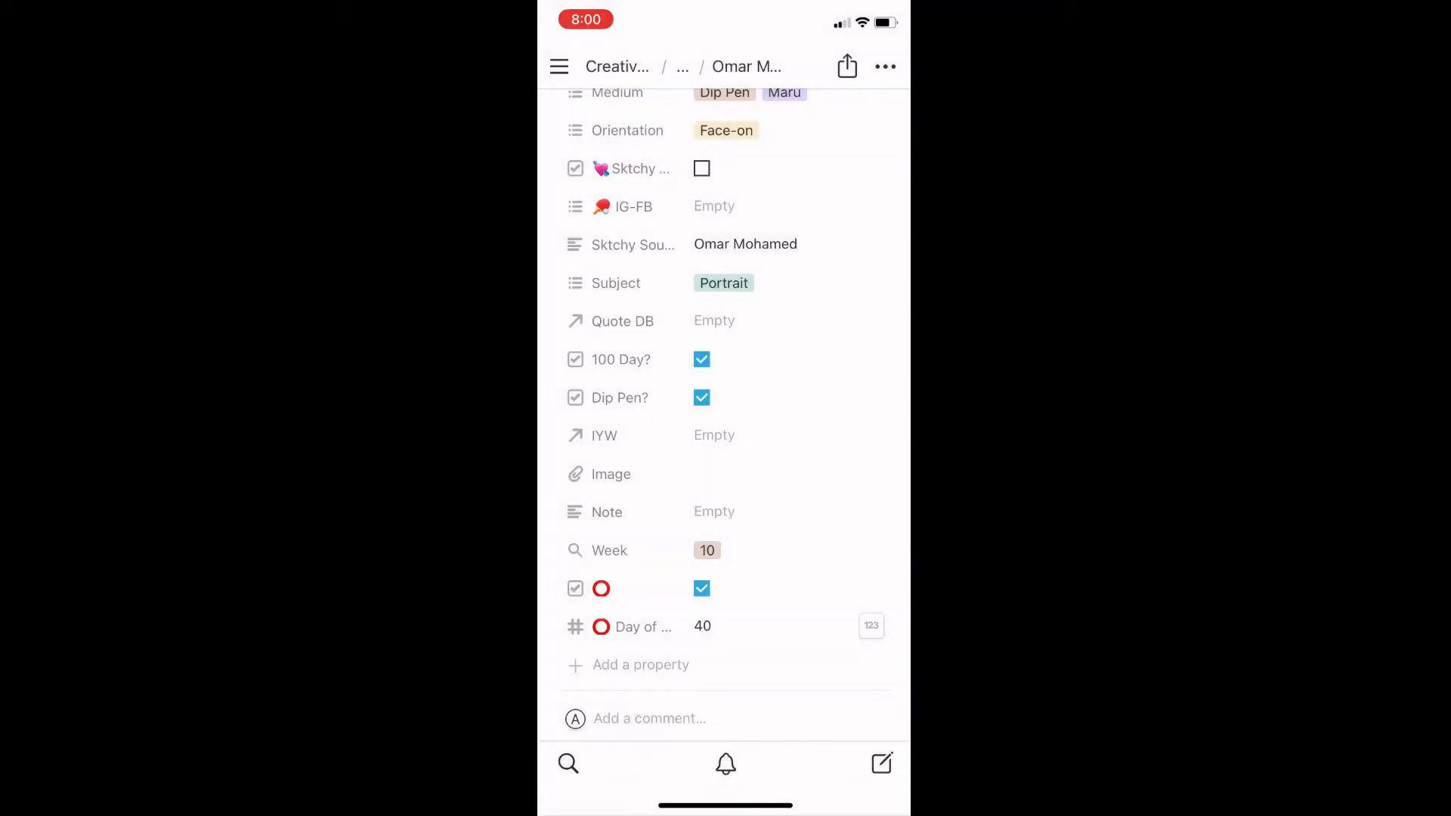
scroll(up, 3)
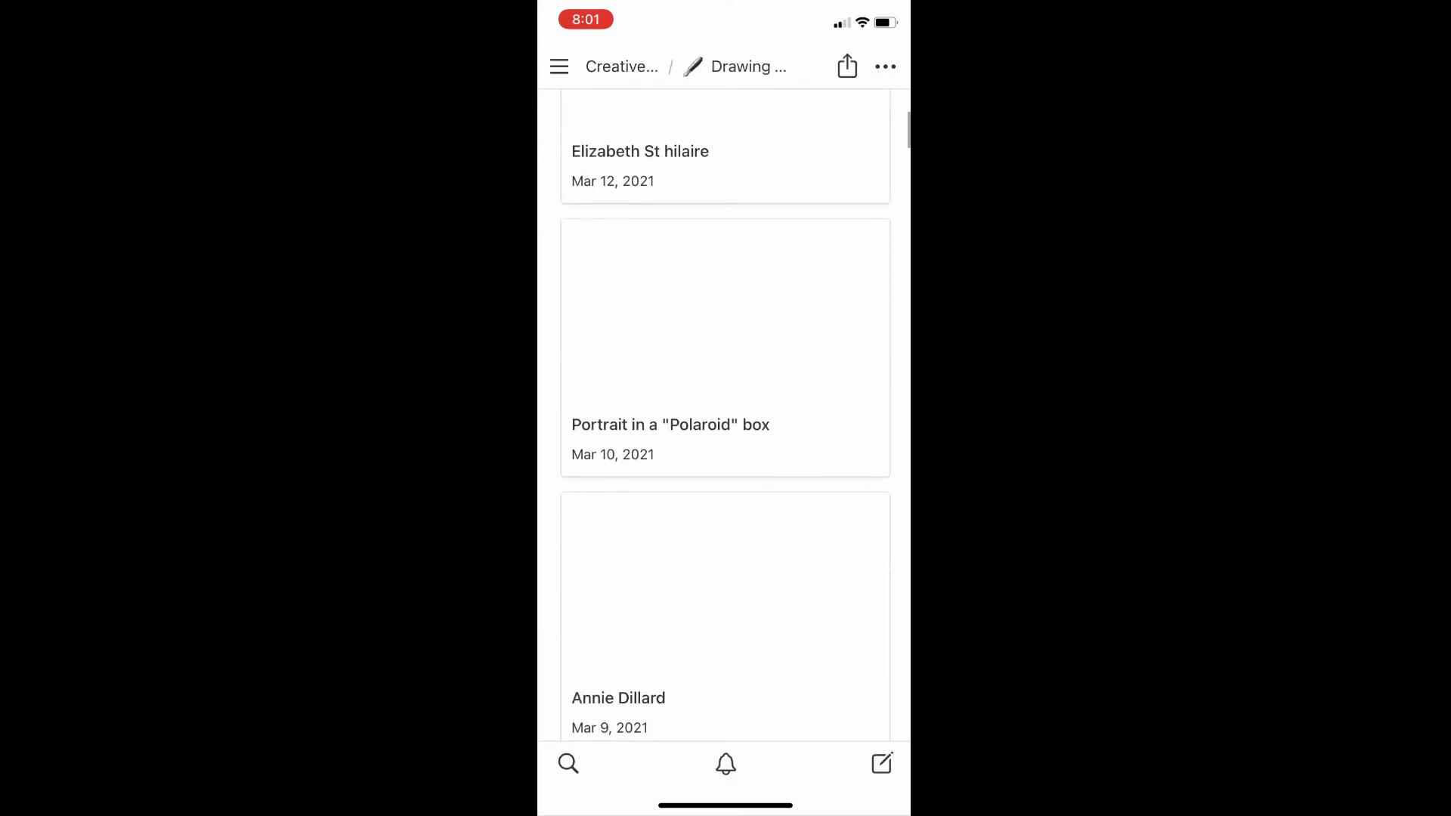
Step: Open the Polaroid box entry and upload the 'breathe' portrait photo from Notion vid
scroll(down, 3)
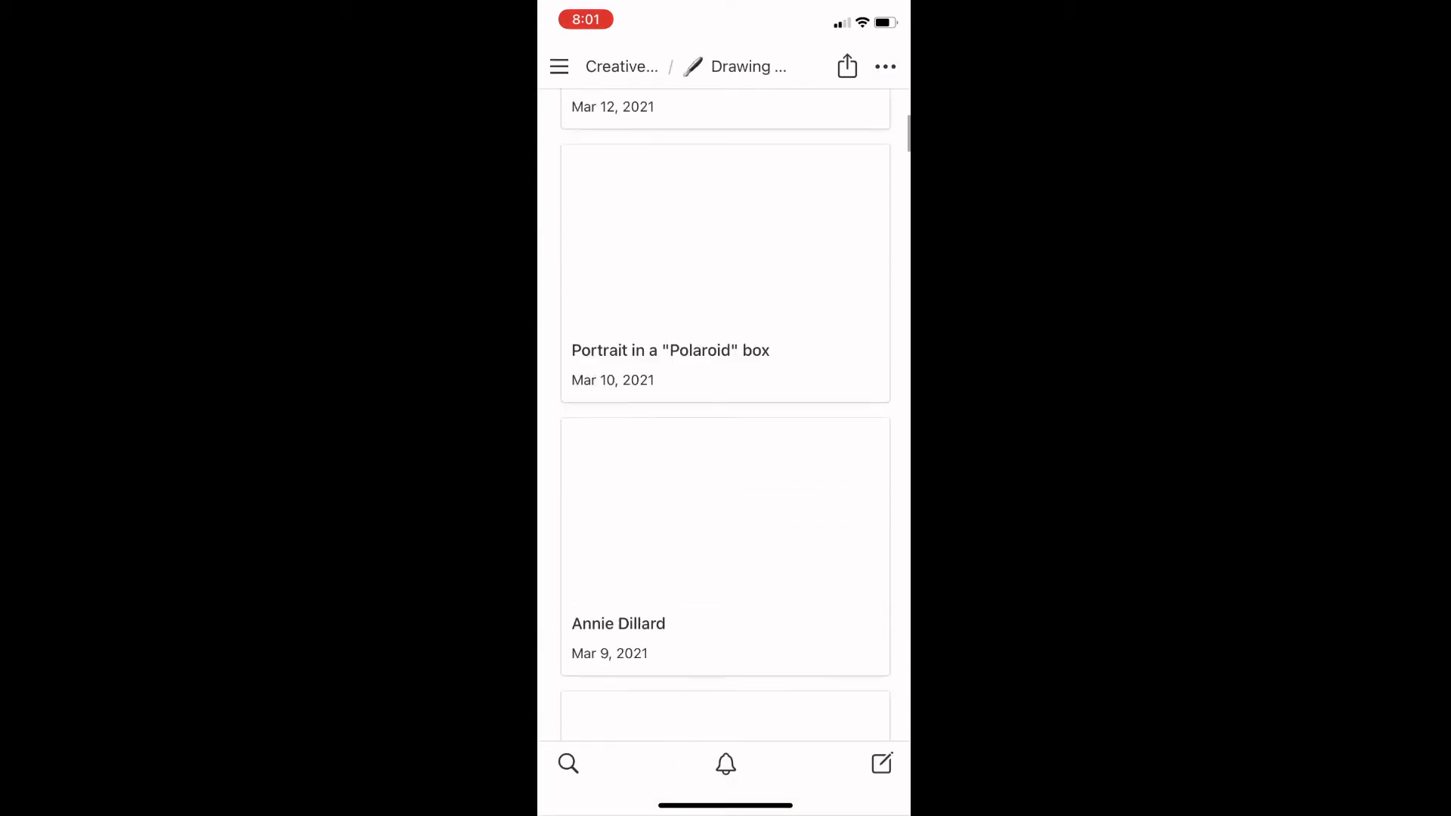
click(725, 272)
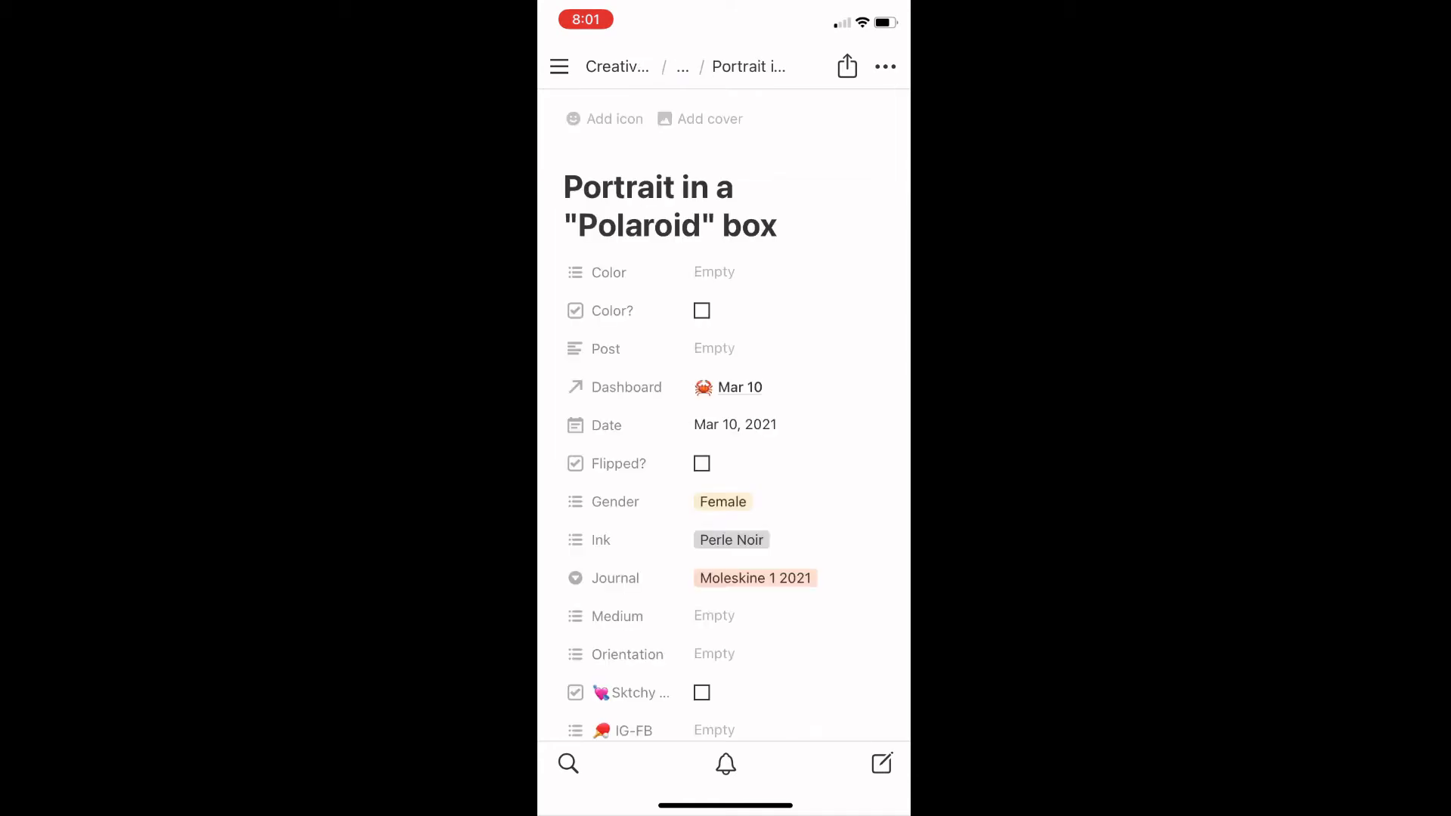
scroll(down, 3)
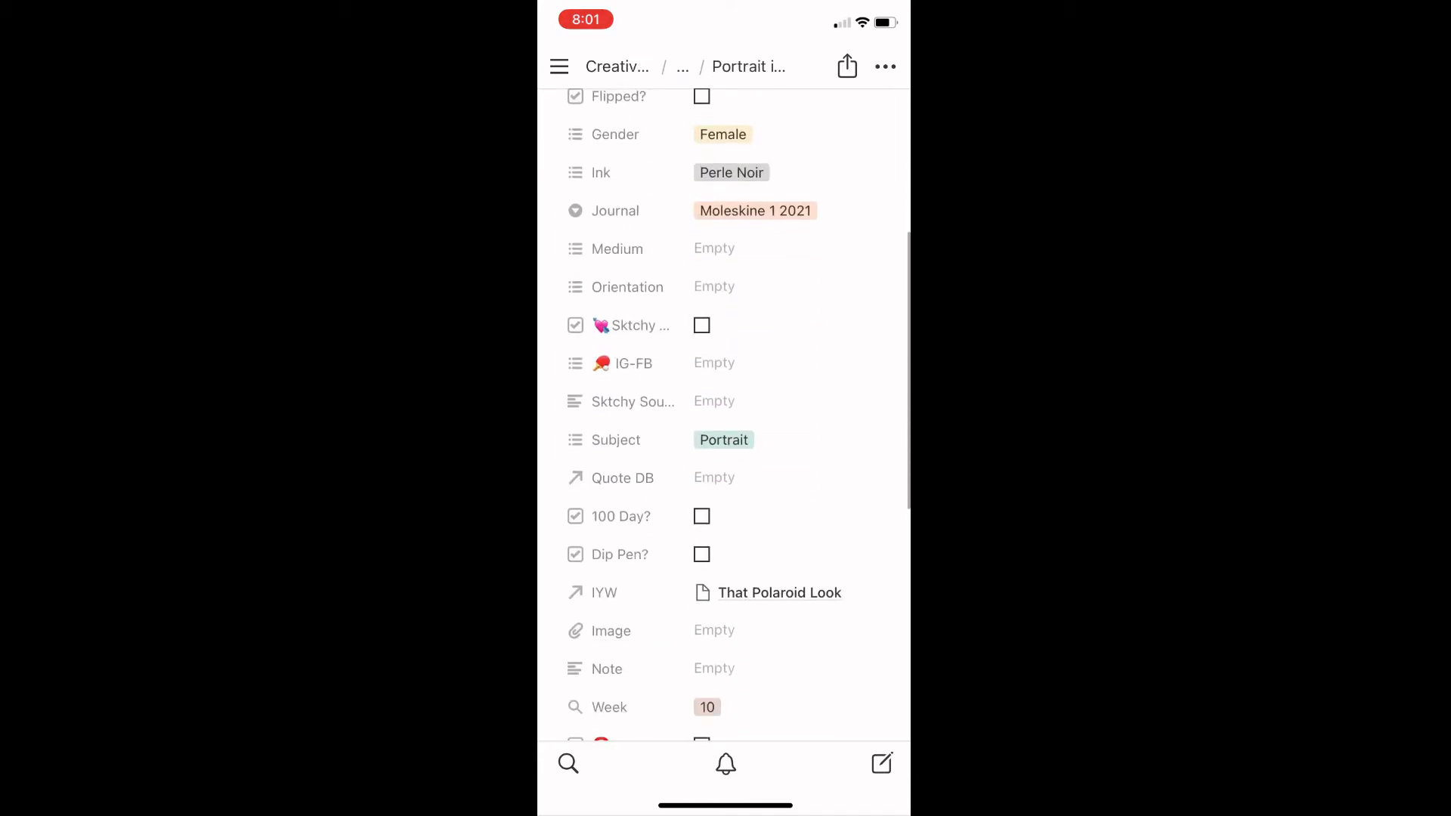
scroll(up, 3)
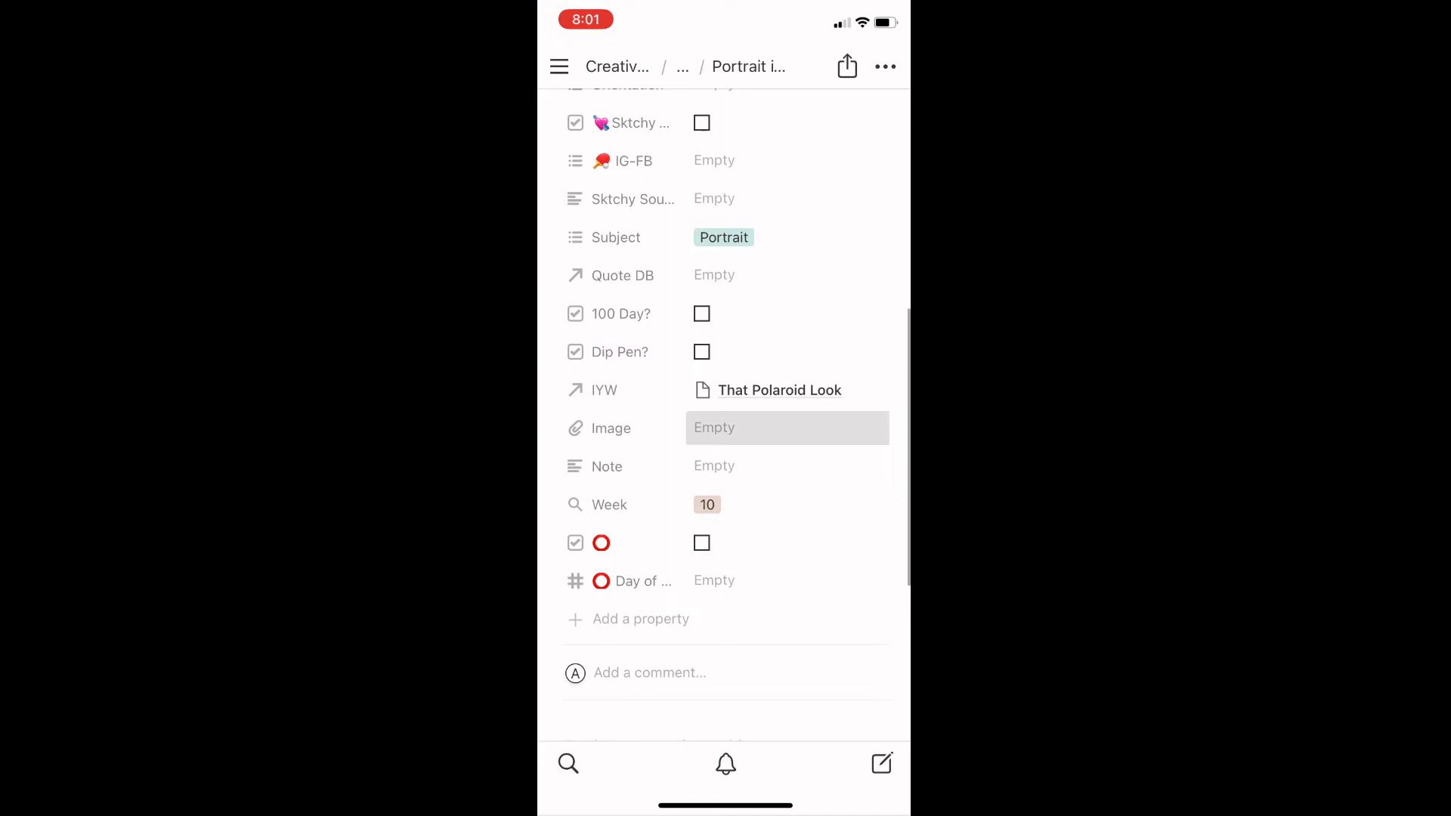
click(787, 428)
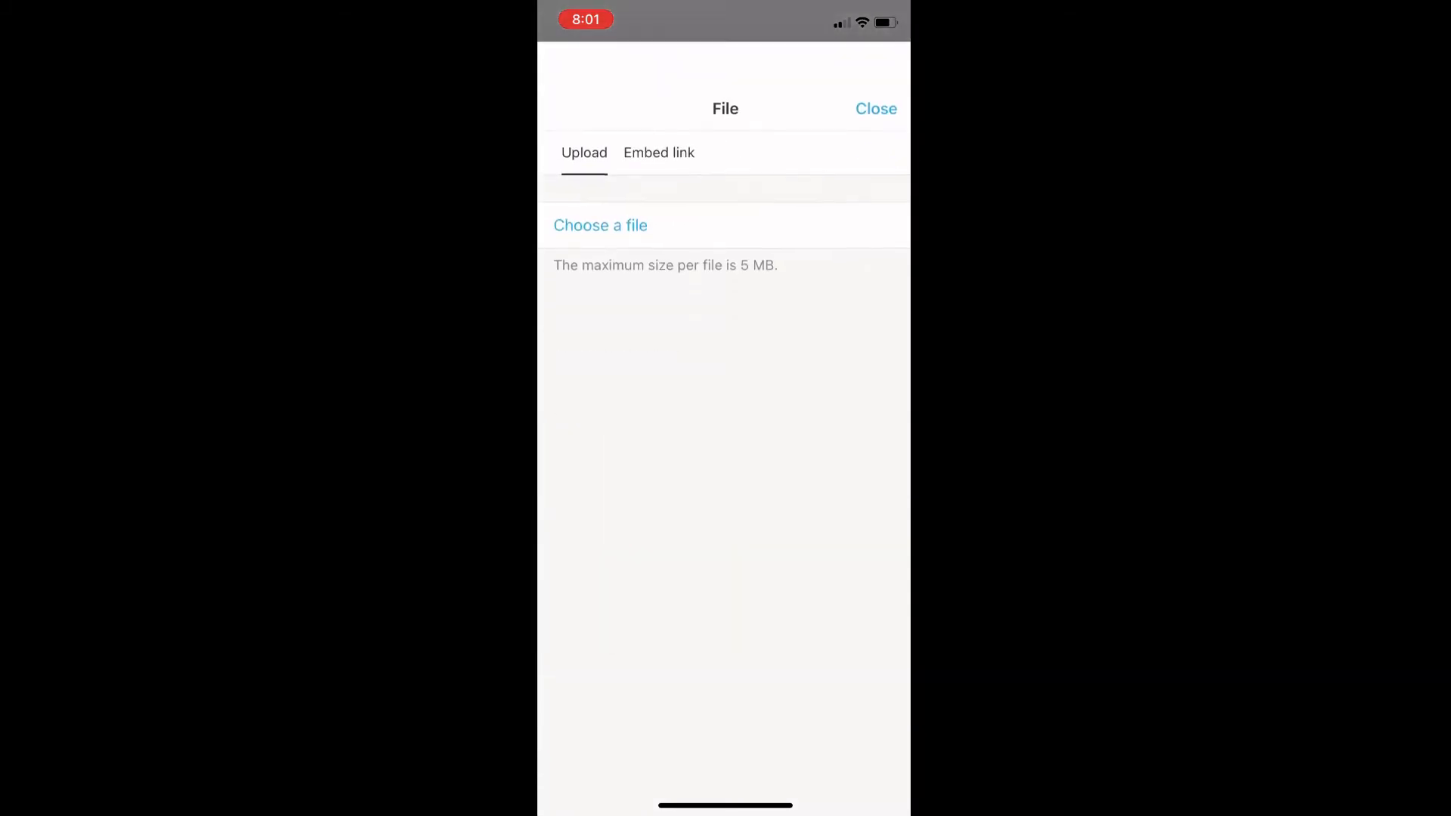
click(600, 225)
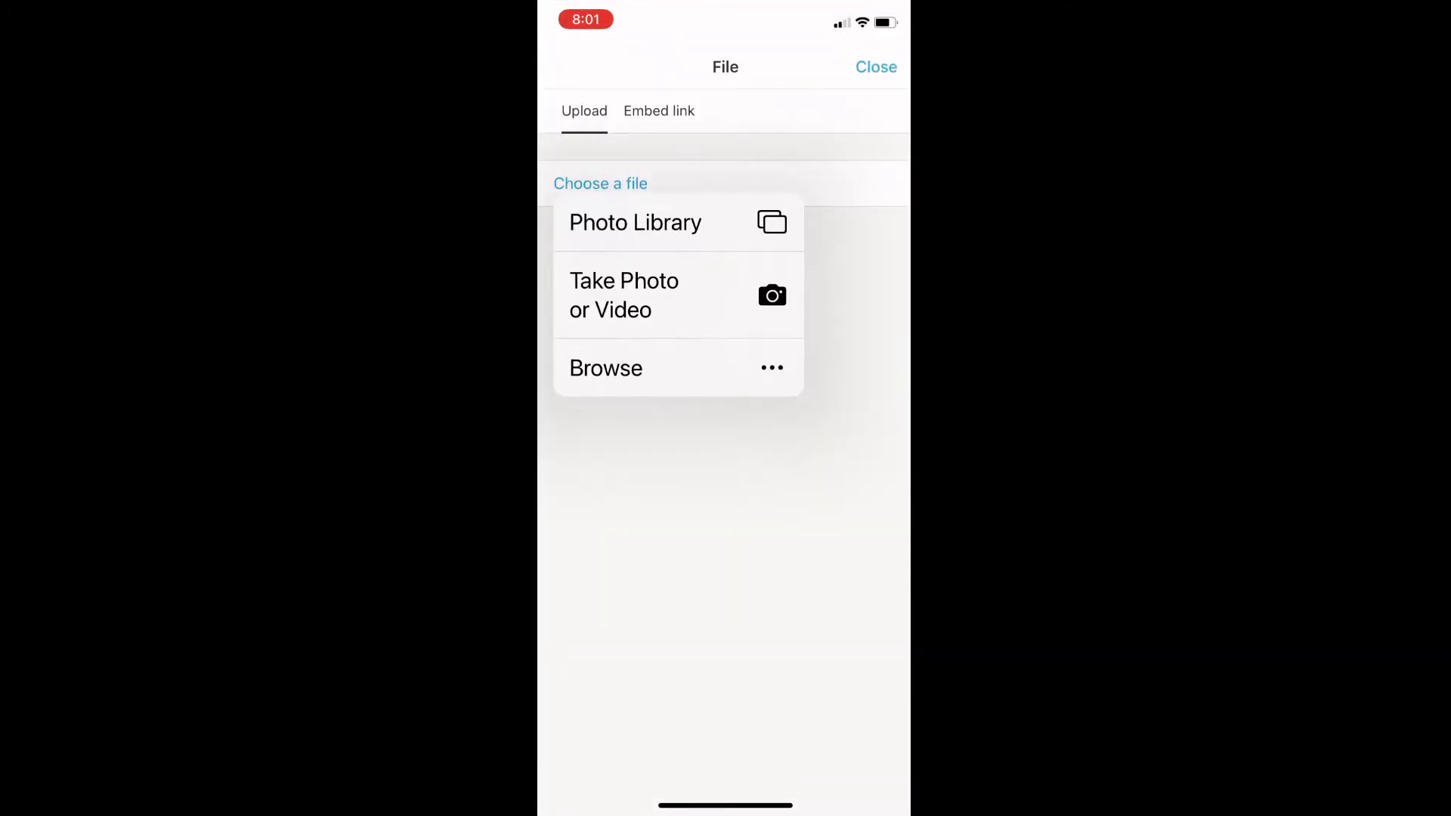
click(636, 222)
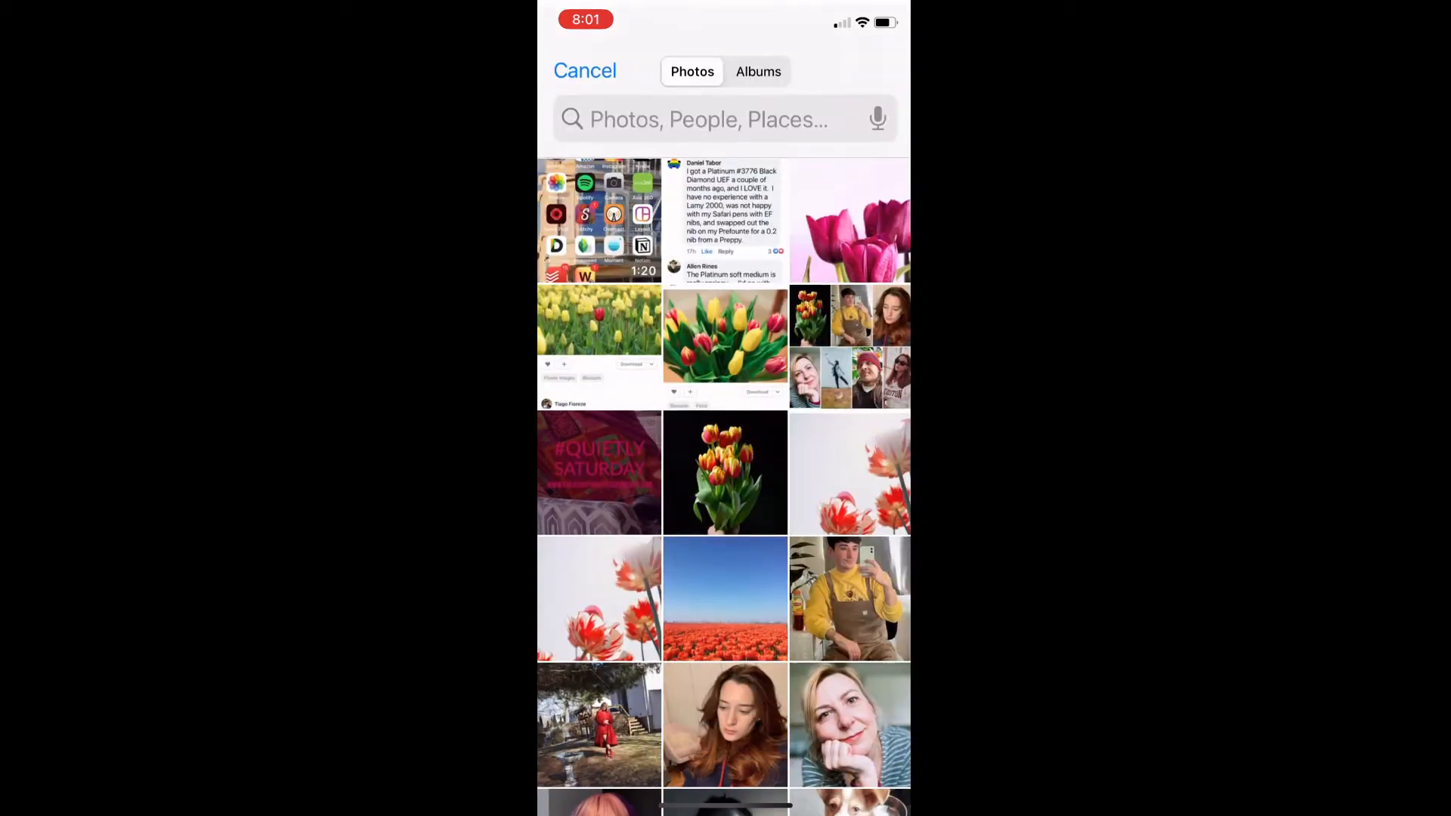
click(758, 71)
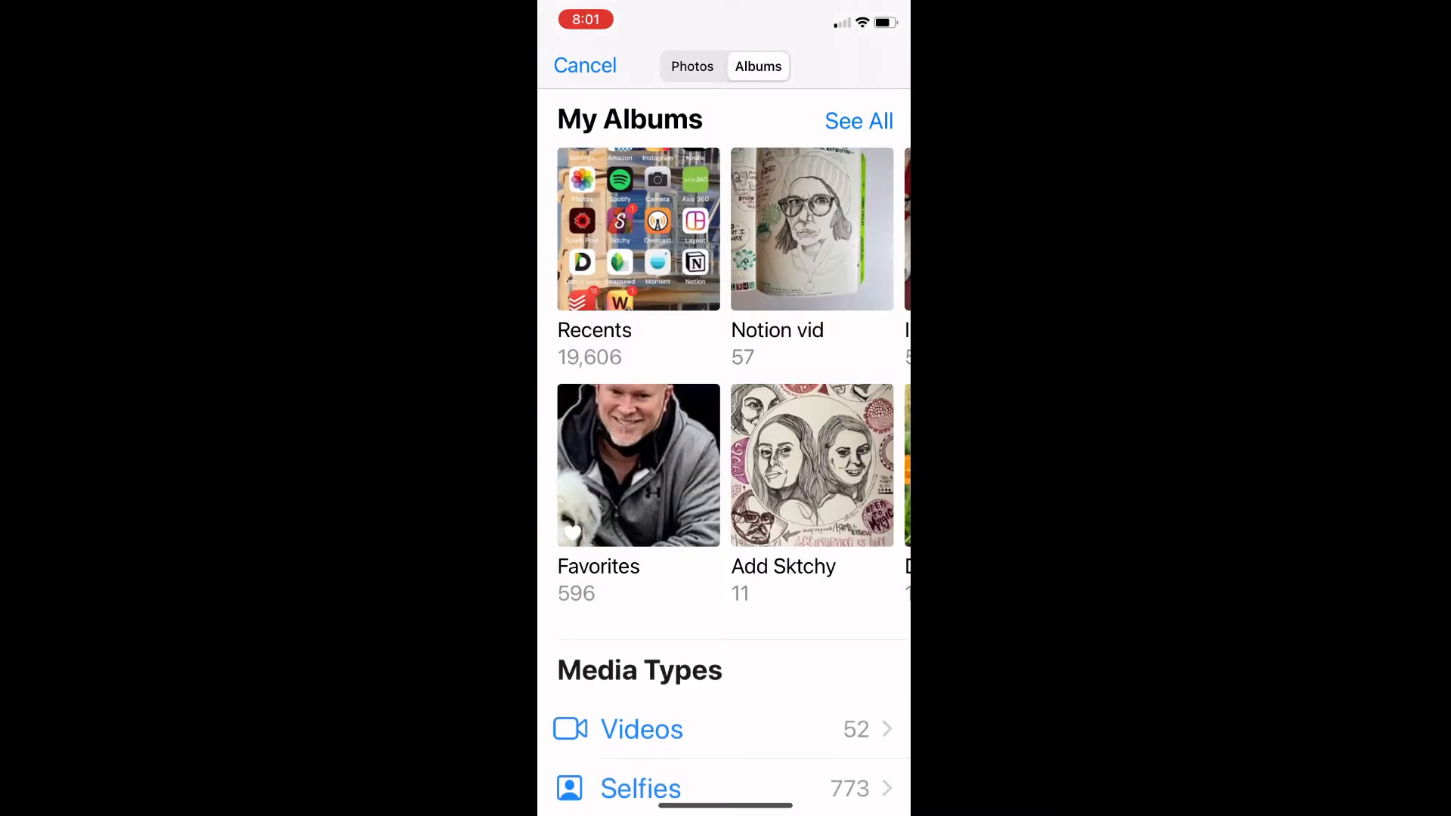
click(812, 230)
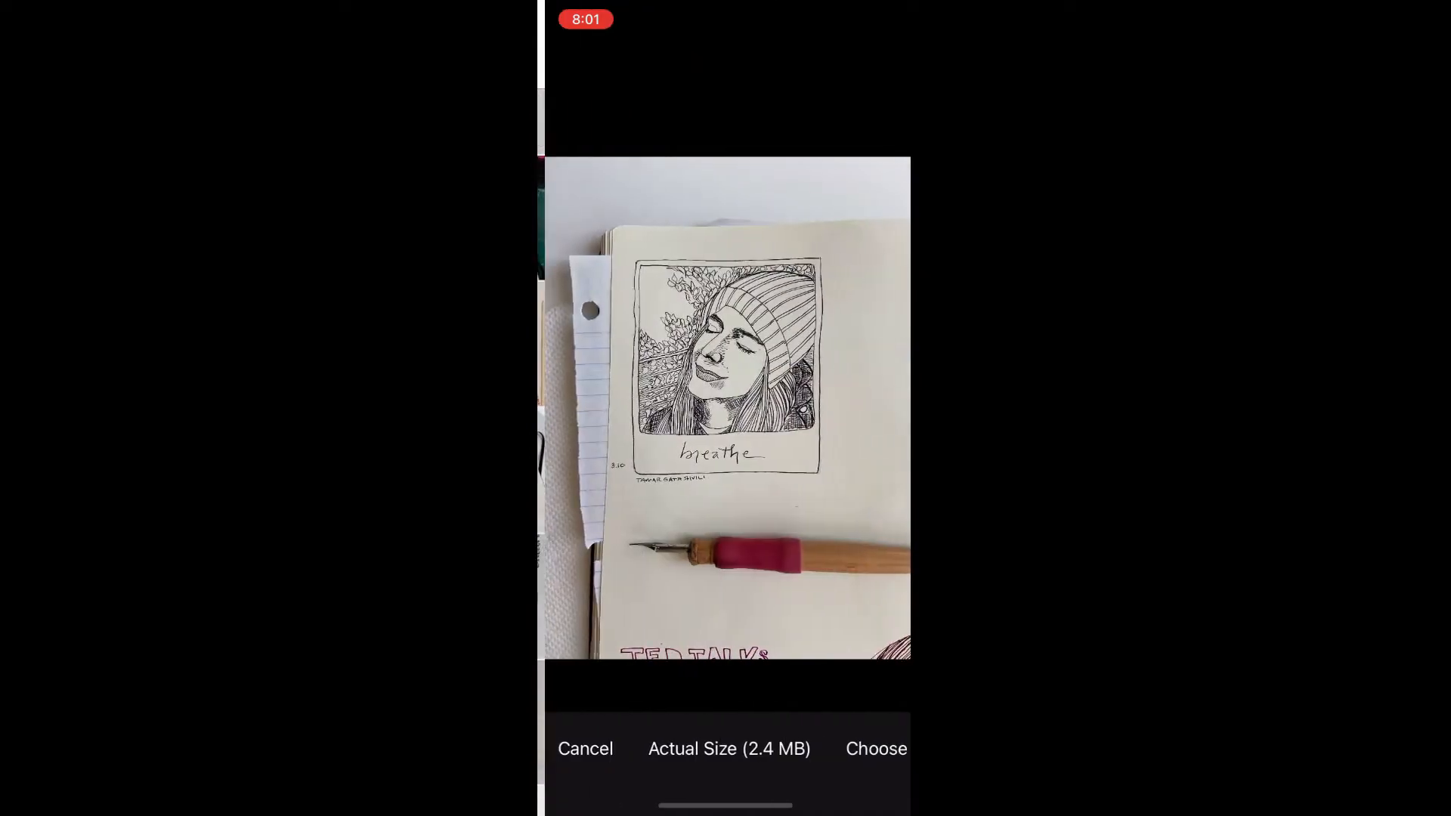
click(875, 749)
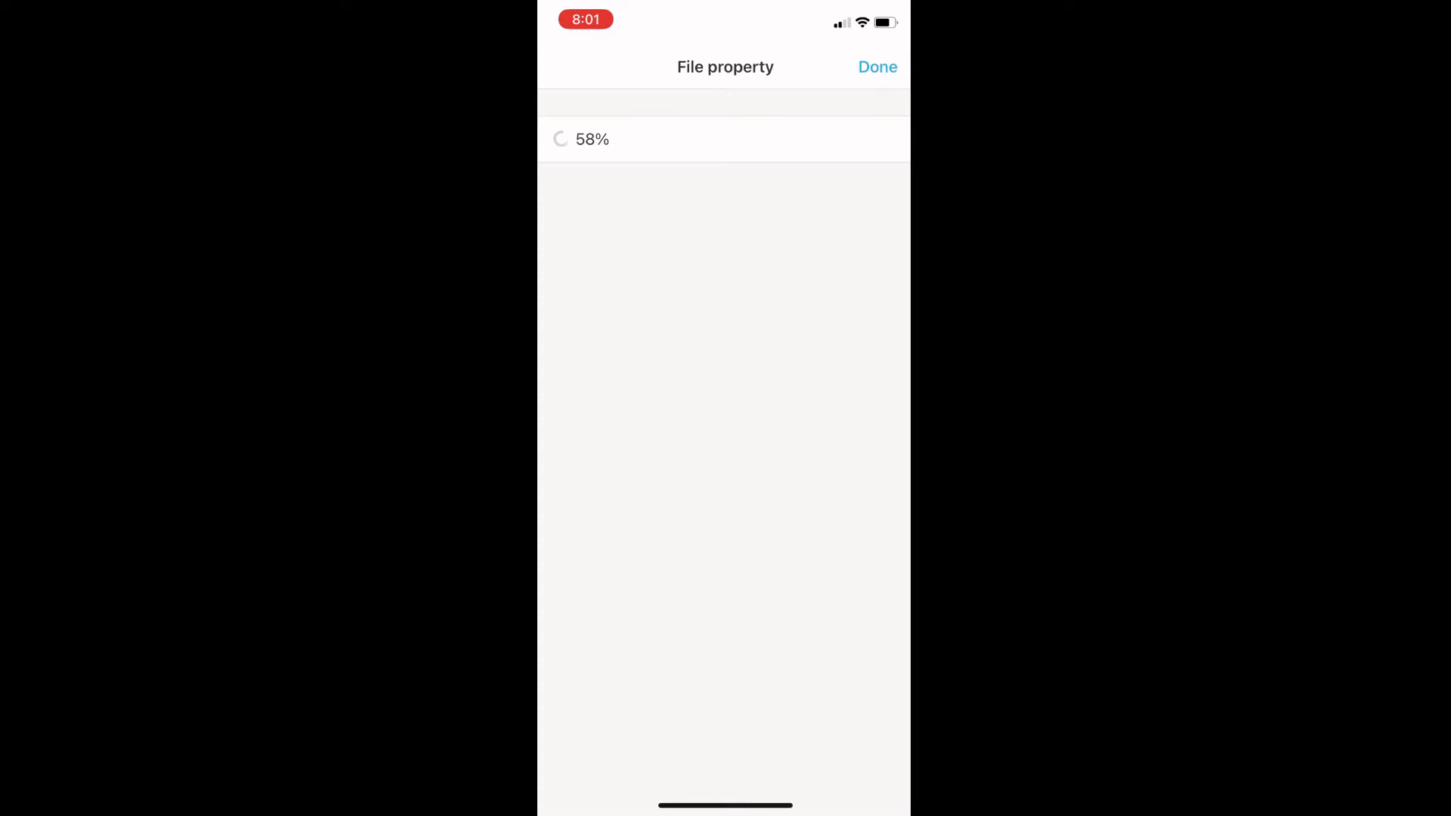
click(876, 66)
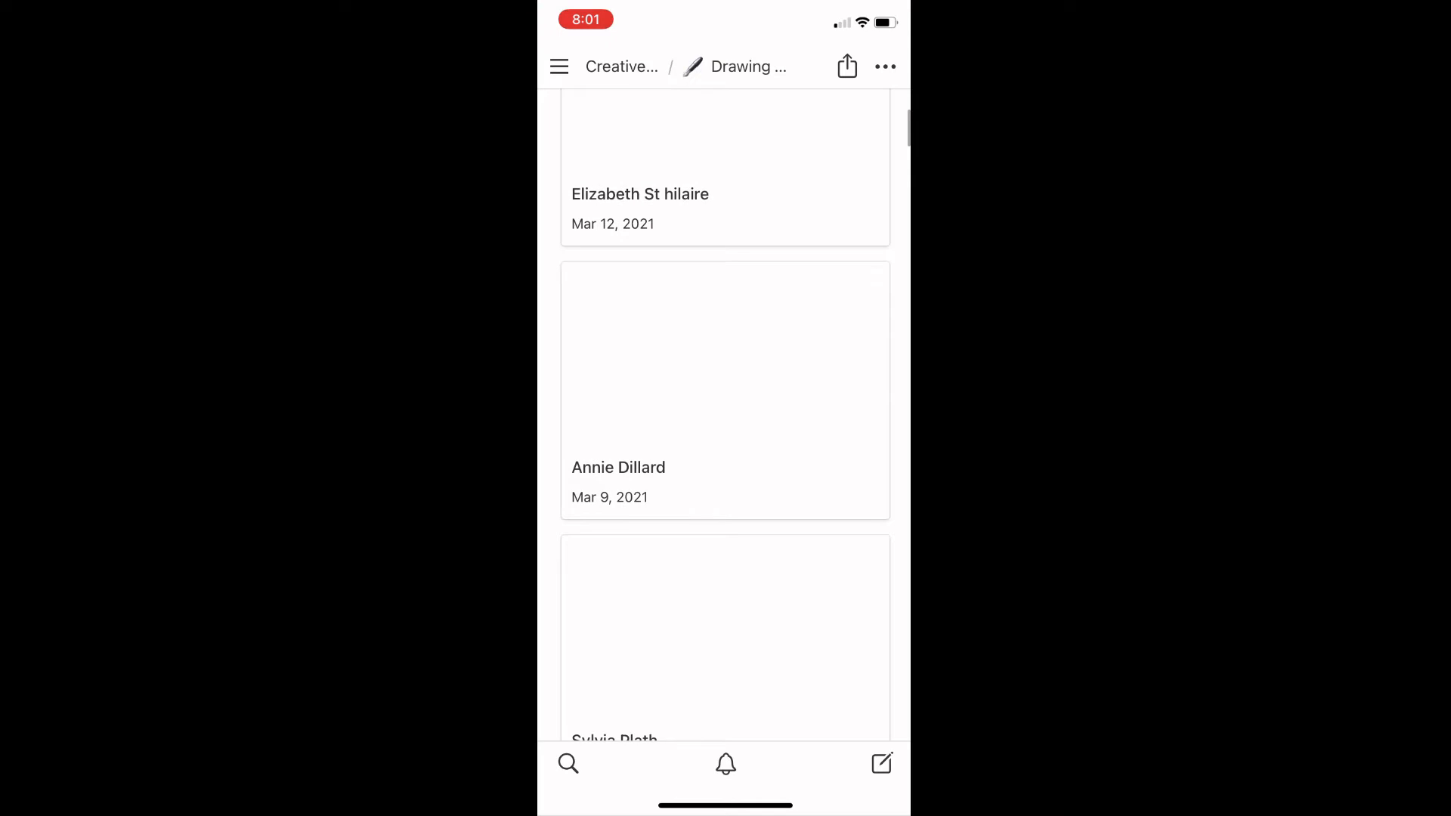
Step: Open the Mar 9 entry and pick a portrait photo from Notion vid for Image
click(725, 389)
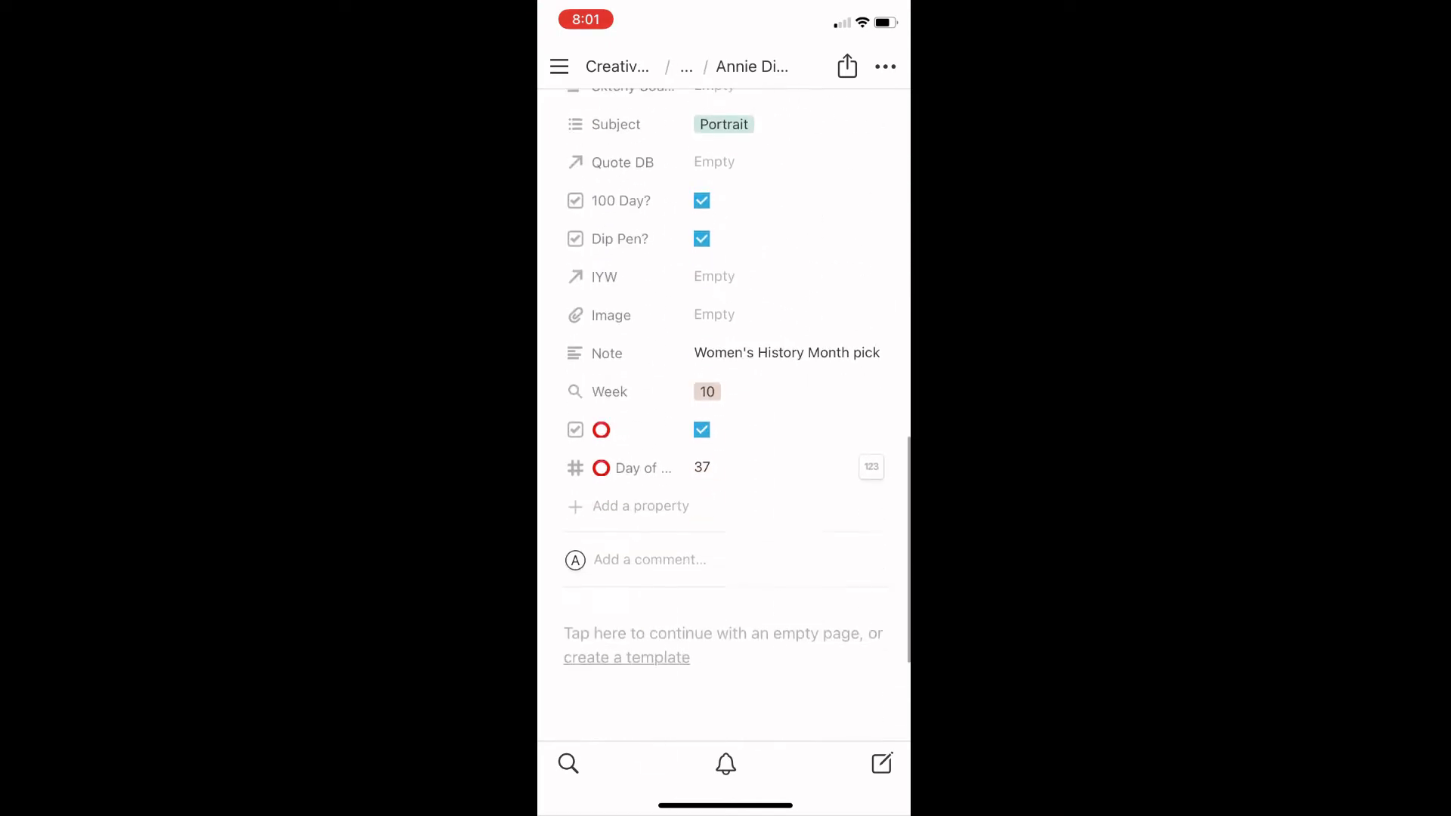
click(713, 315)
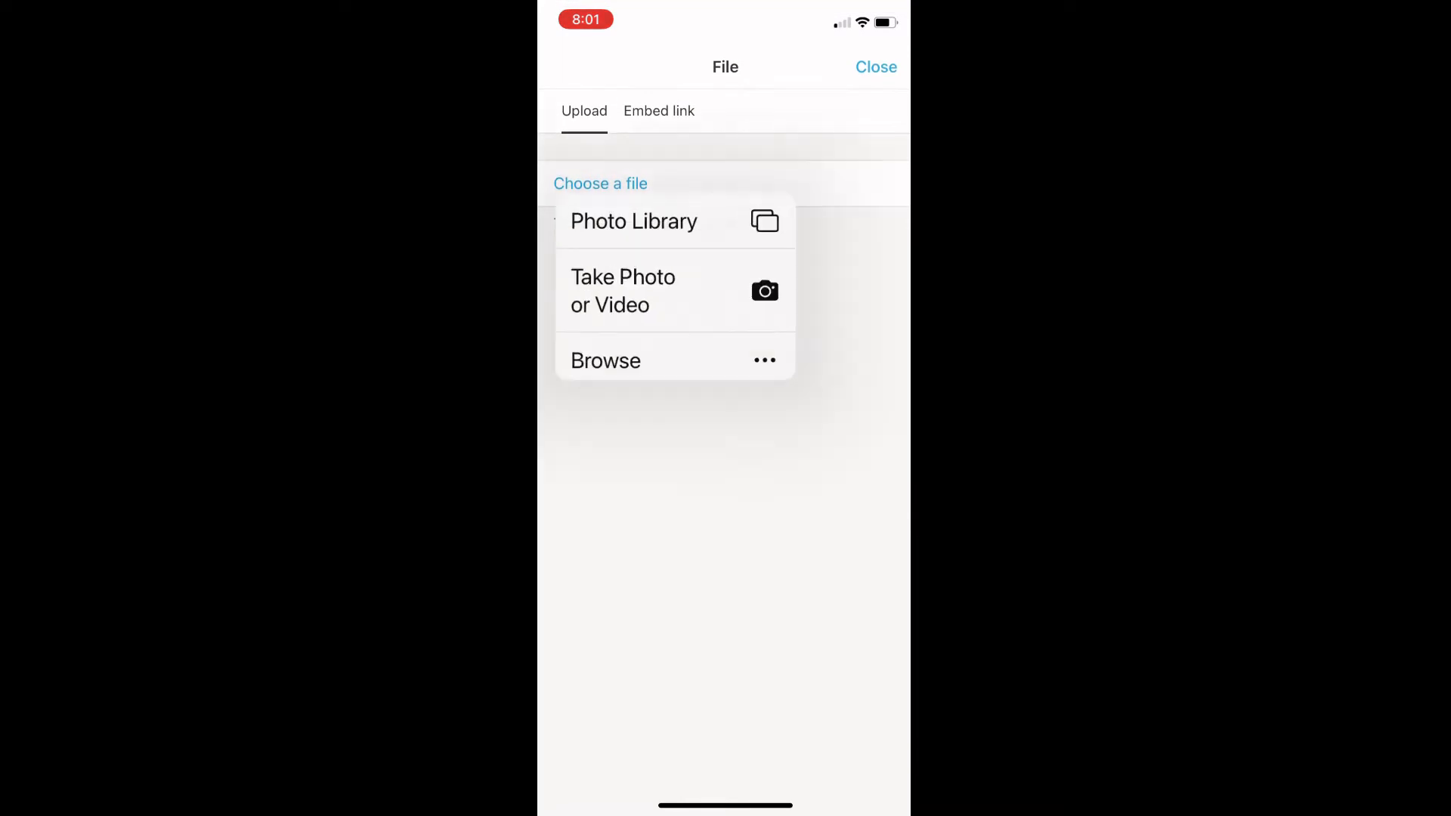
click(634, 222)
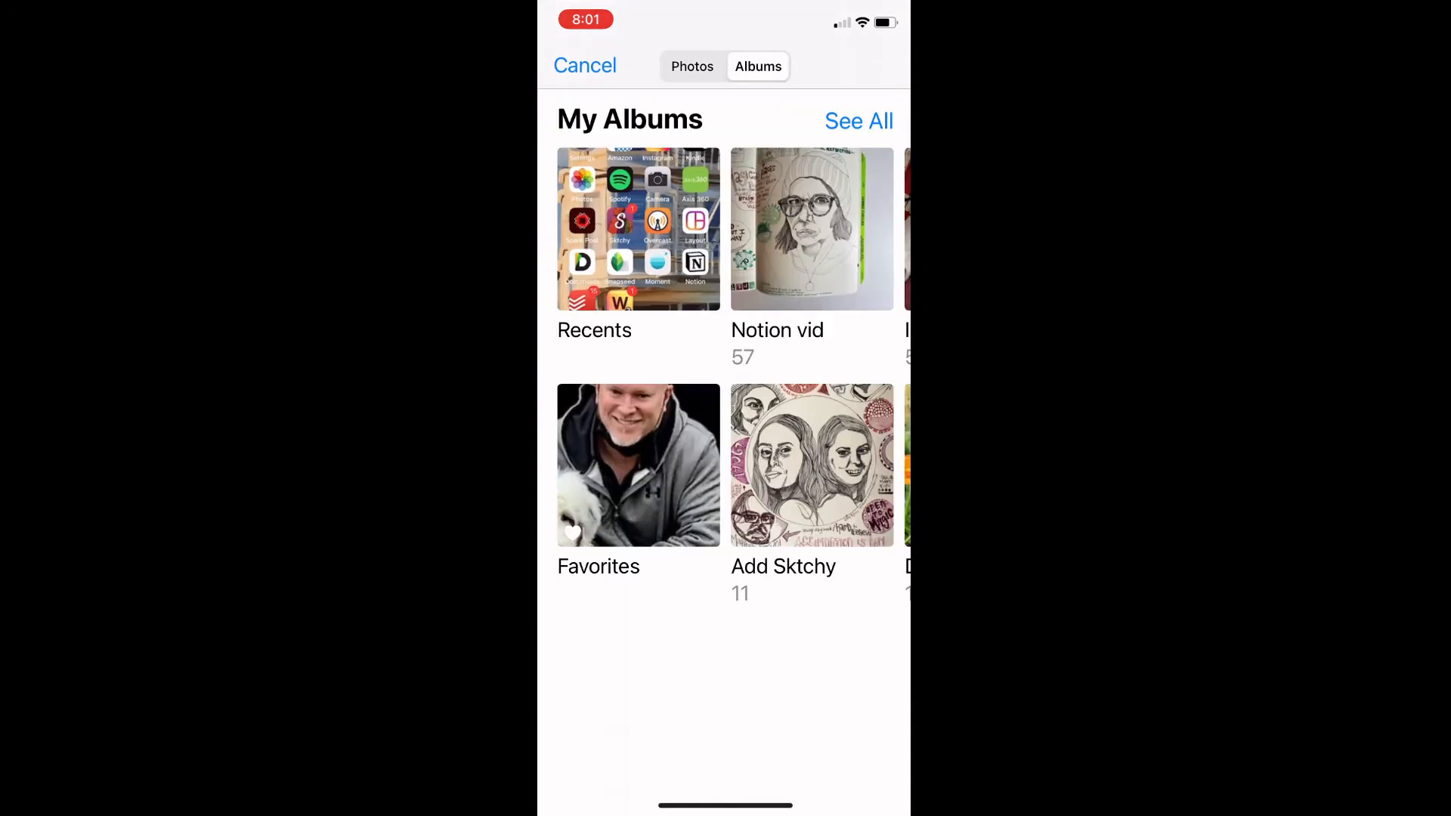
click(811, 228)
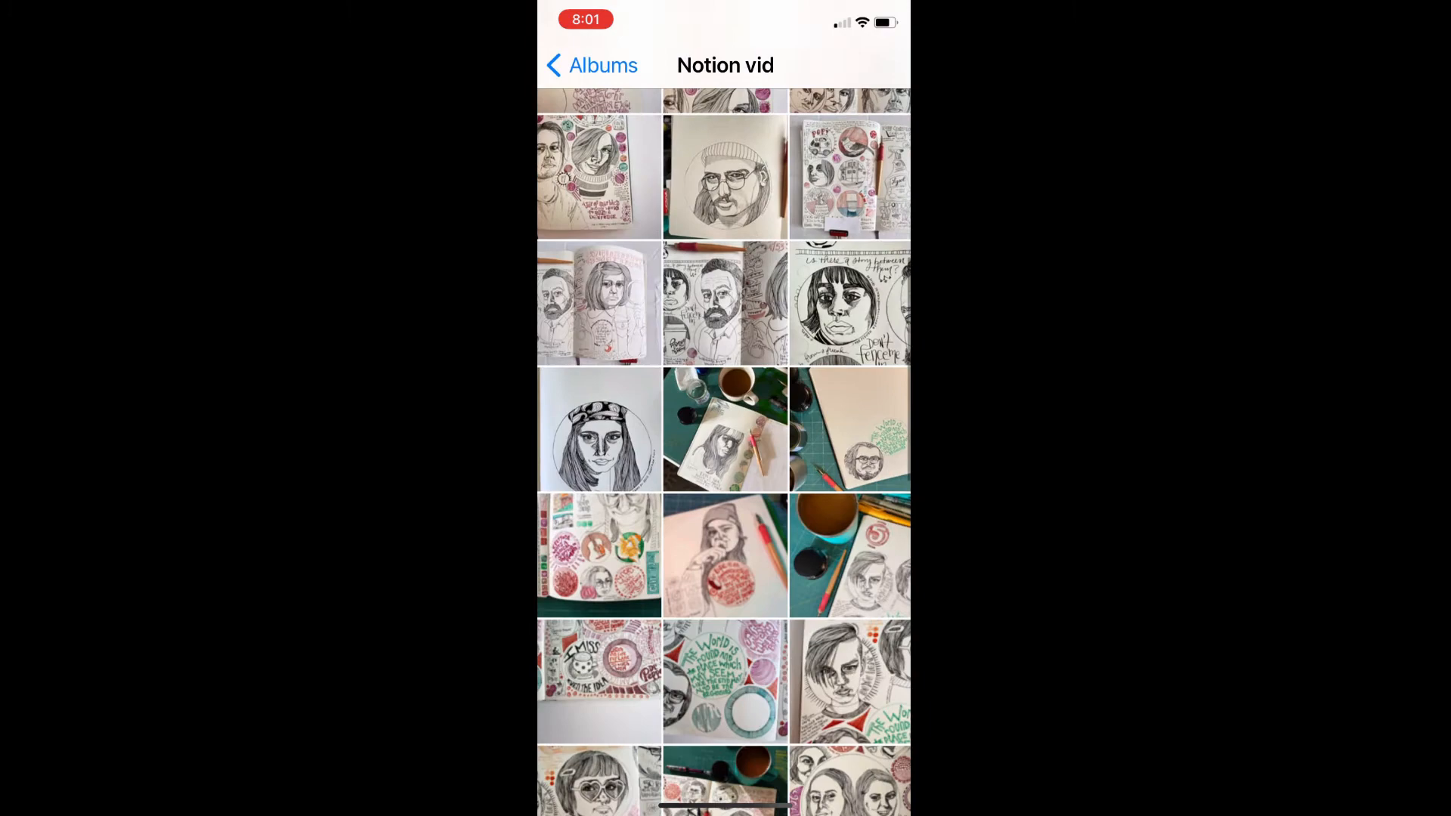
scroll(down, 3)
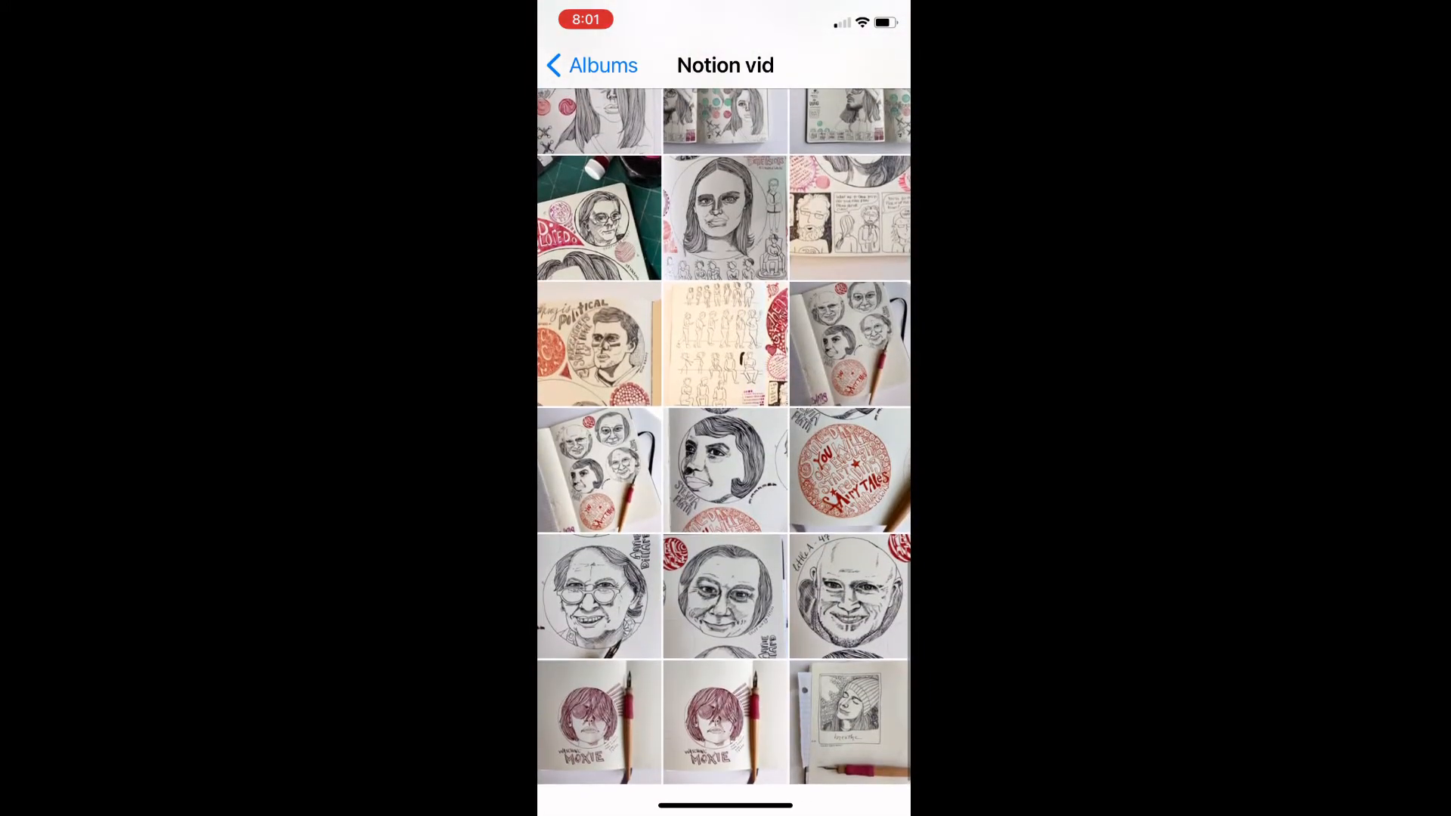
click(599, 595)
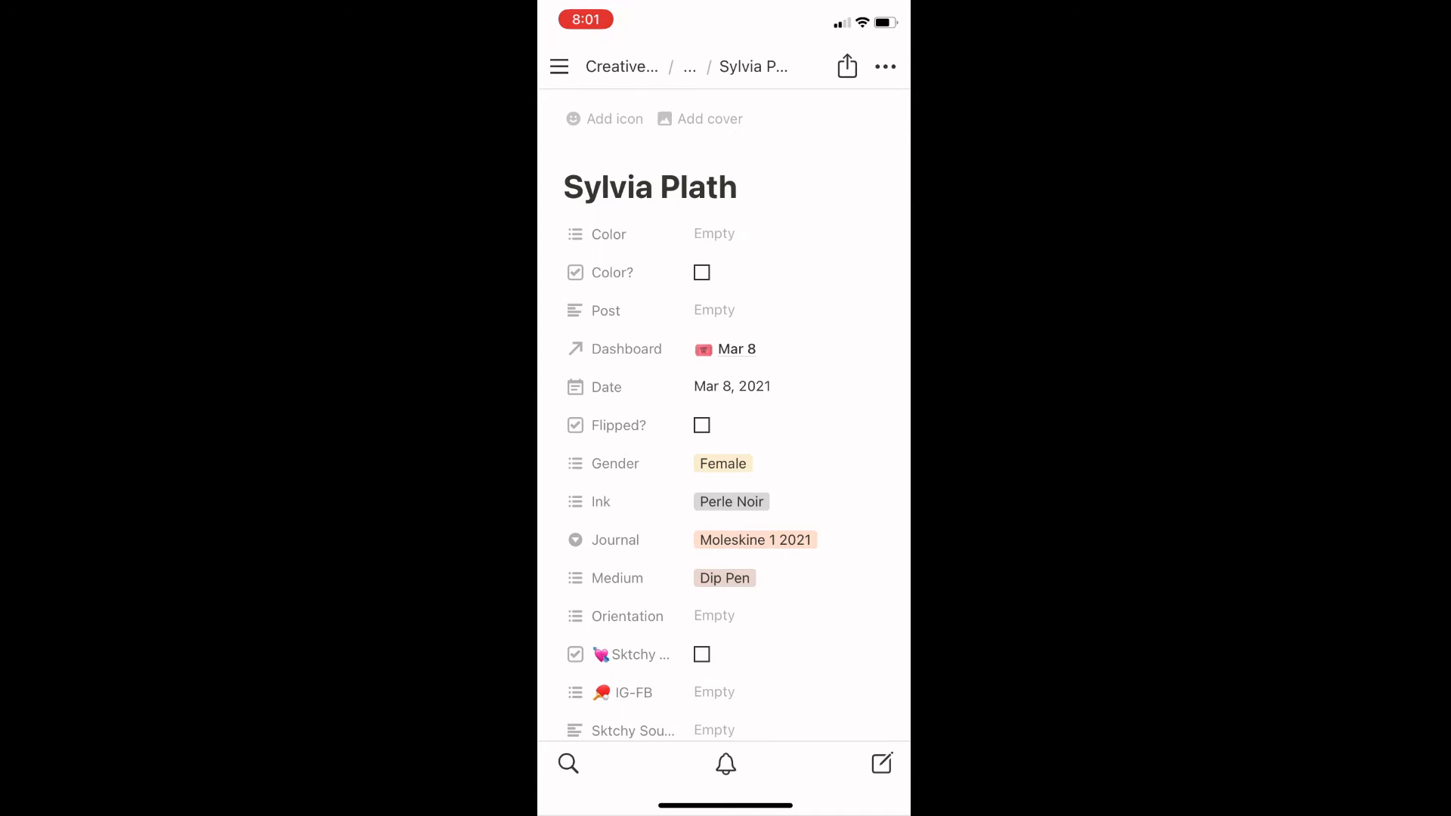
Step: Choose the circular Sylvia Plath portrait photo for the Mar 8 Image property
scroll(down, 3)
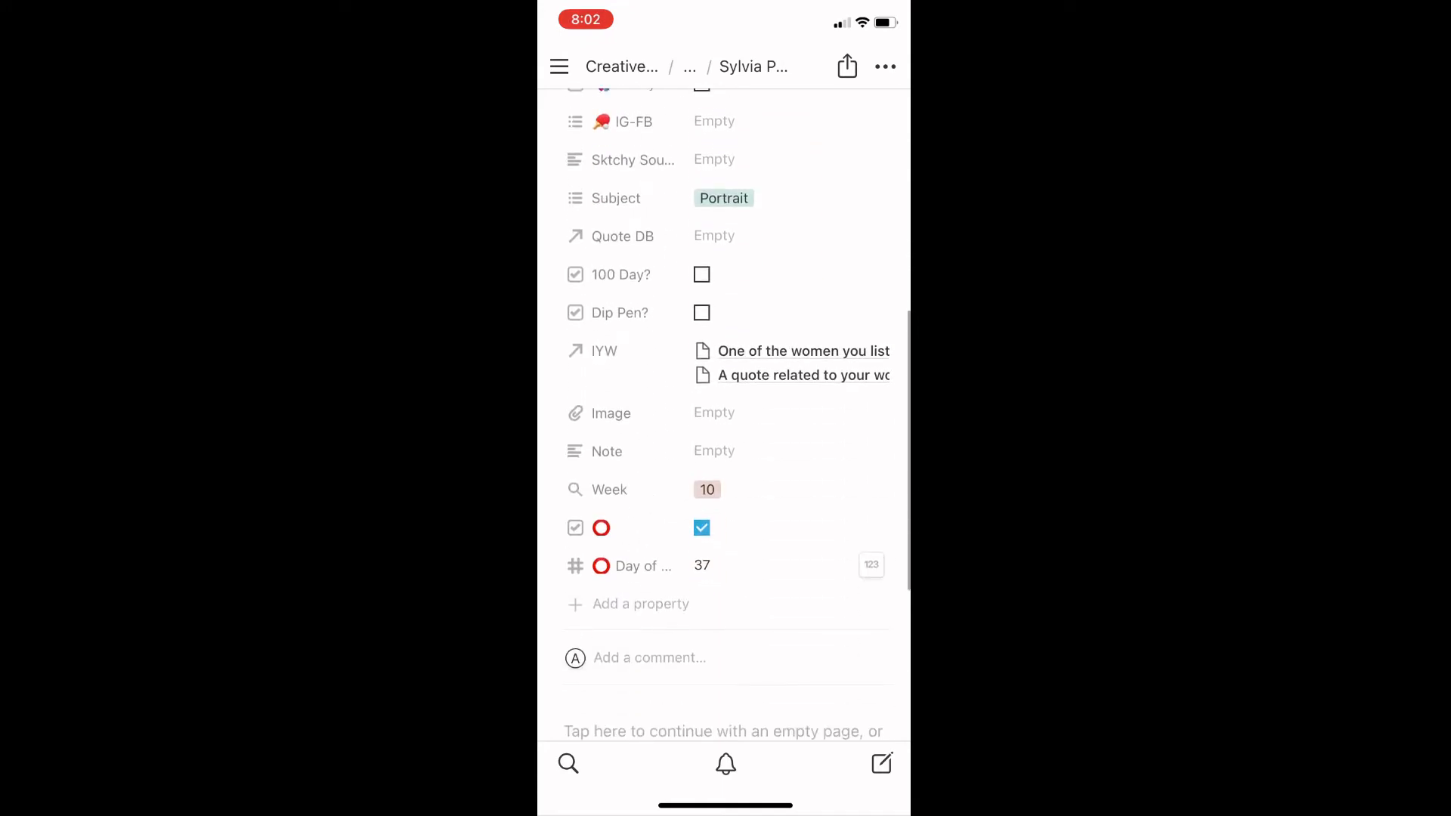
click(713, 413)
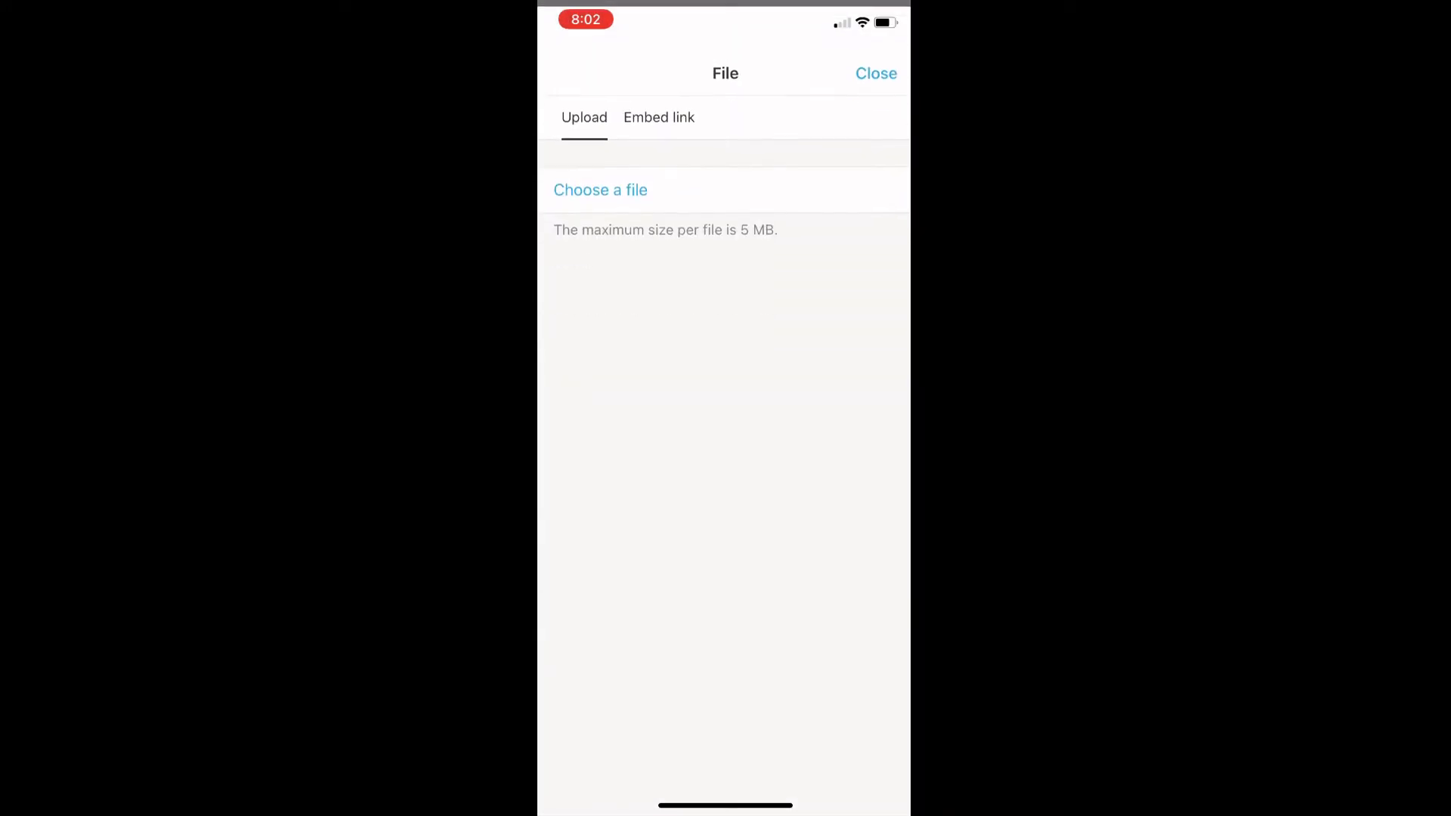
click(599, 189)
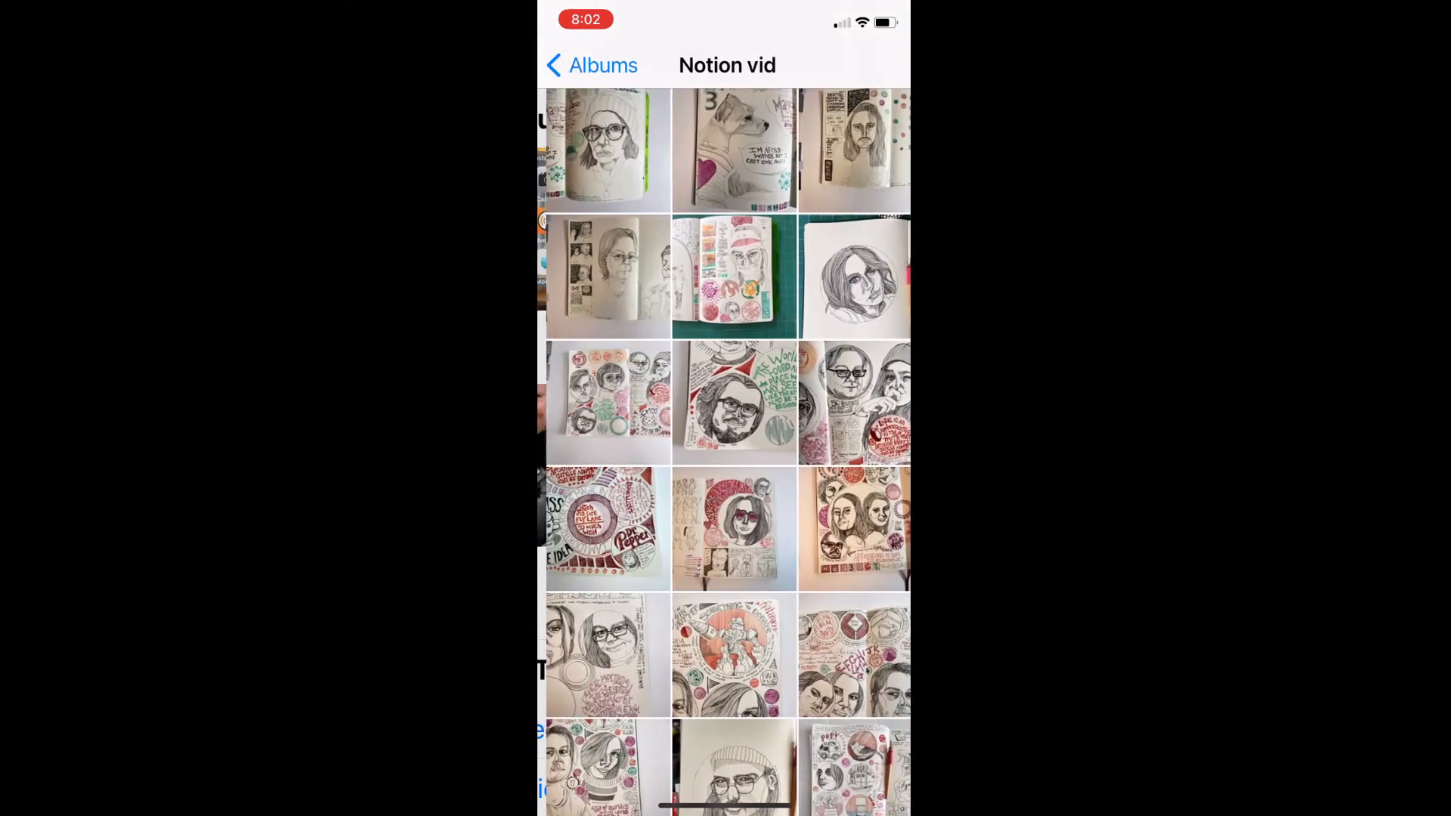
scroll(down, 3)
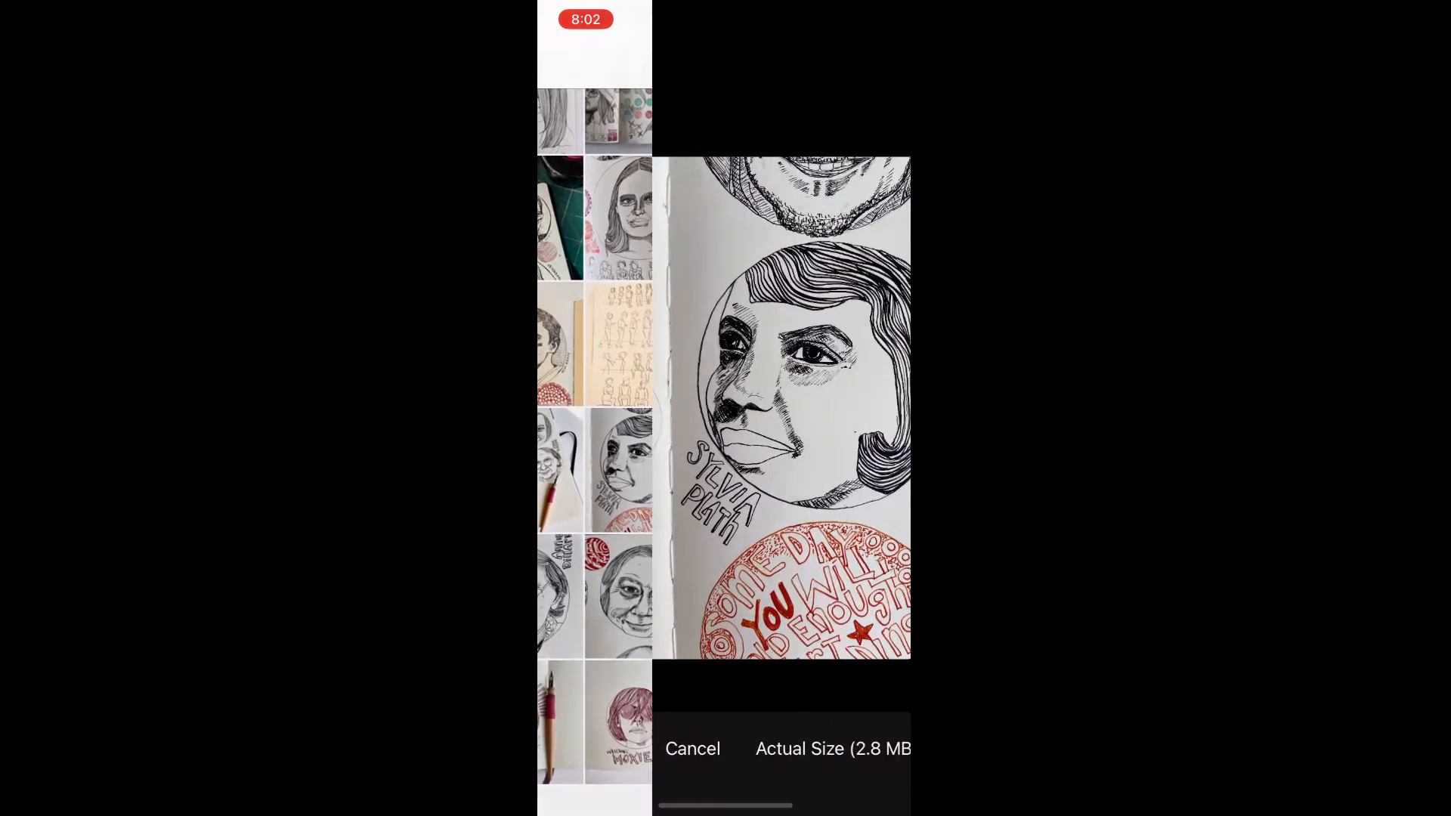
click(830, 749)
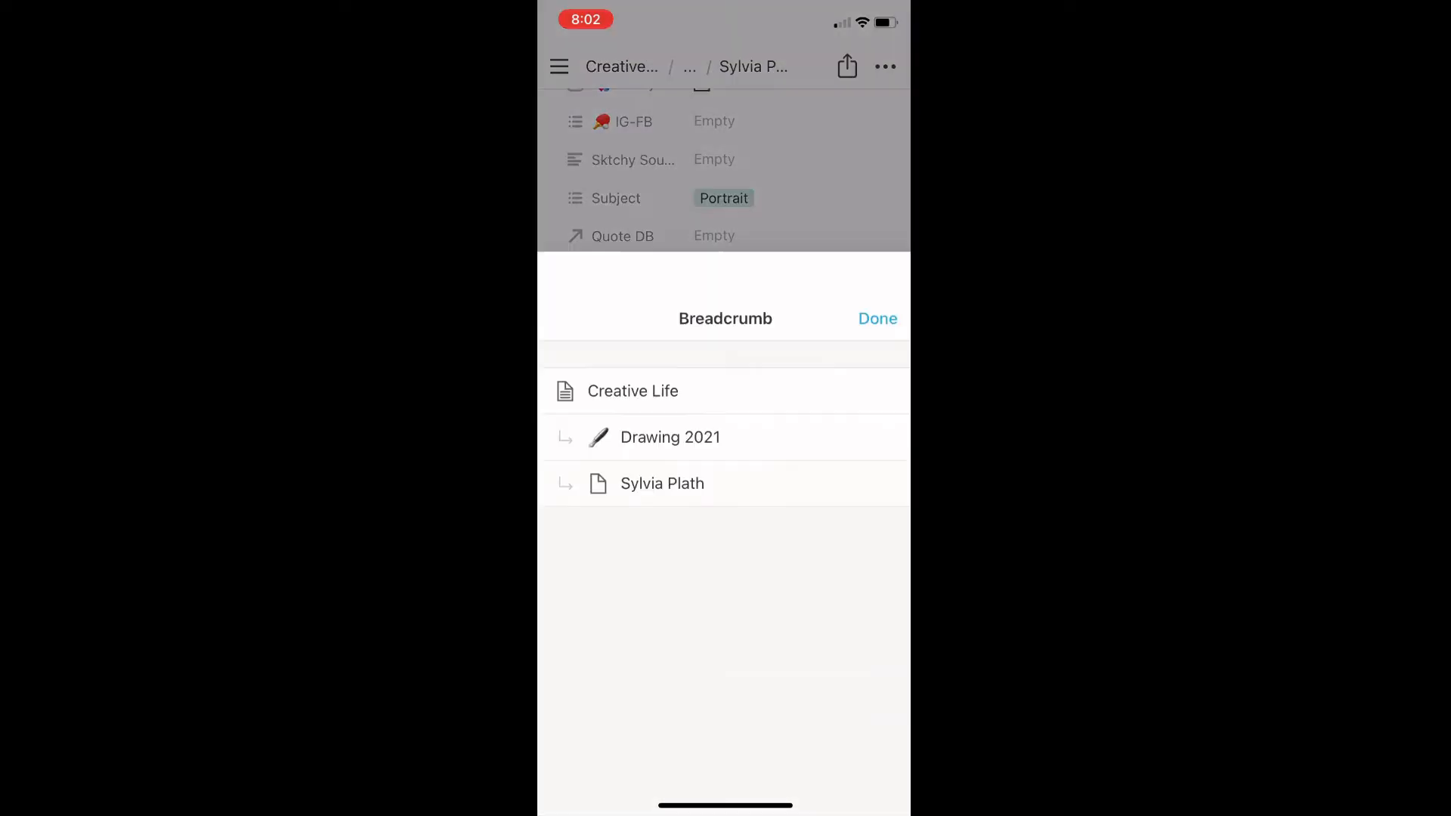
Step: Upload another drawing photo from the phone's photo library into an entry's Image
click(671, 437)
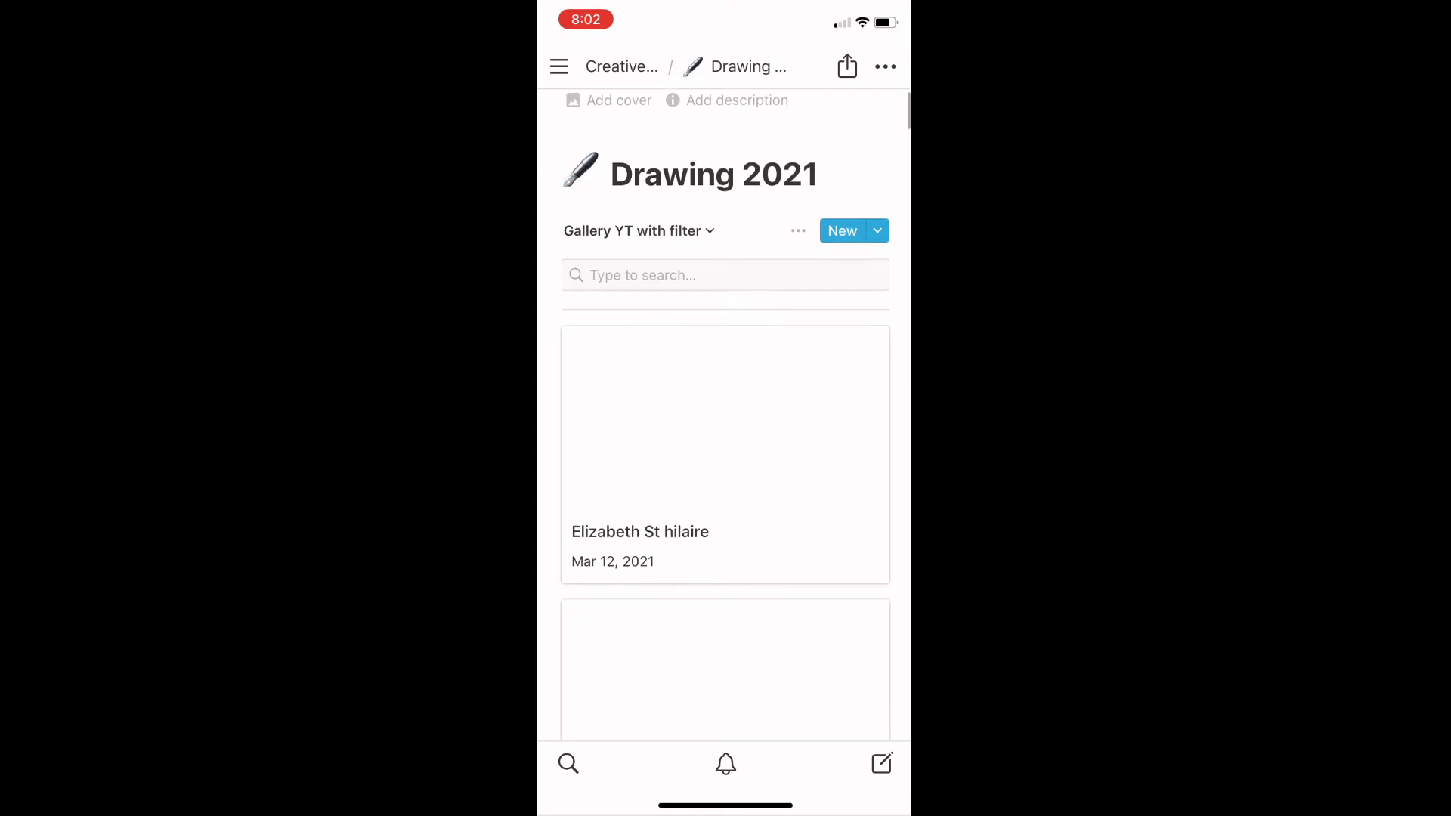
scroll(down, 3)
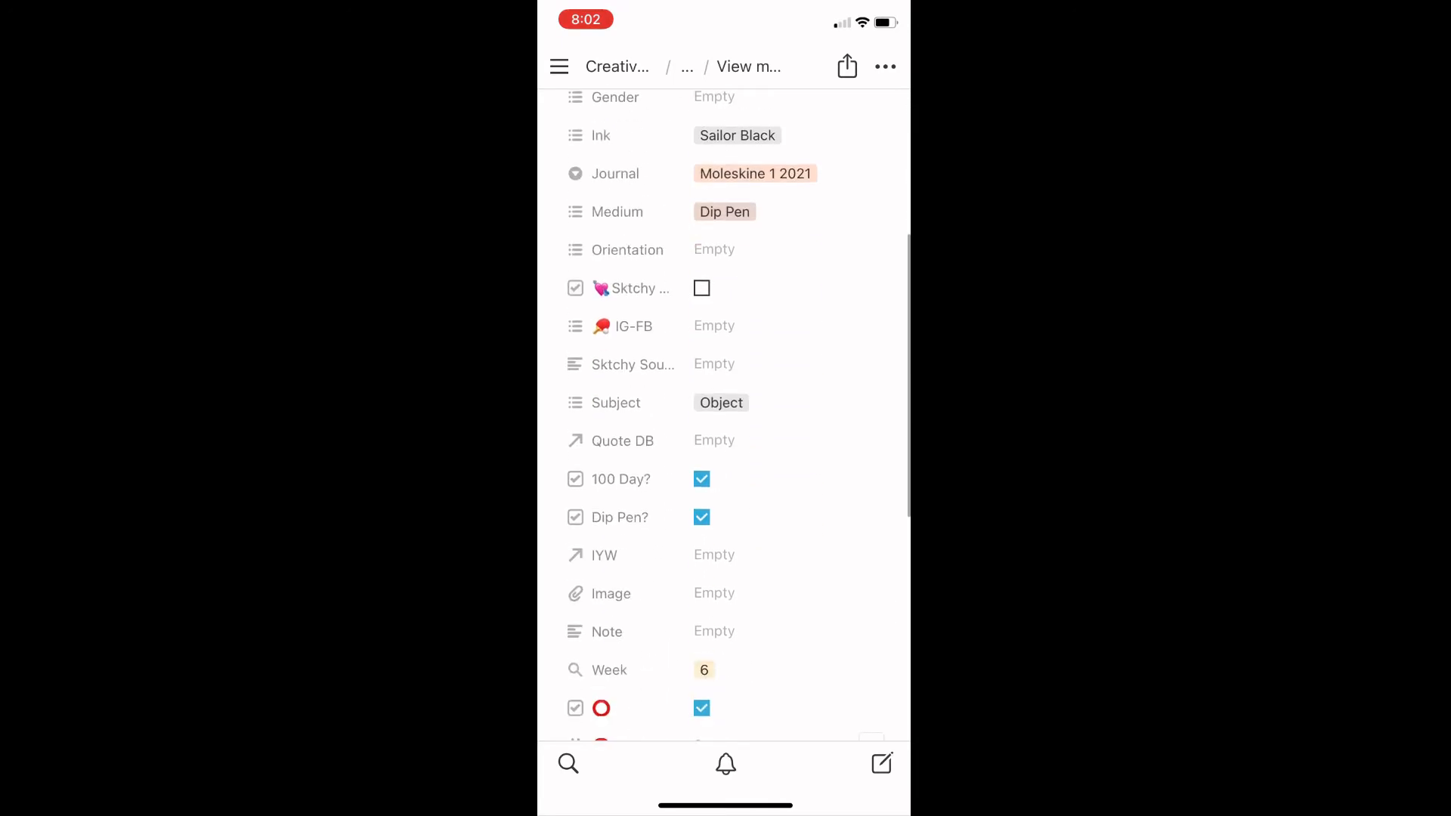
click(715, 593)
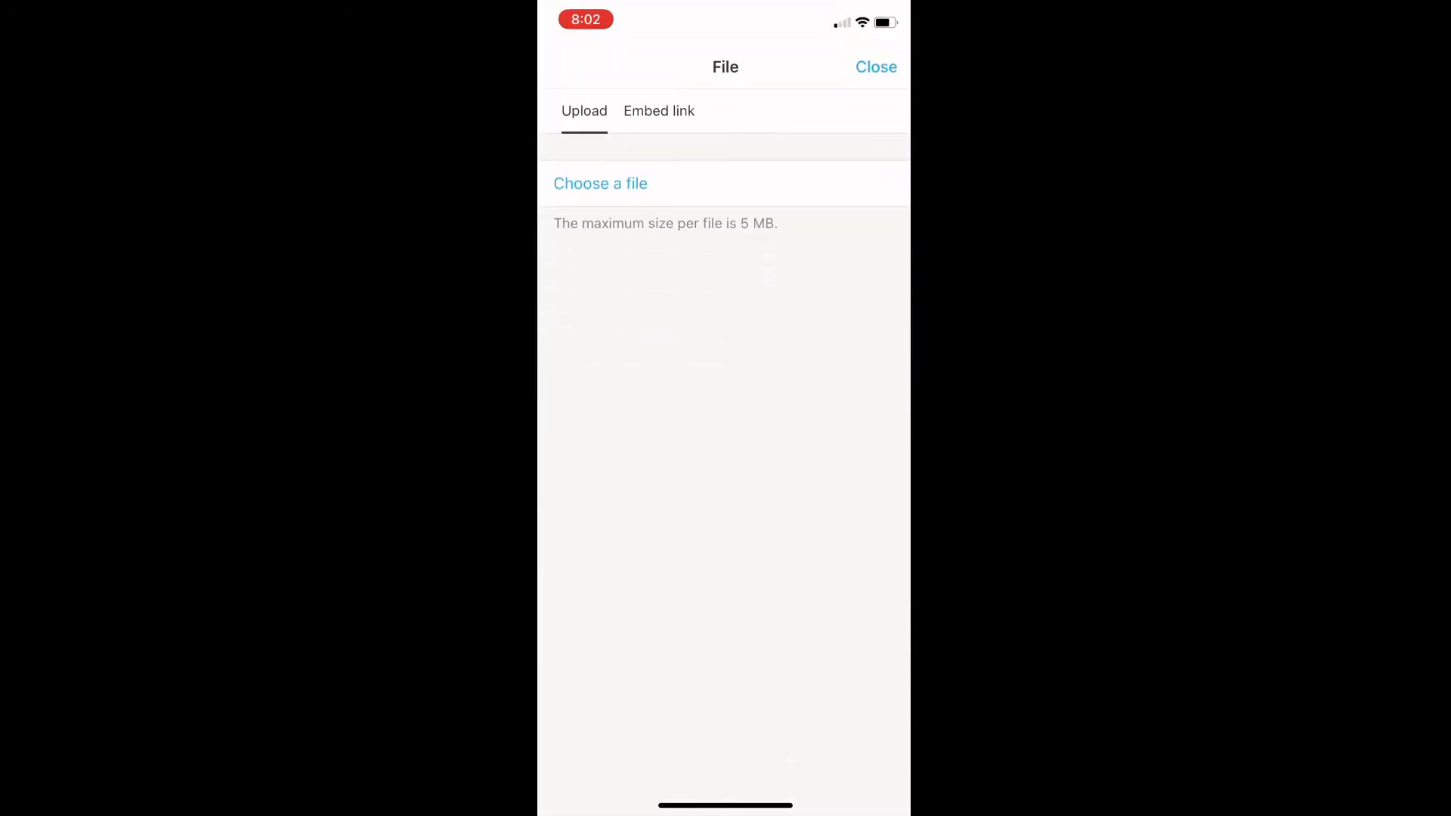
click(599, 183)
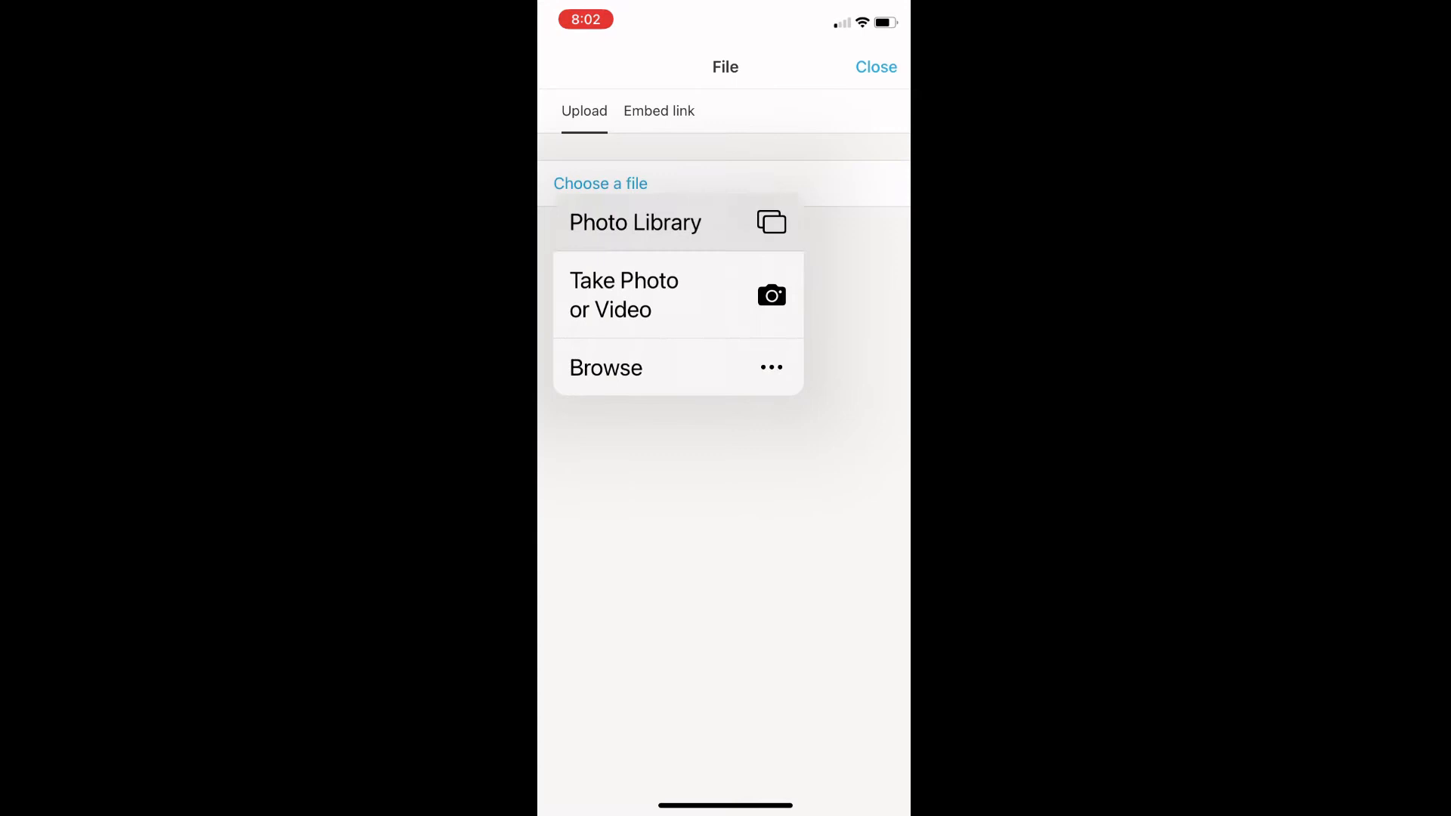
click(635, 222)
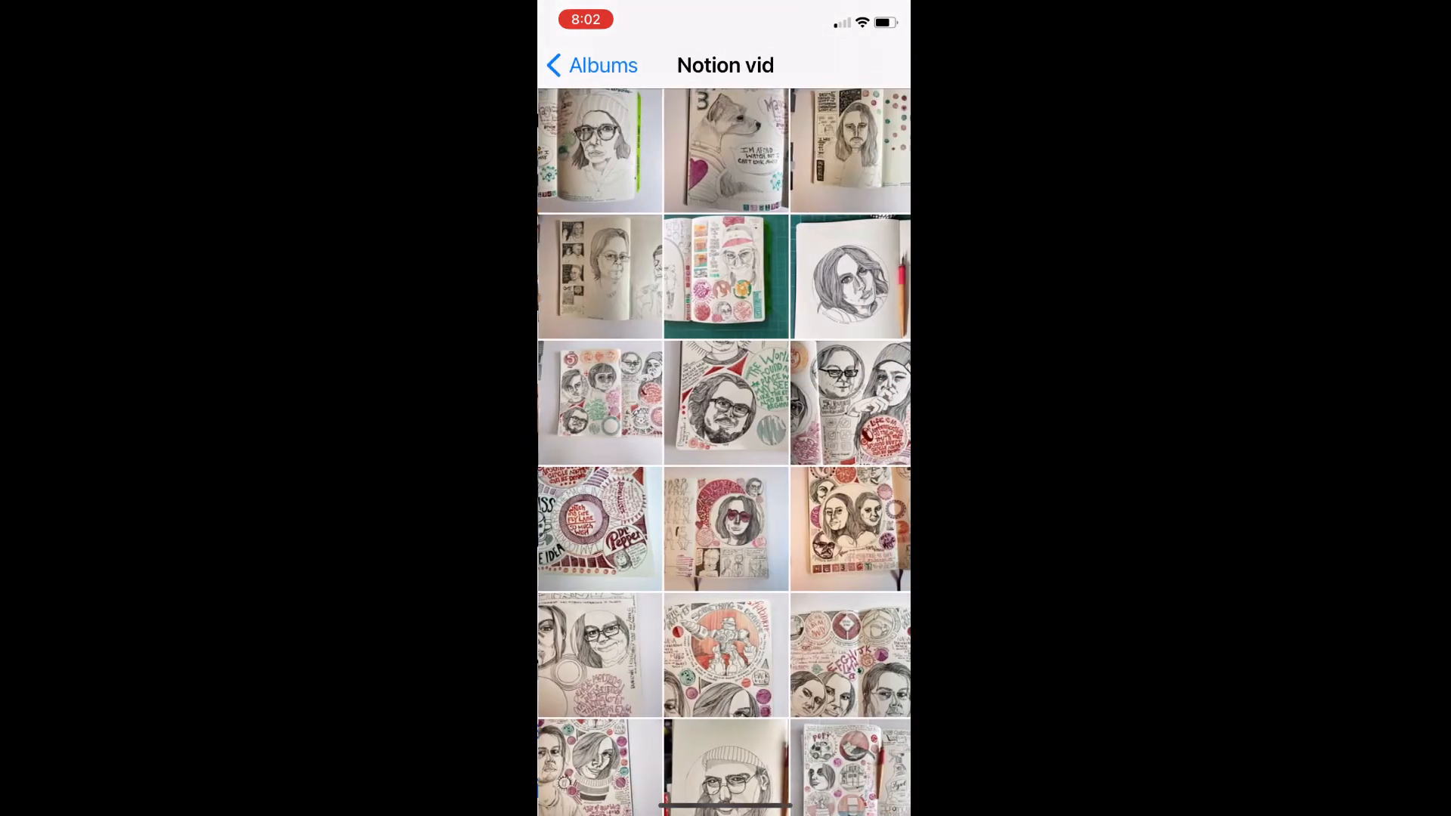
scroll(down, 3)
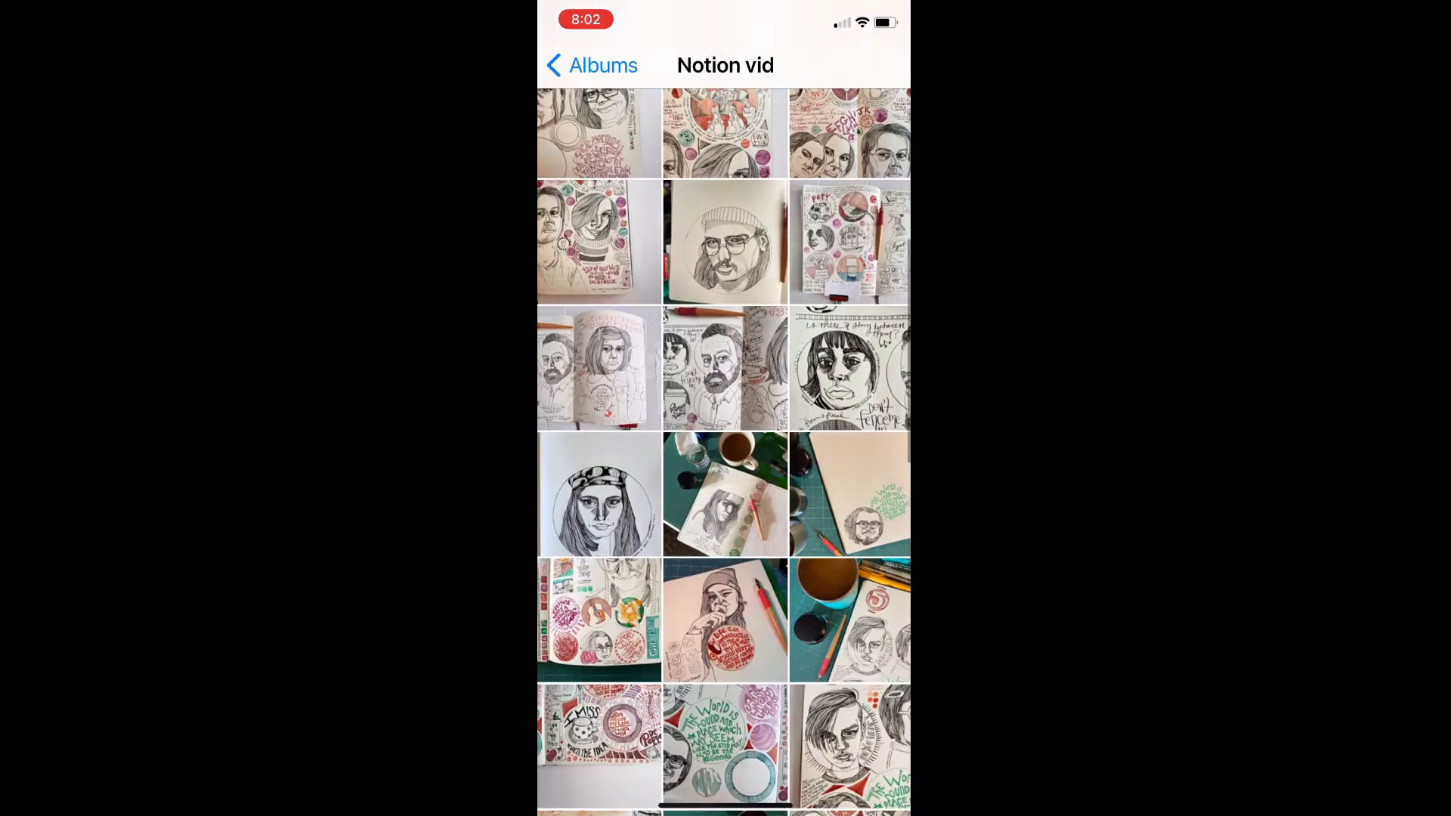
scroll(down, 3)
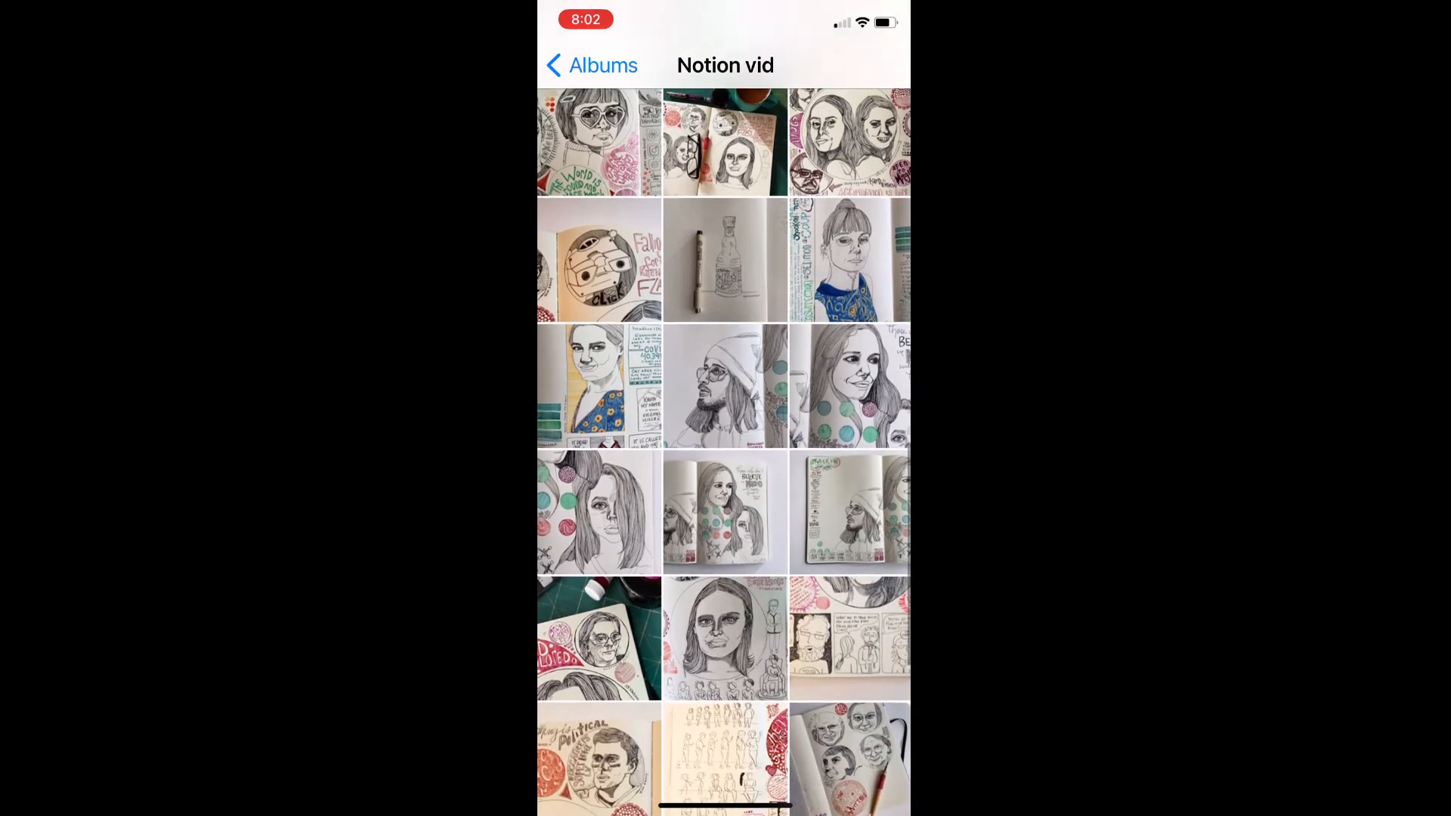
scroll(down, 3)
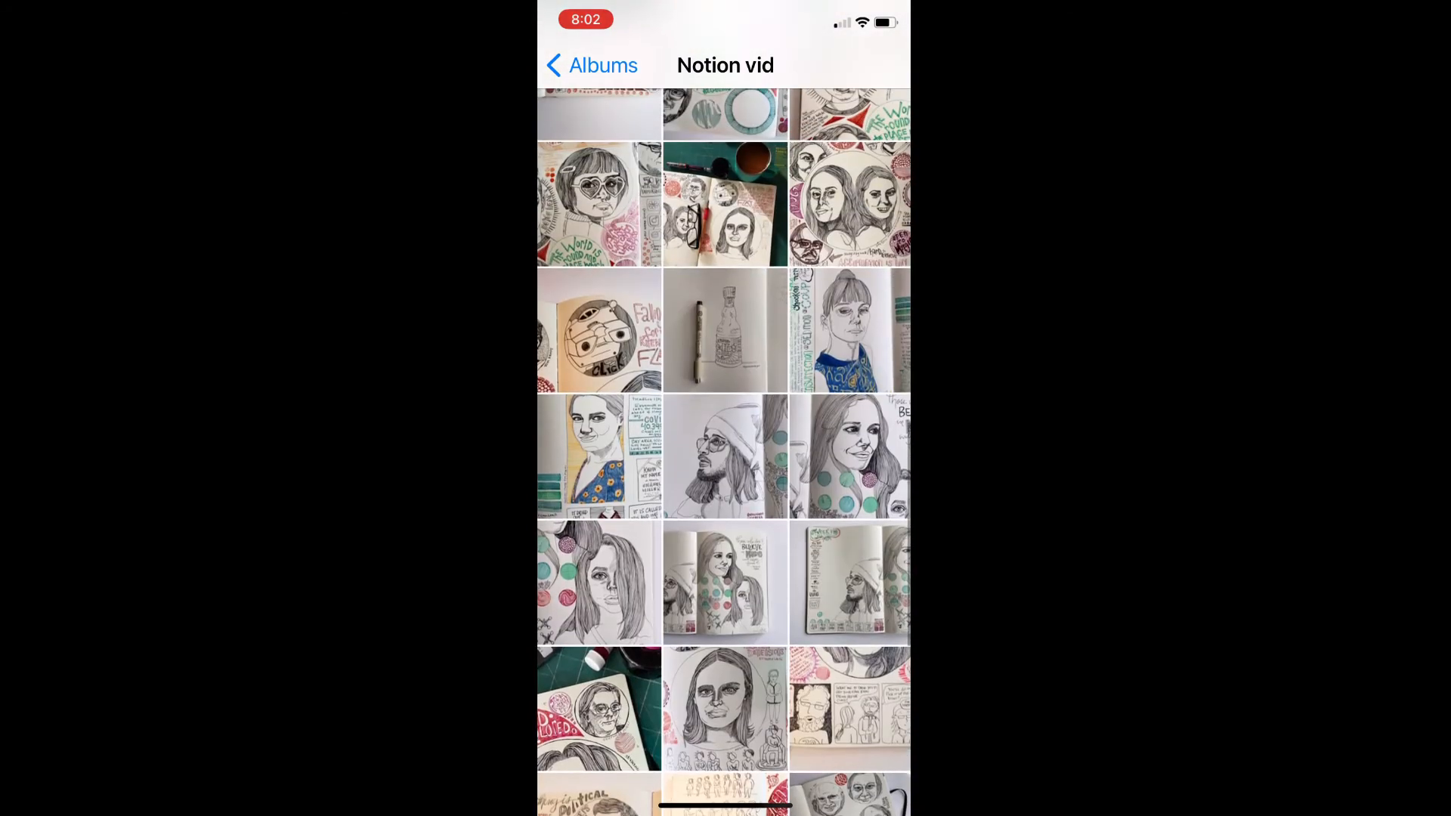
click(598, 329)
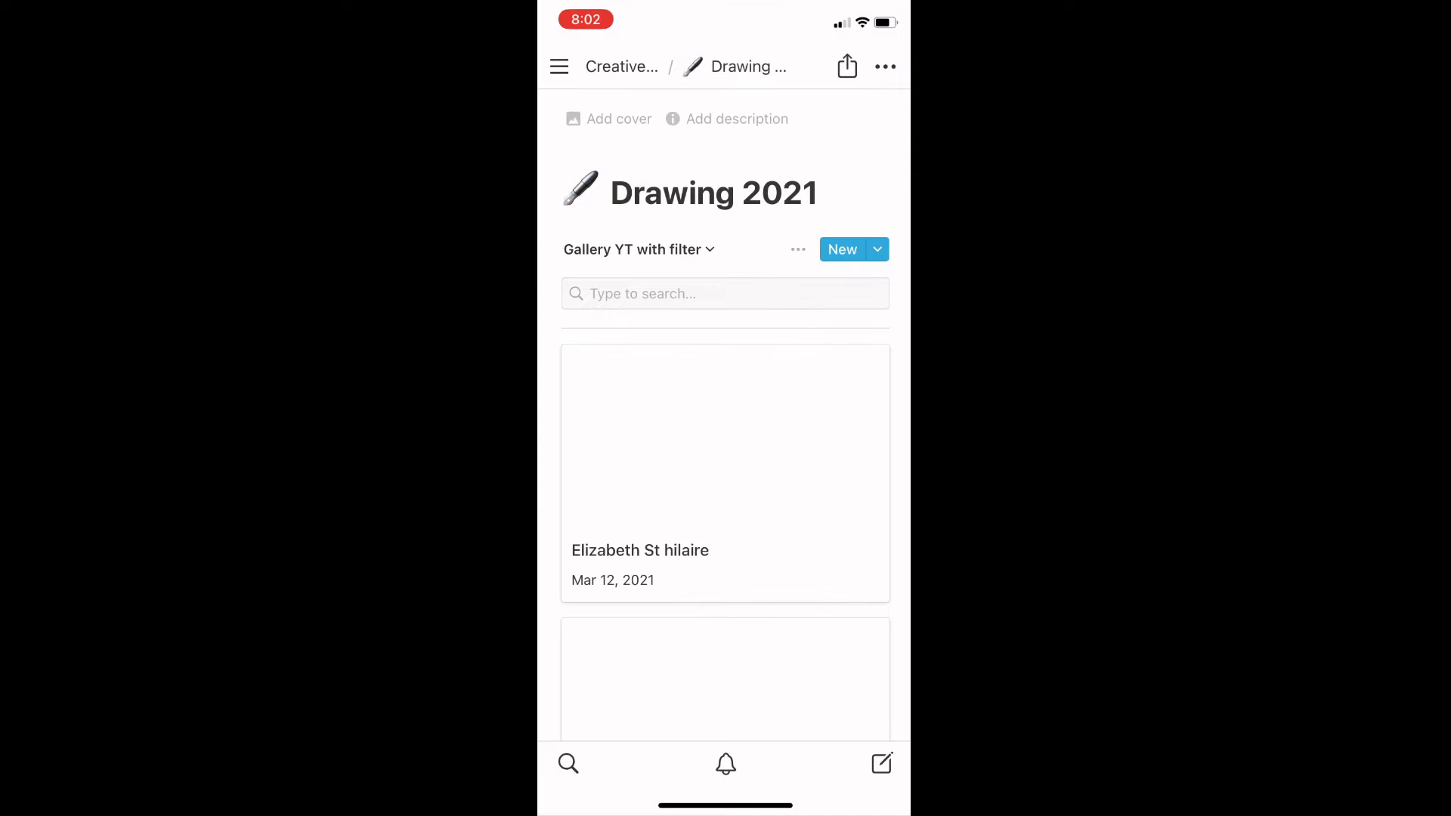
Step: Switch Drawing 2021 to the Gallery view and scroll the photo-covered cards
click(632, 248)
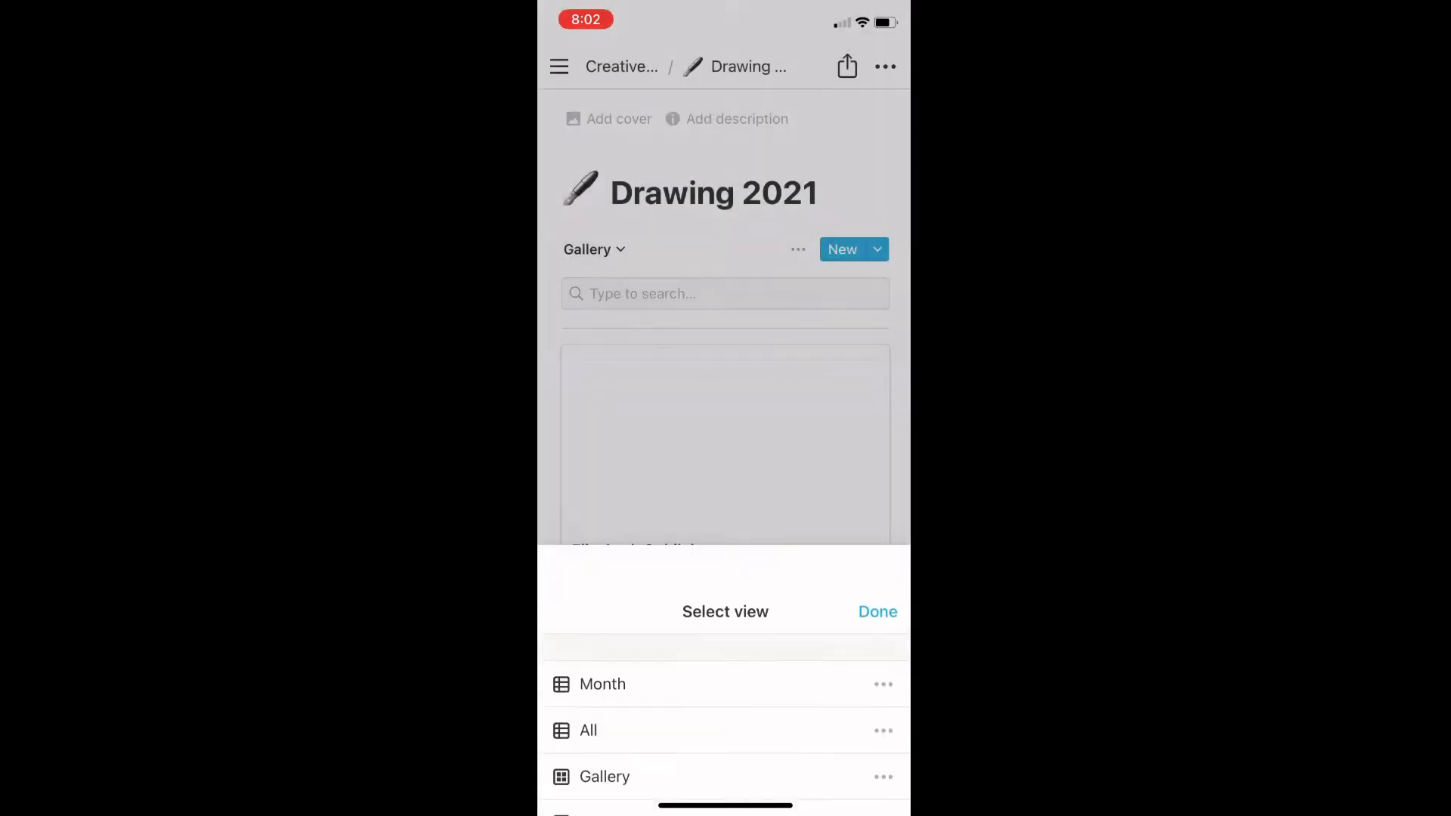
click(876, 612)
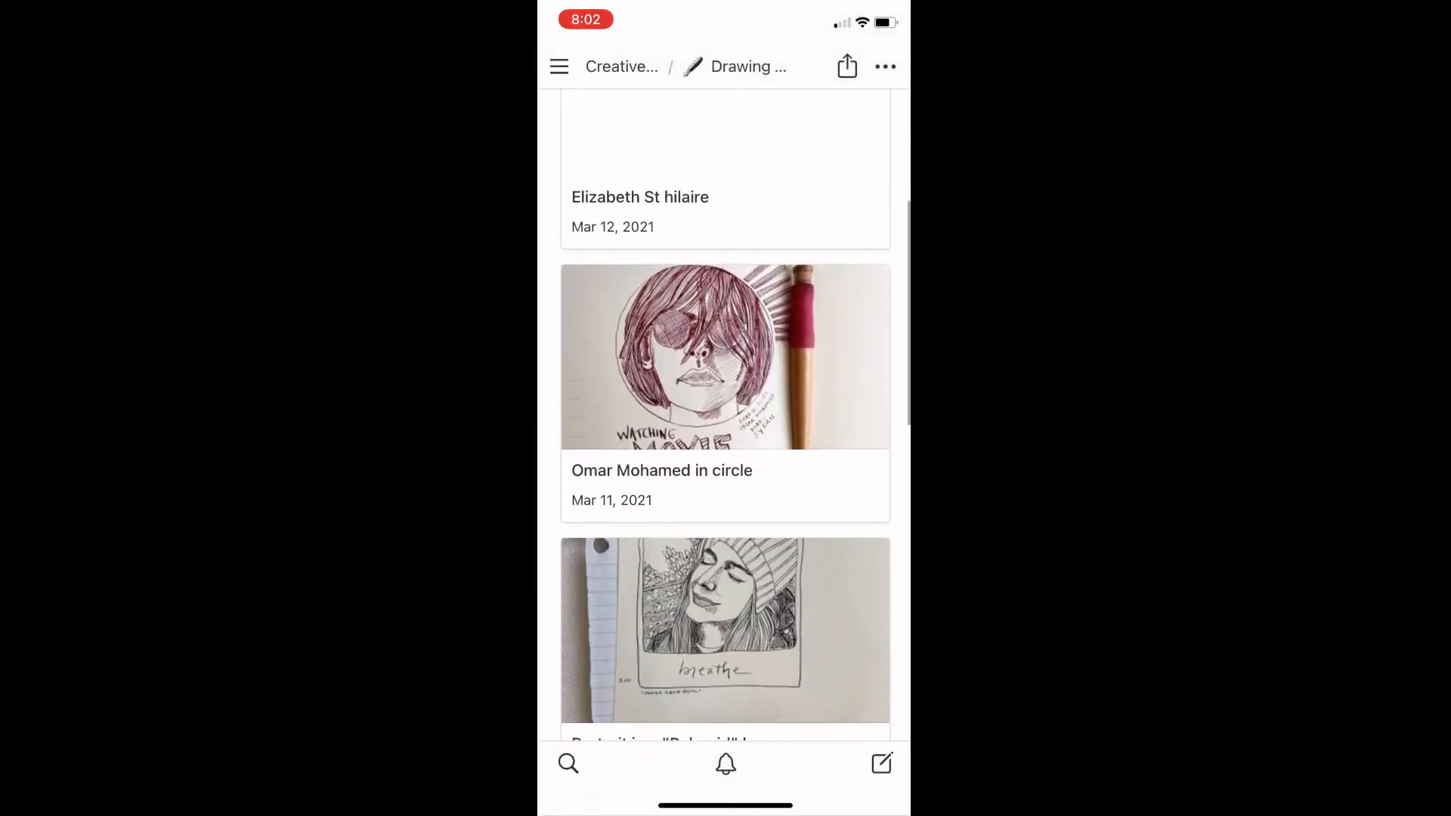
scroll(down, 3)
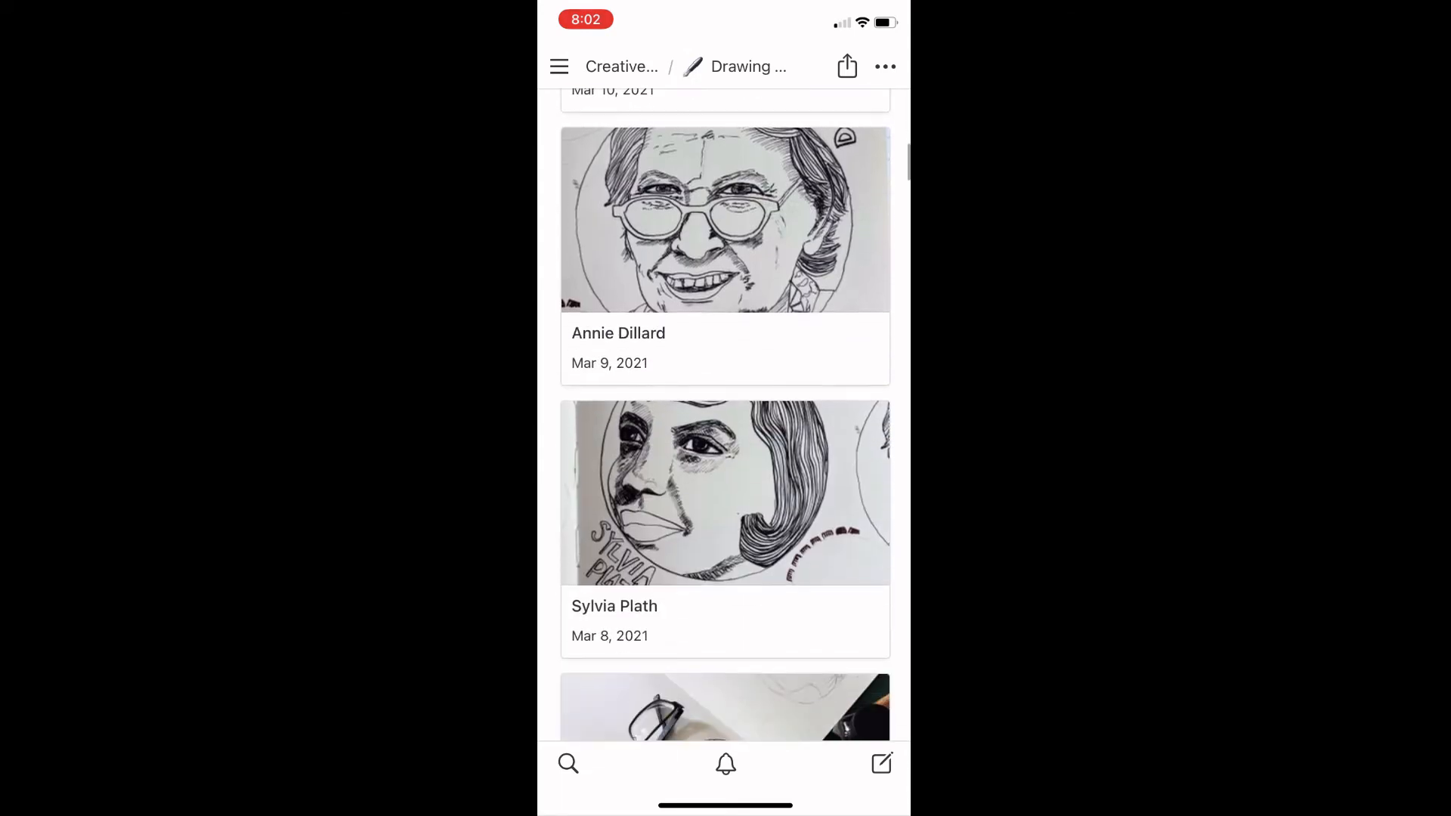
scroll(down, 3)
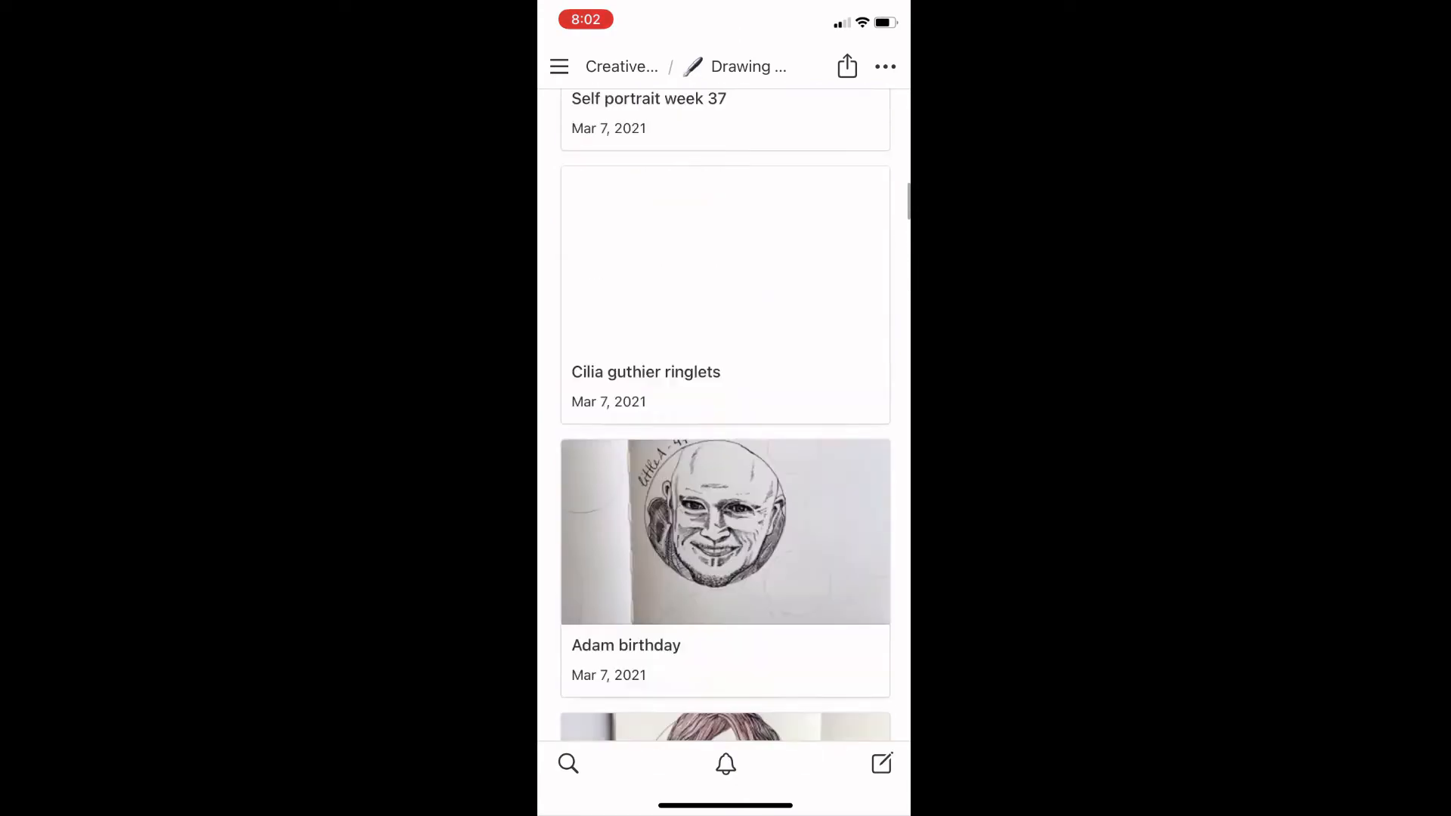
scroll(up, 3)
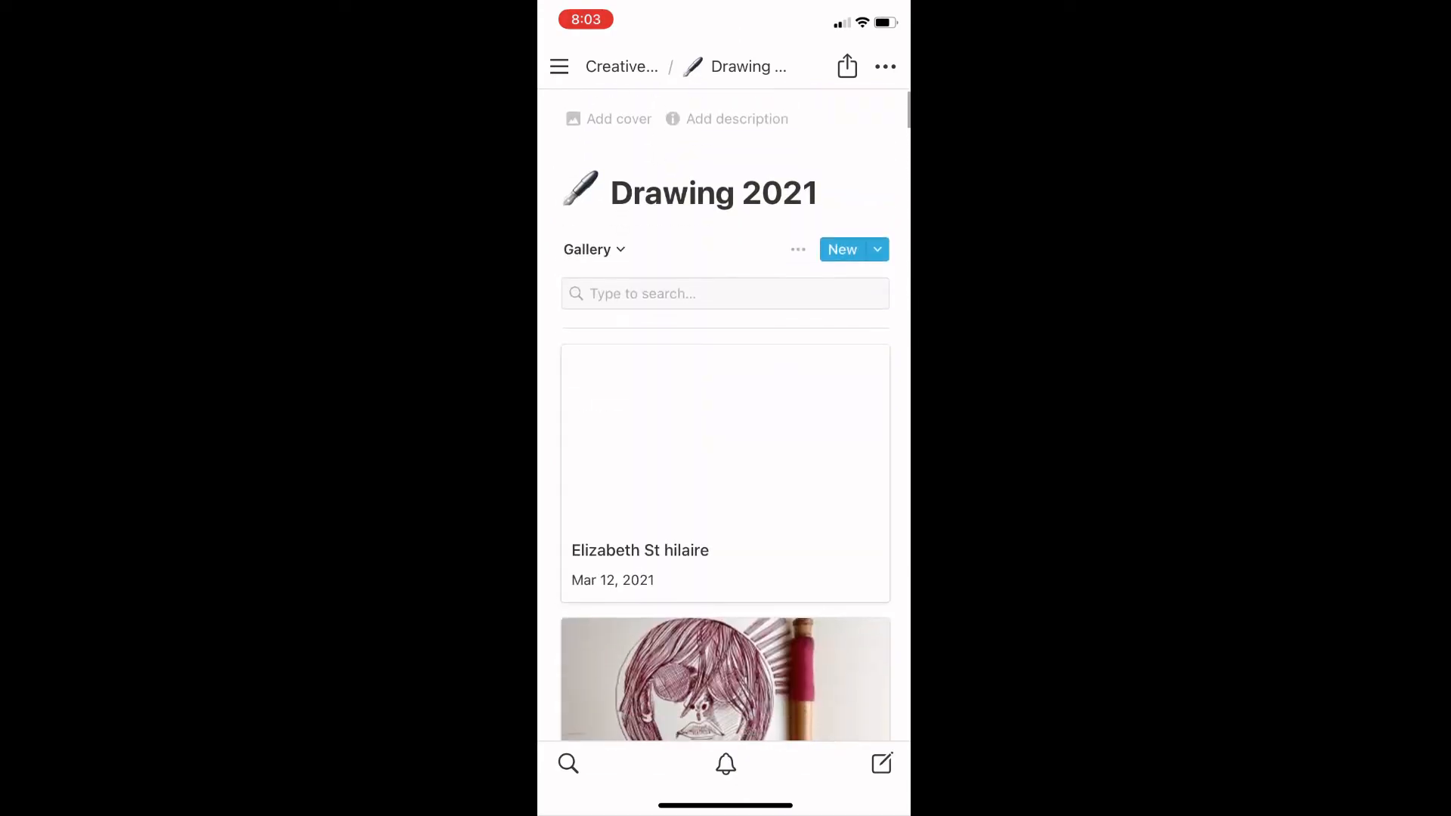
click(593, 249)
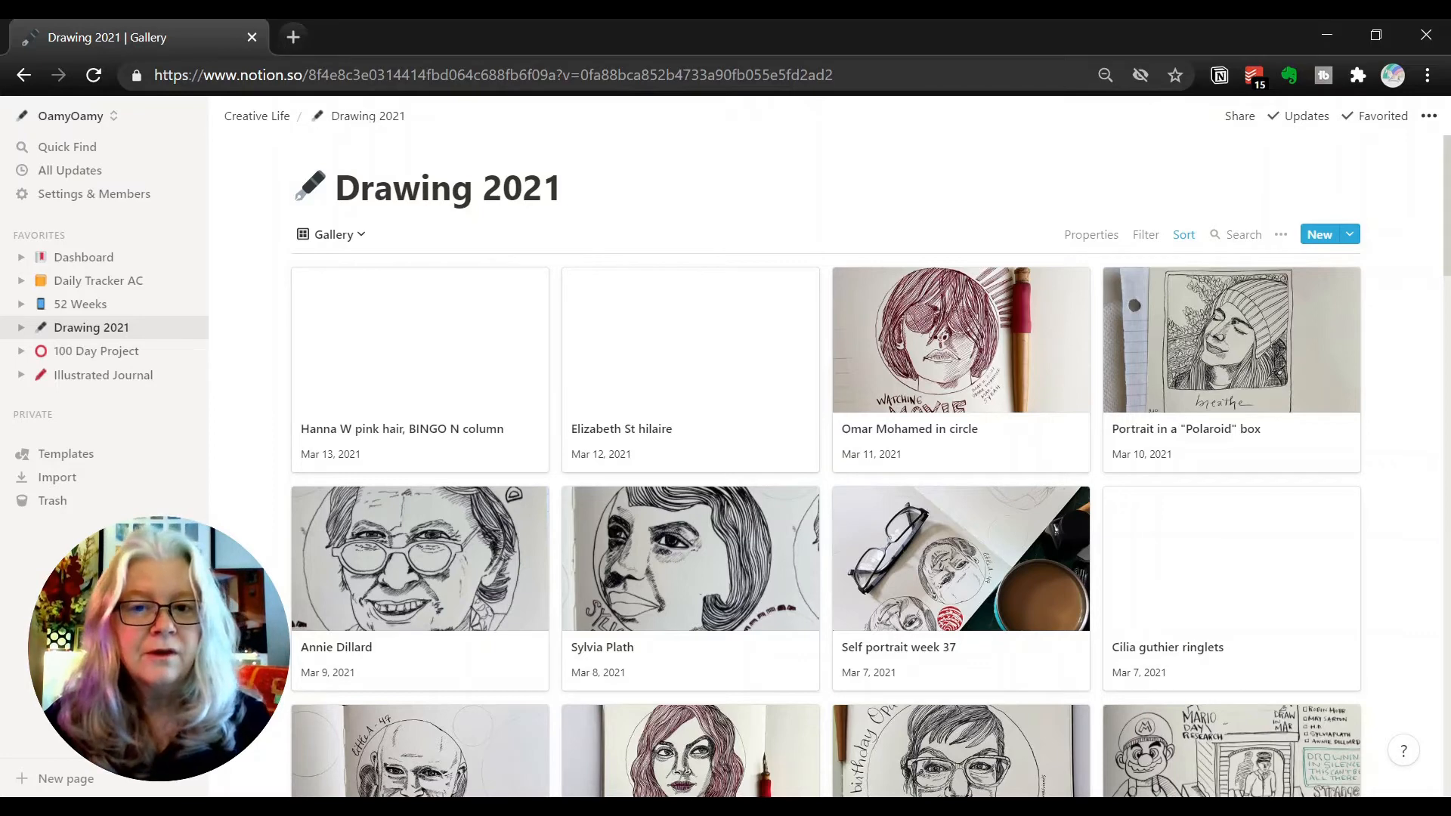
mouse_move(781, 333)
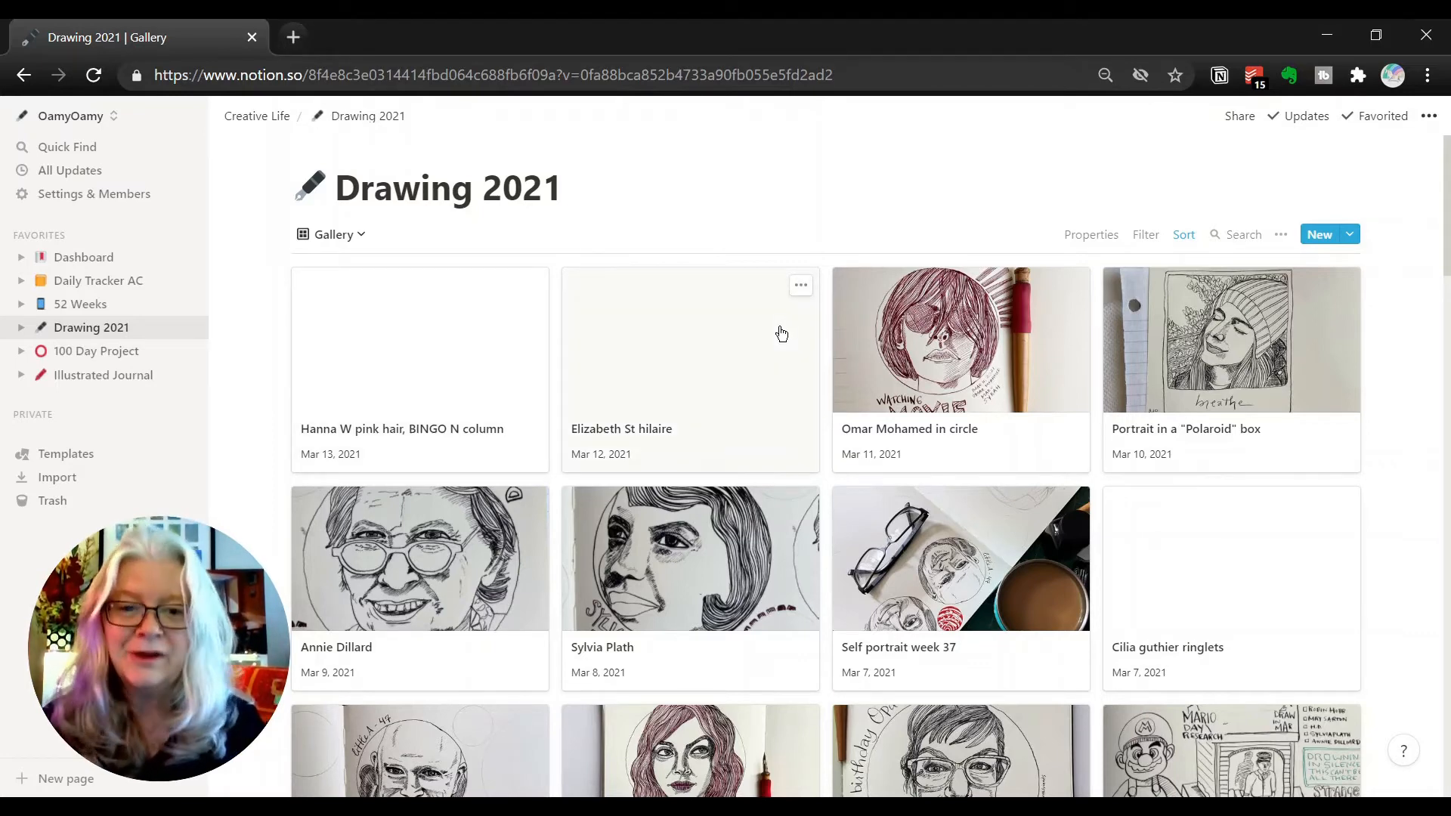
scroll(down, 3)
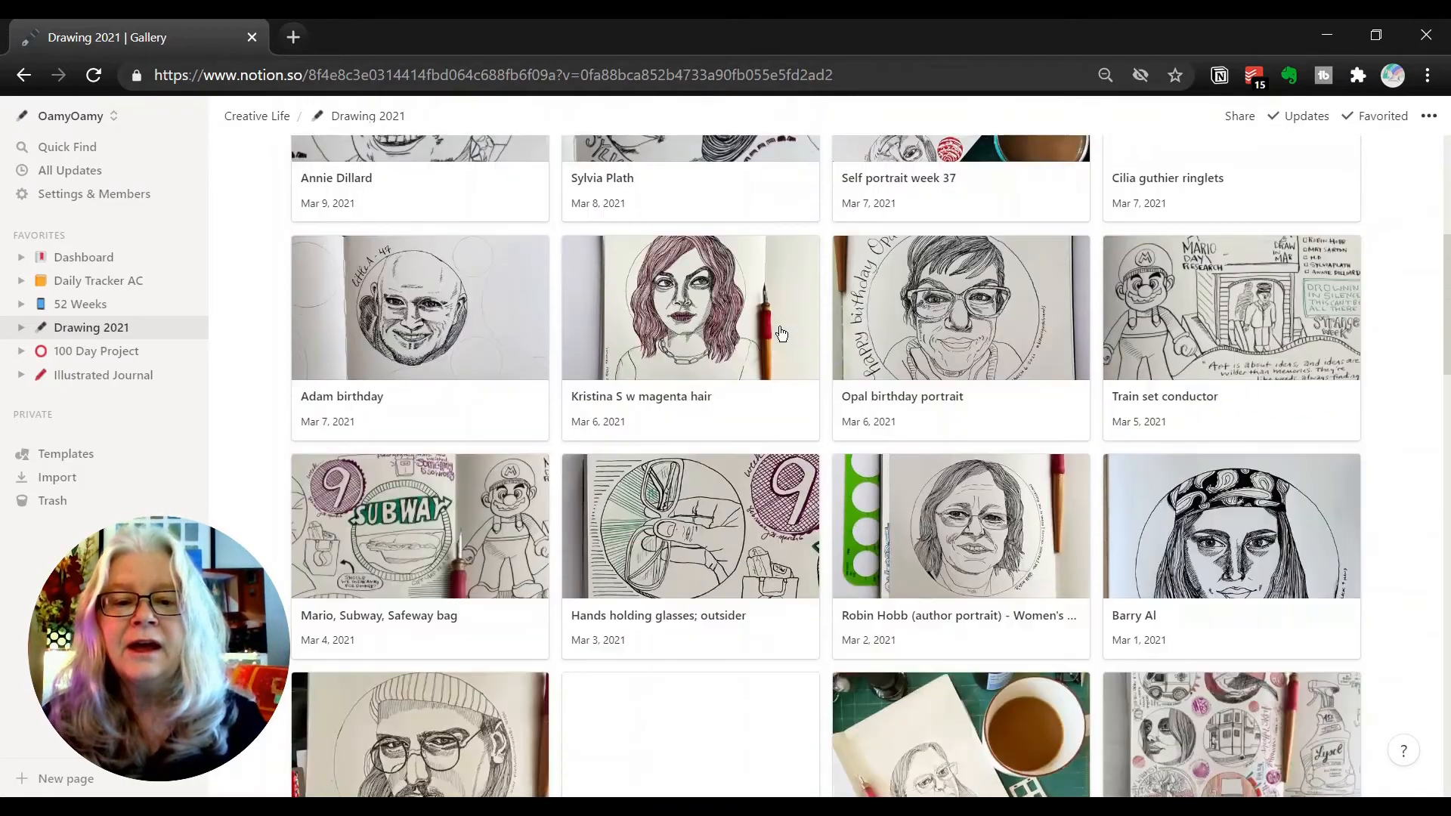
scroll(down, 3)
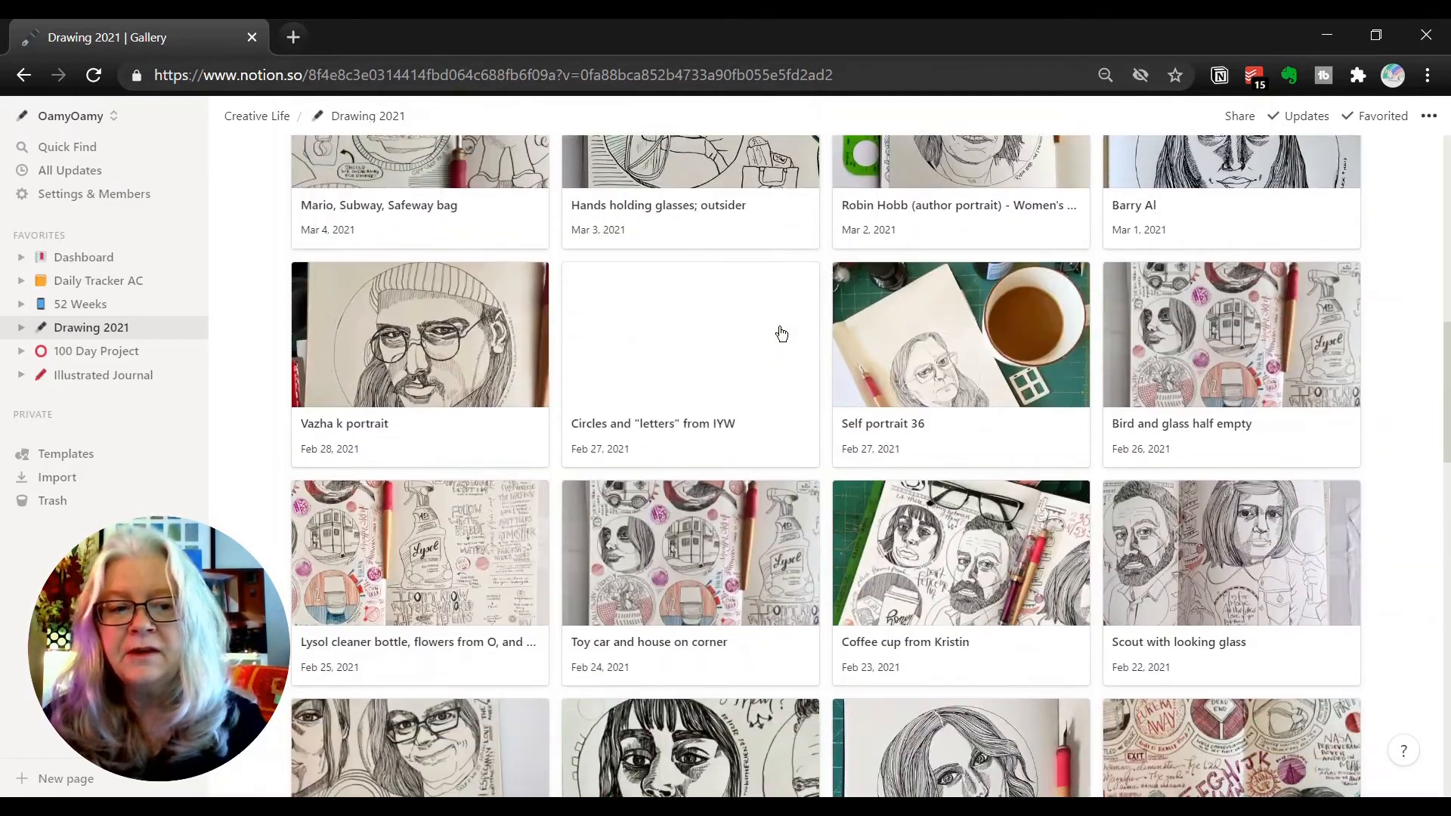
scroll(down, 3)
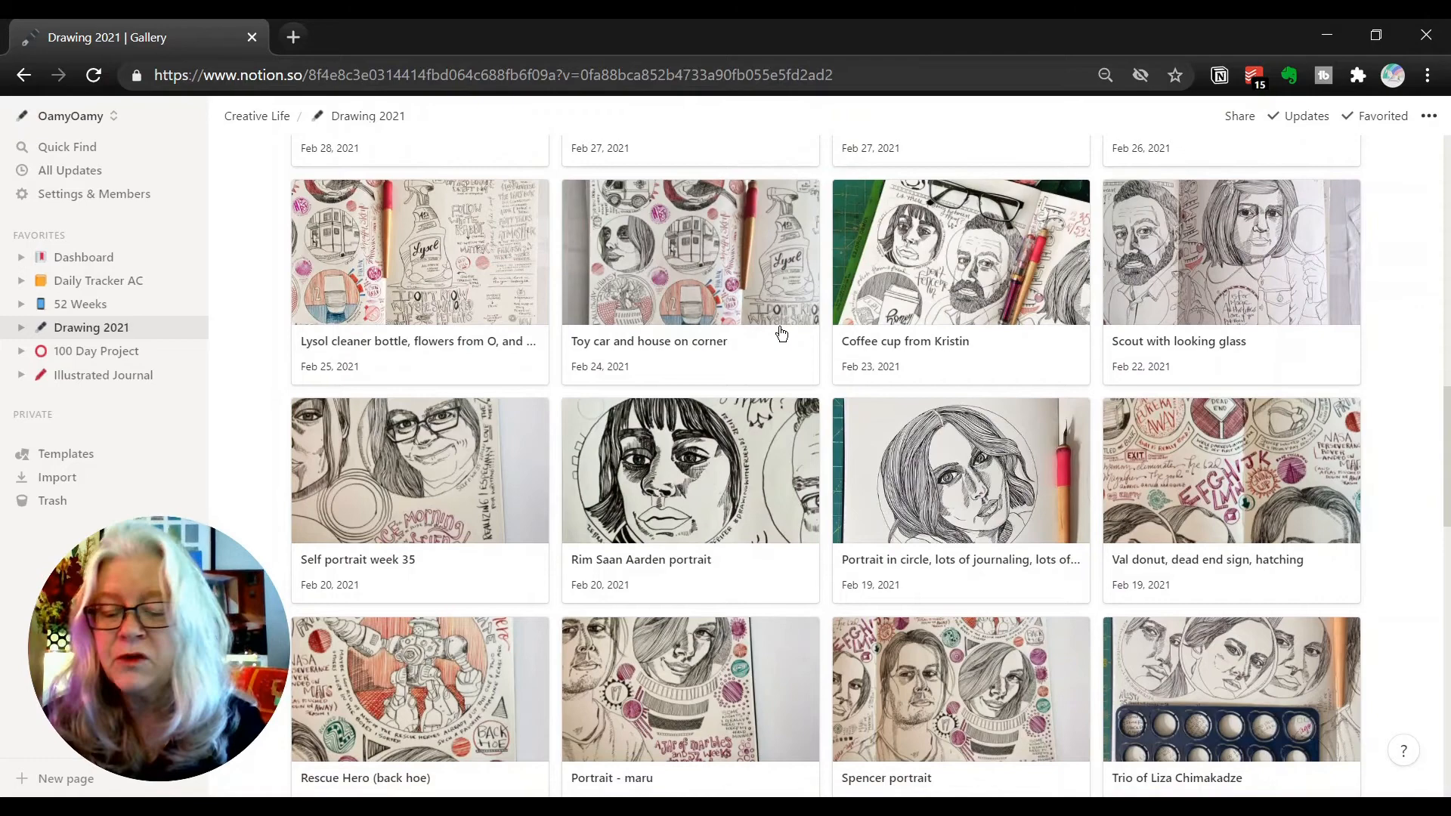
scroll(up, 3)
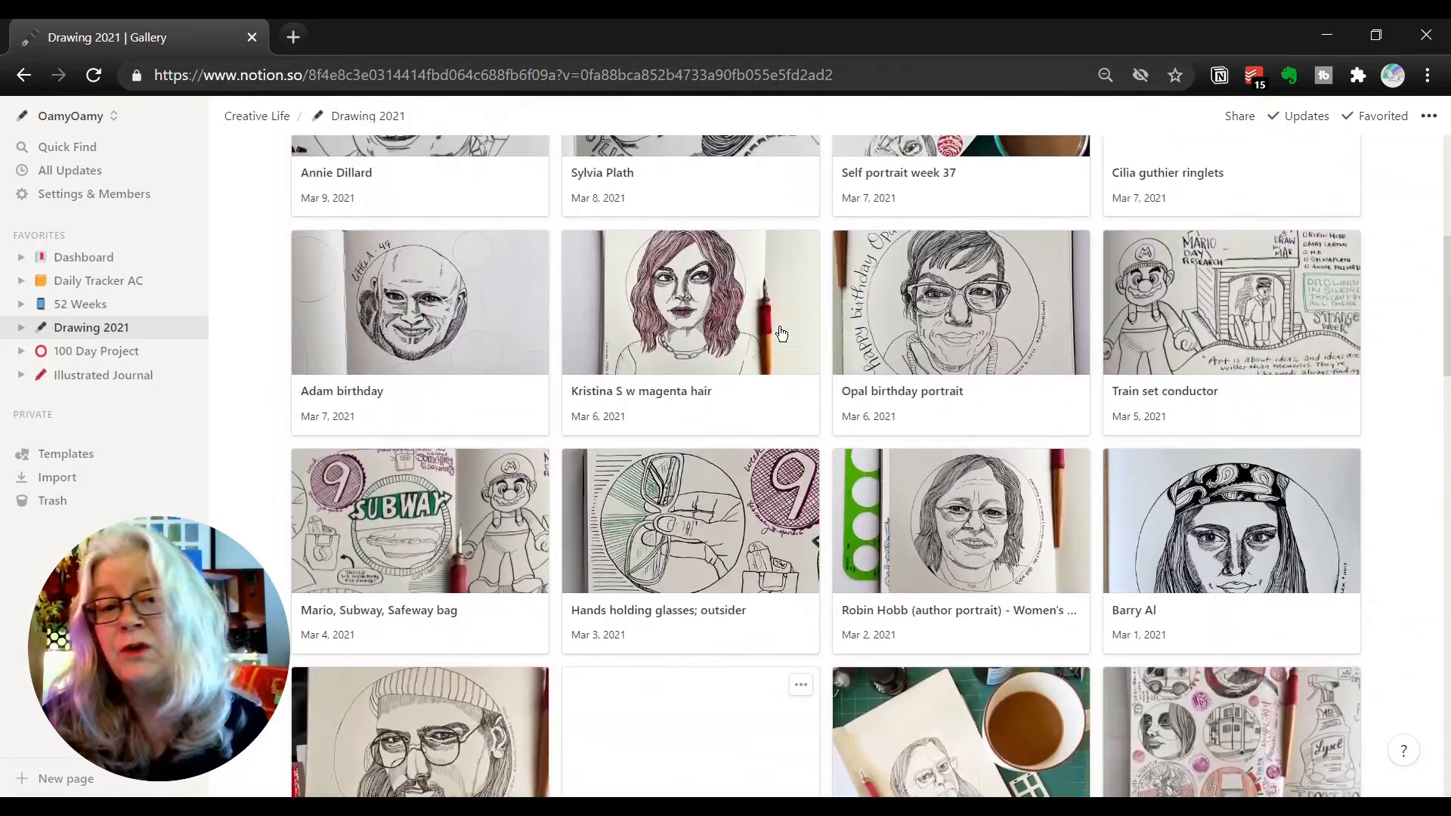
scroll(up, 3)
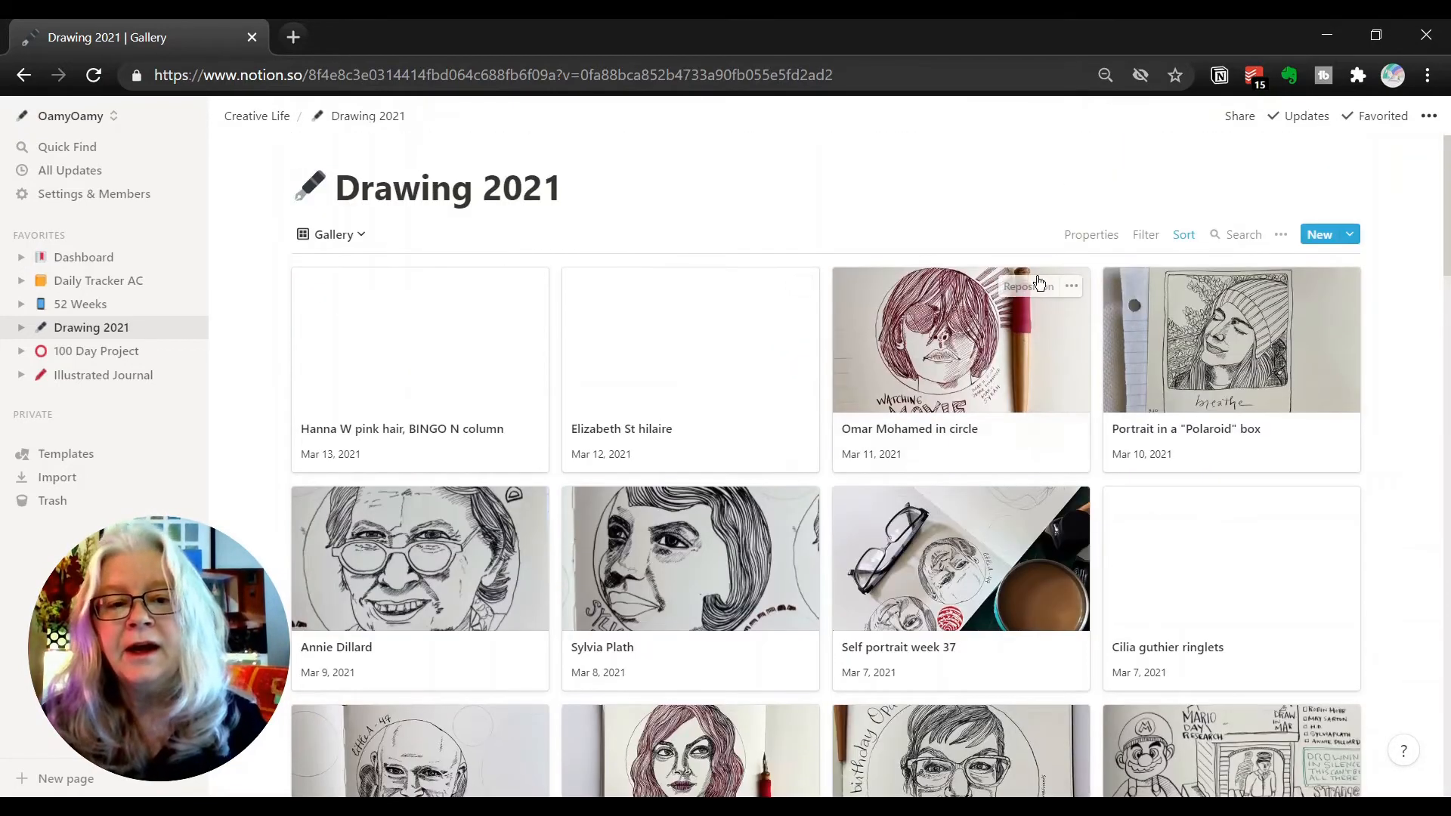
scroll(down, 3)
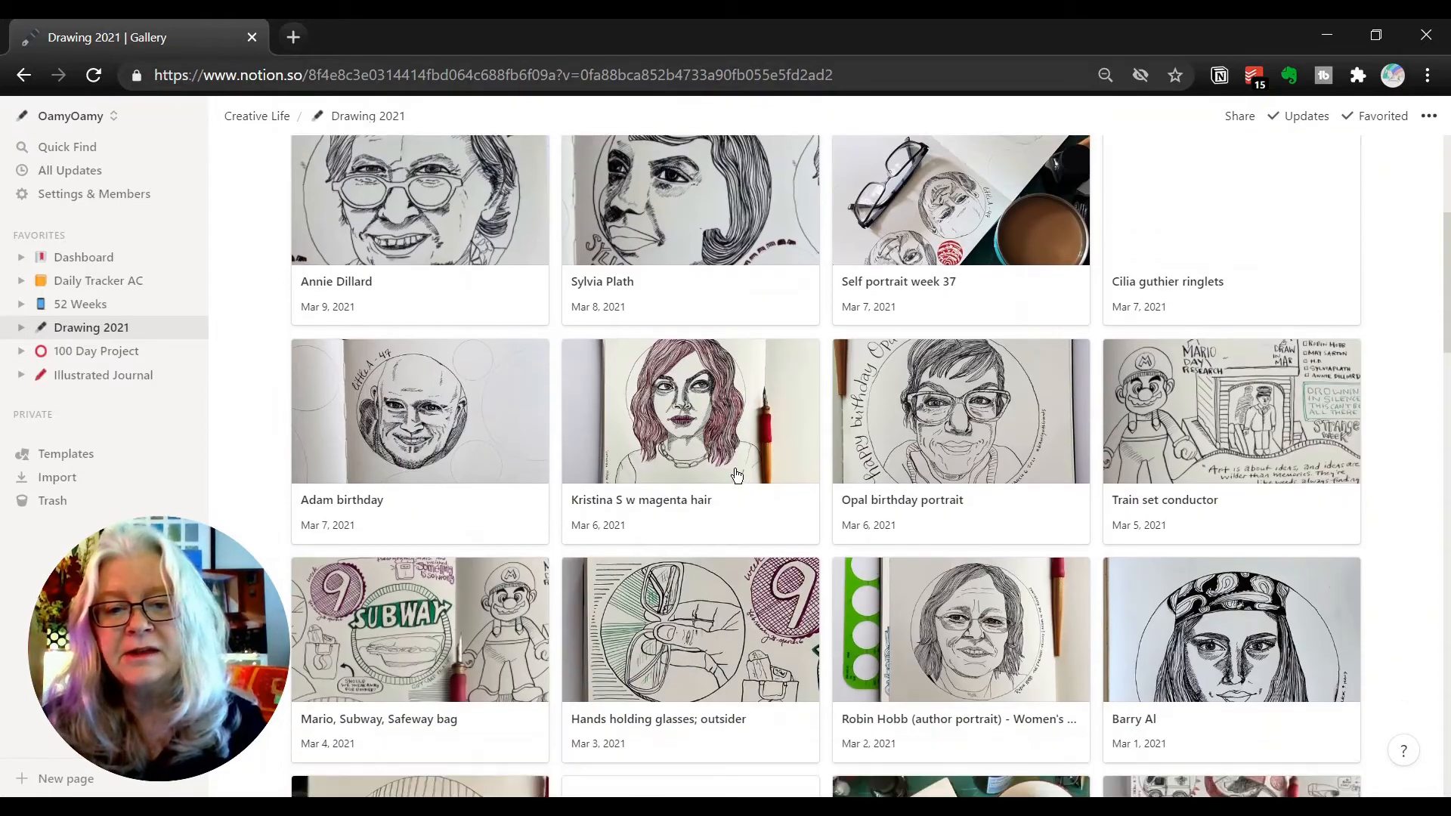
scroll(up, 3)
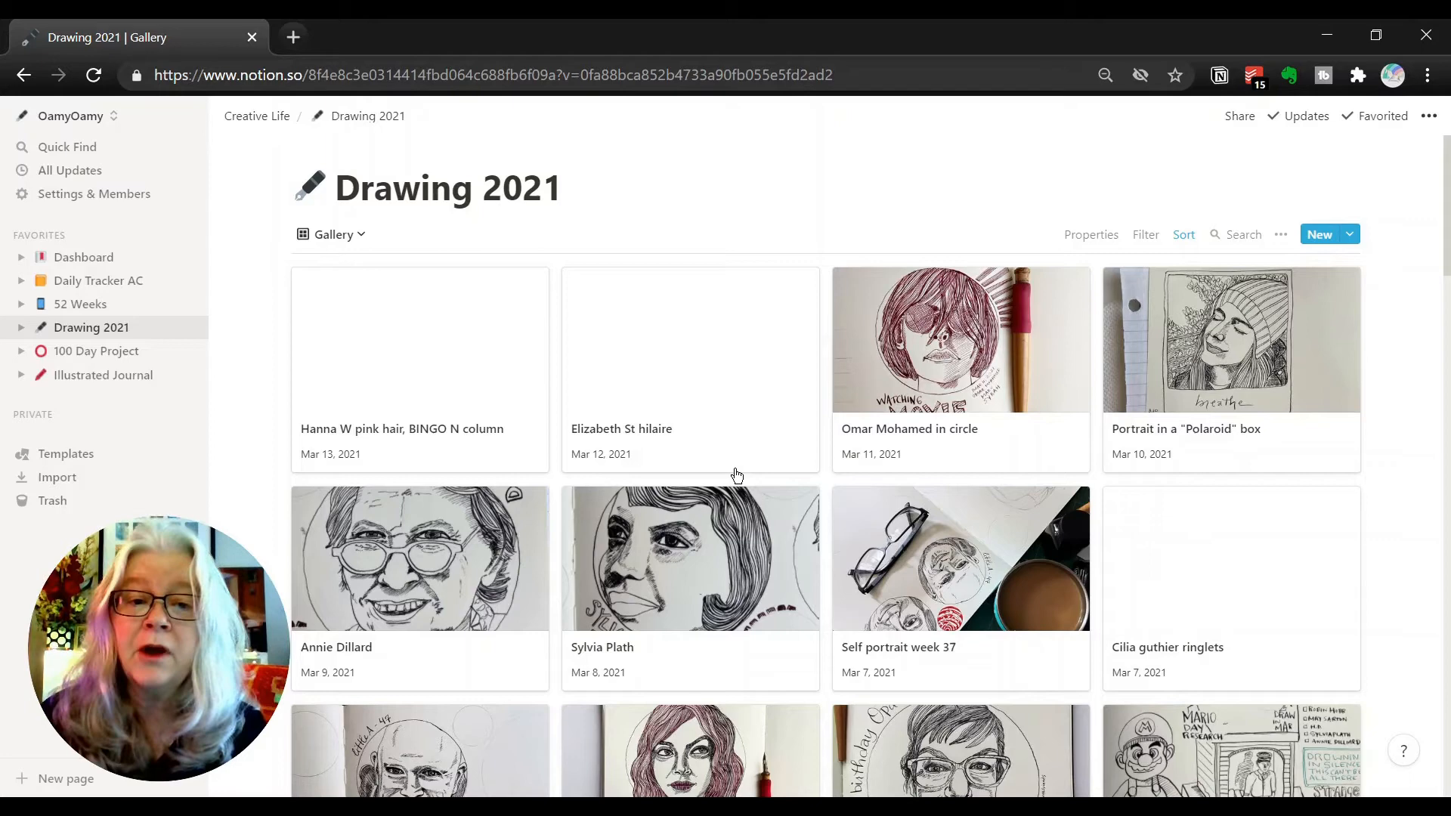
mouse_move(498, 294)
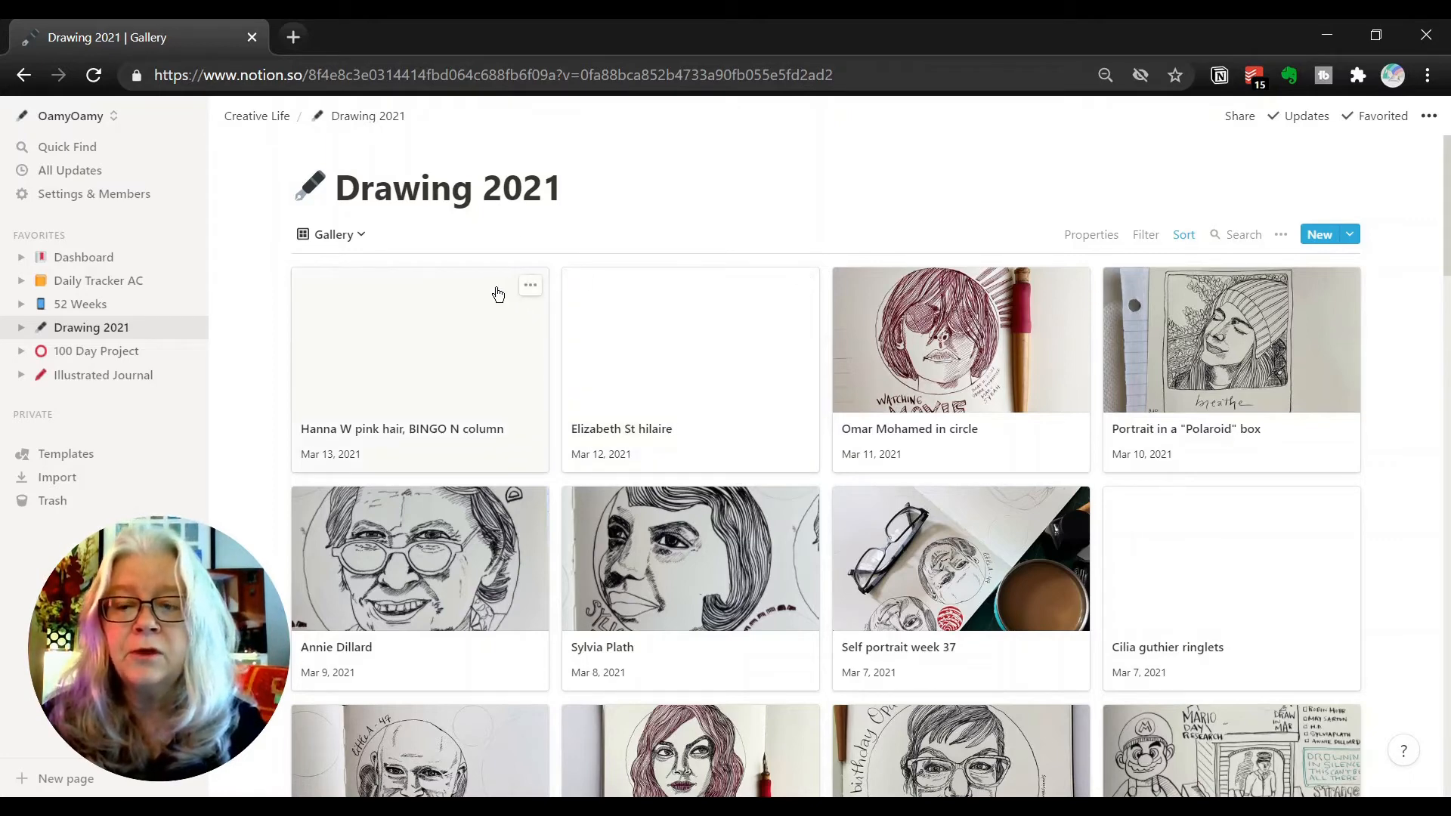
mouse_move(123, 356)
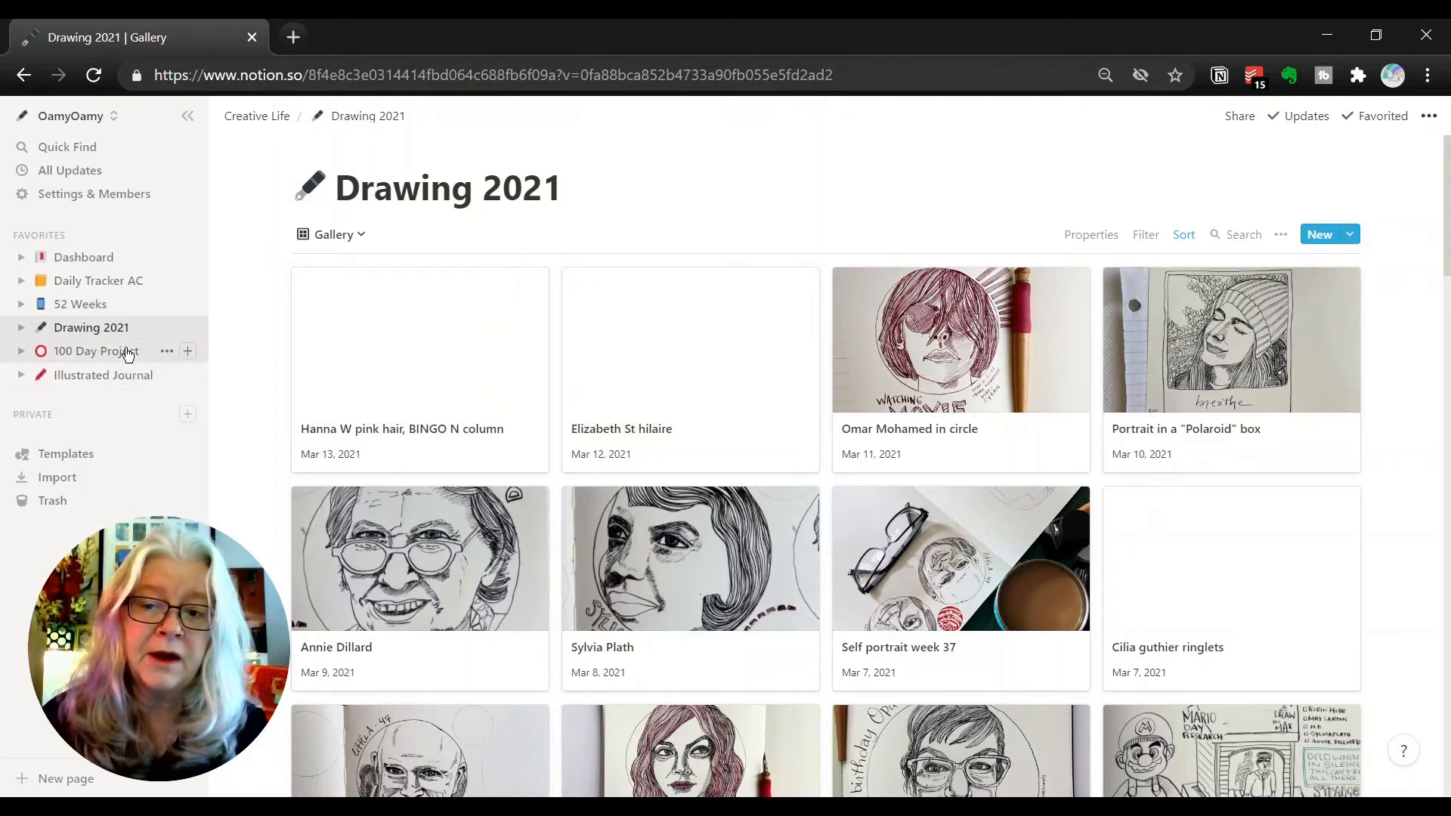
Step: Open 100 Day Project from Favorites and scroll its embedded 100 Days gallery
click(95, 351)
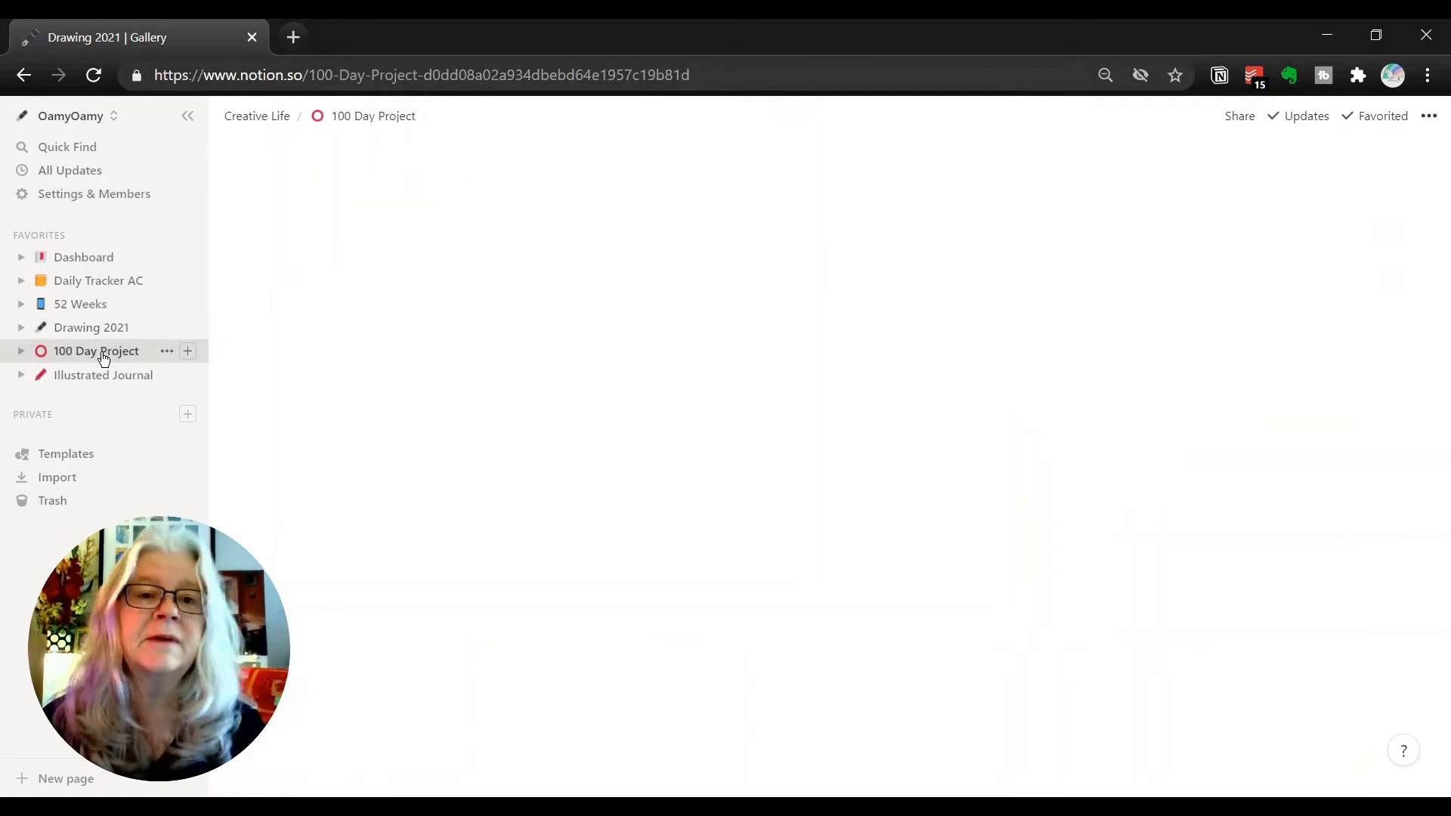
click(96, 351)
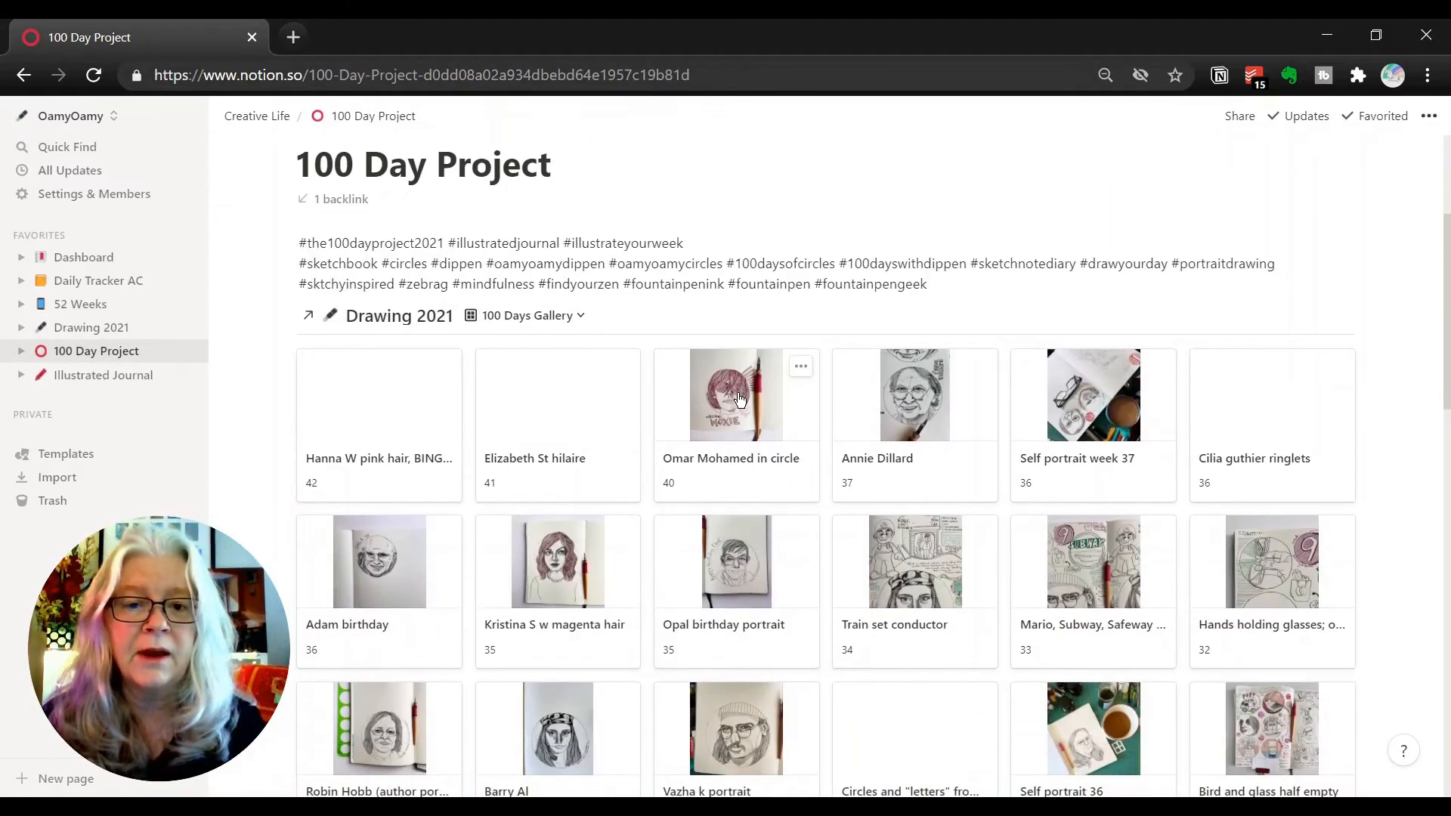
scroll(down, 3)
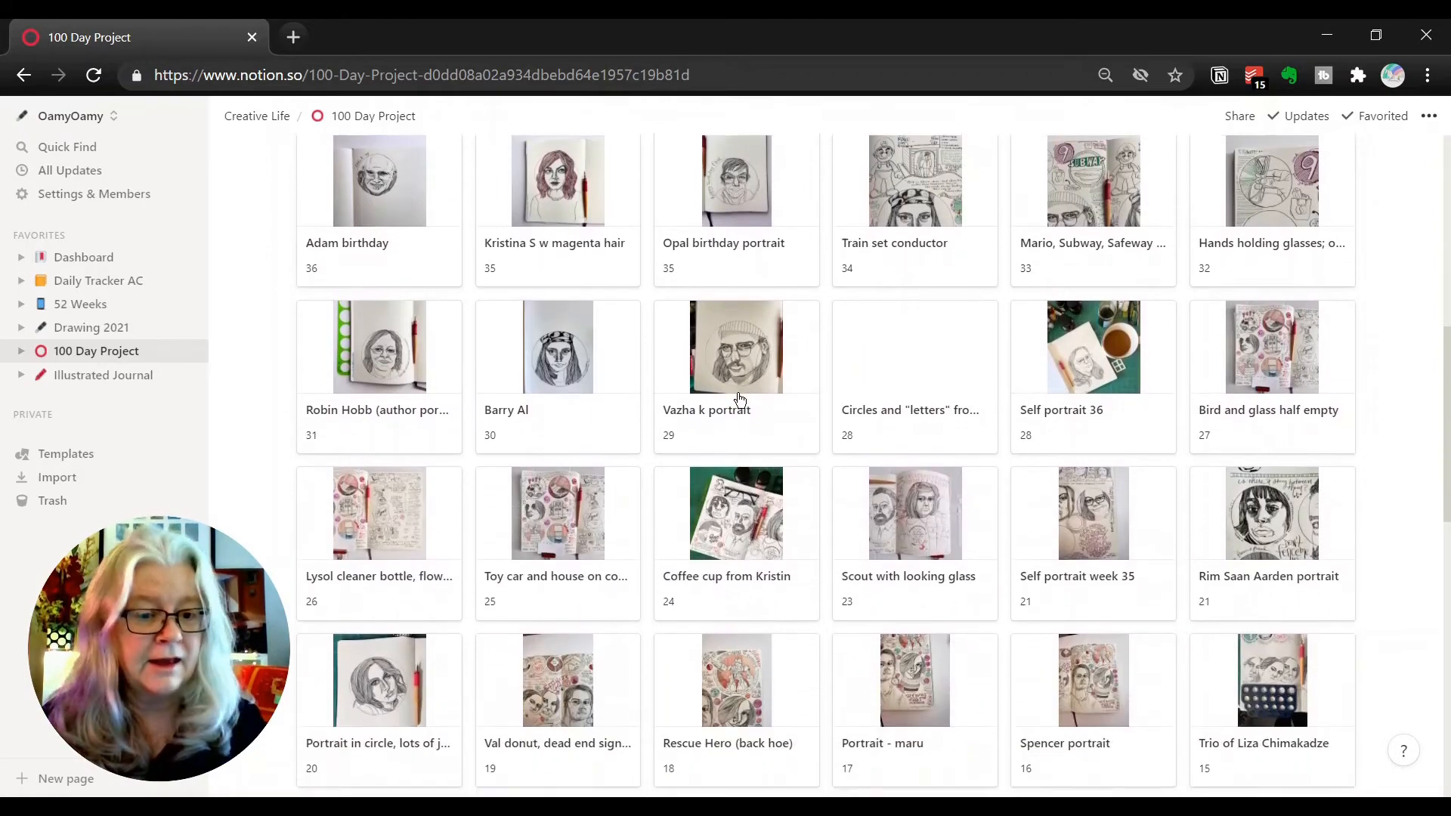
scroll(down, 3)
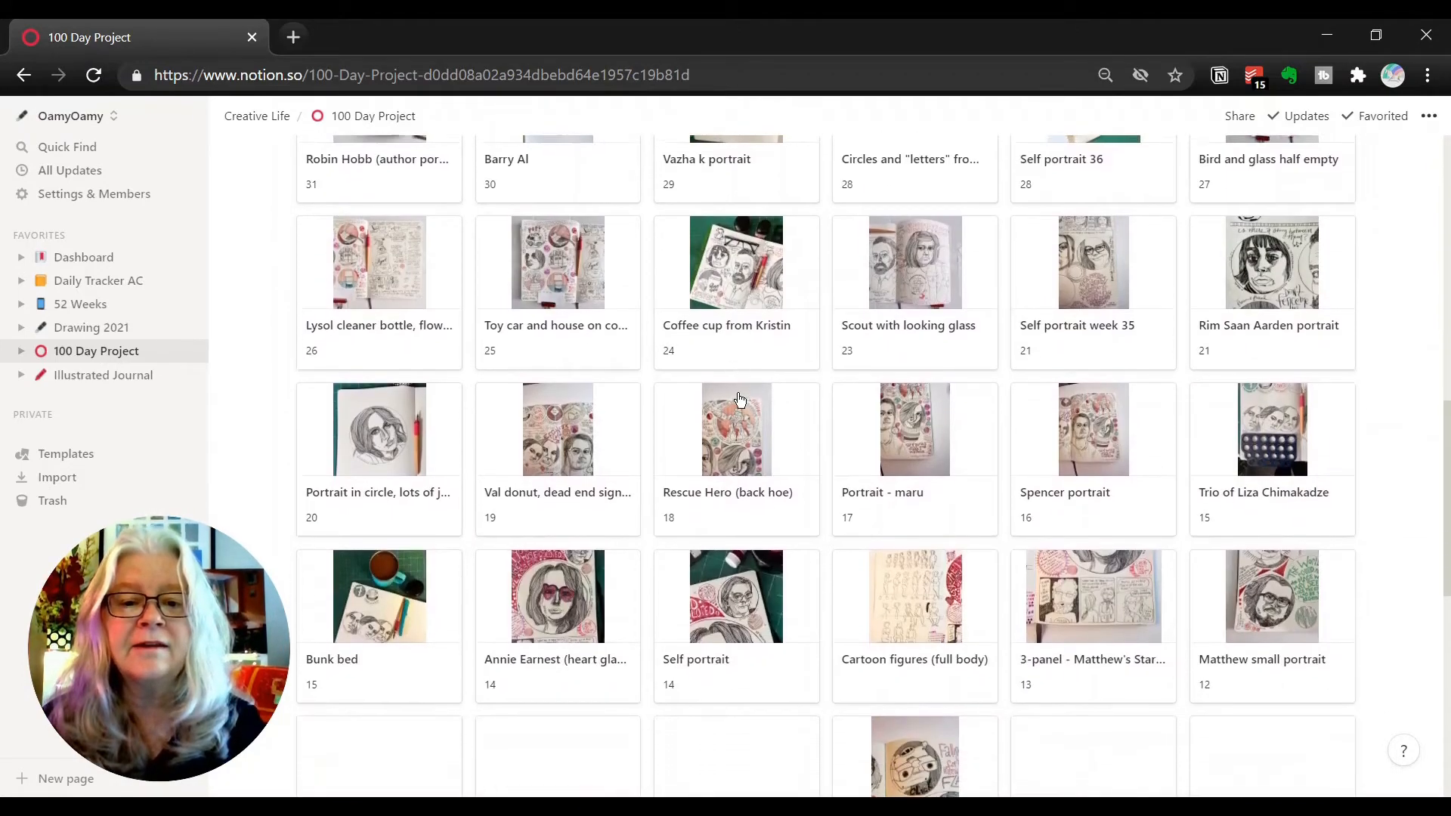
scroll(up, 3)
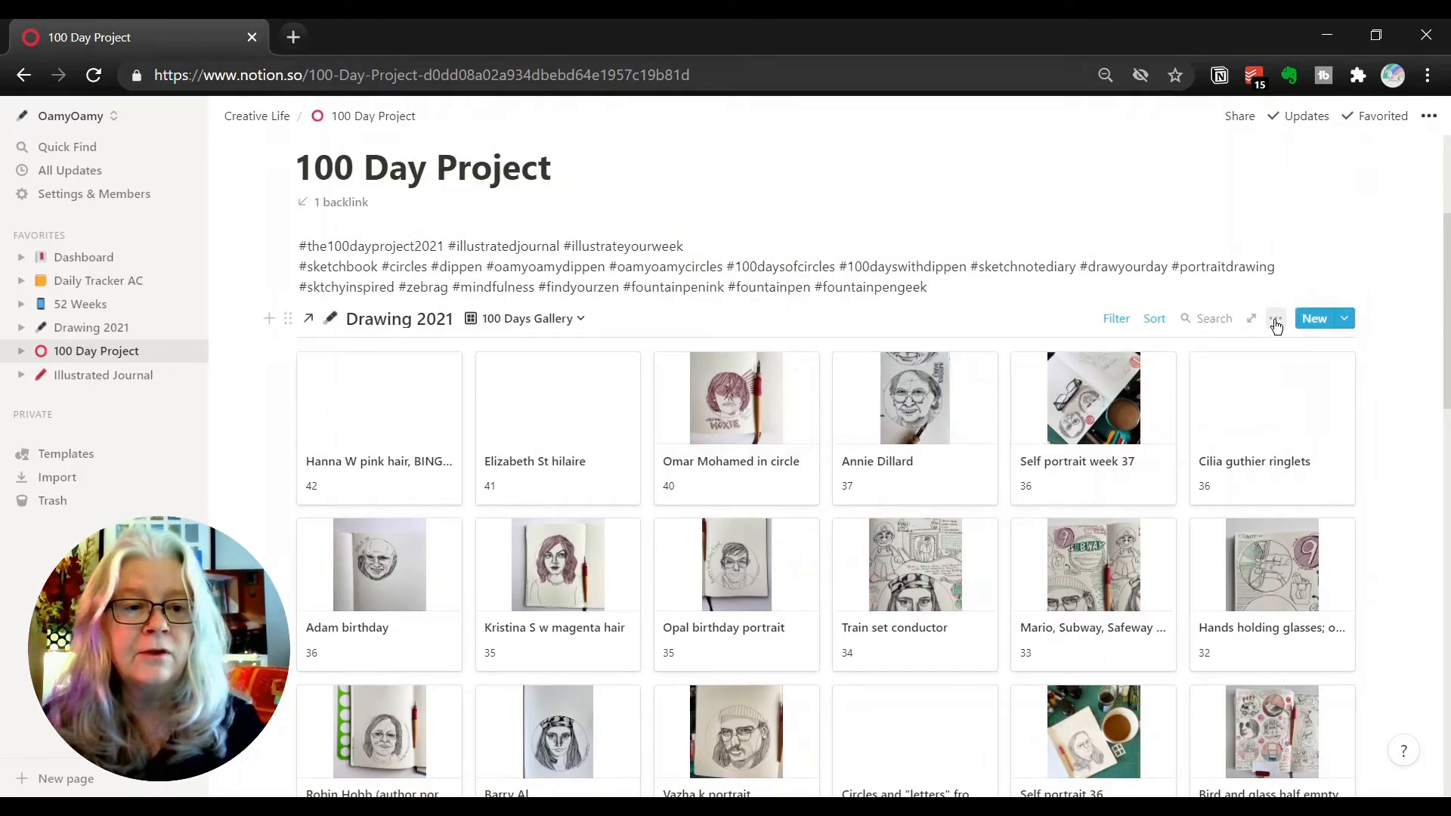
click(1275, 318)
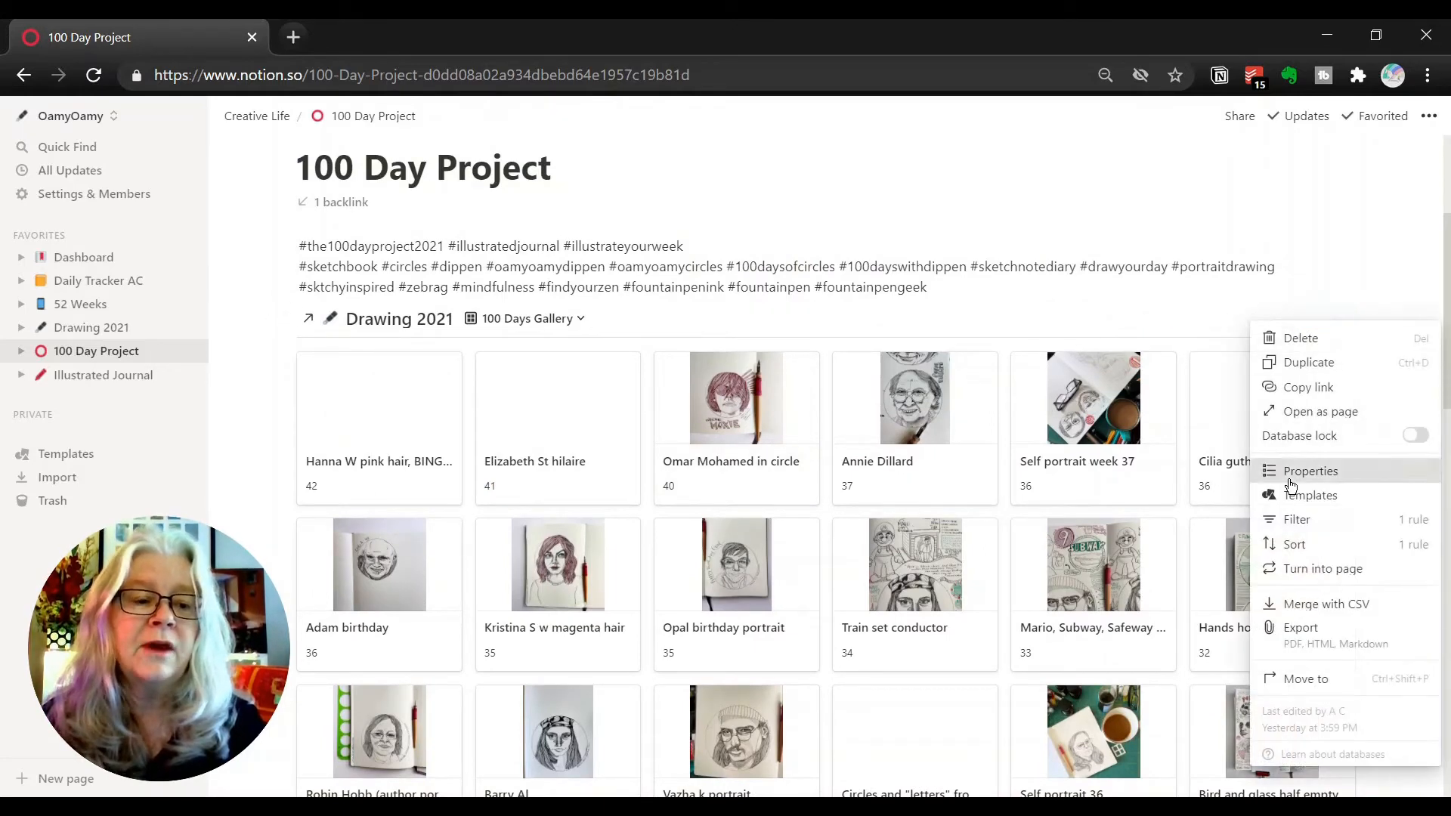
click(1310, 471)
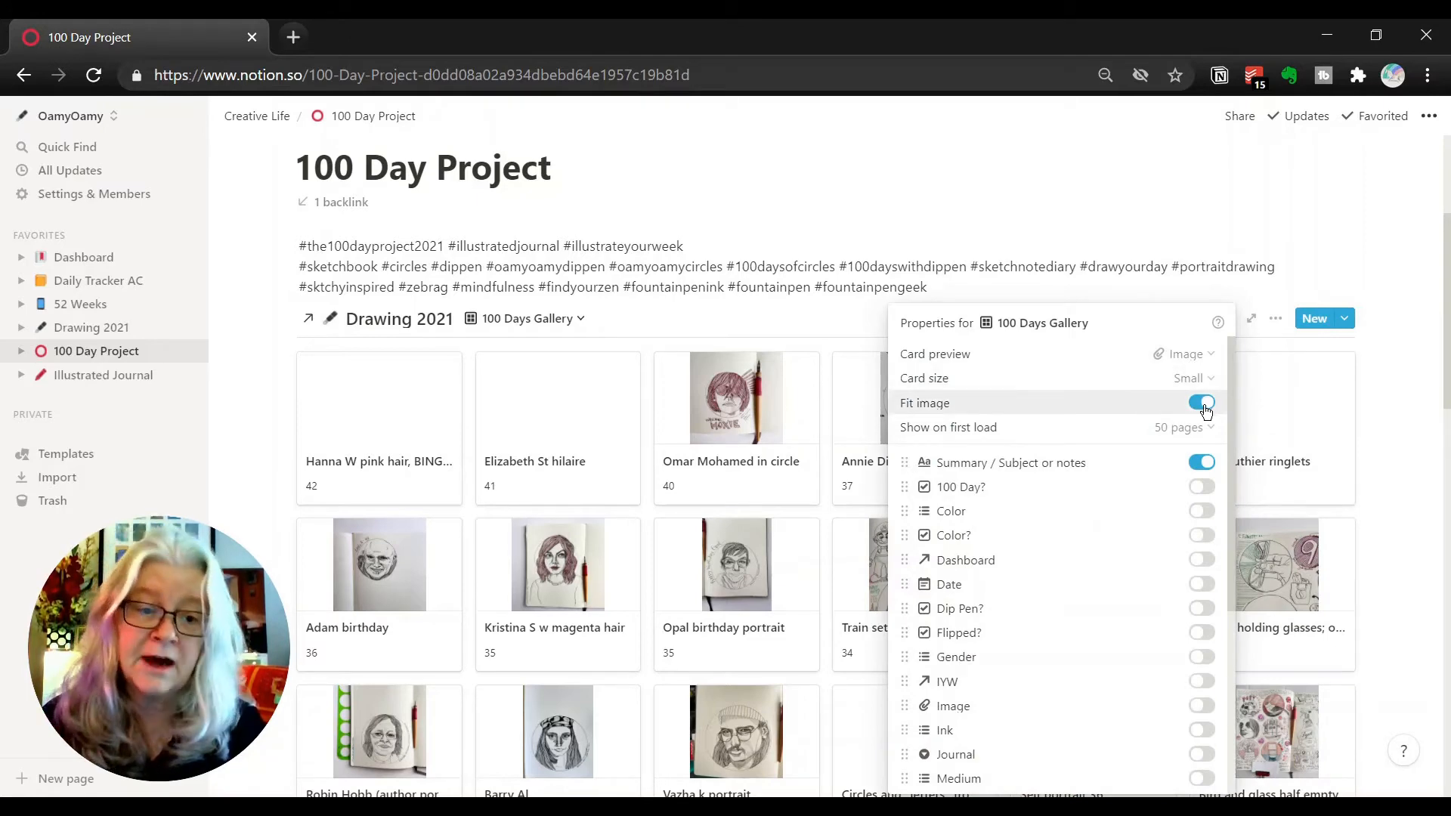
click(1202, 403)
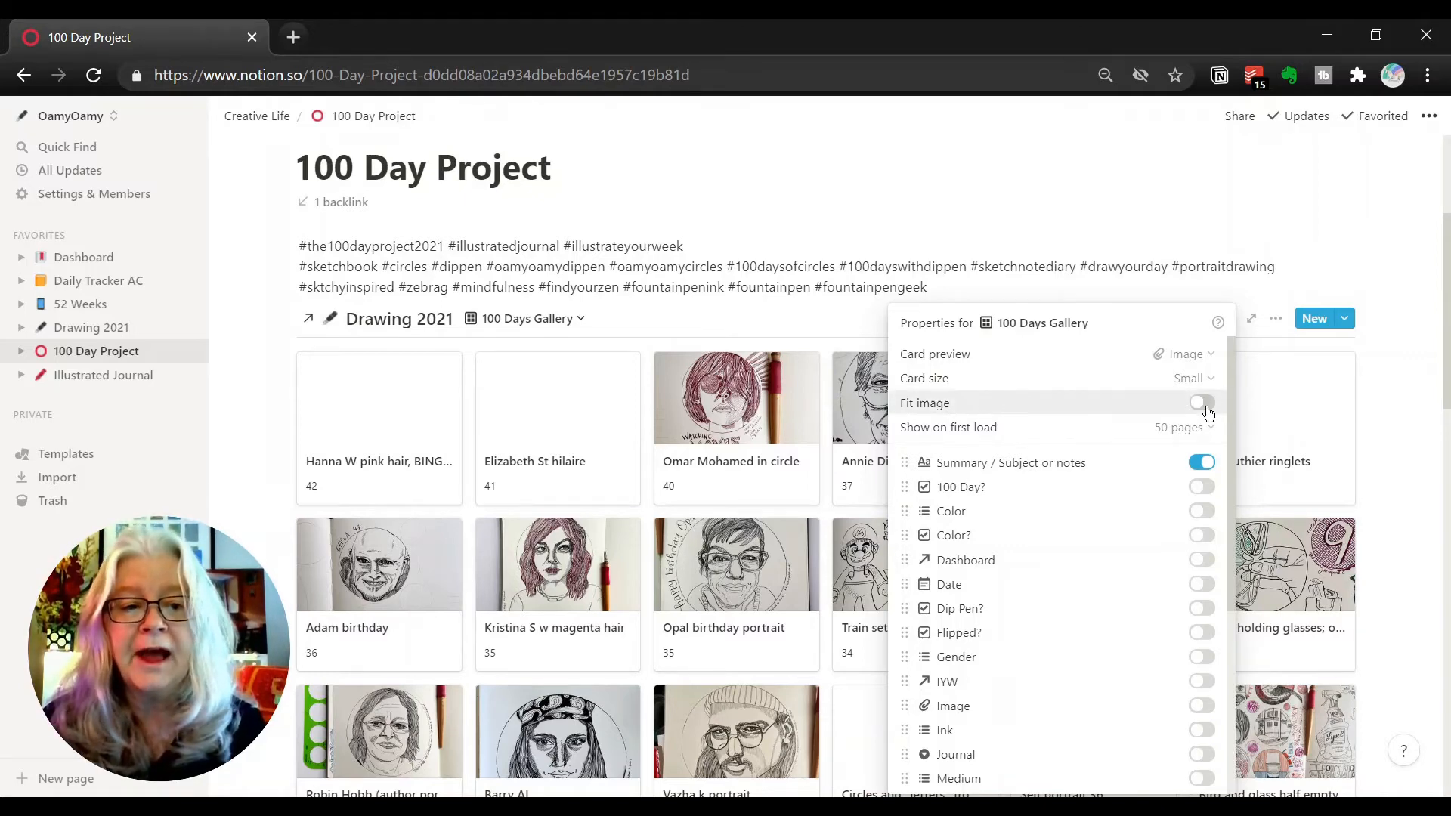
click(1201, 403)
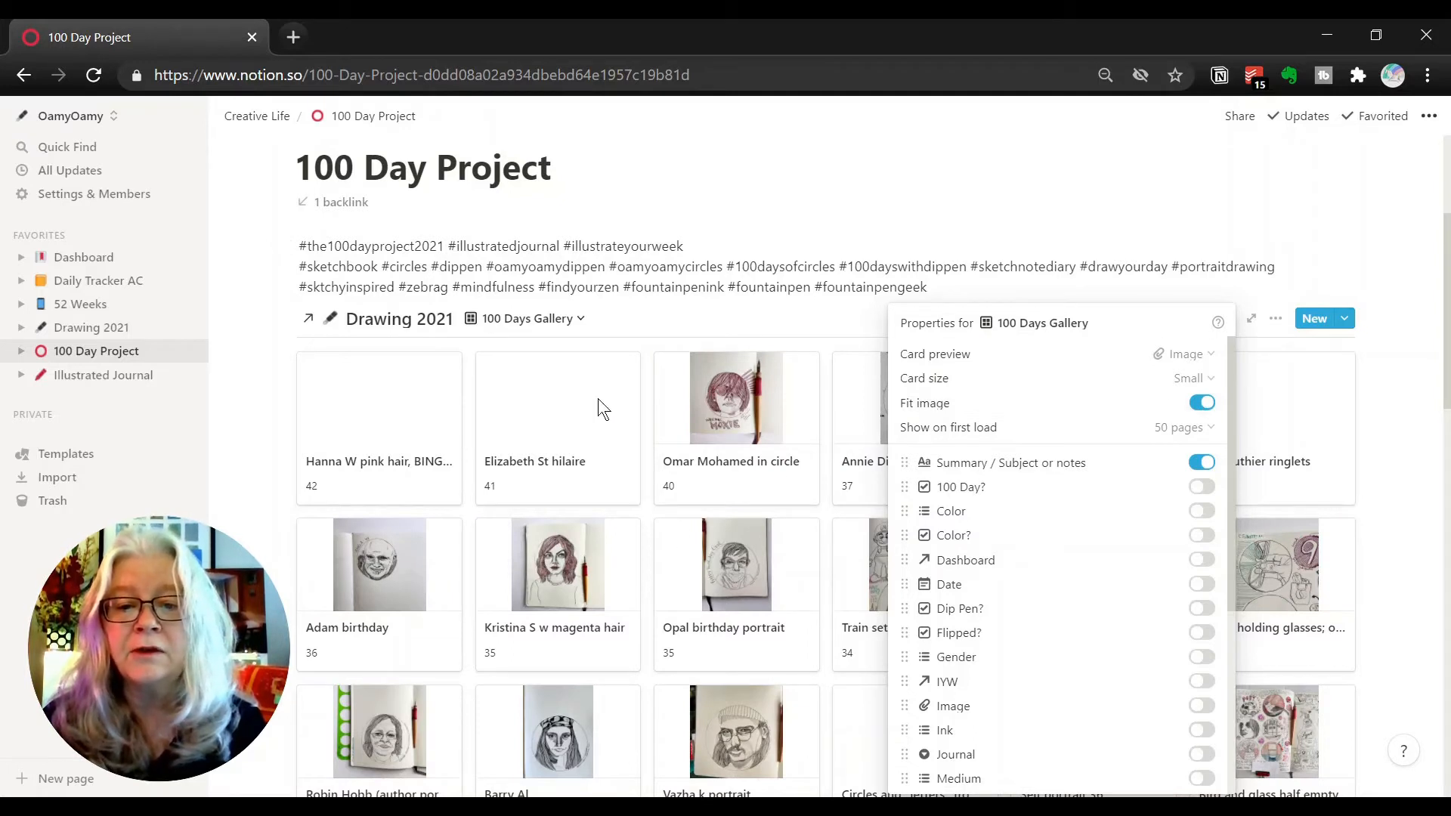
mouse_move(1130, 379)
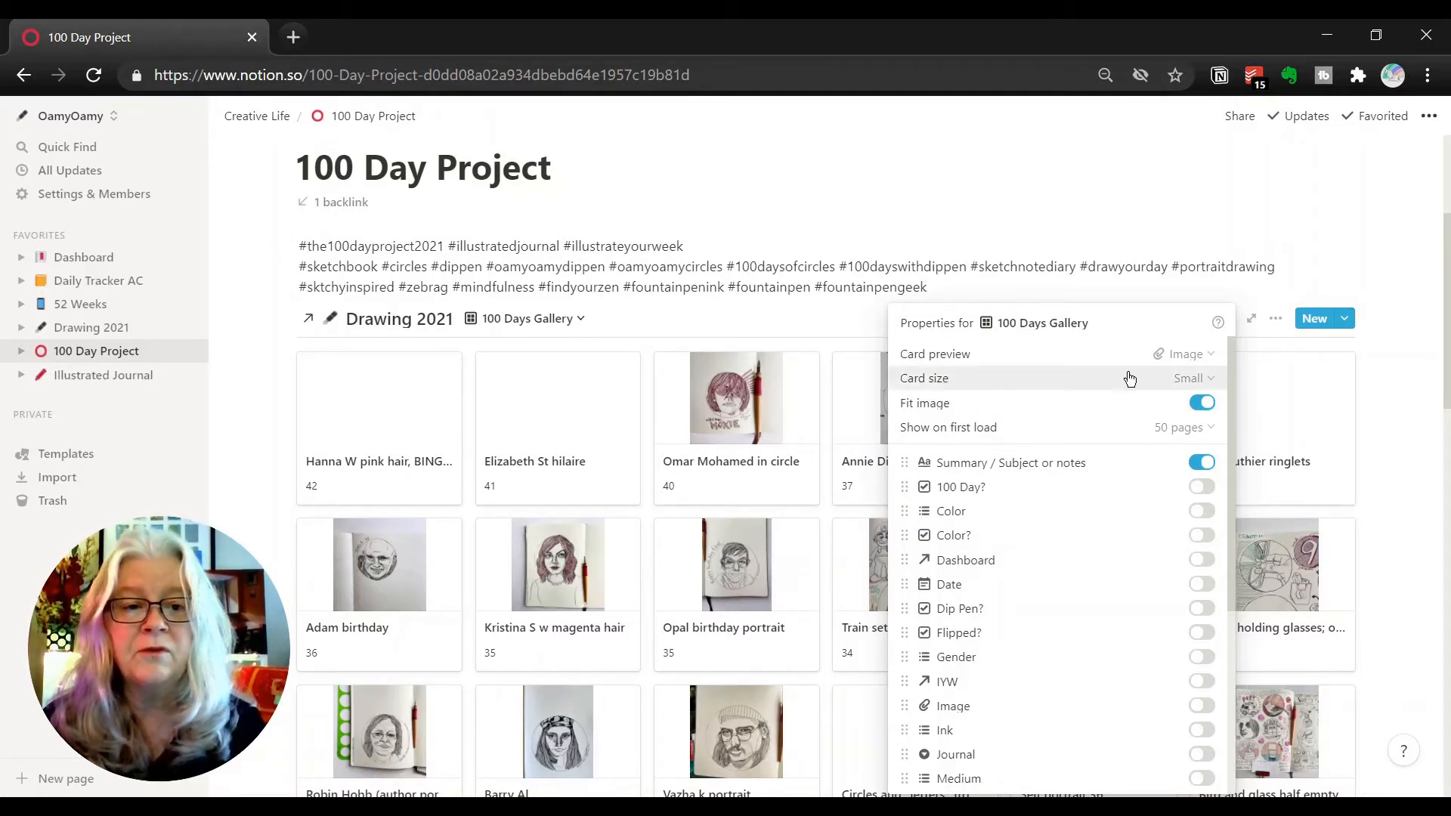
click(1192, 378)
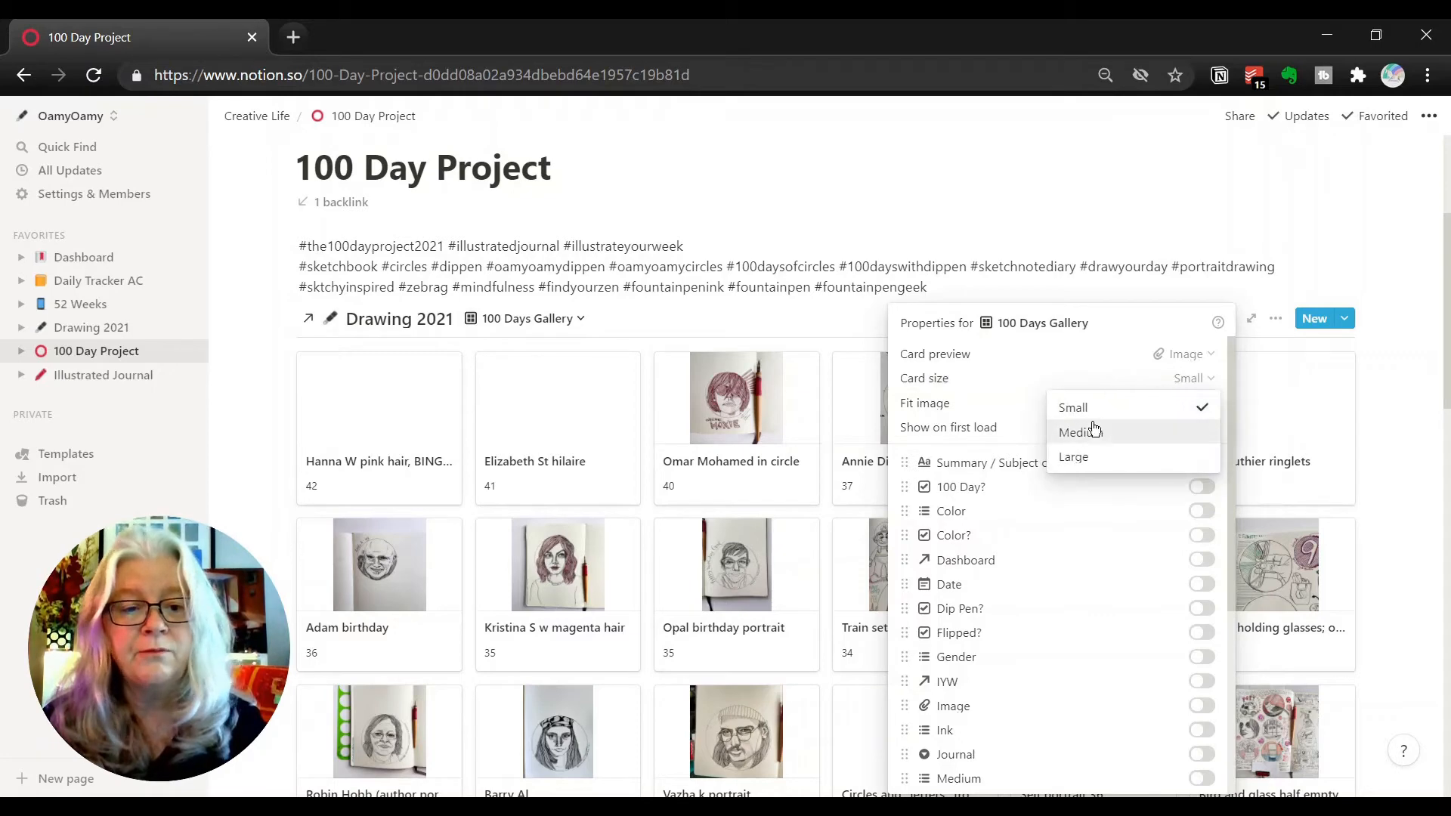
click(1078, 432)
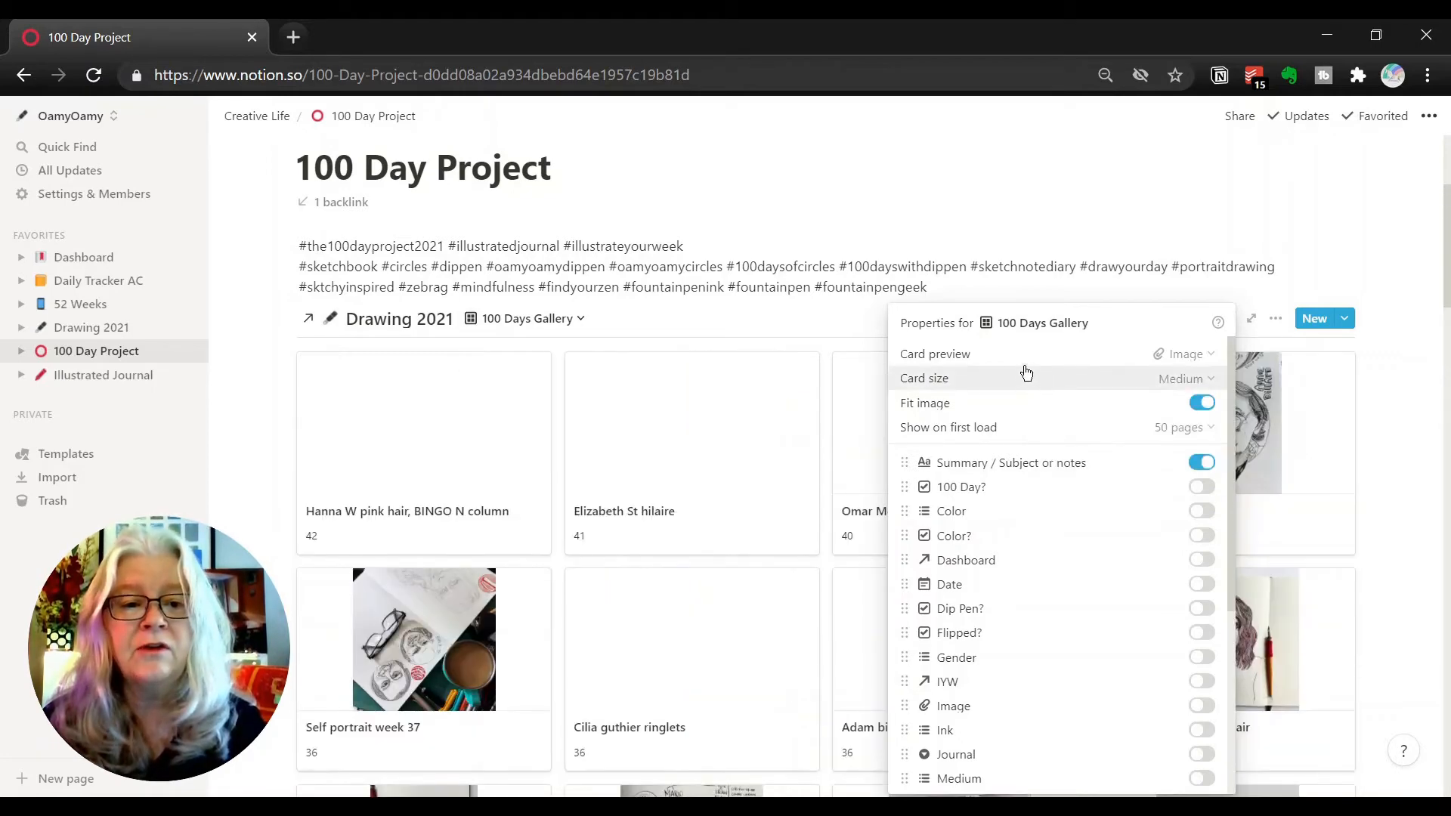
click(1186, 378)
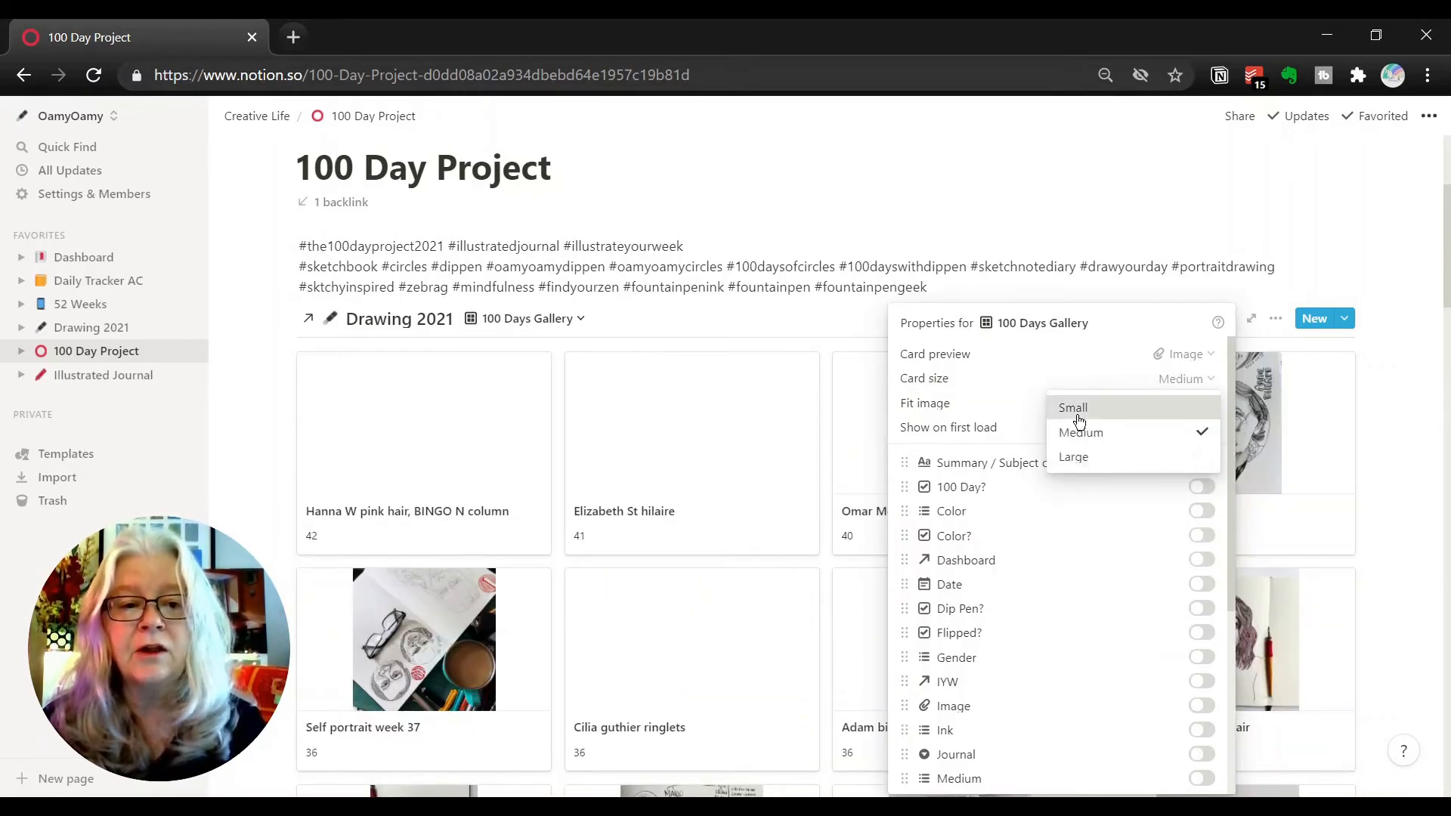
click(1072, 407)
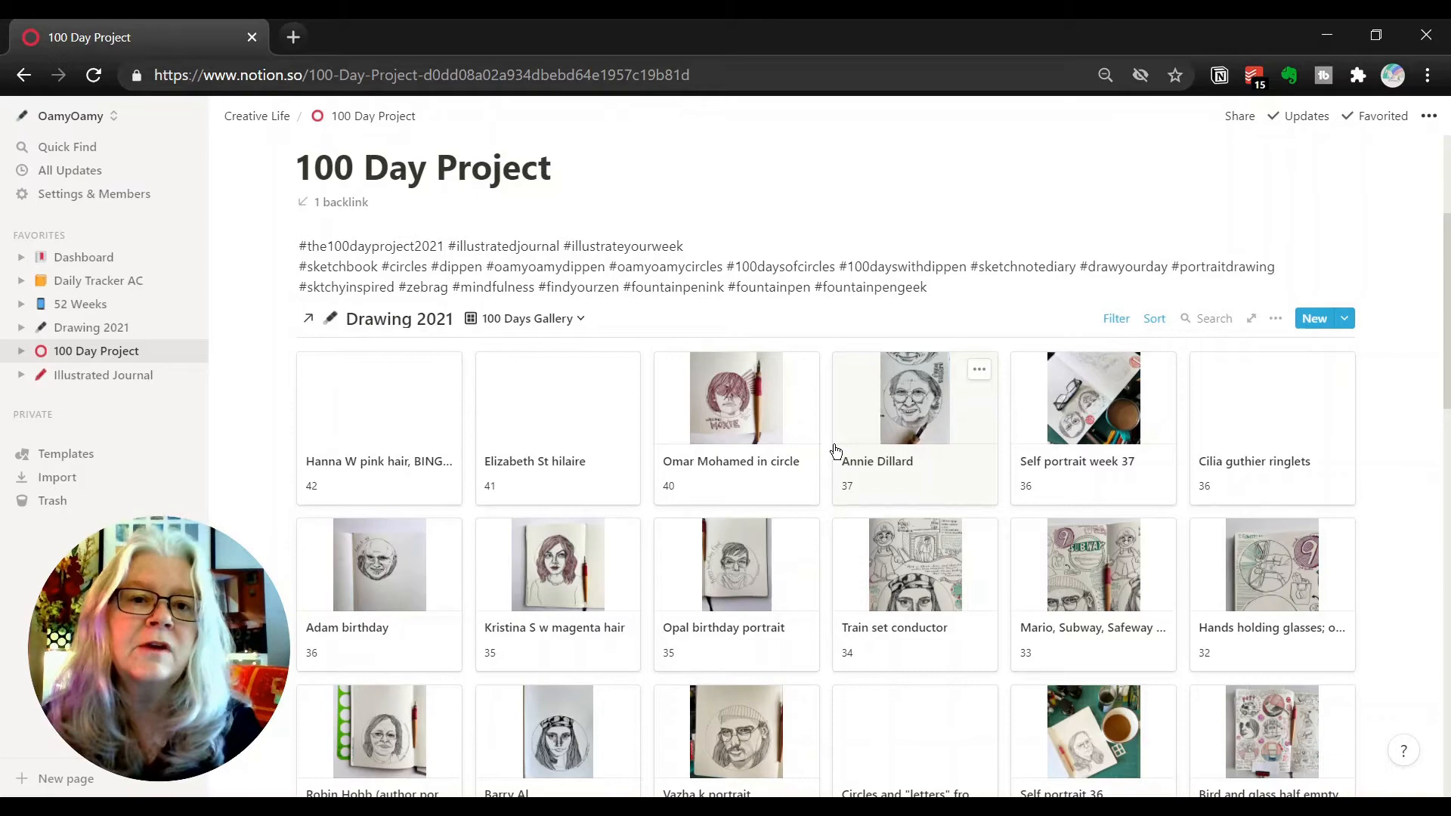
Step: Browse the 100 Days Gallery drawing cards, then open Drawing 2021 from Favorites
scroll(down, 3)
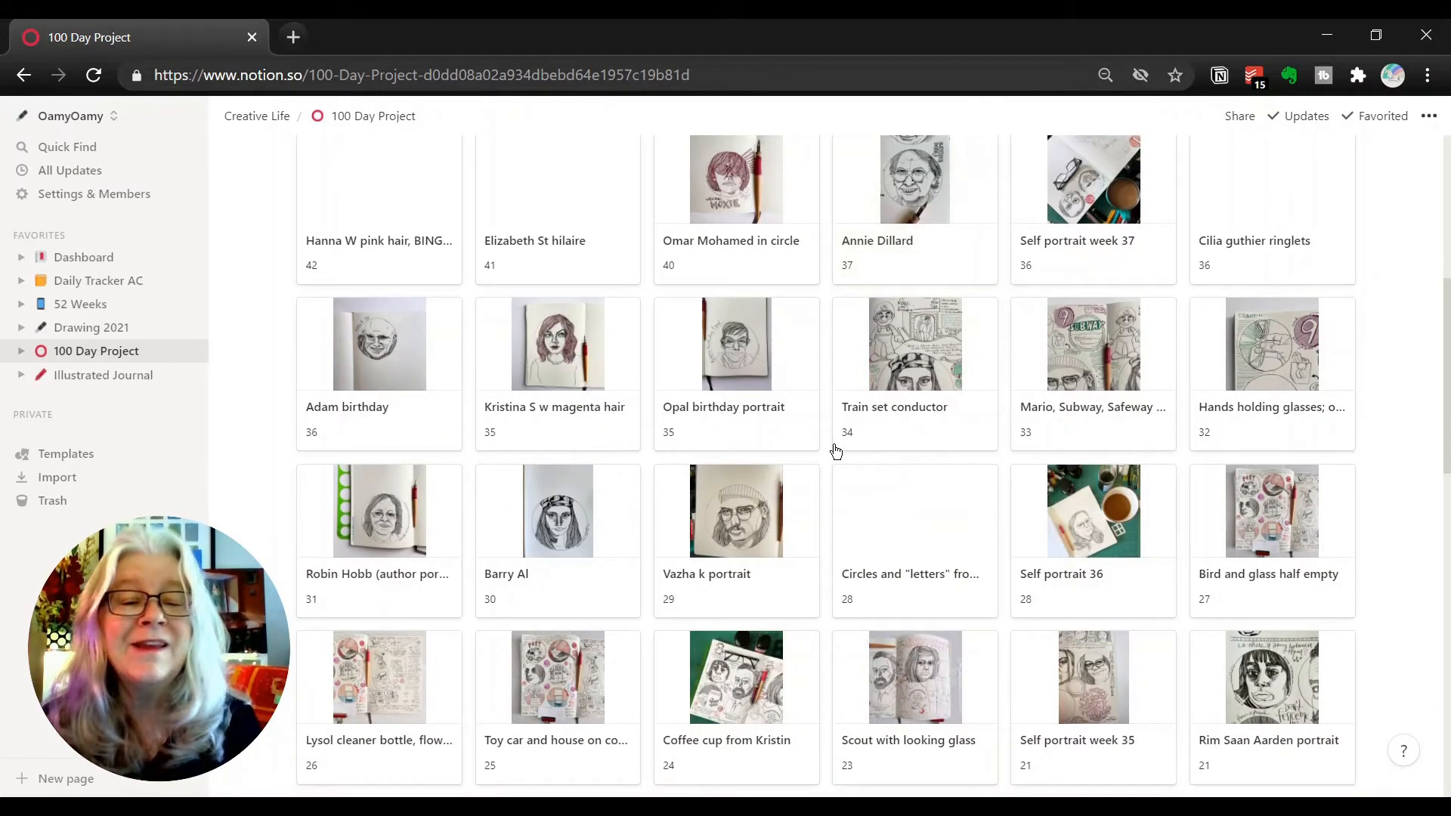
scroll(up, 3)
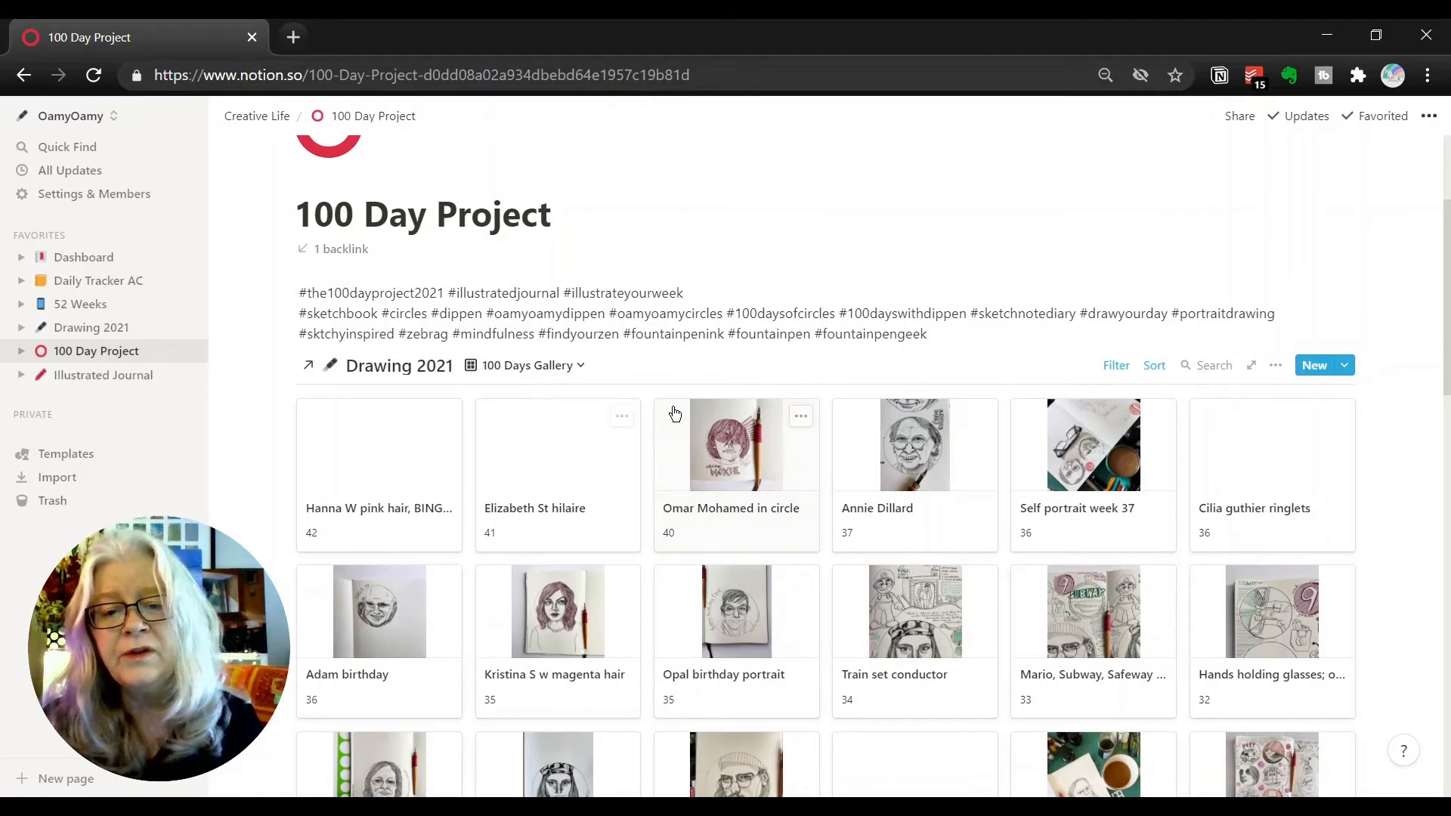
scroll(down, 3)
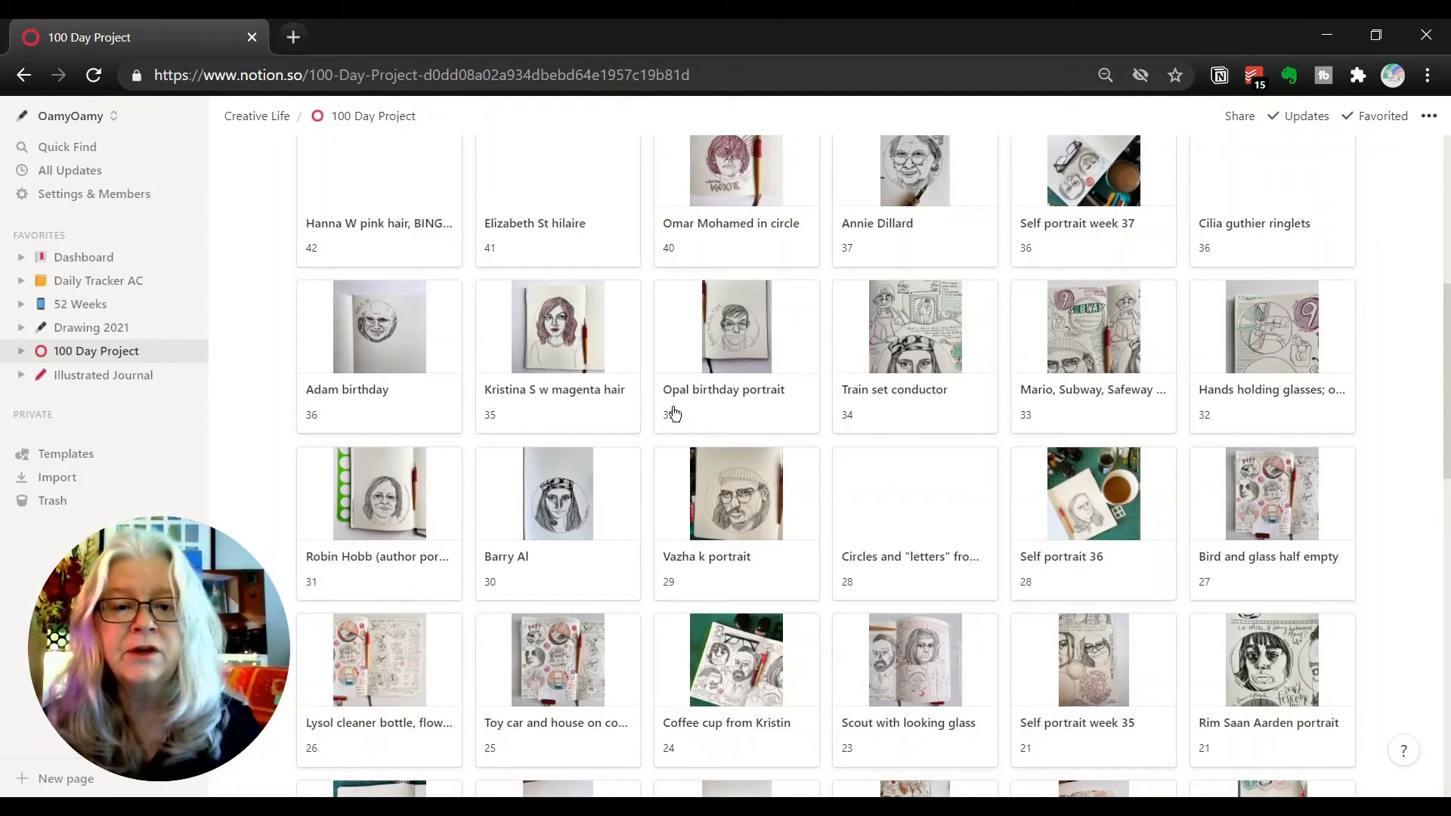
scroll(up, 3)
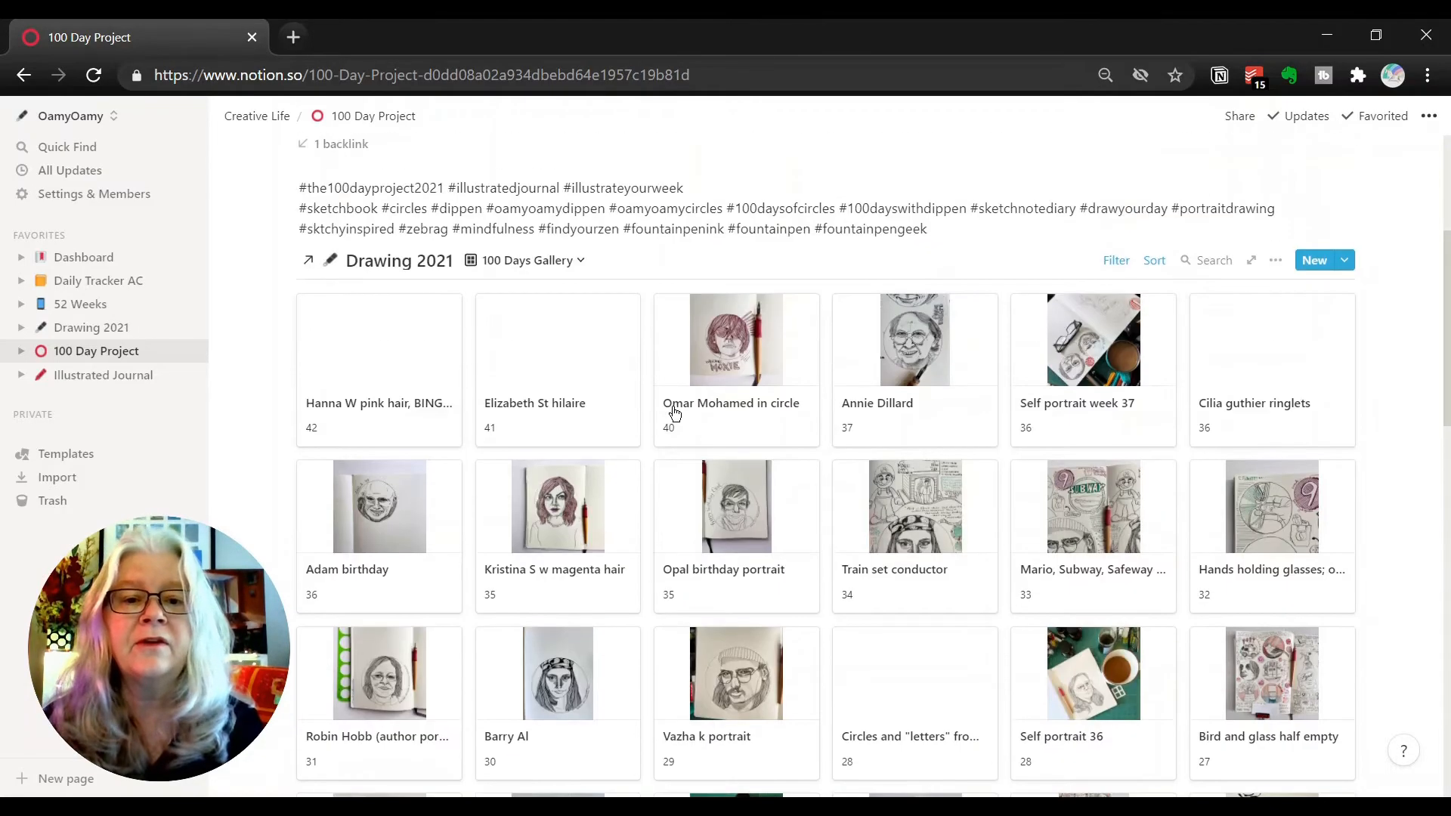
scroll(down, 3)
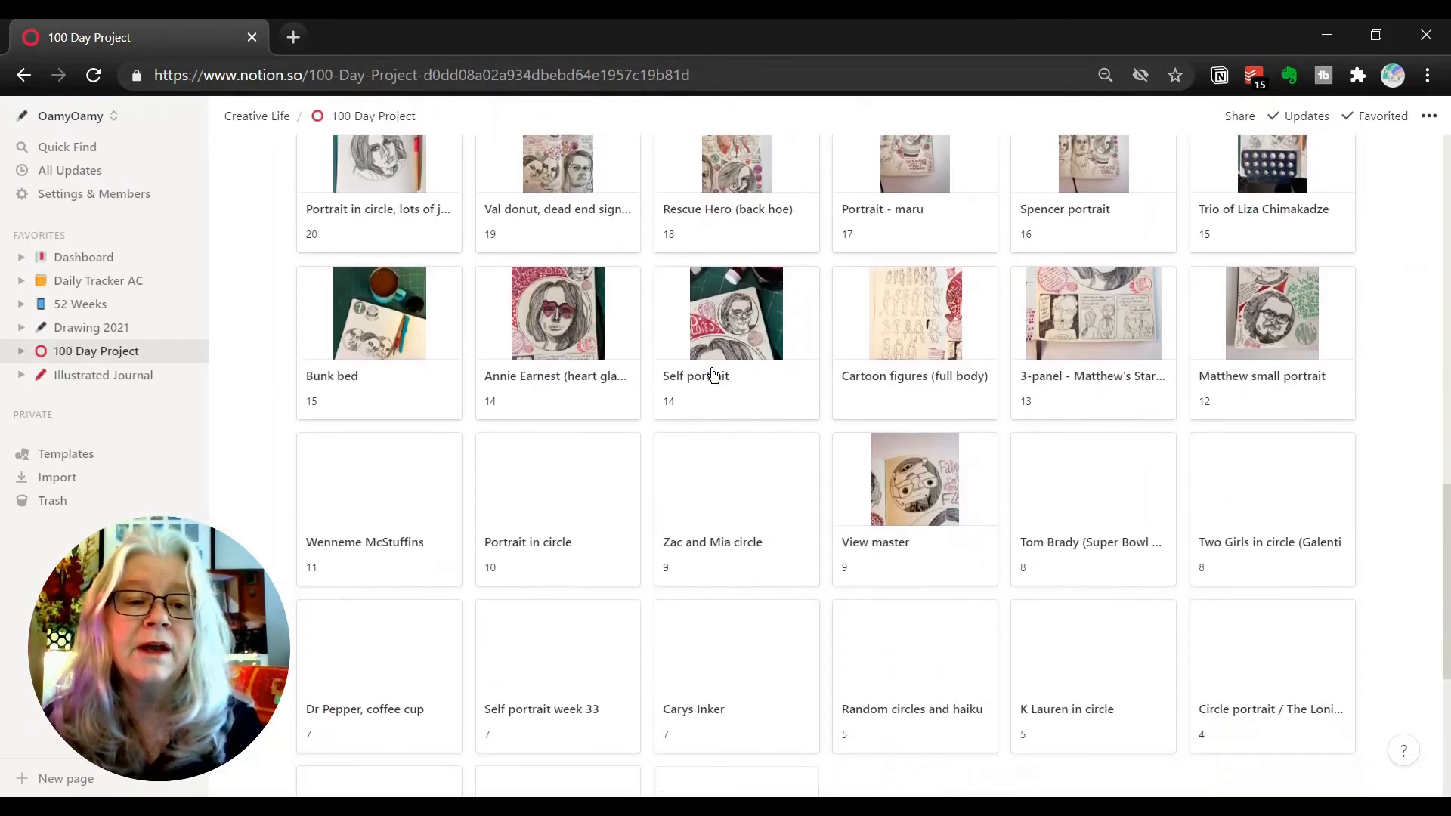
scroll(up, 3)
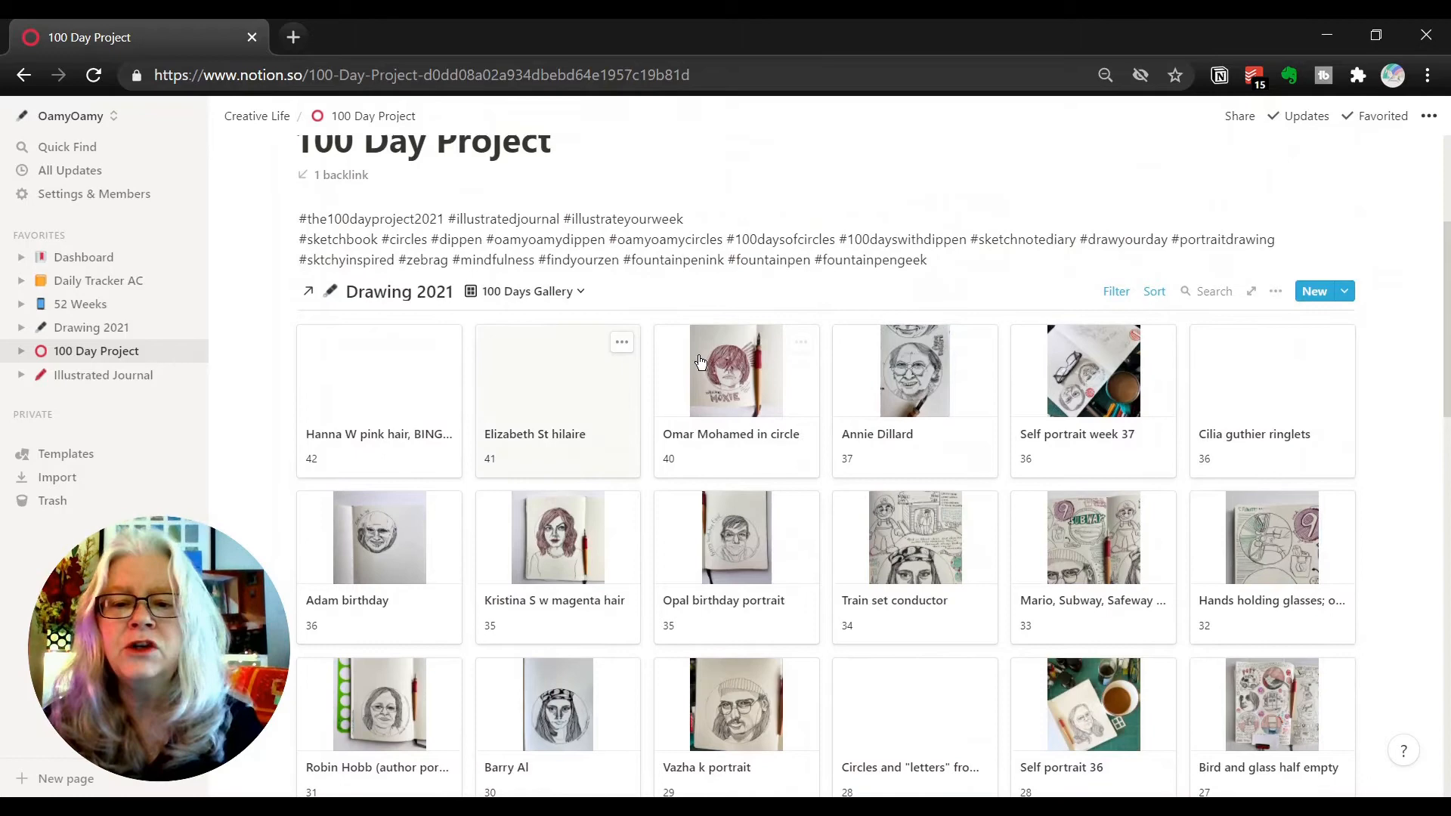
mouse_move(510, 460)
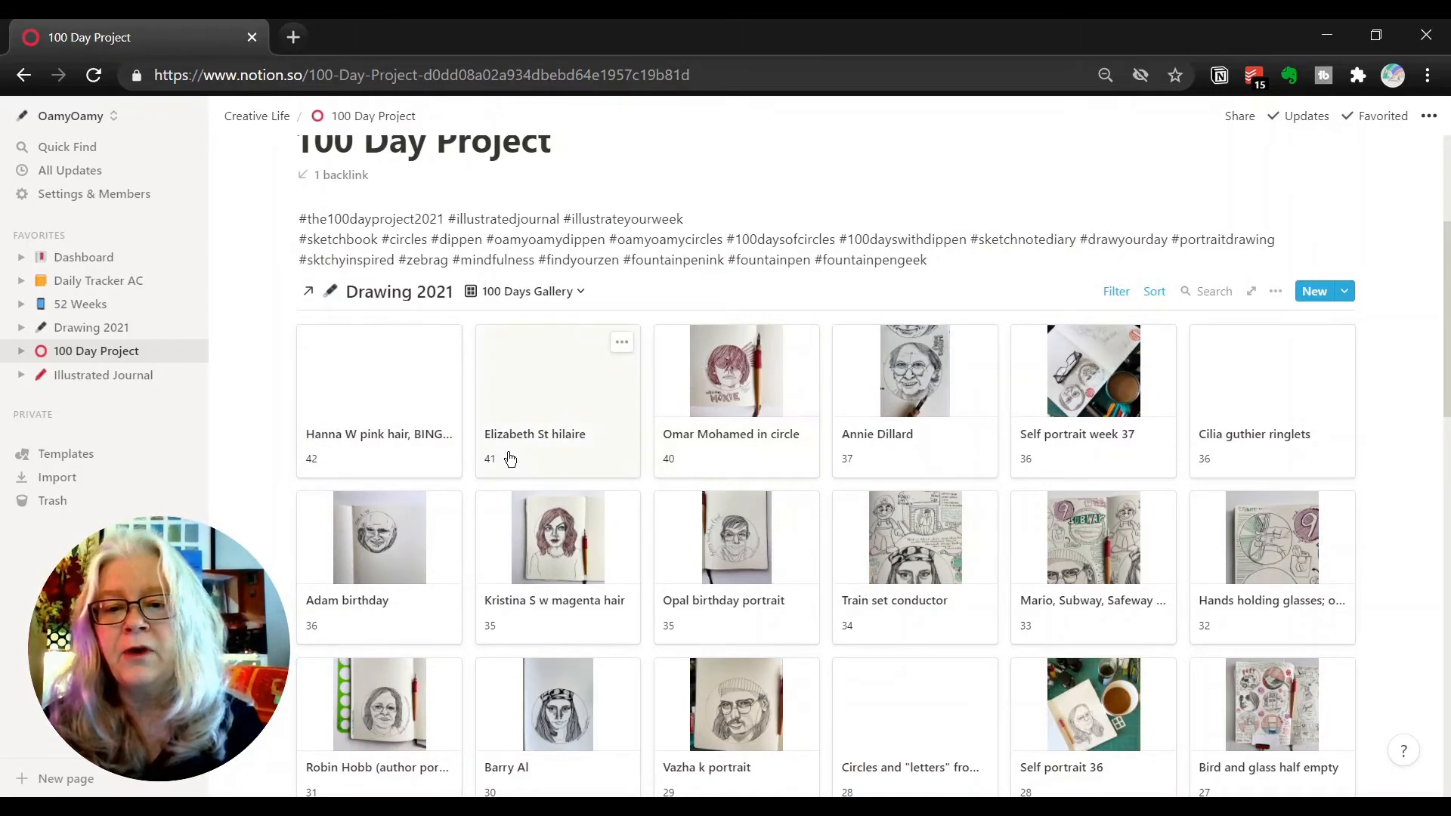
mouse_move(986, 461)
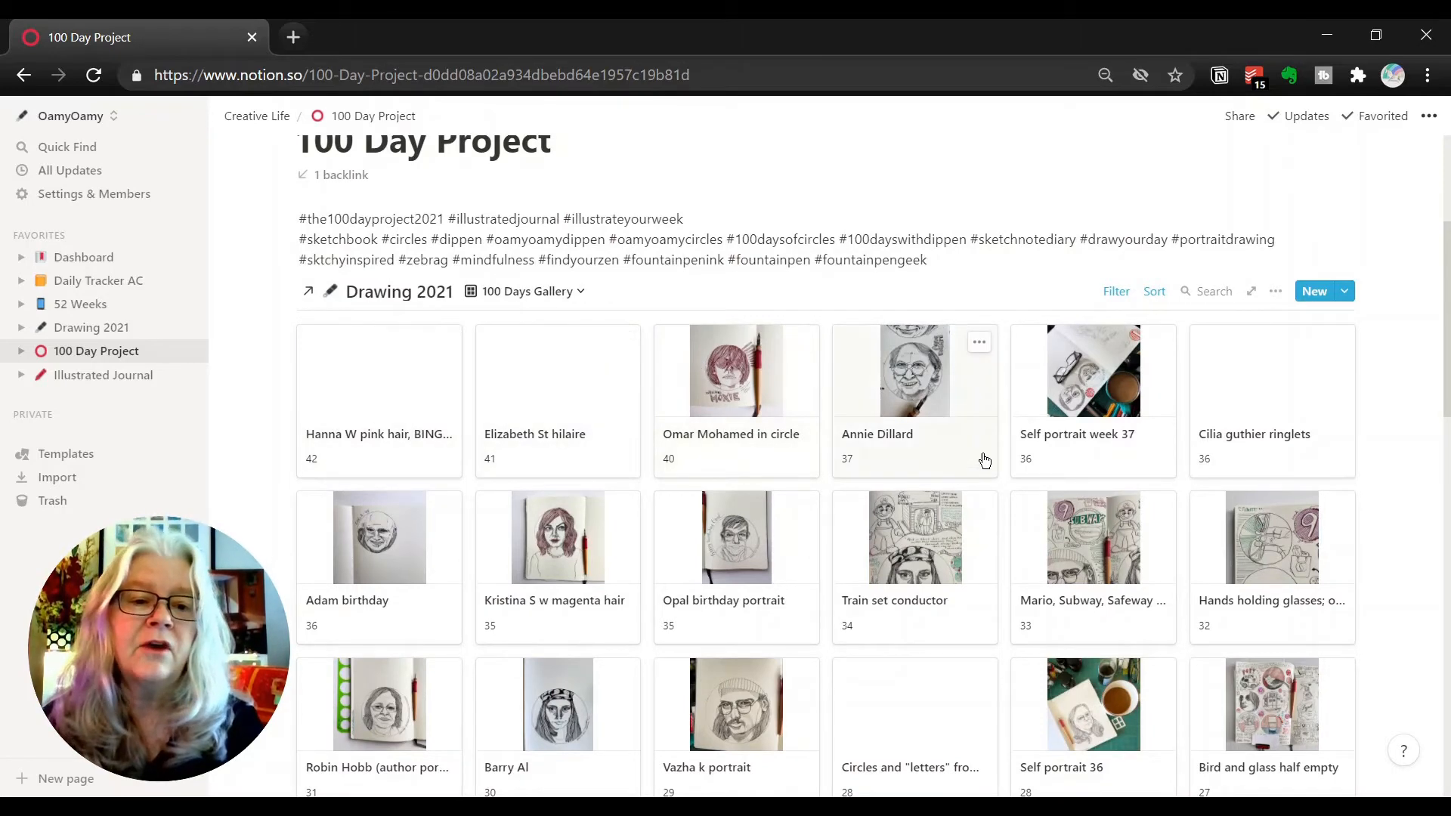
mouse_move(472, 429)
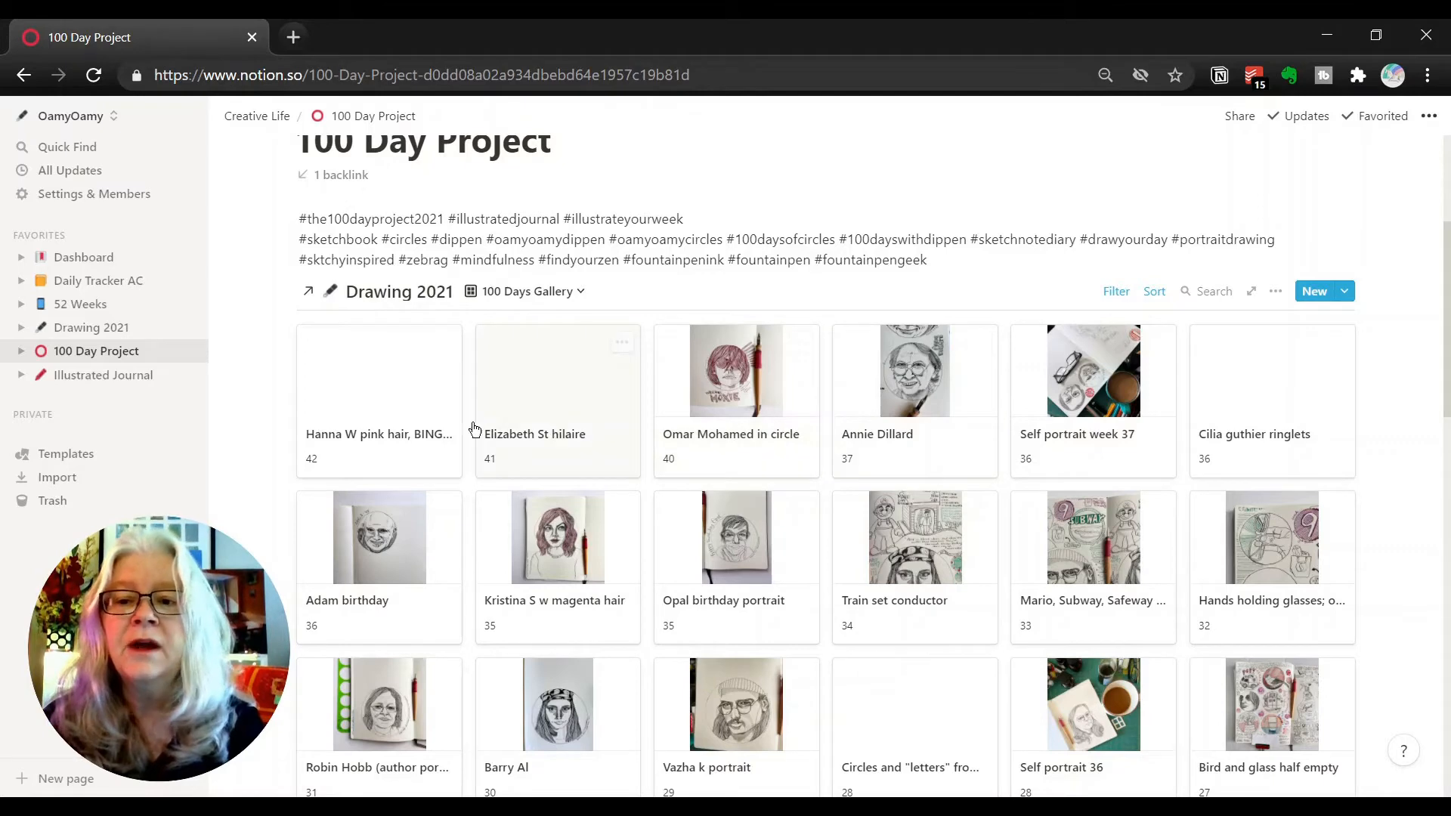
click(90, 326)
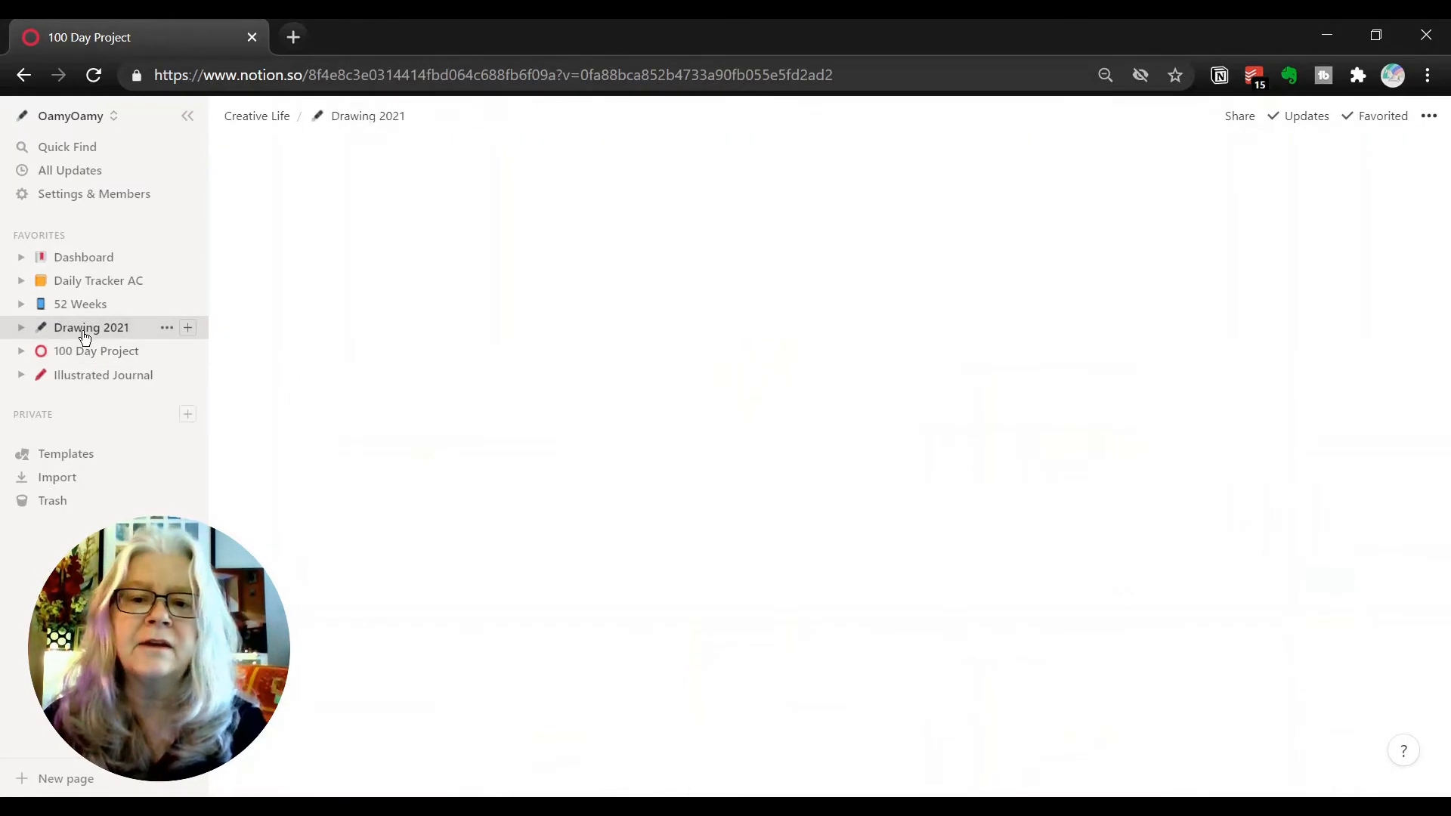
click(91, 327)
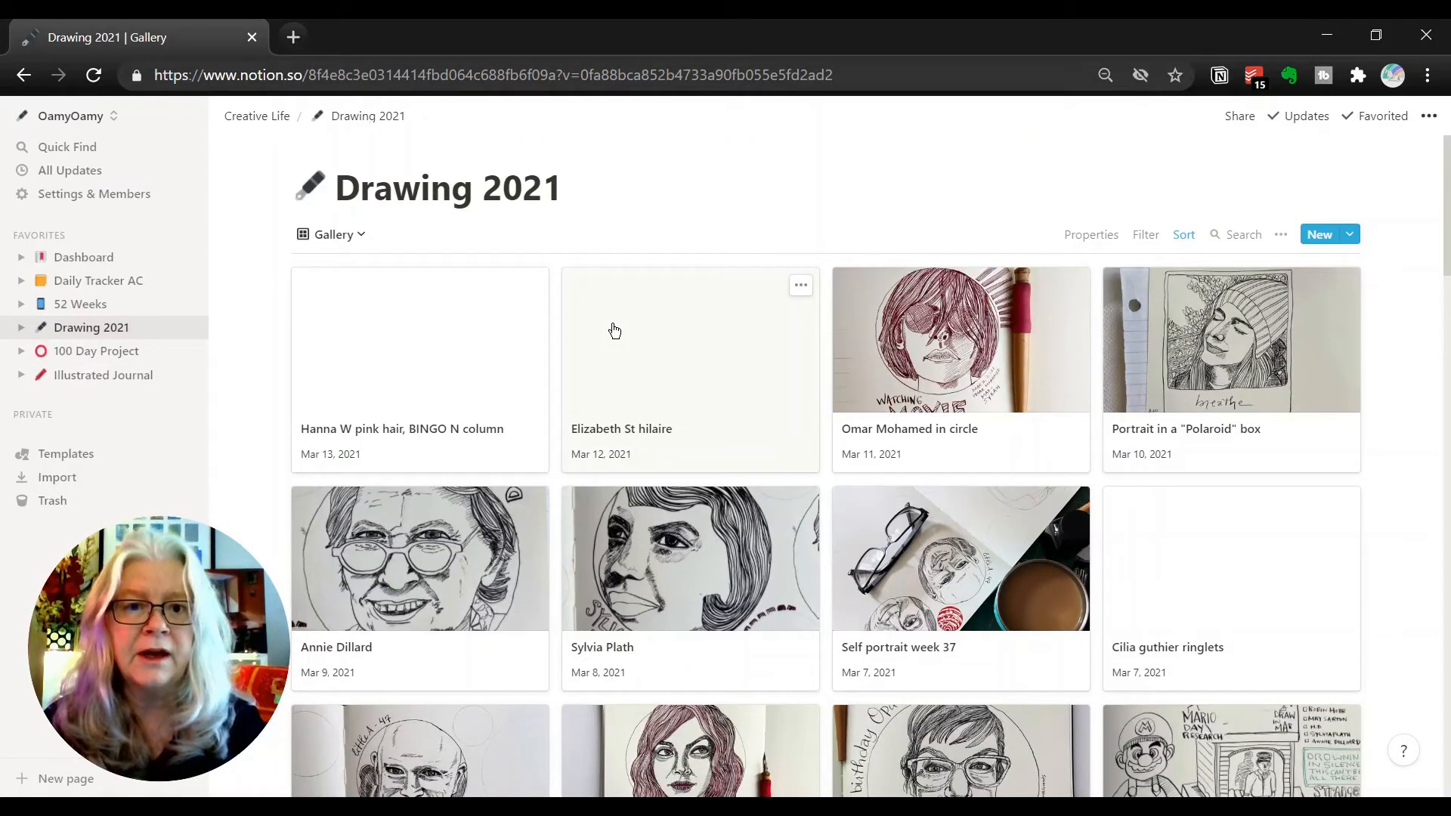
mouse_move(334, 234)
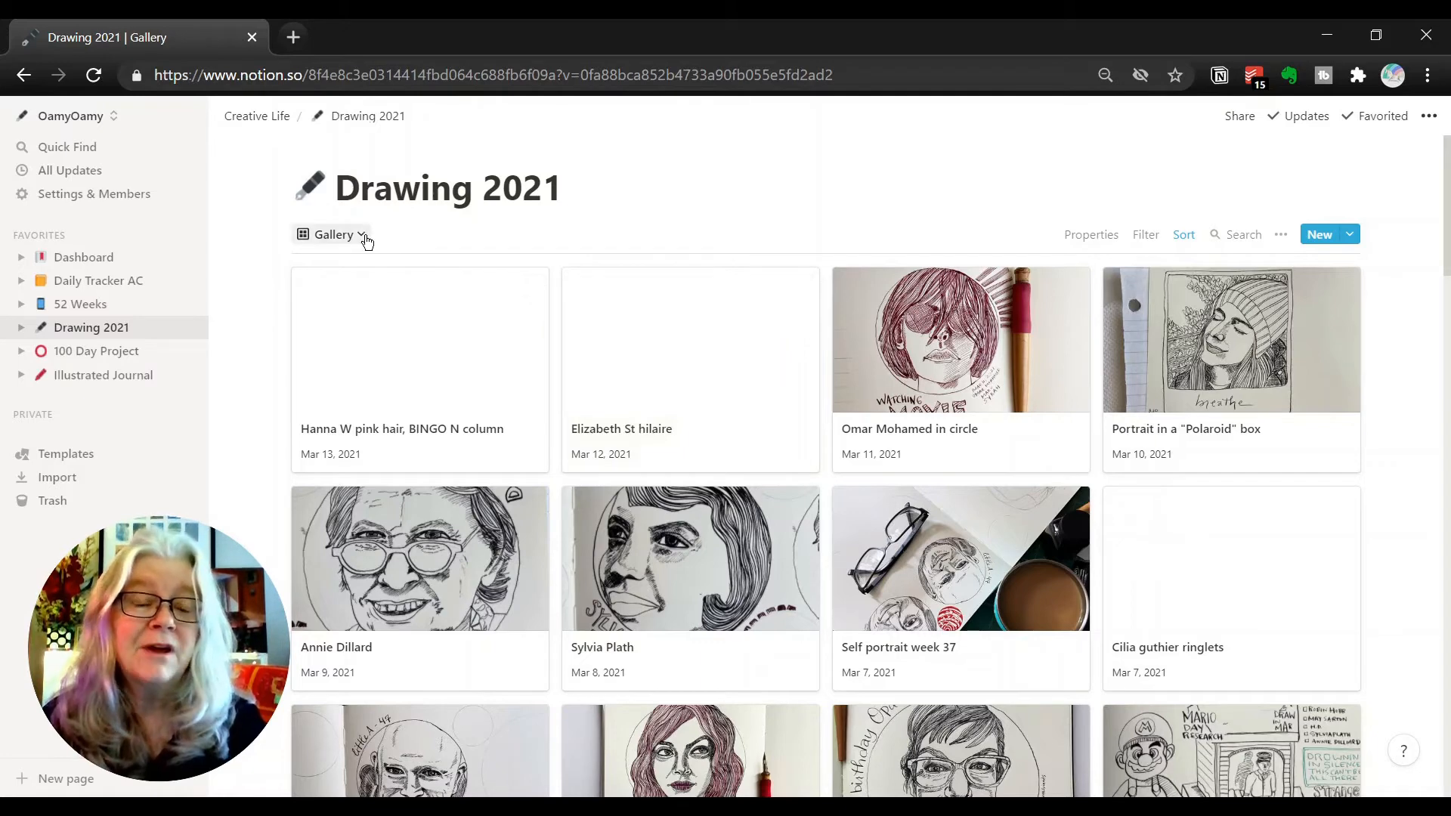
mouse_move(392, 255)
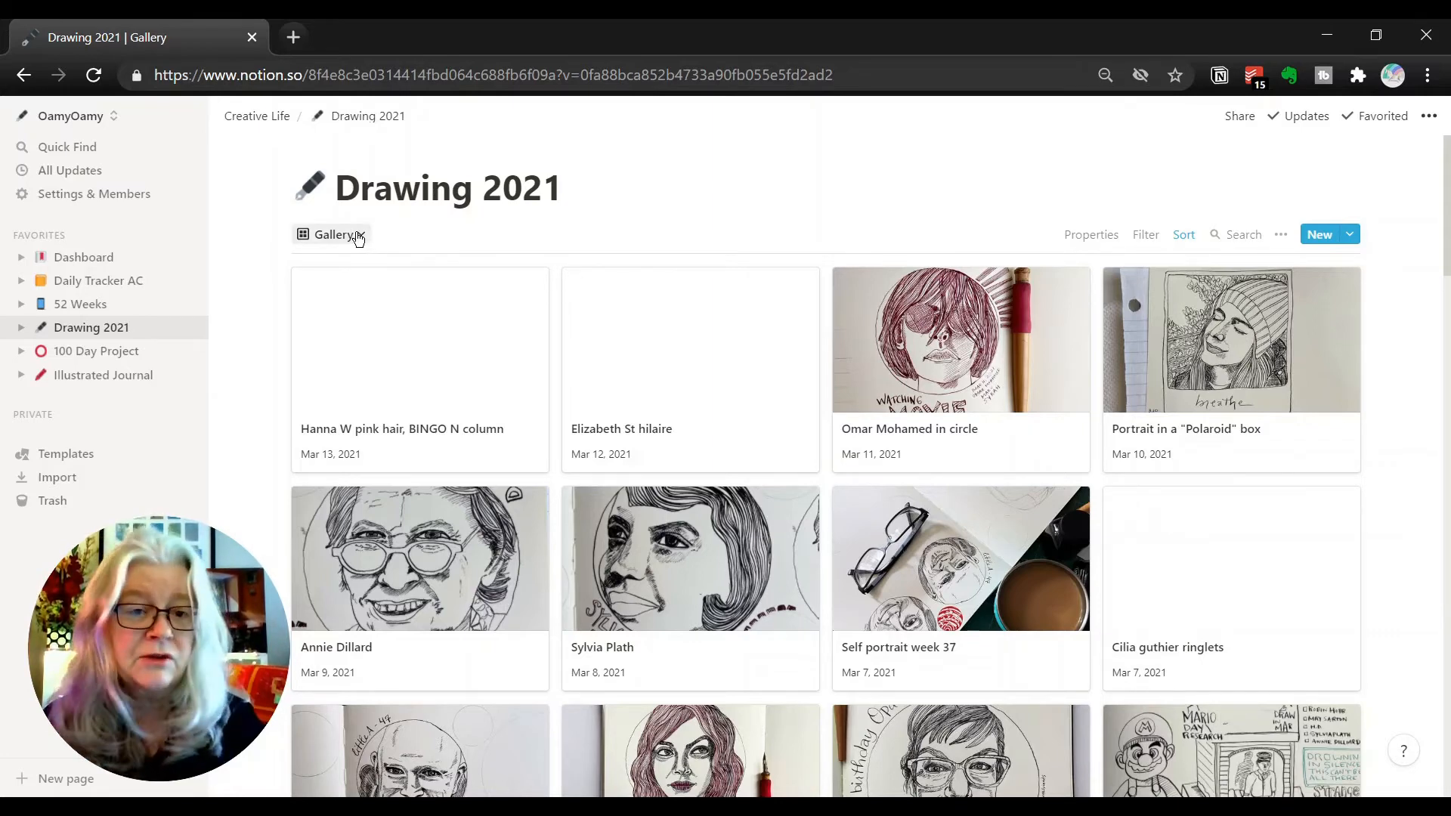
mouse_move(478, 361)
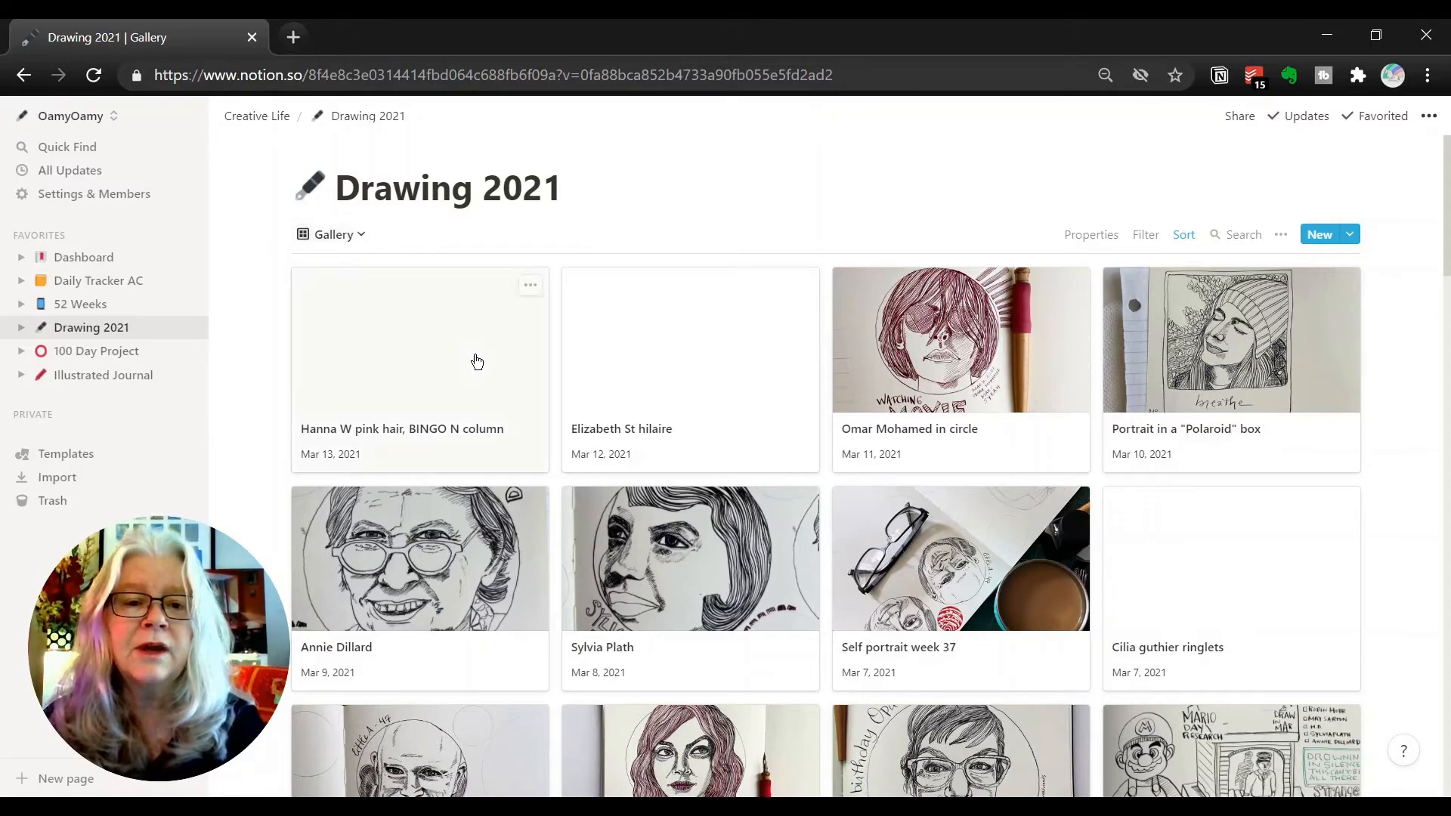
scroll(down, 3)
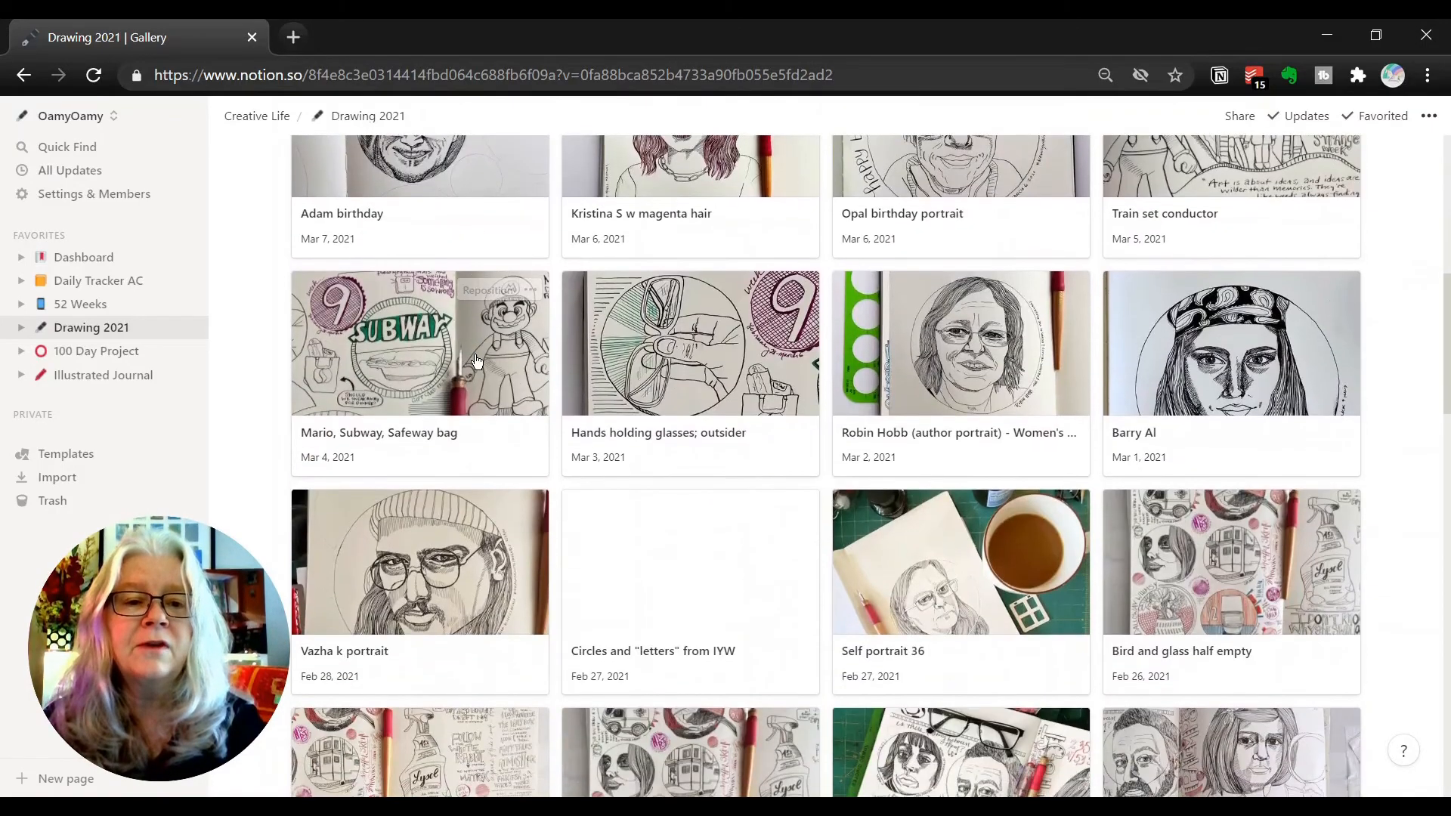
scroll(down, 3)
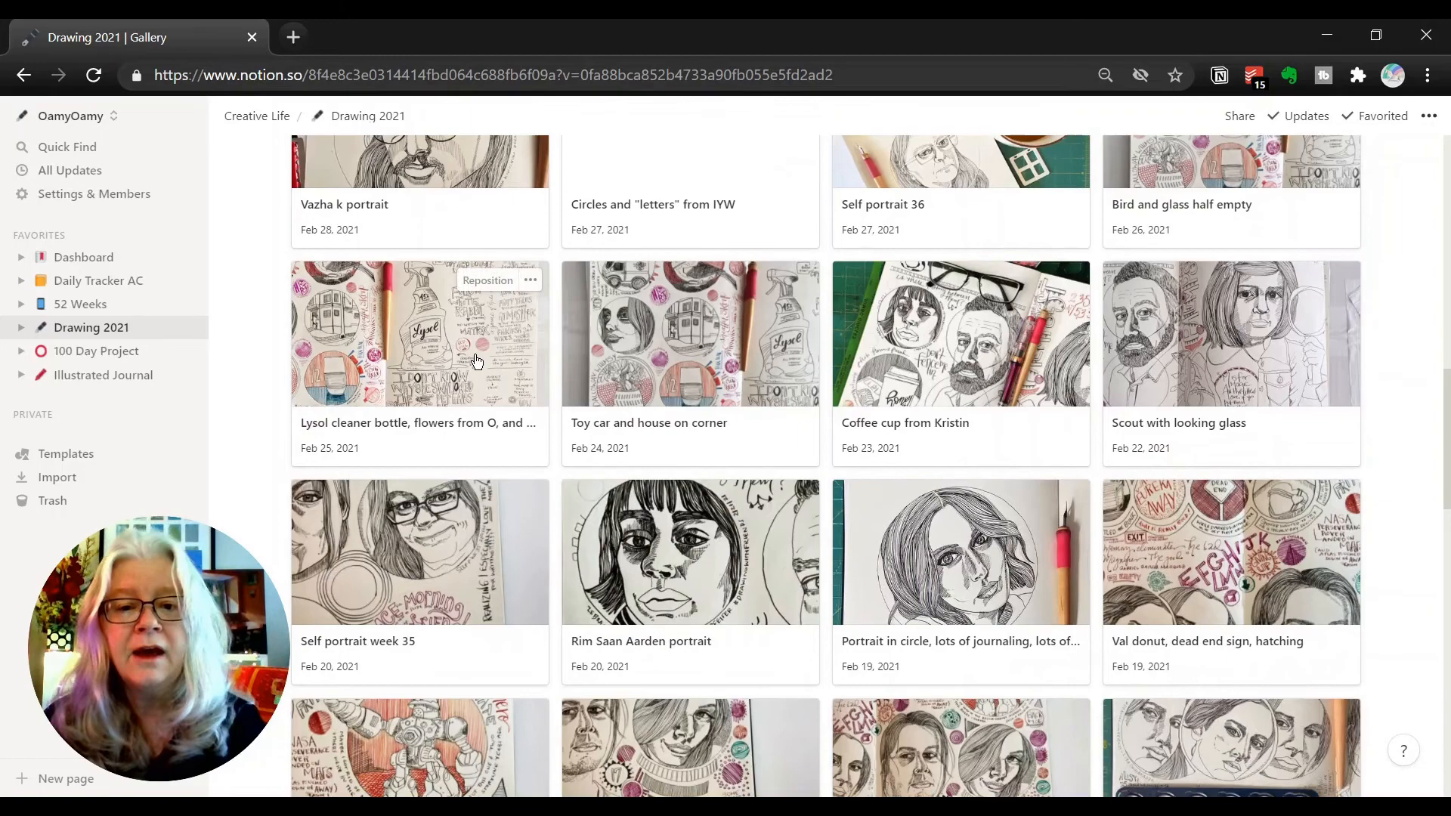
scroll(down, 3)
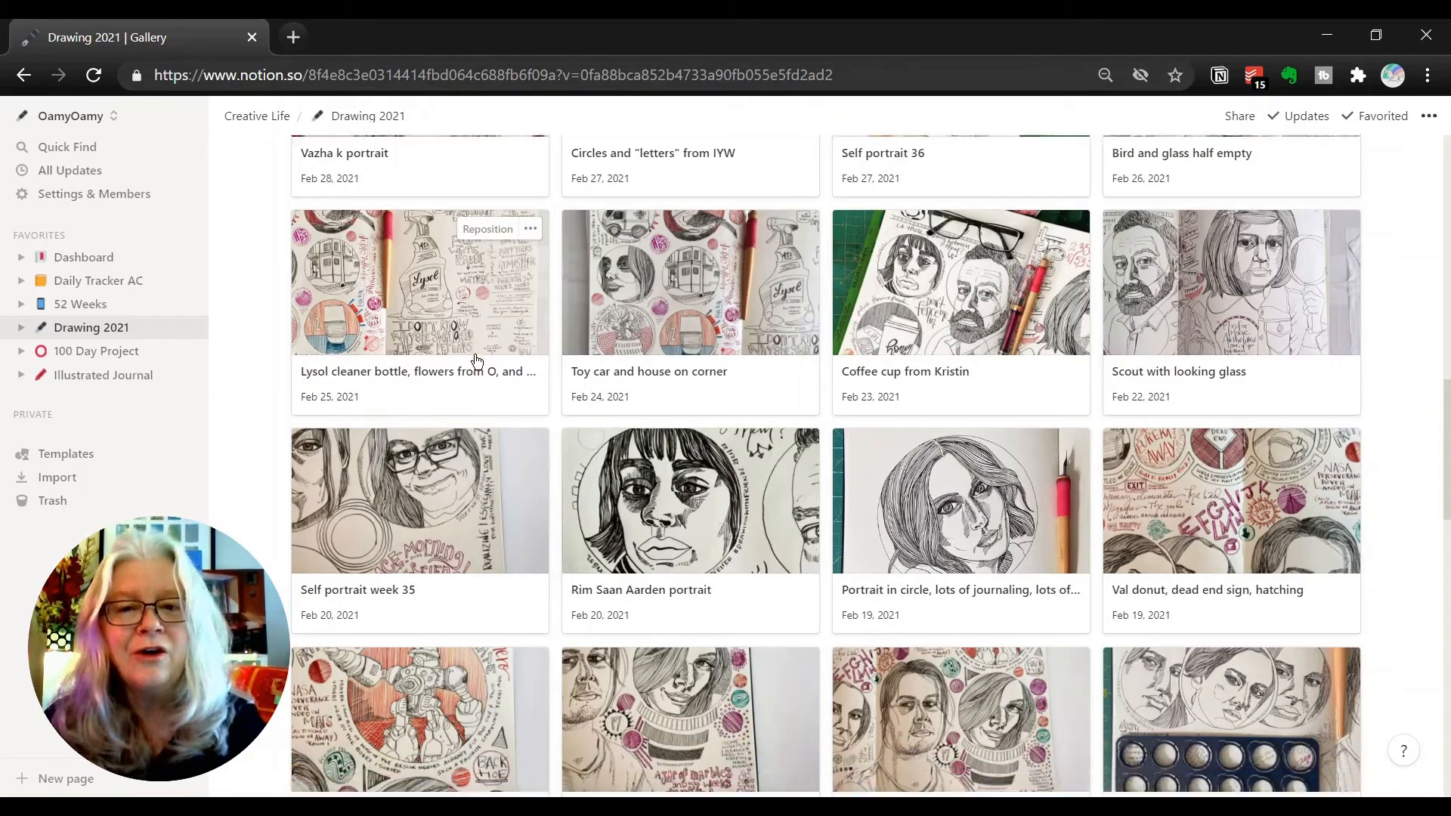
scroll(down, 3)
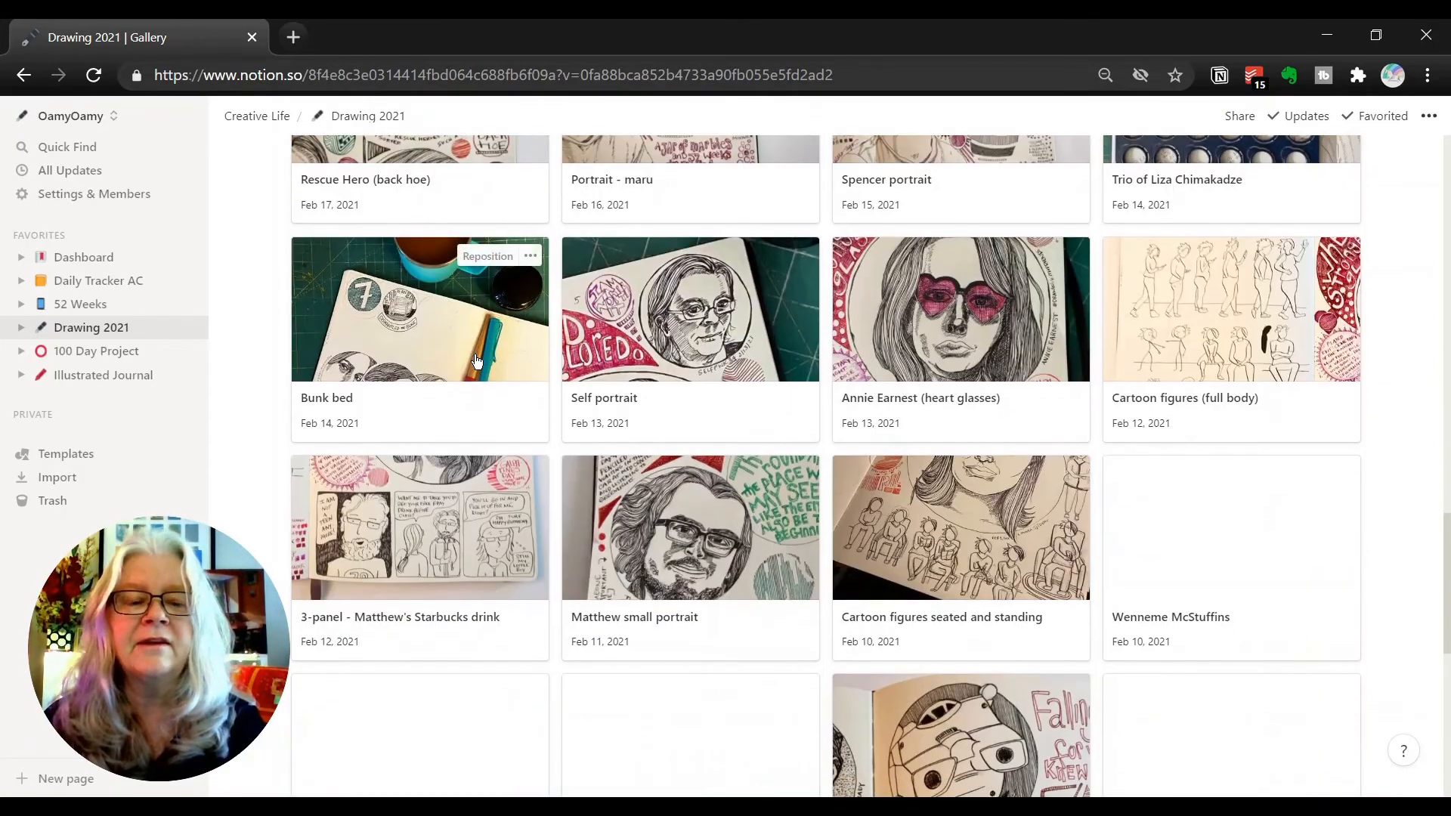
scroll(down, 3)
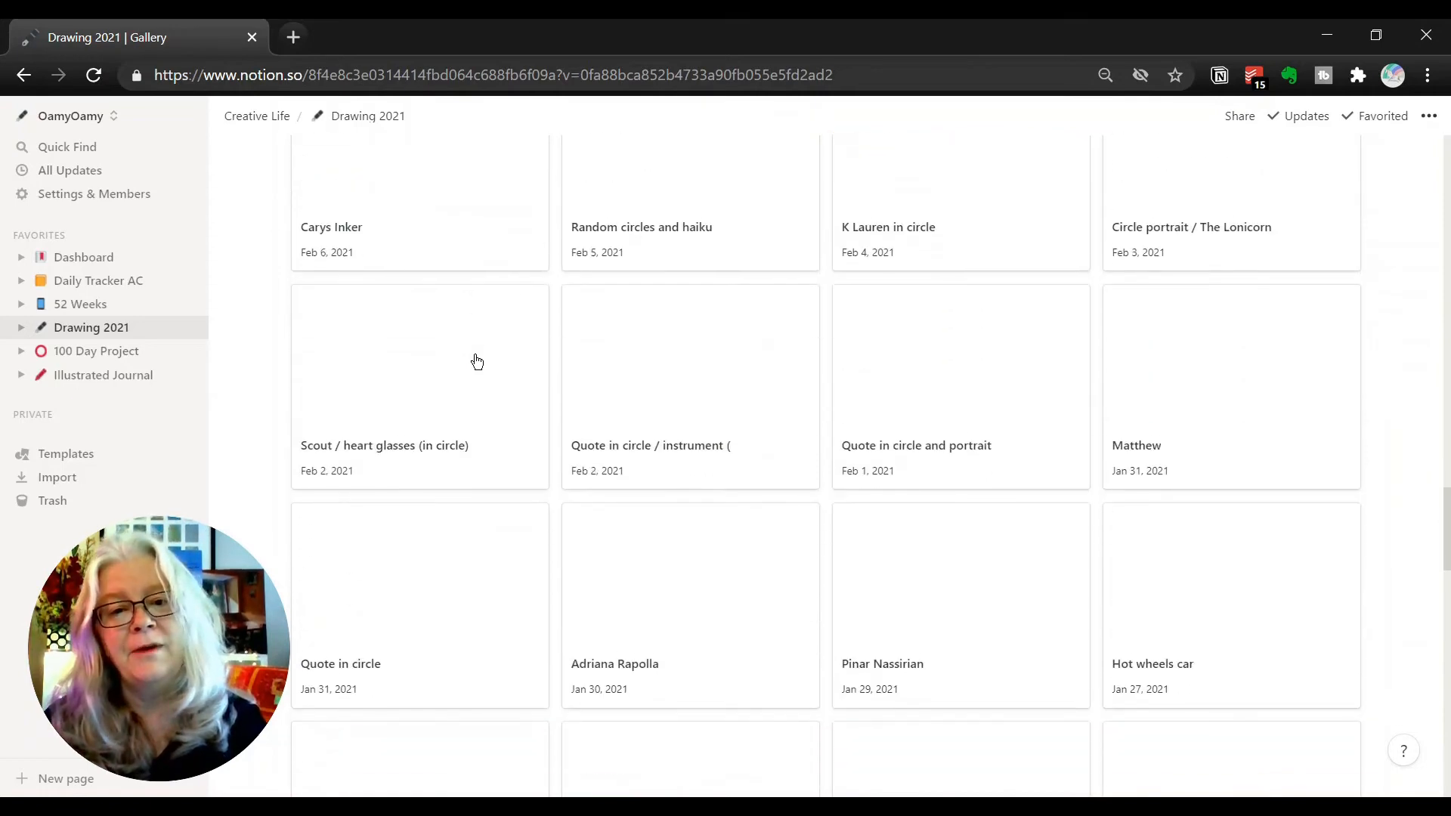
scroll(down, 3)
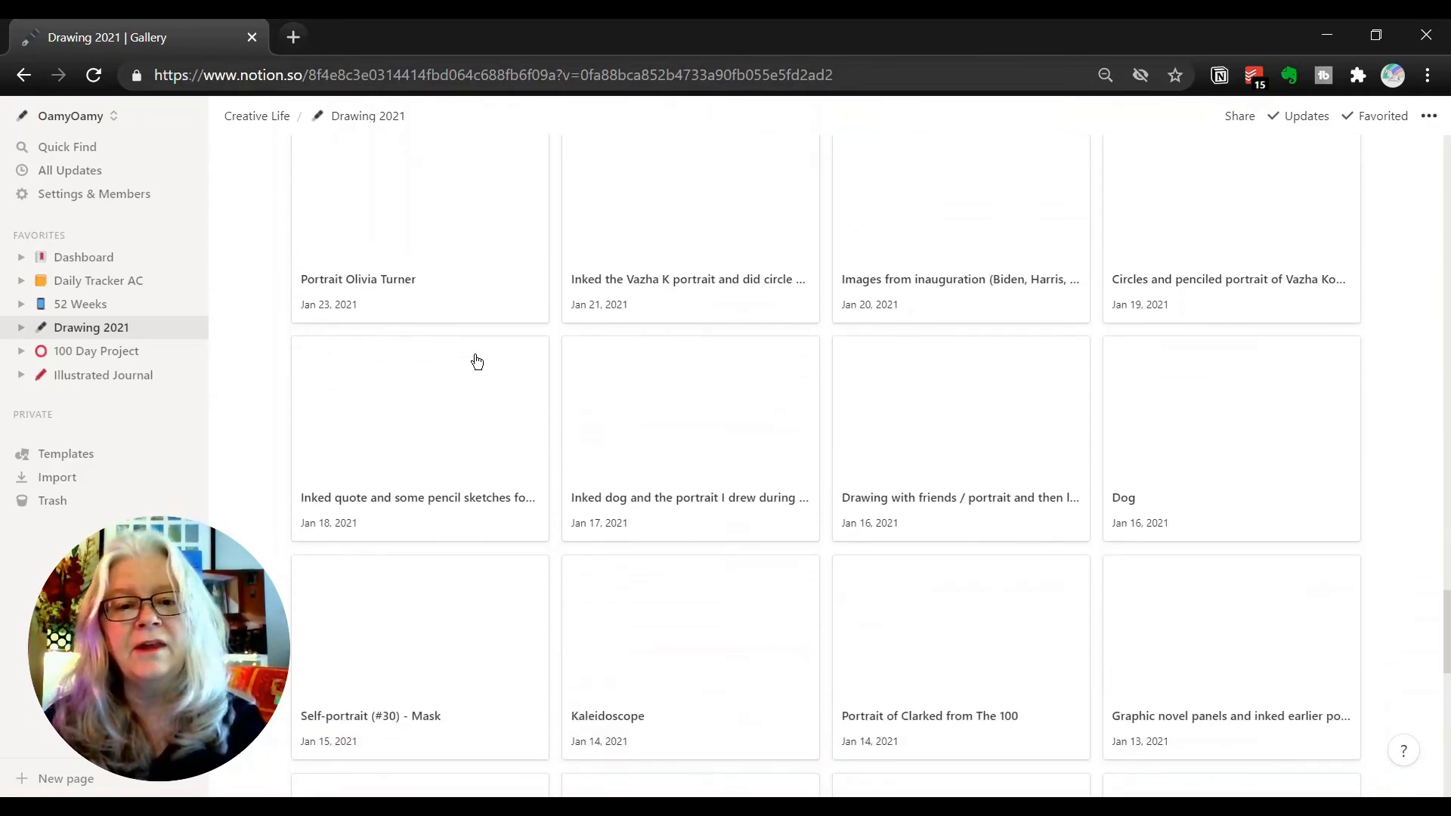
scroll(down, 3)
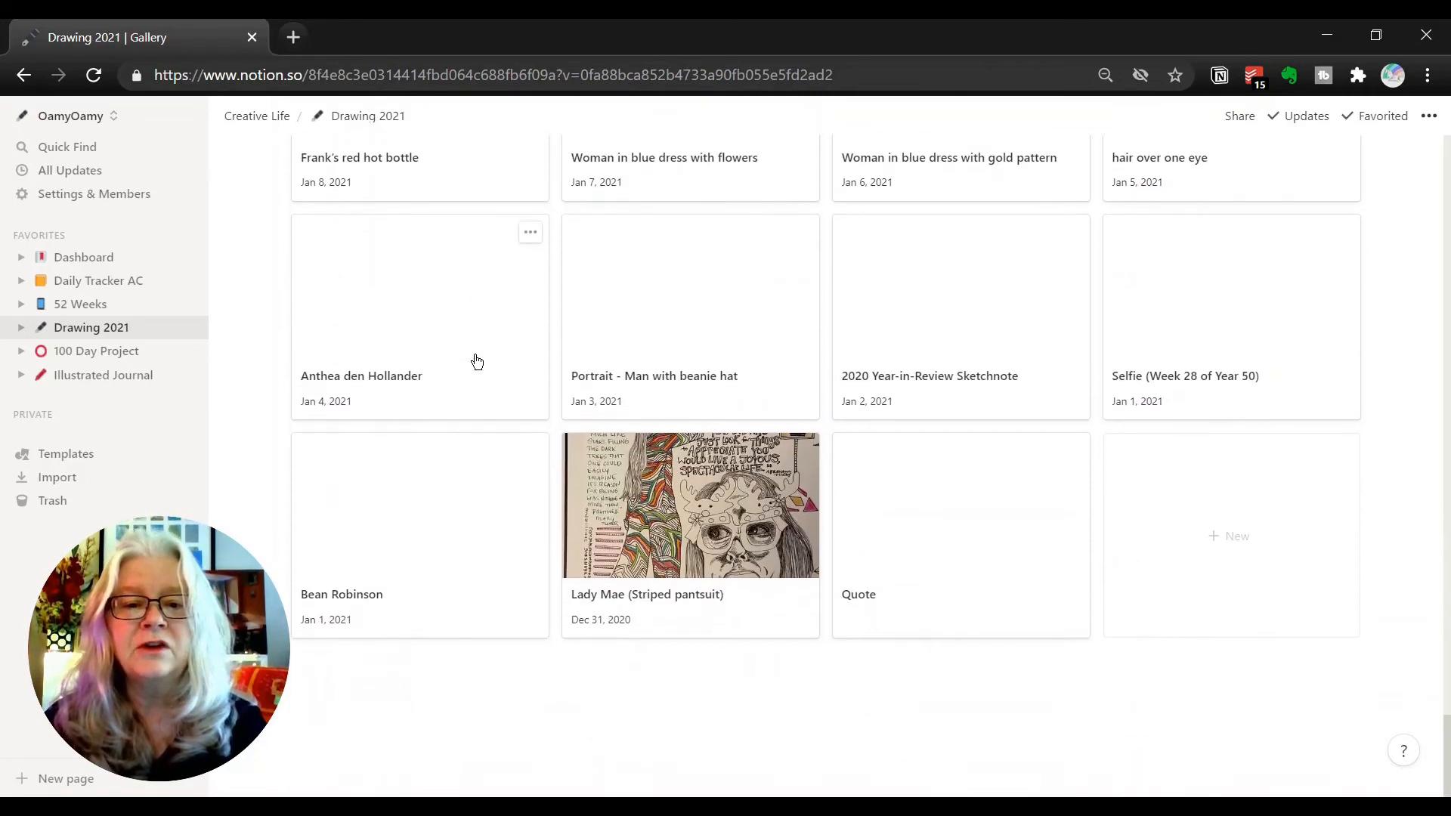
scroll(up, 3)
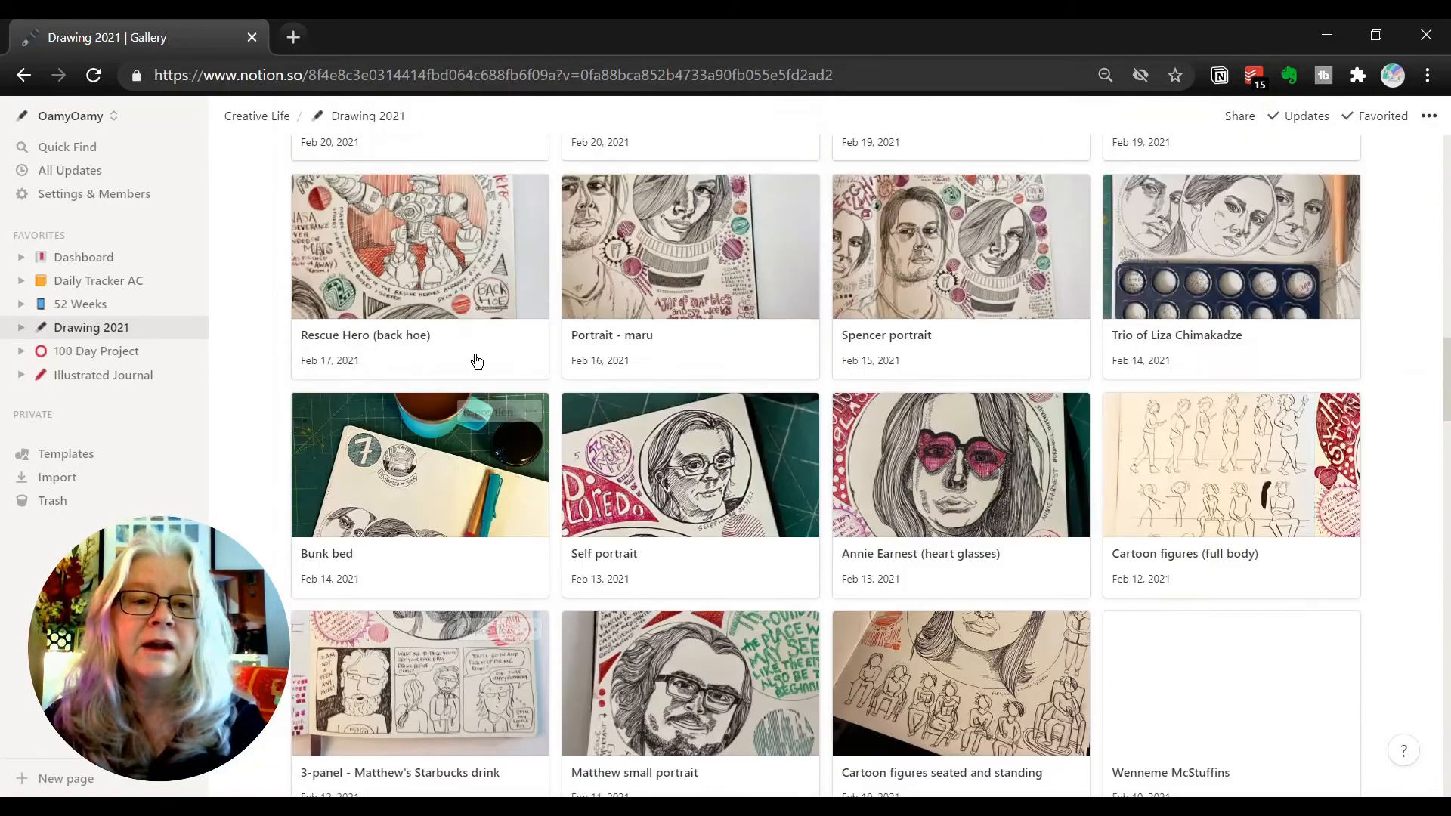
scroll(up, 3)
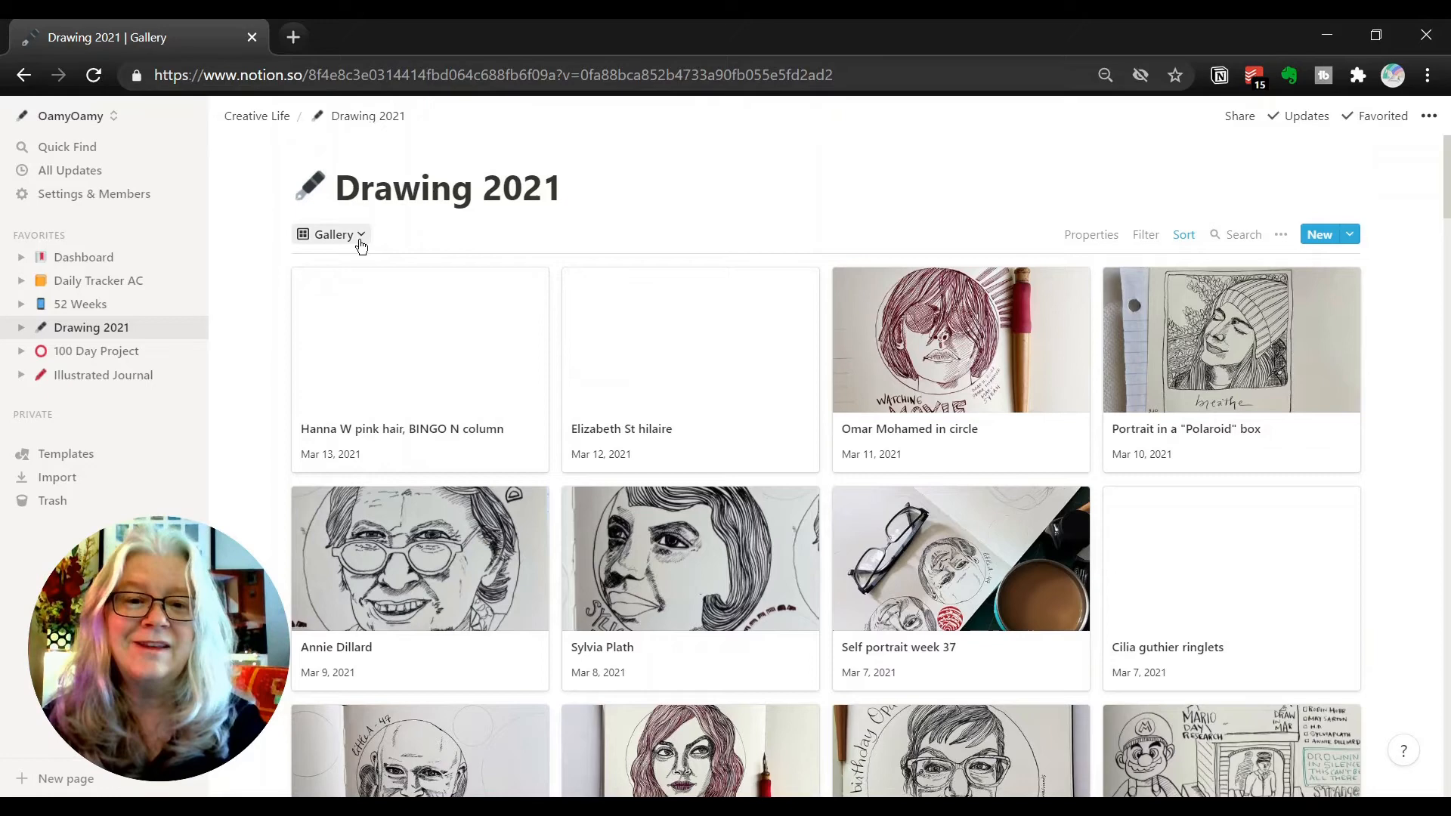
mouse_move(607, 332)
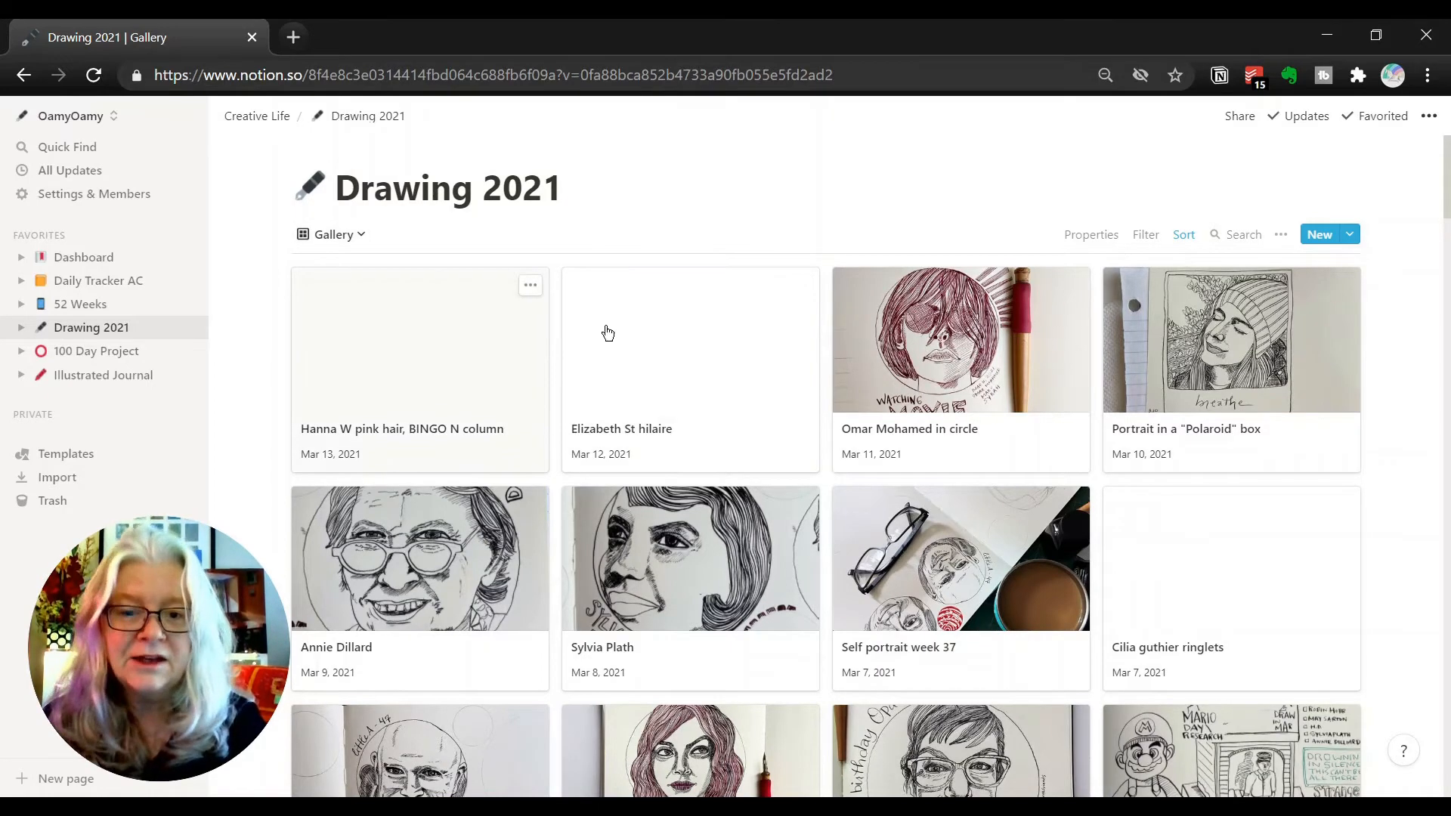
mouse_move(447, 371)
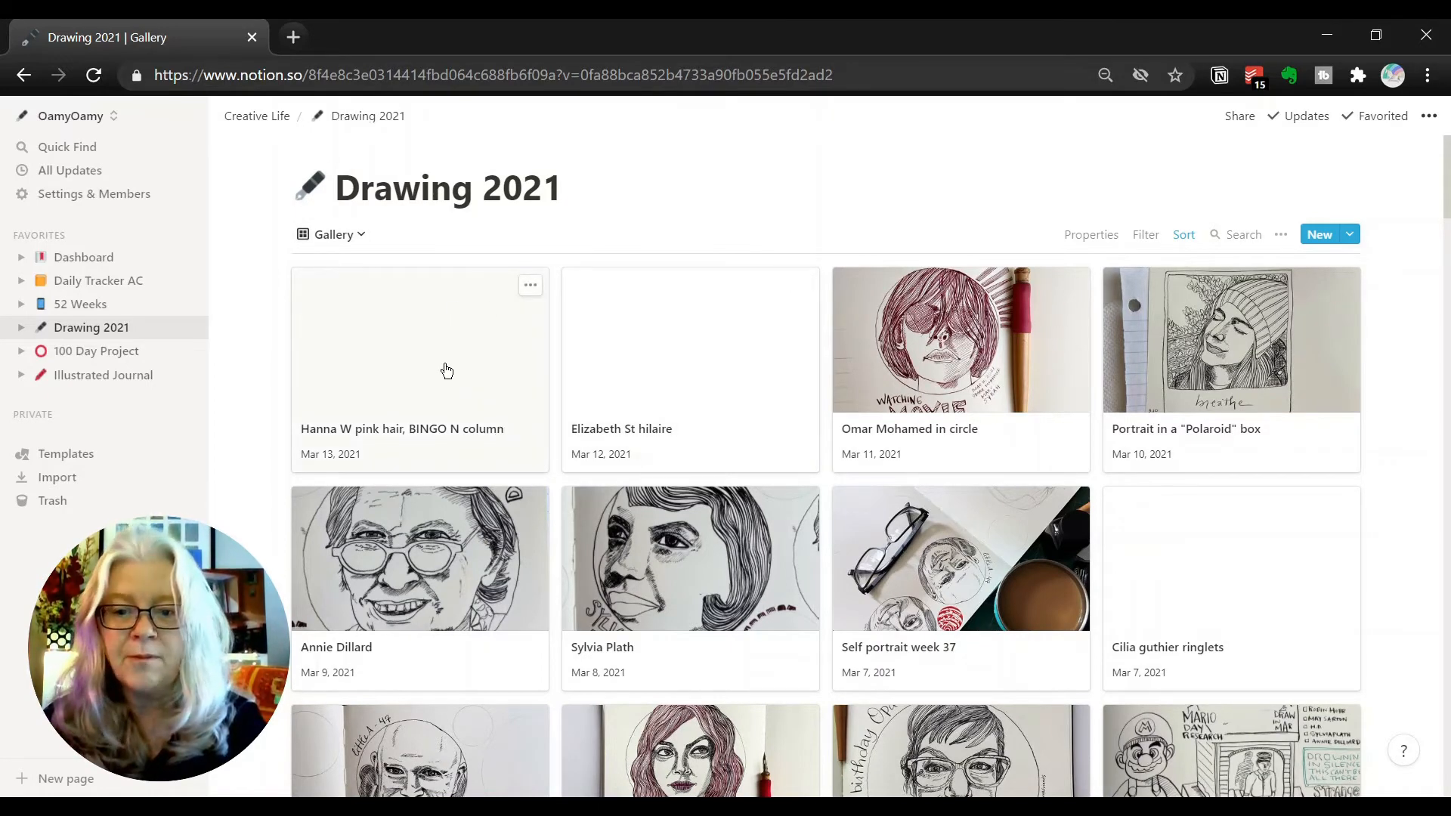
mouse_move(462, 390)
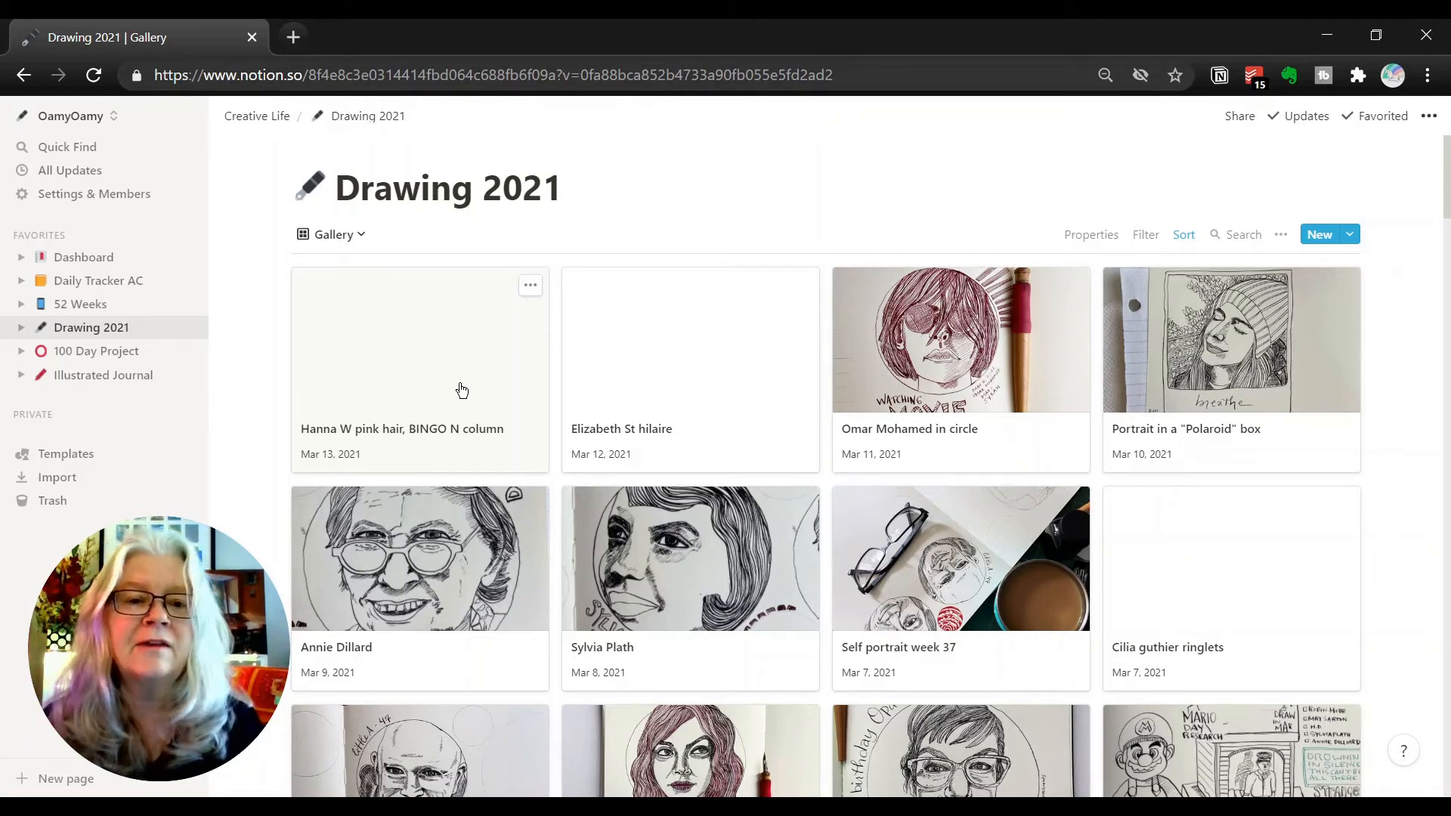
mouse_move(437, 374)
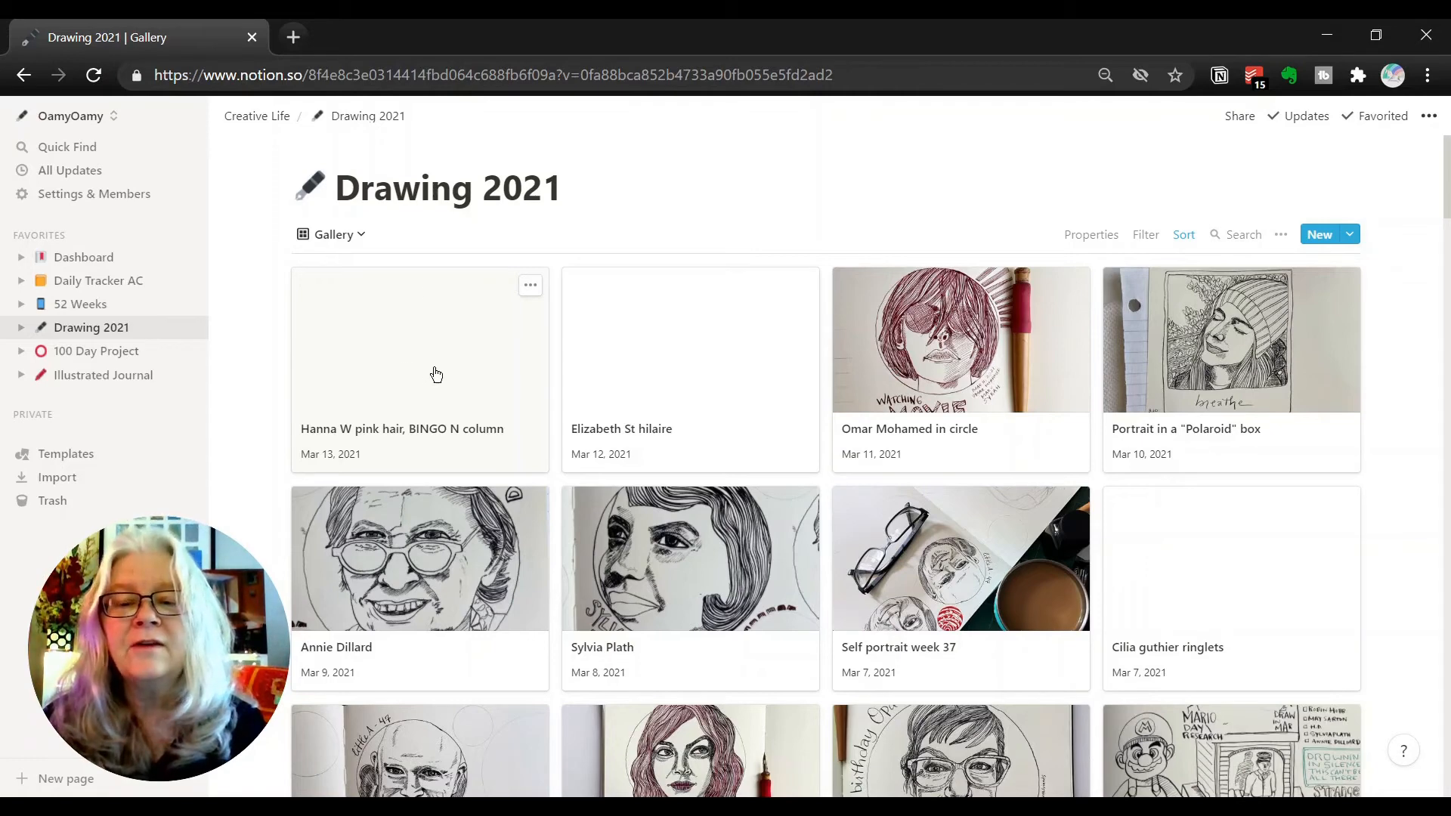
mouse_move(676, 377)
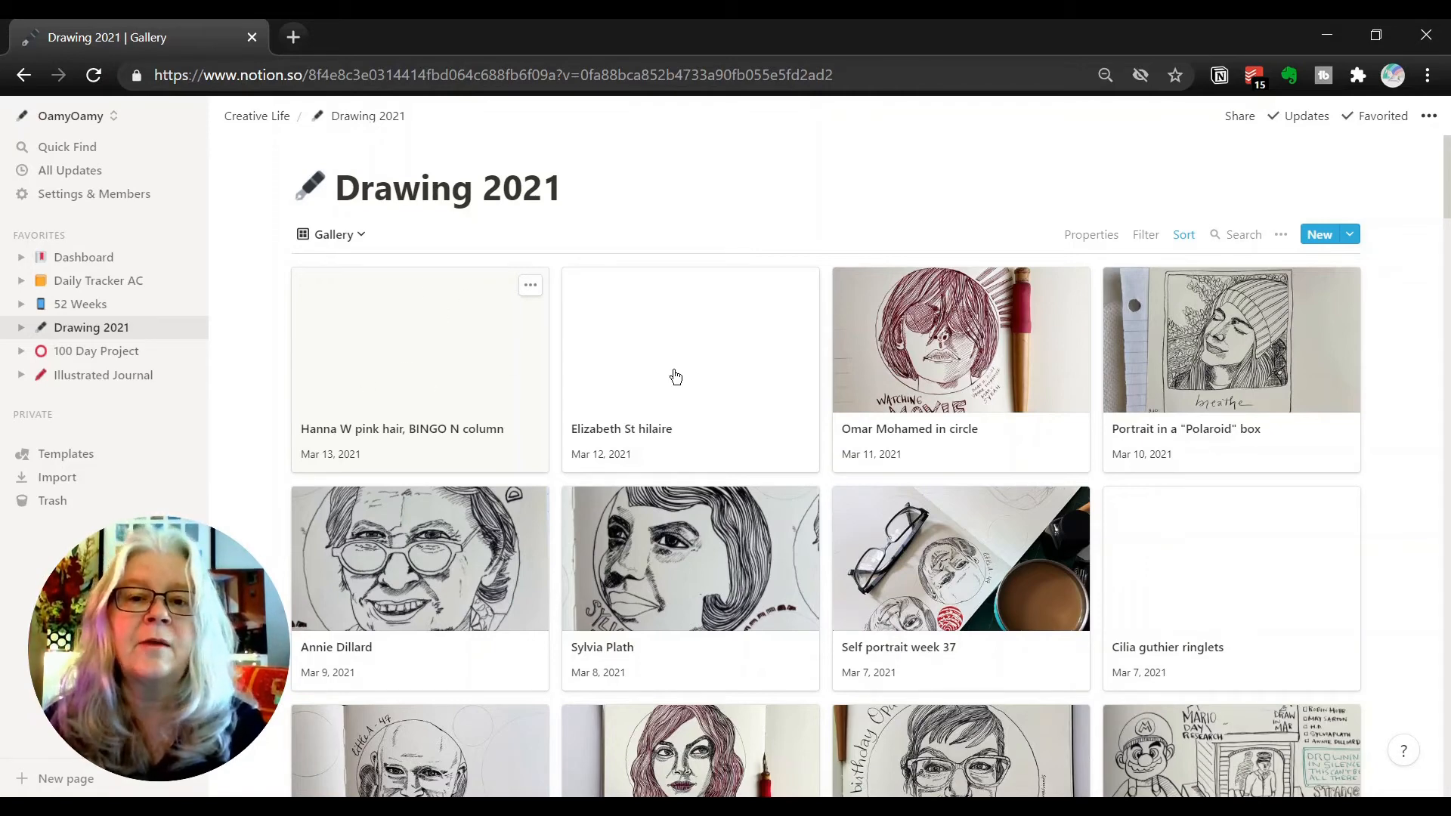
Step: Switch Drawing 2021 from Gallery to the Month table view, then go to Dashboard
scroll(down, 3)
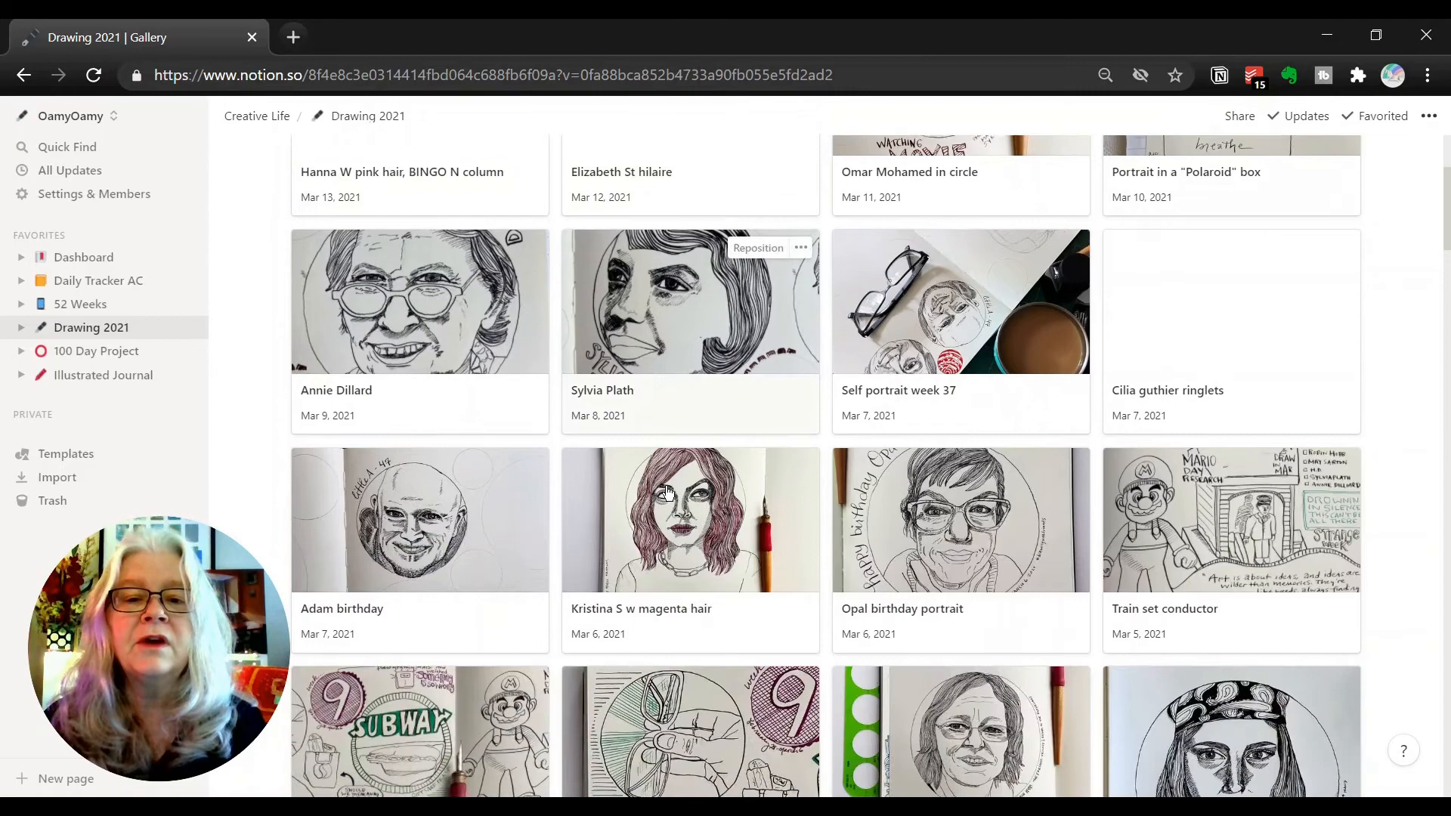
scroll(up, 3)
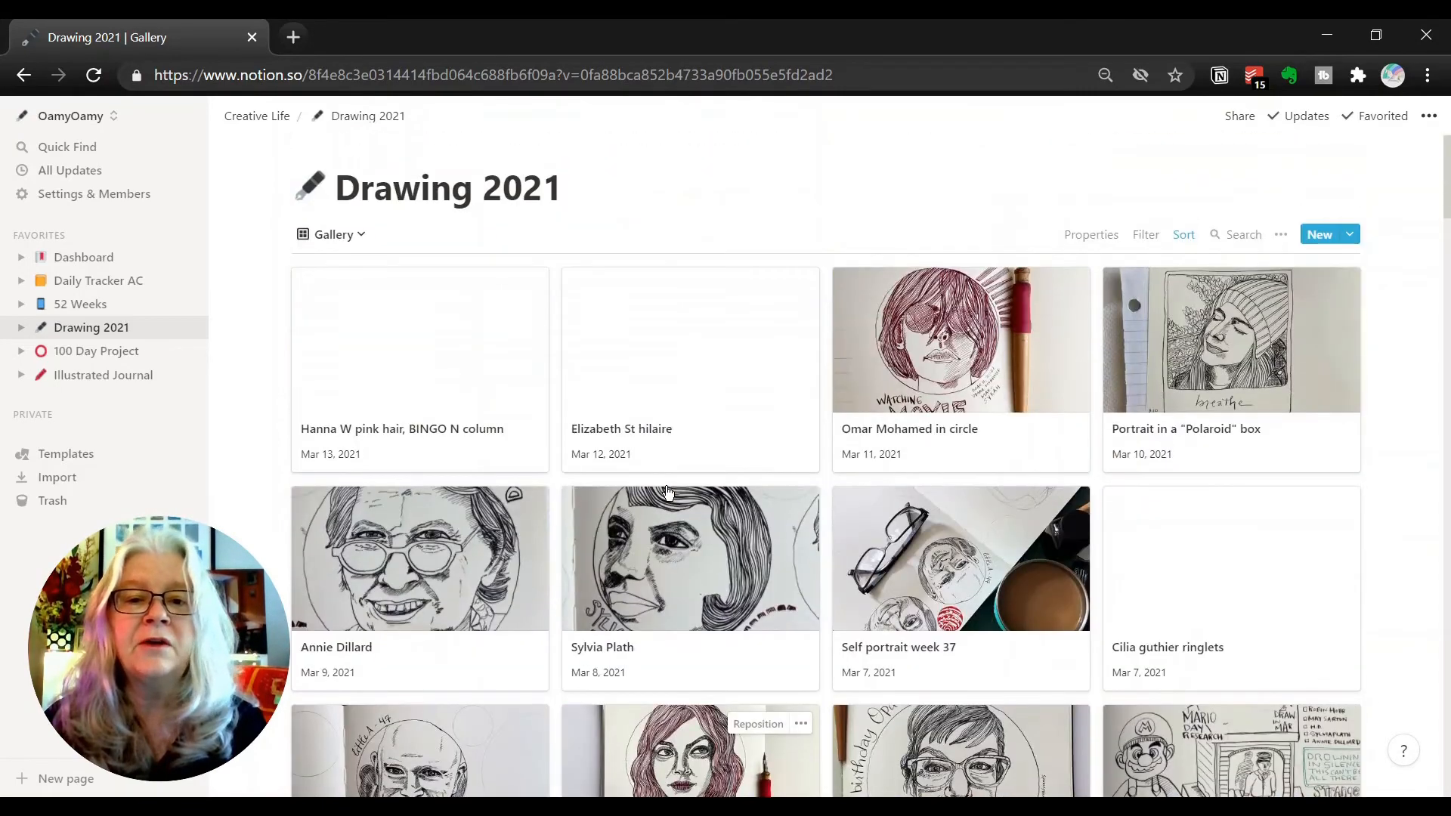
mouse_move(146, 326)
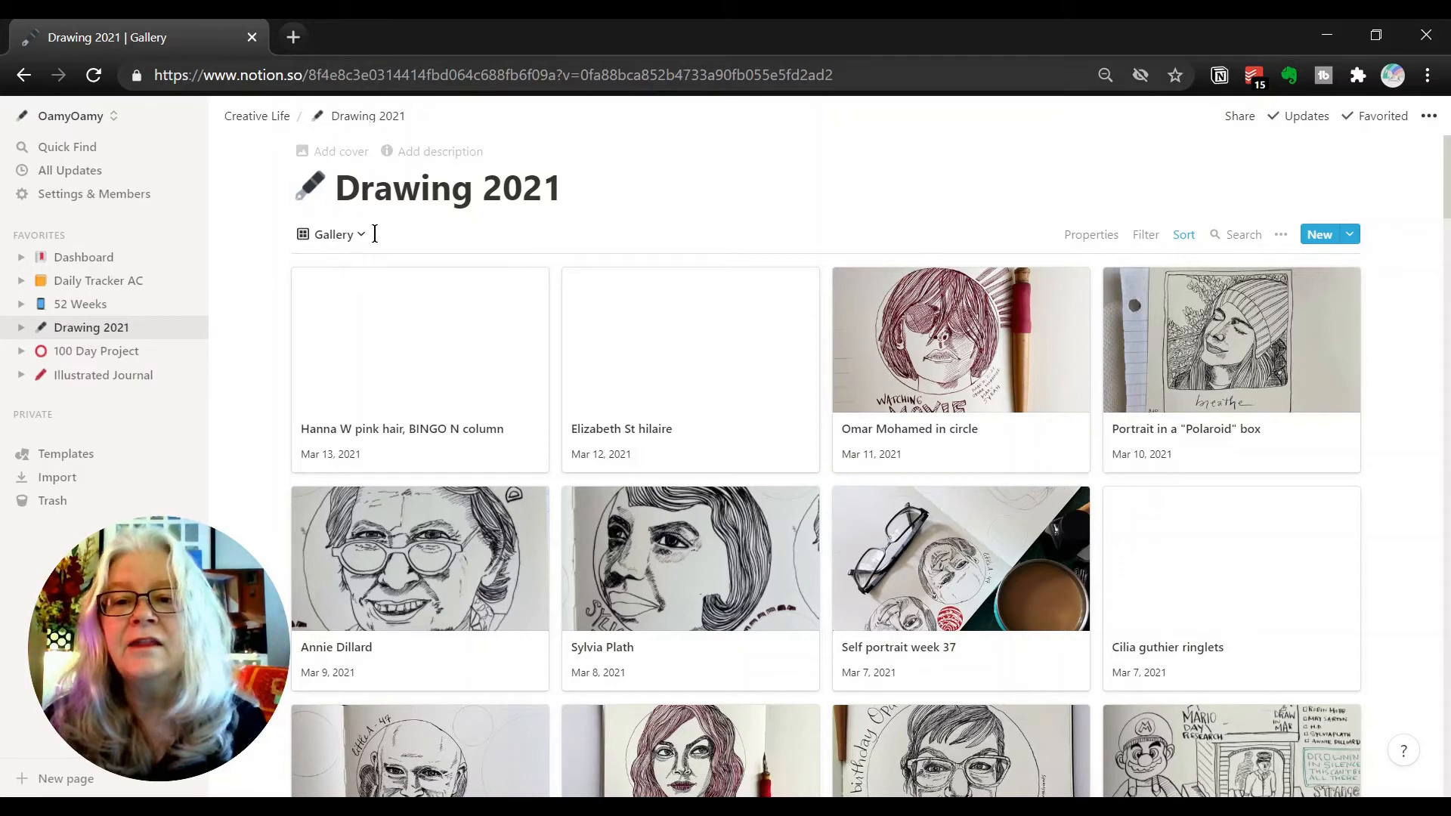
click(333, 233)
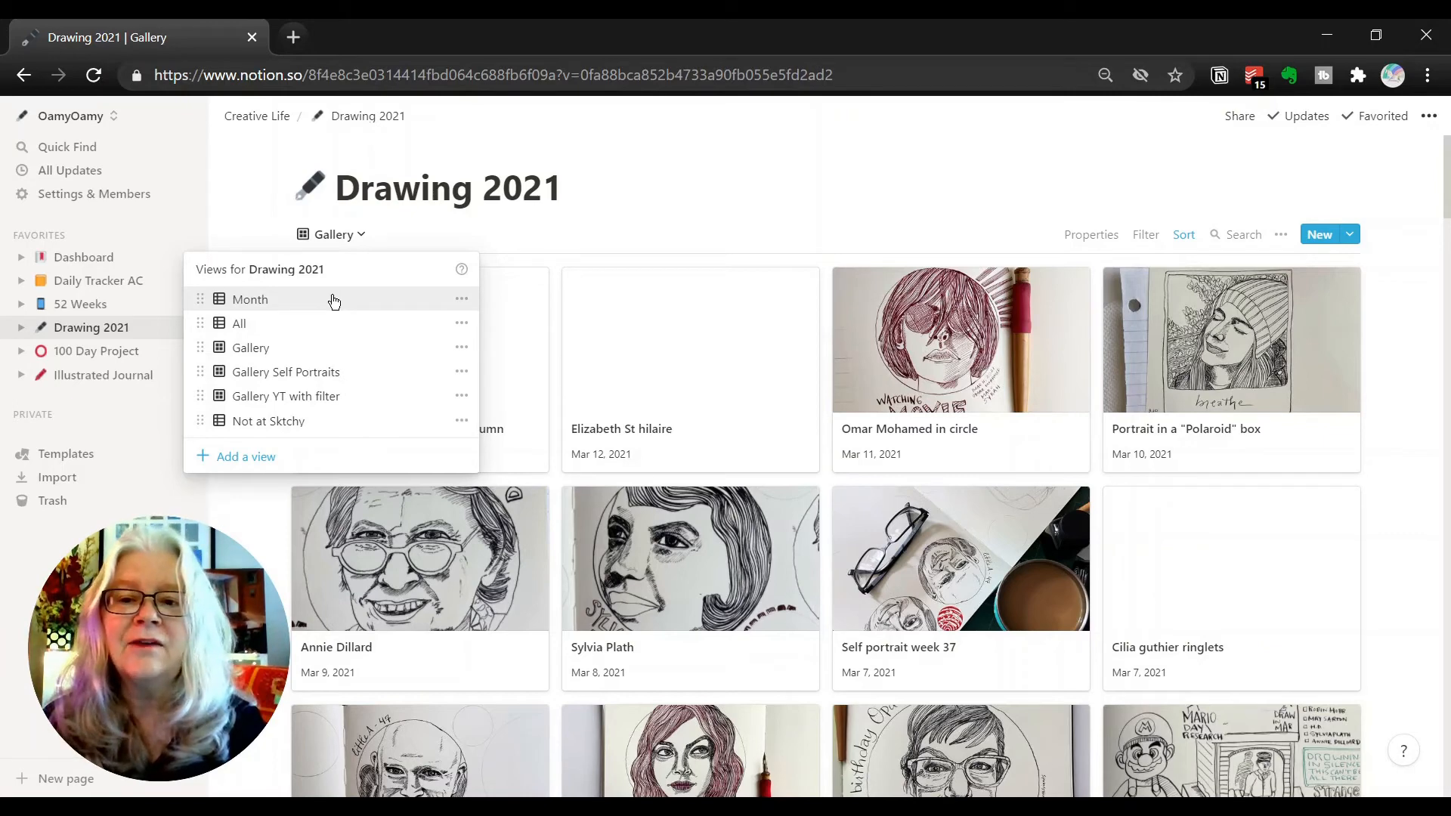
click(249, 300)
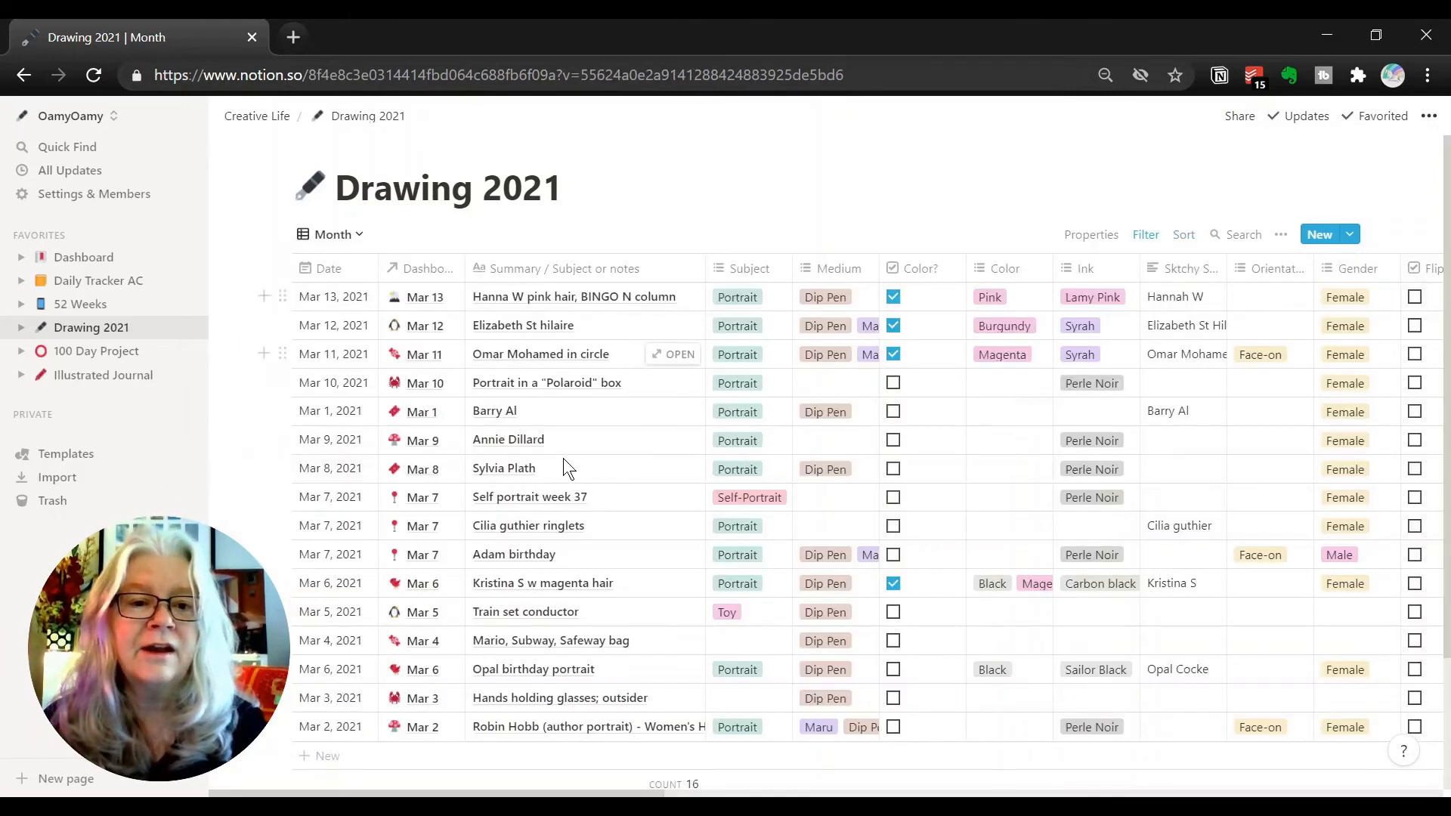
mouse_move(137, 262)
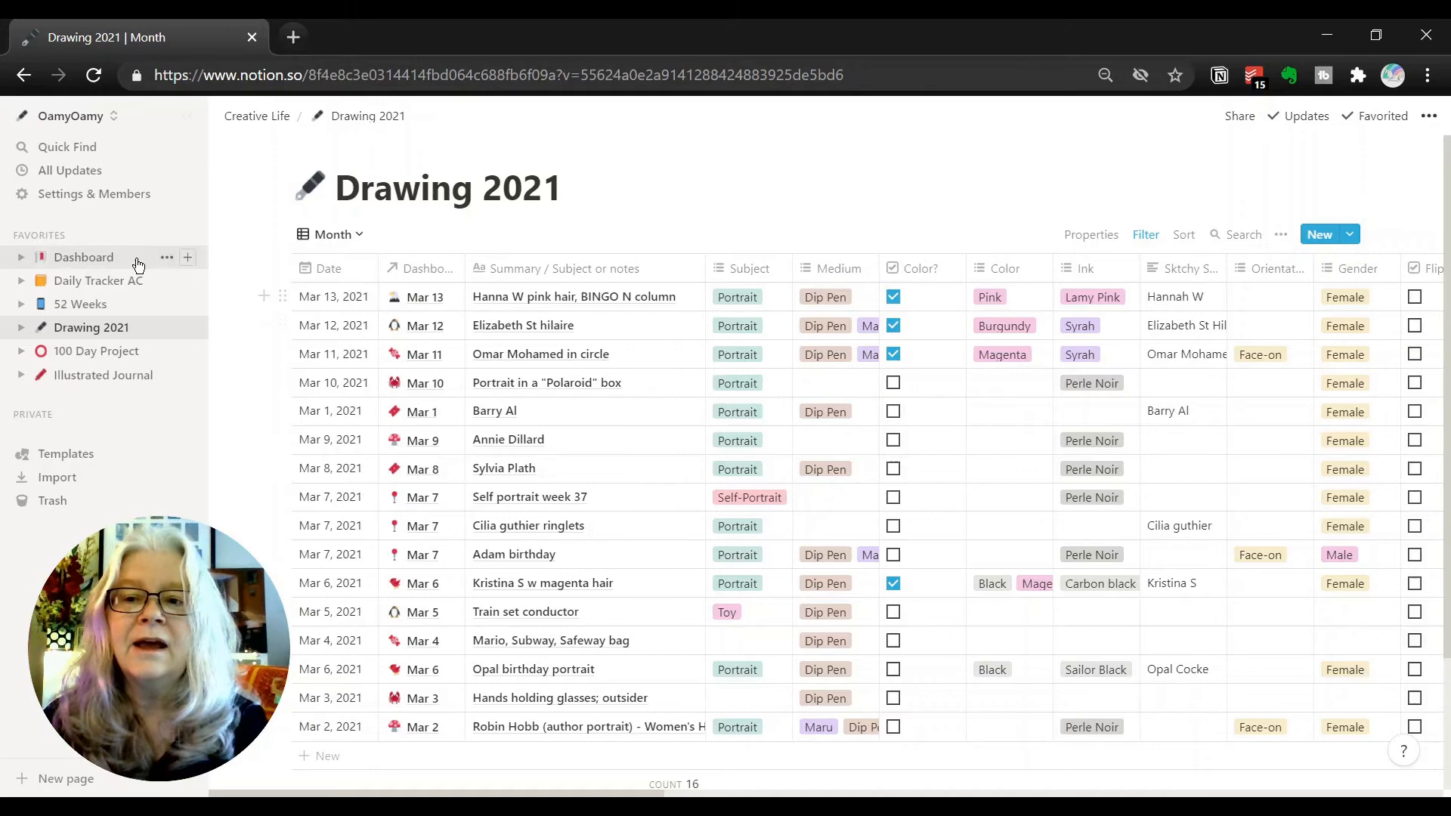
click(84, 257)
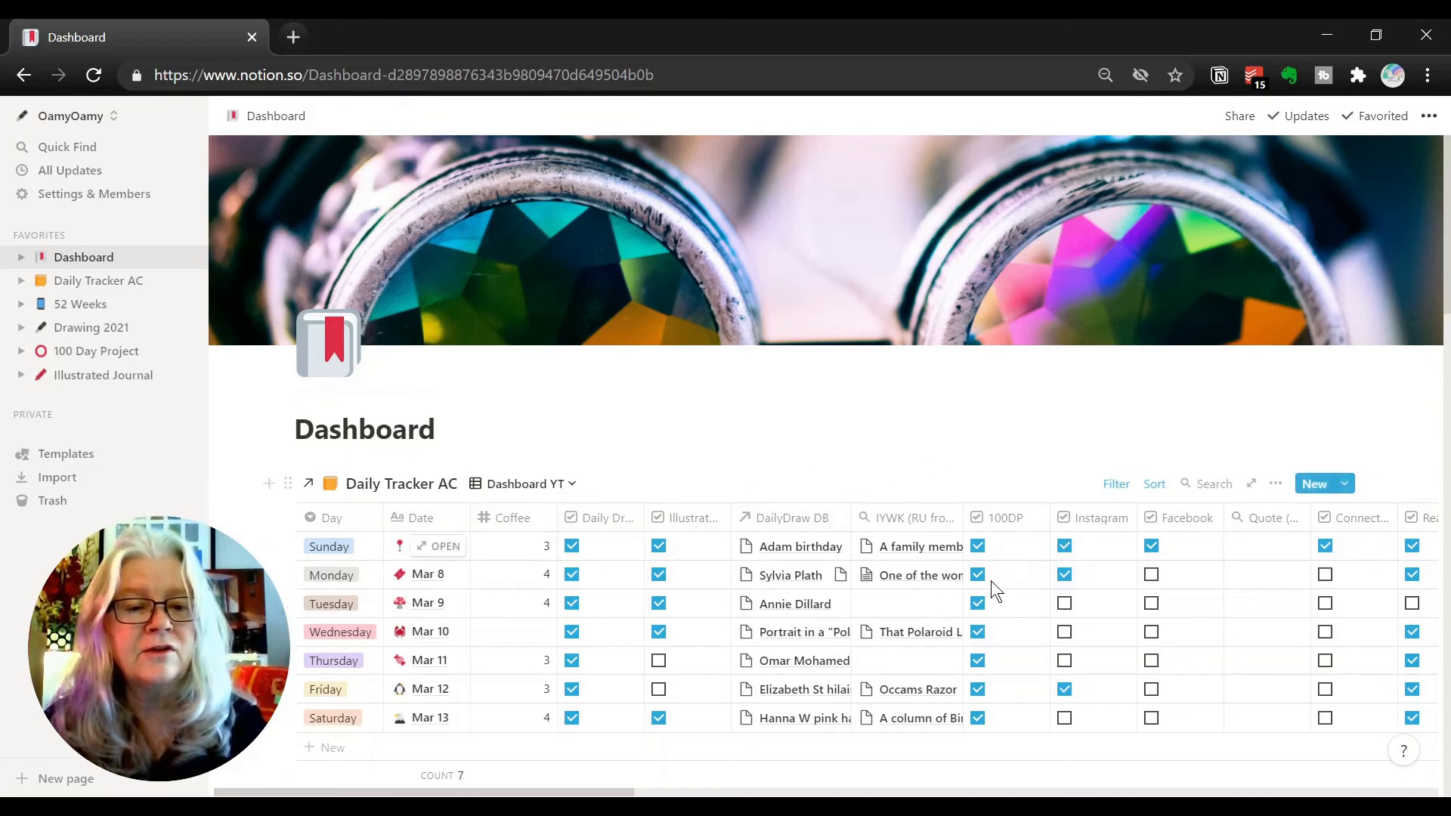
Step: Scroll the Daily Tracker table sideways to reach the DailyDraw DB column
scroll(right, 3)
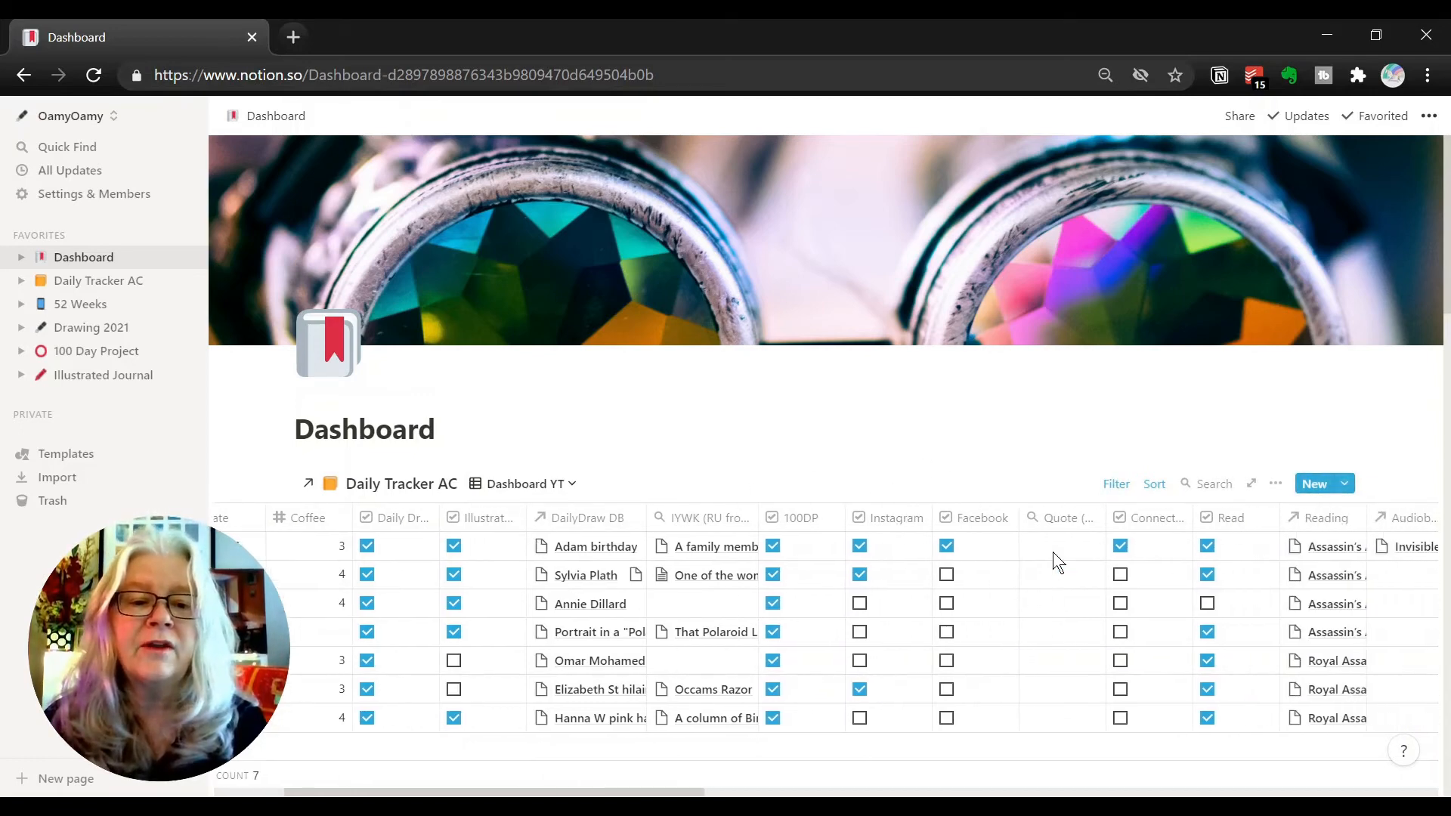
scroll(right, 3)
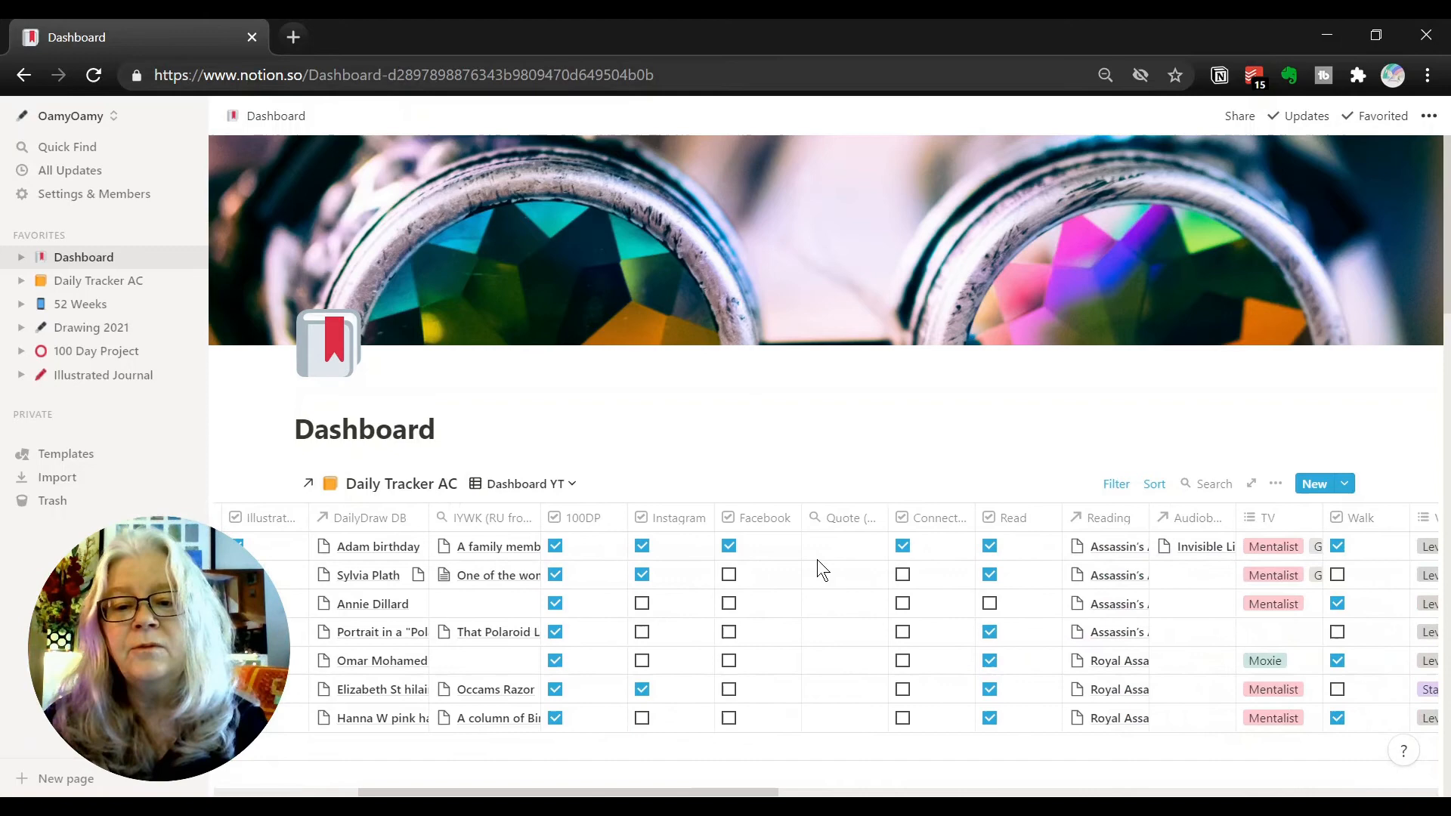
scroll(left, 3)
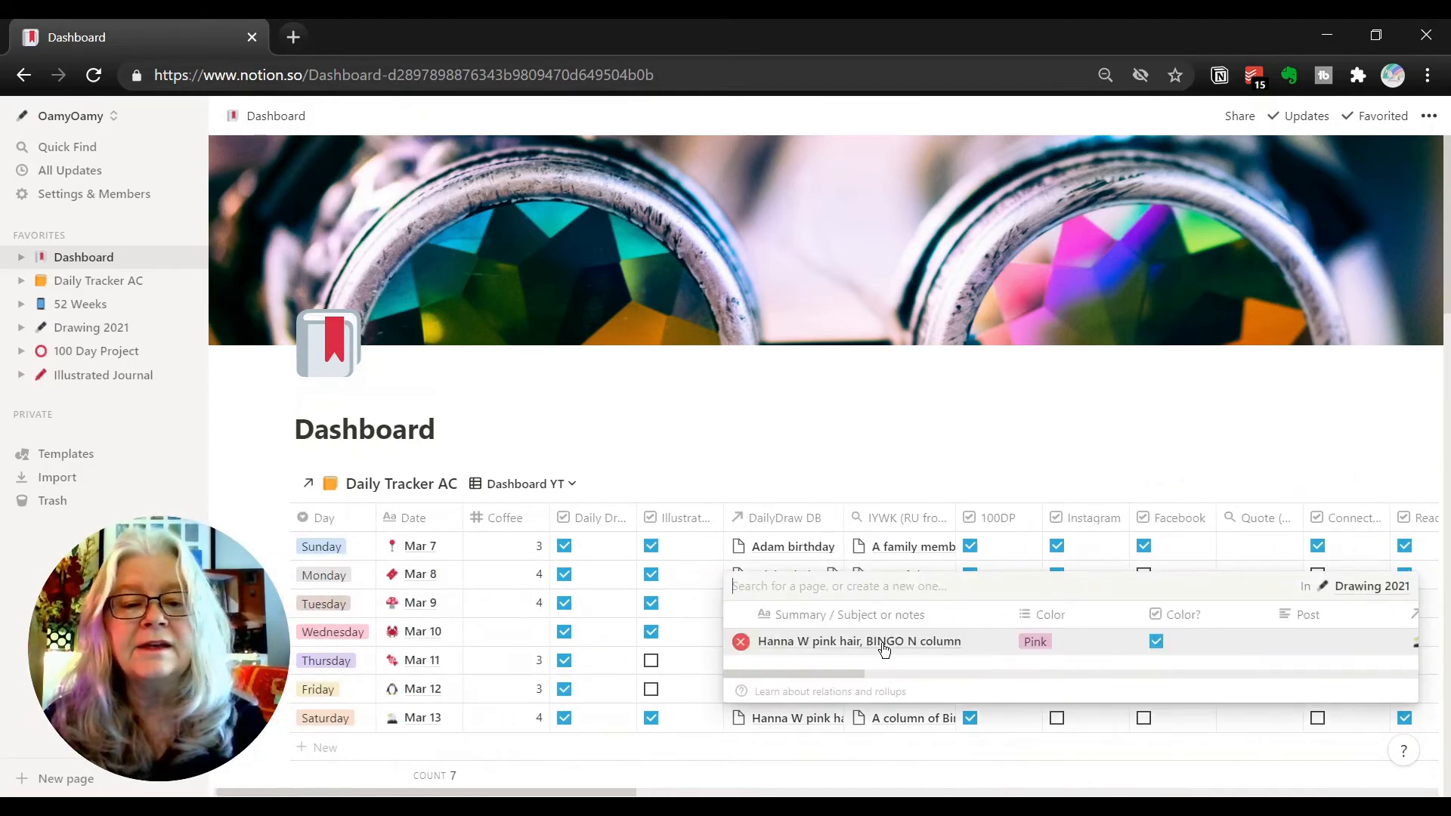
click(858, 642)
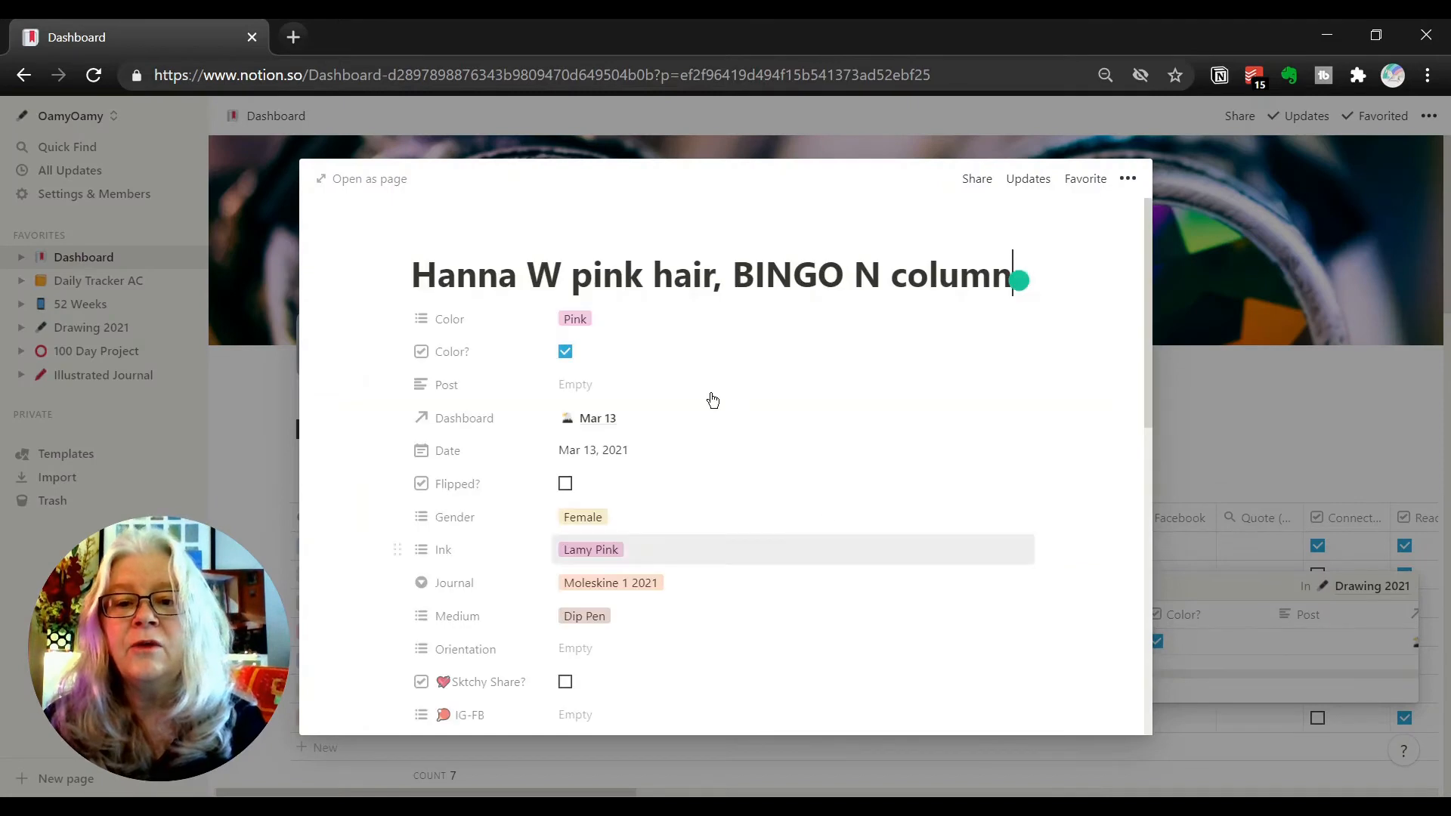
scroll(down, 3)
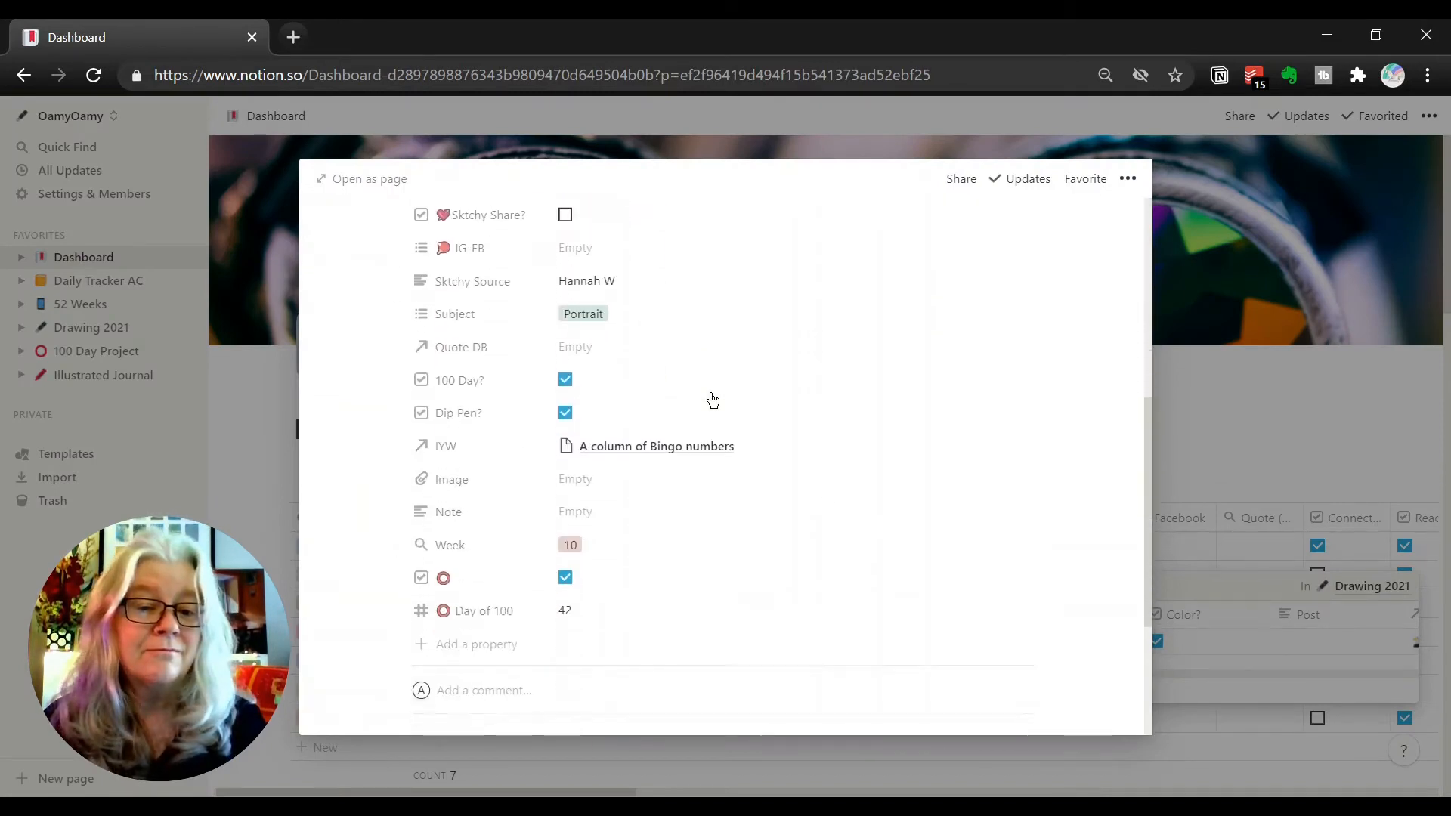
scroll(down, 3)
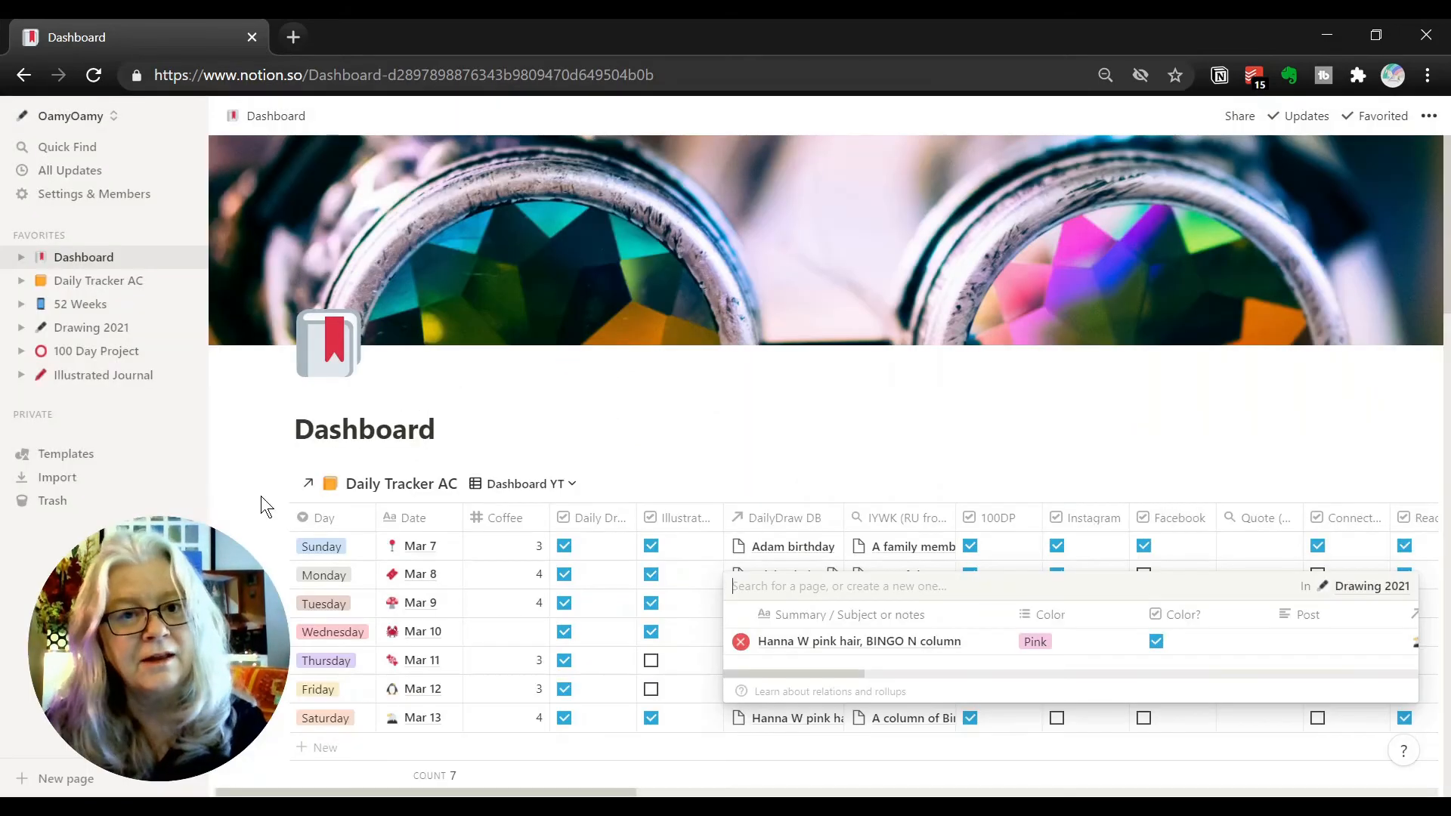
mouse_move(213, 361)
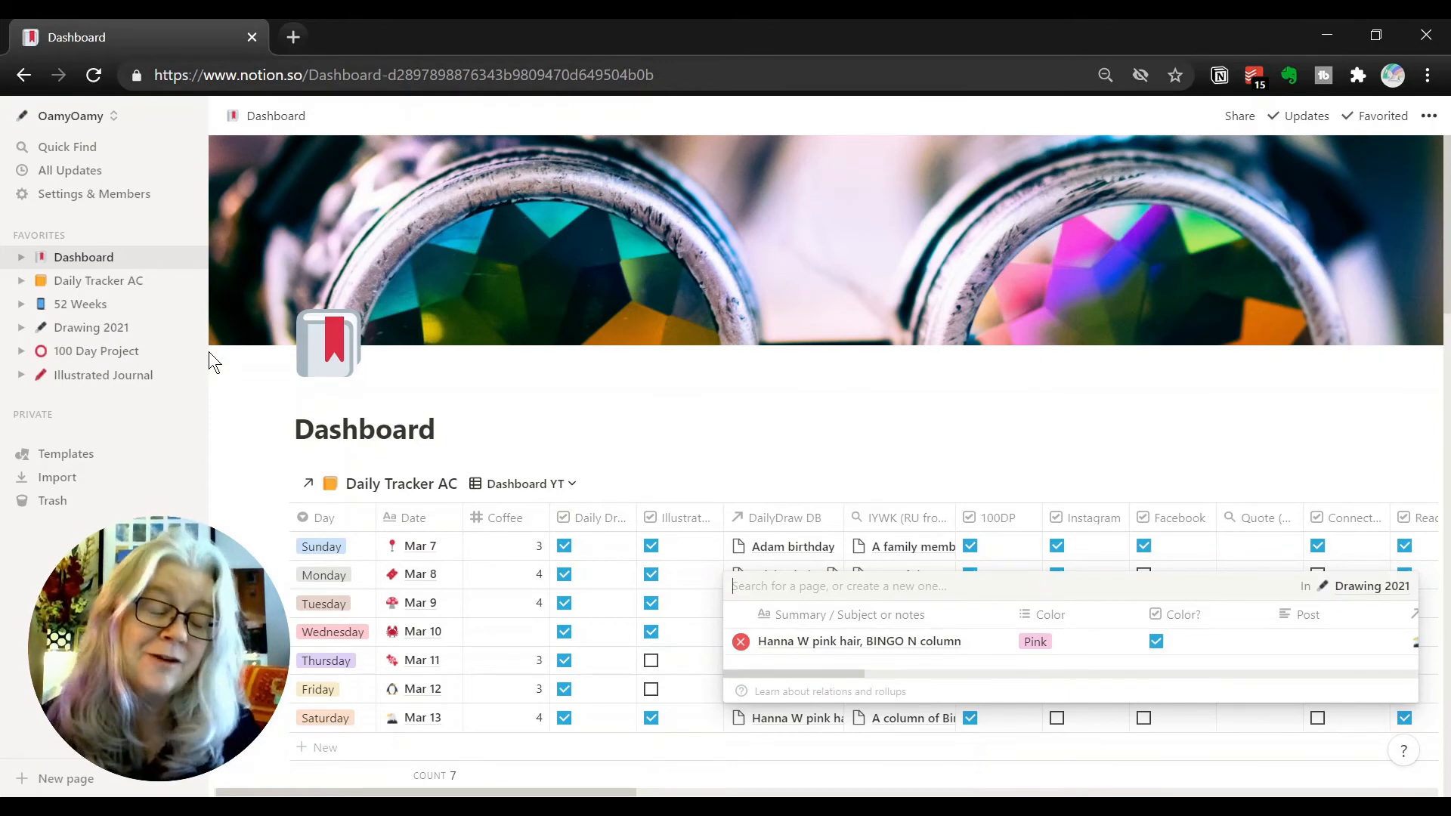
mouse_move(315, 393)
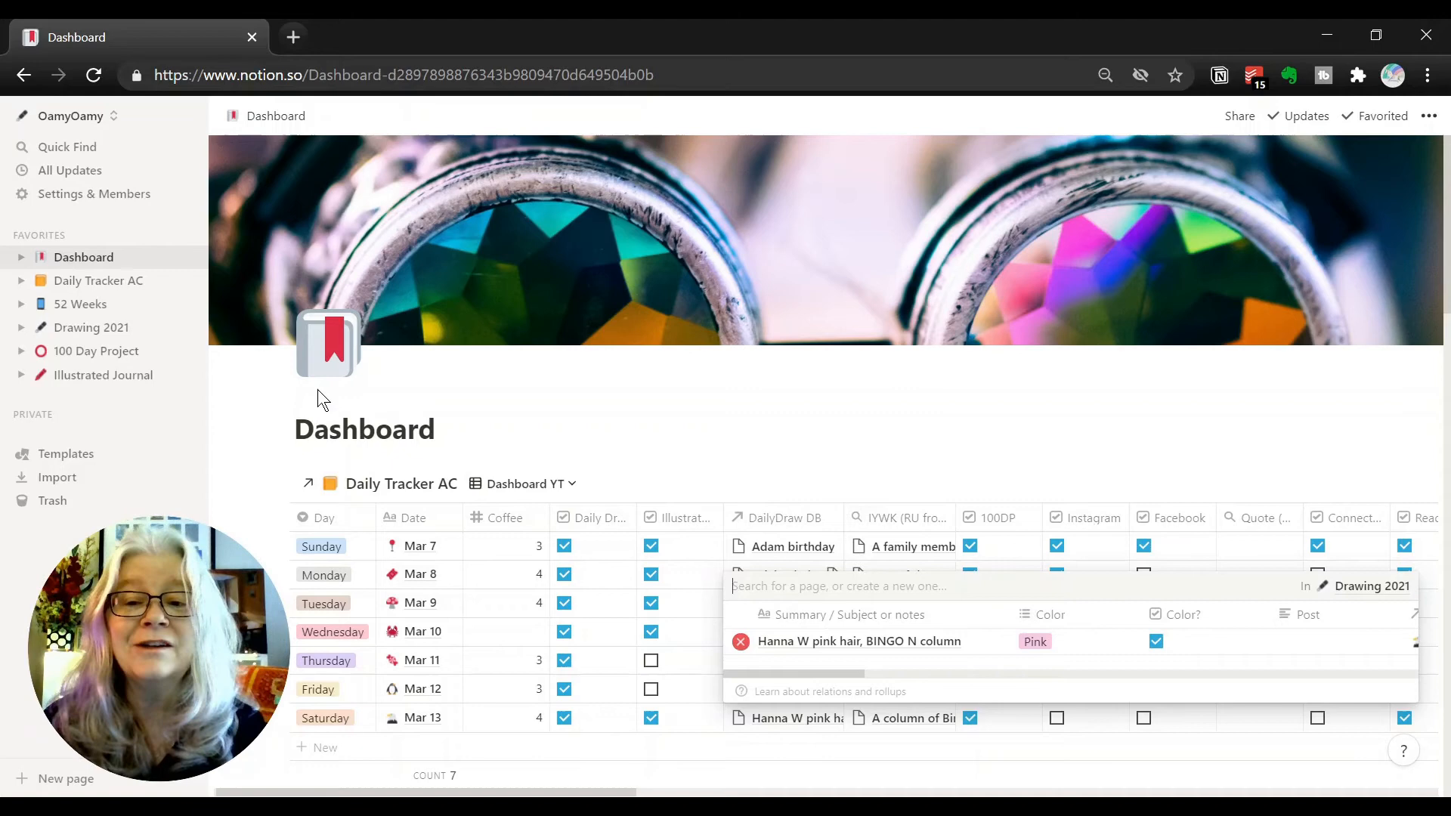
mouse_move(540, 429)
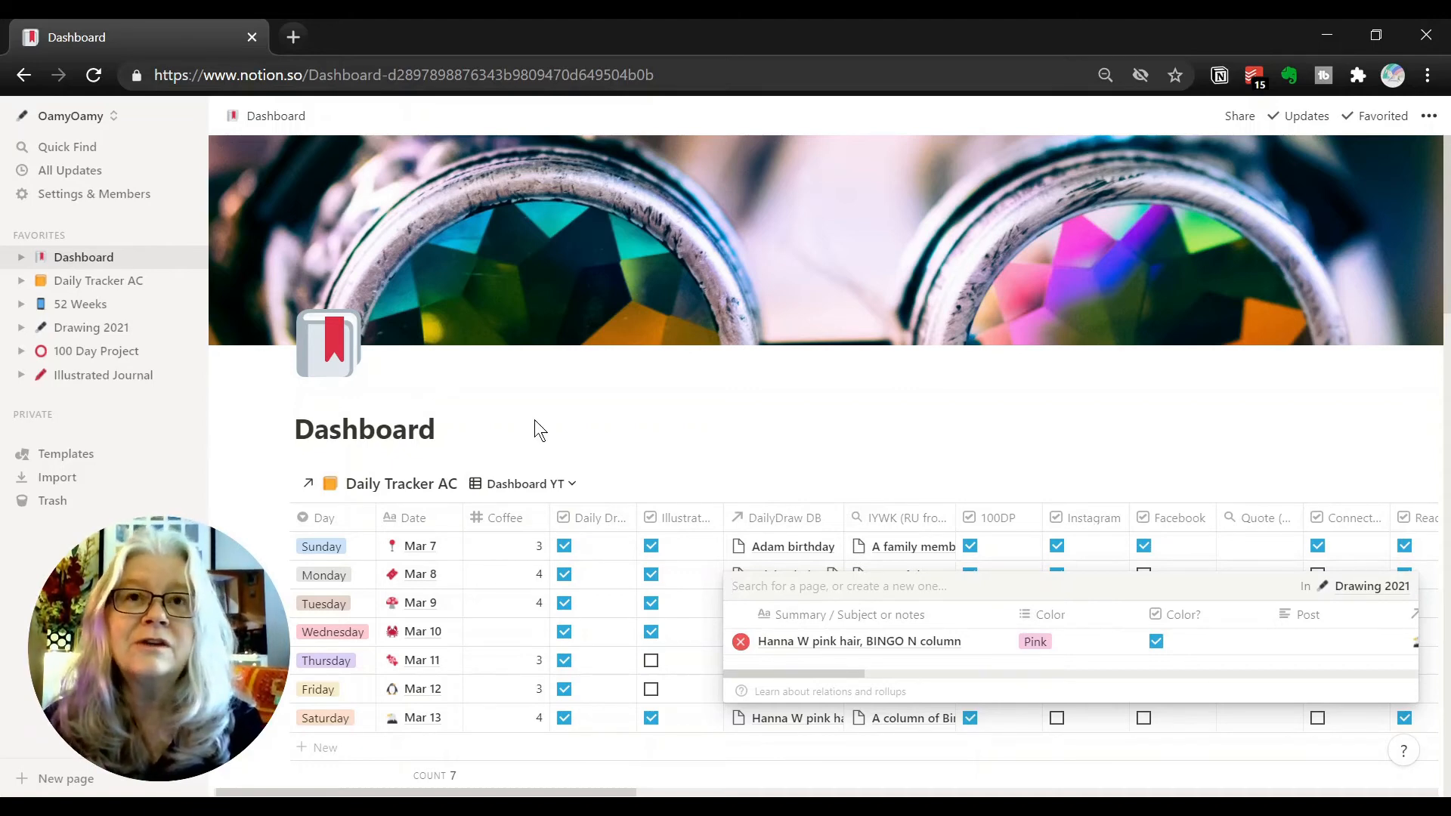
mouse_move(572, 415)
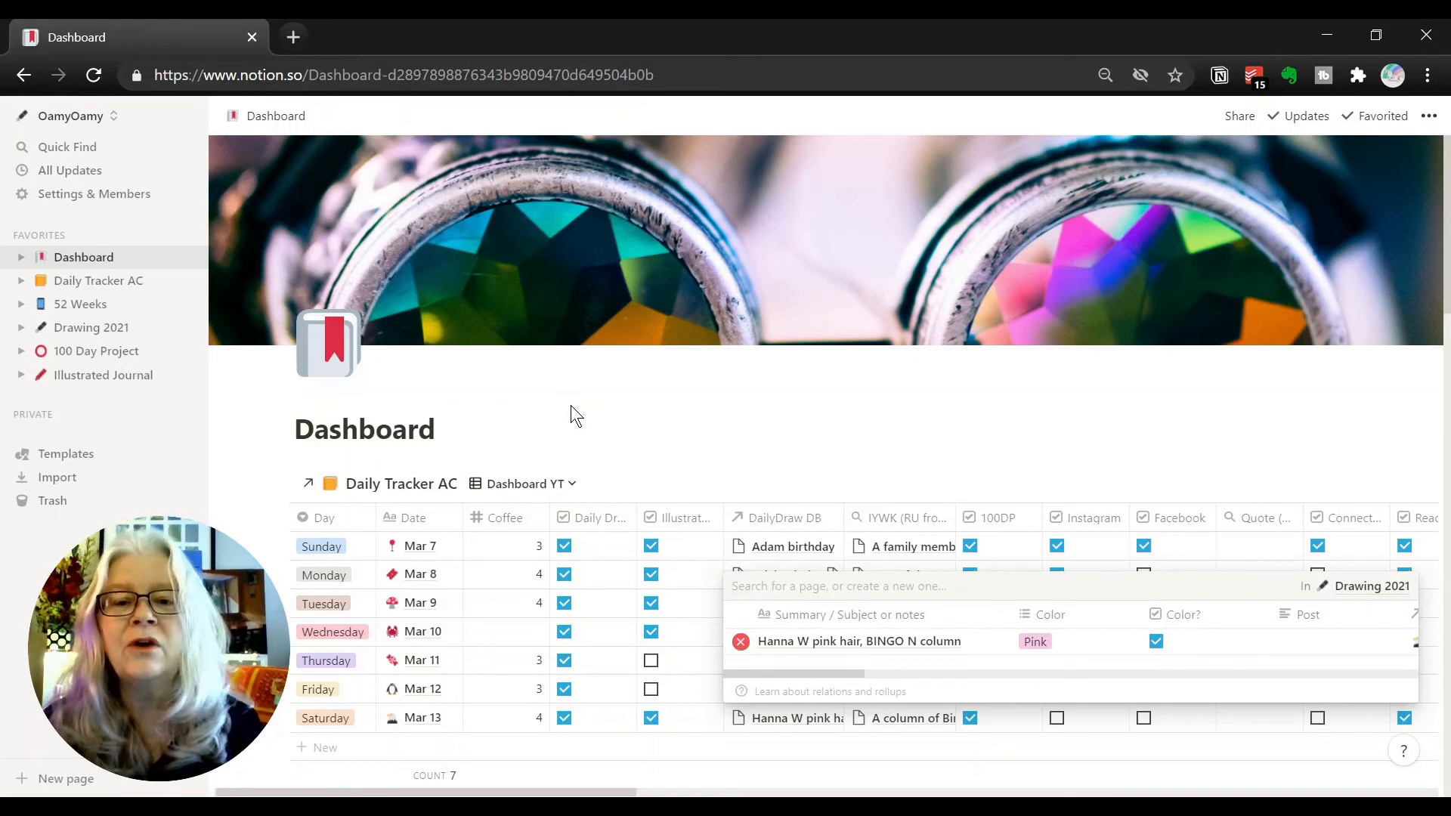
Step: Dismiss the linked drawing popup and scroll down to the Granularity and Journal sections
click(528, 413)
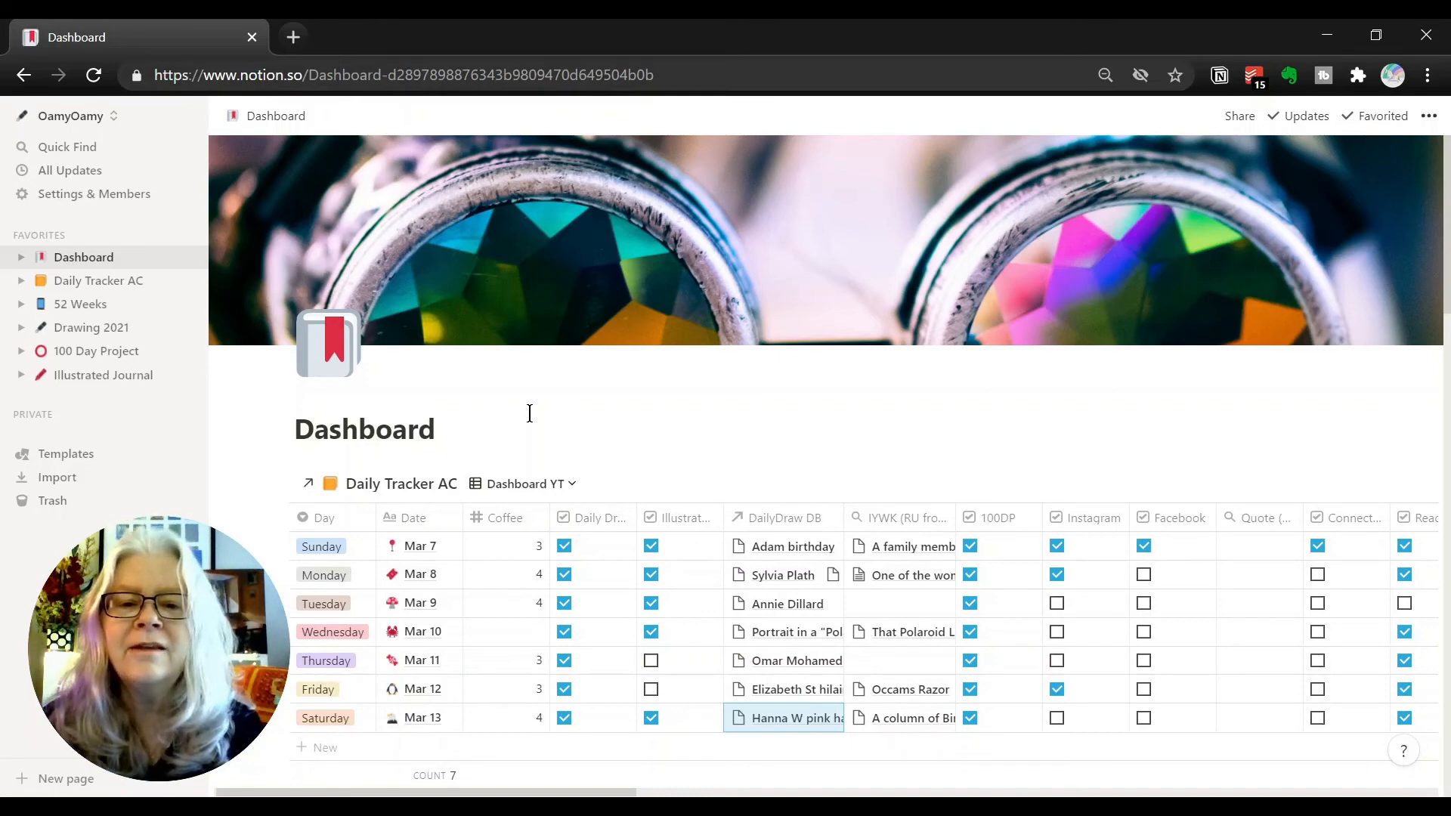
scroll(down, 3)
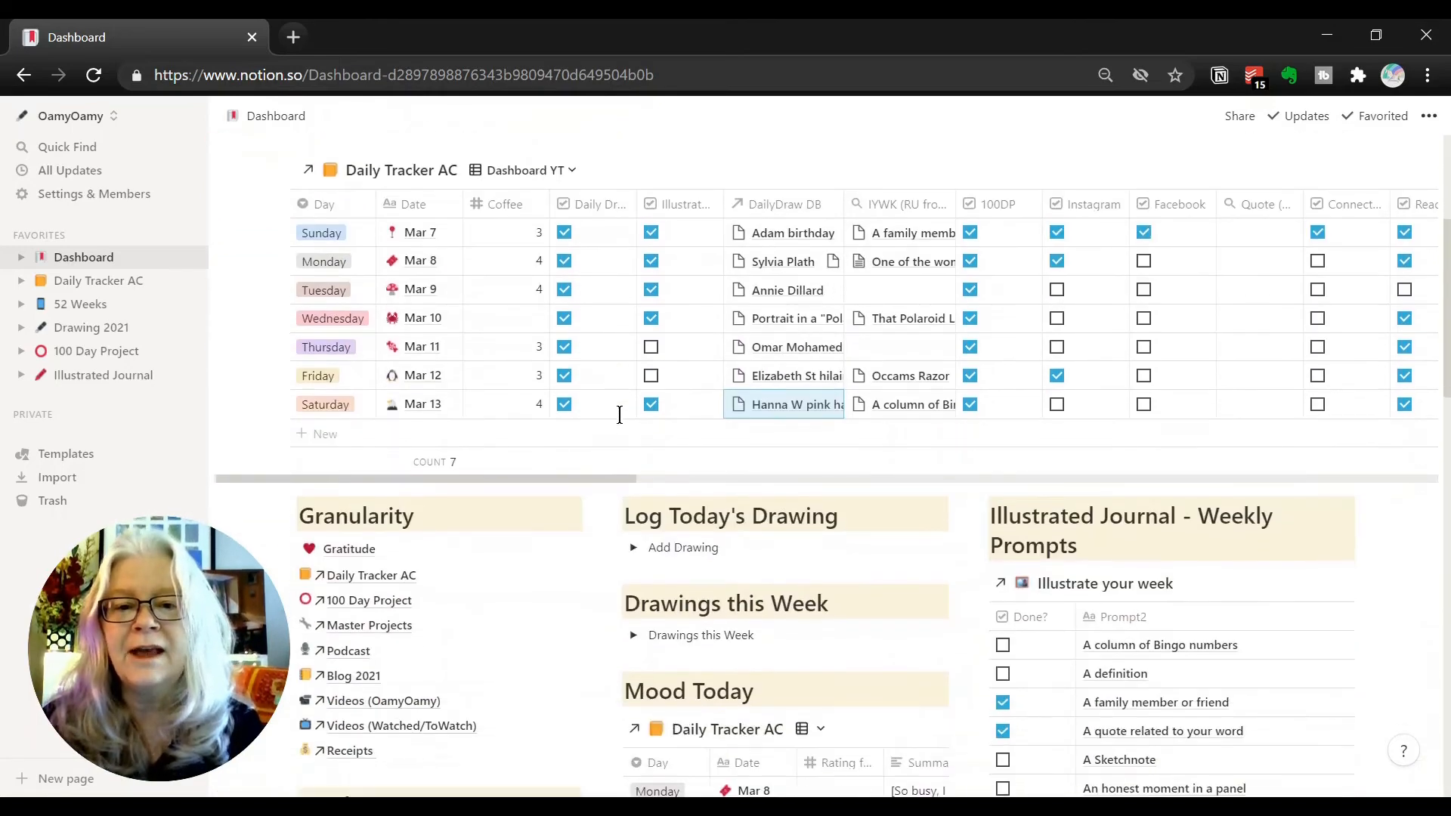
Step: Scroll the Dashboard back up to the tracker and open Drawing 2021 from Favorites
scroll(up, 3)
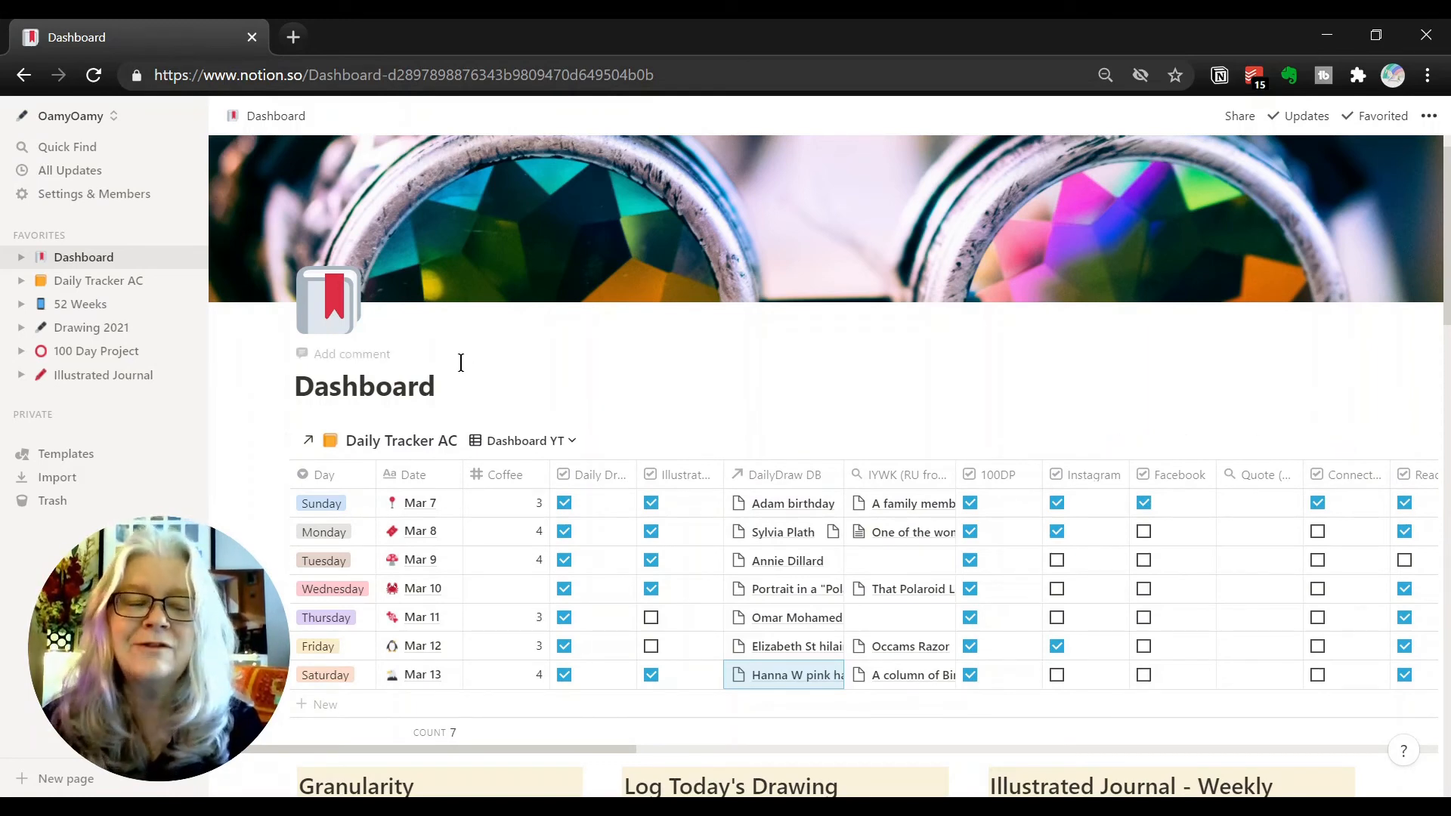
mouse_move(595, 378)
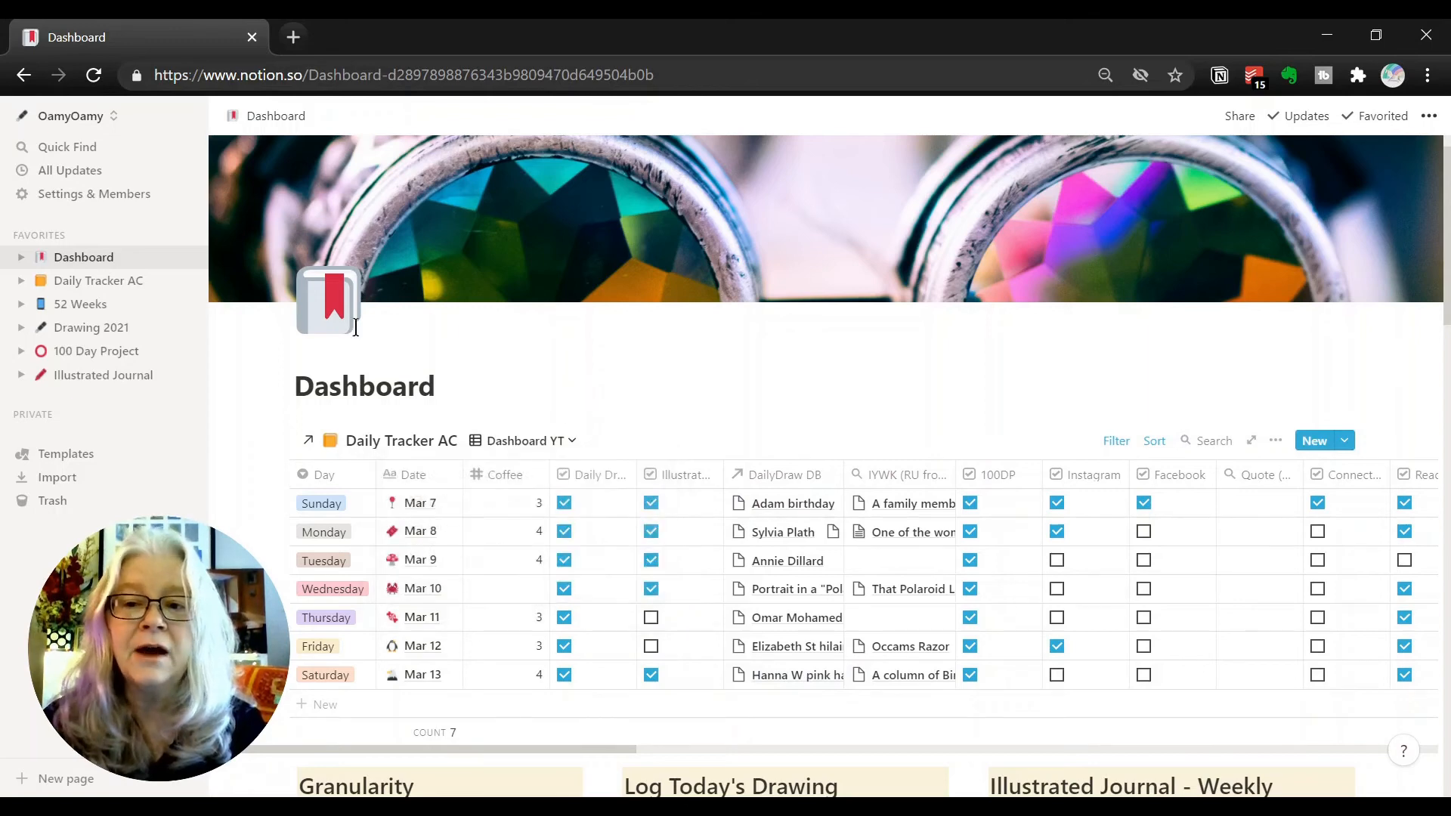
click(91, 327)
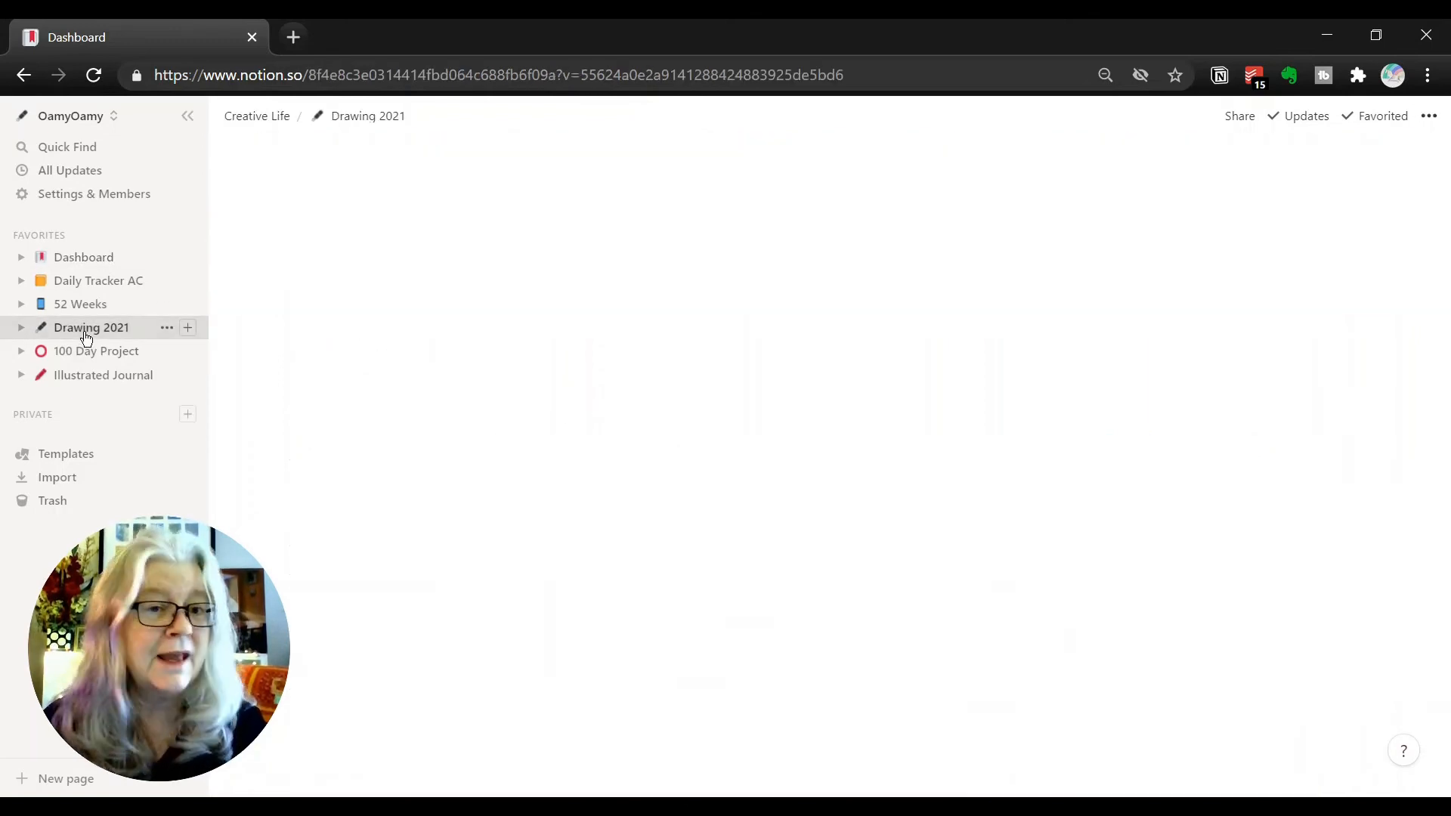
click(90, 327)
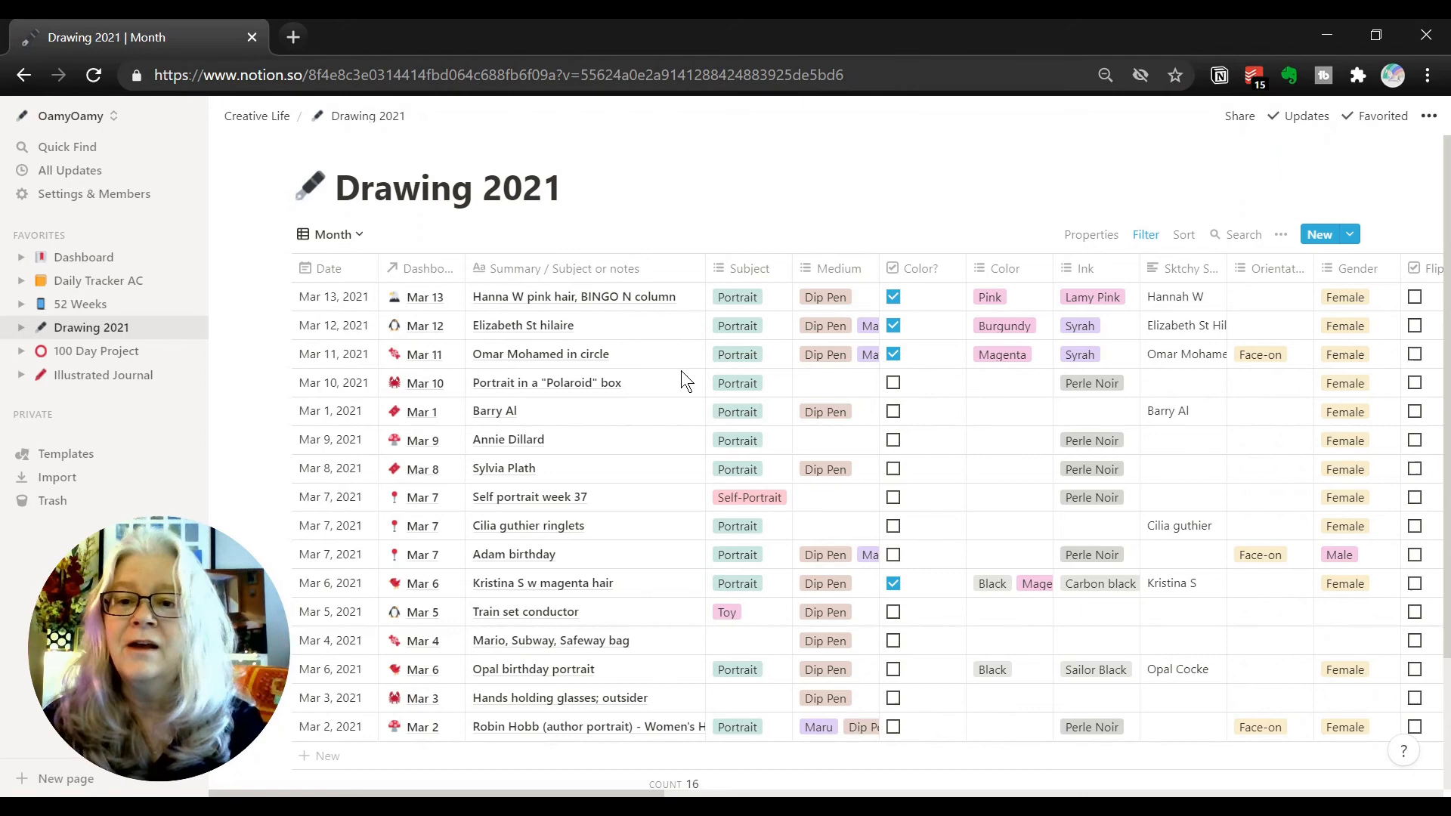
scroll(up, 3)
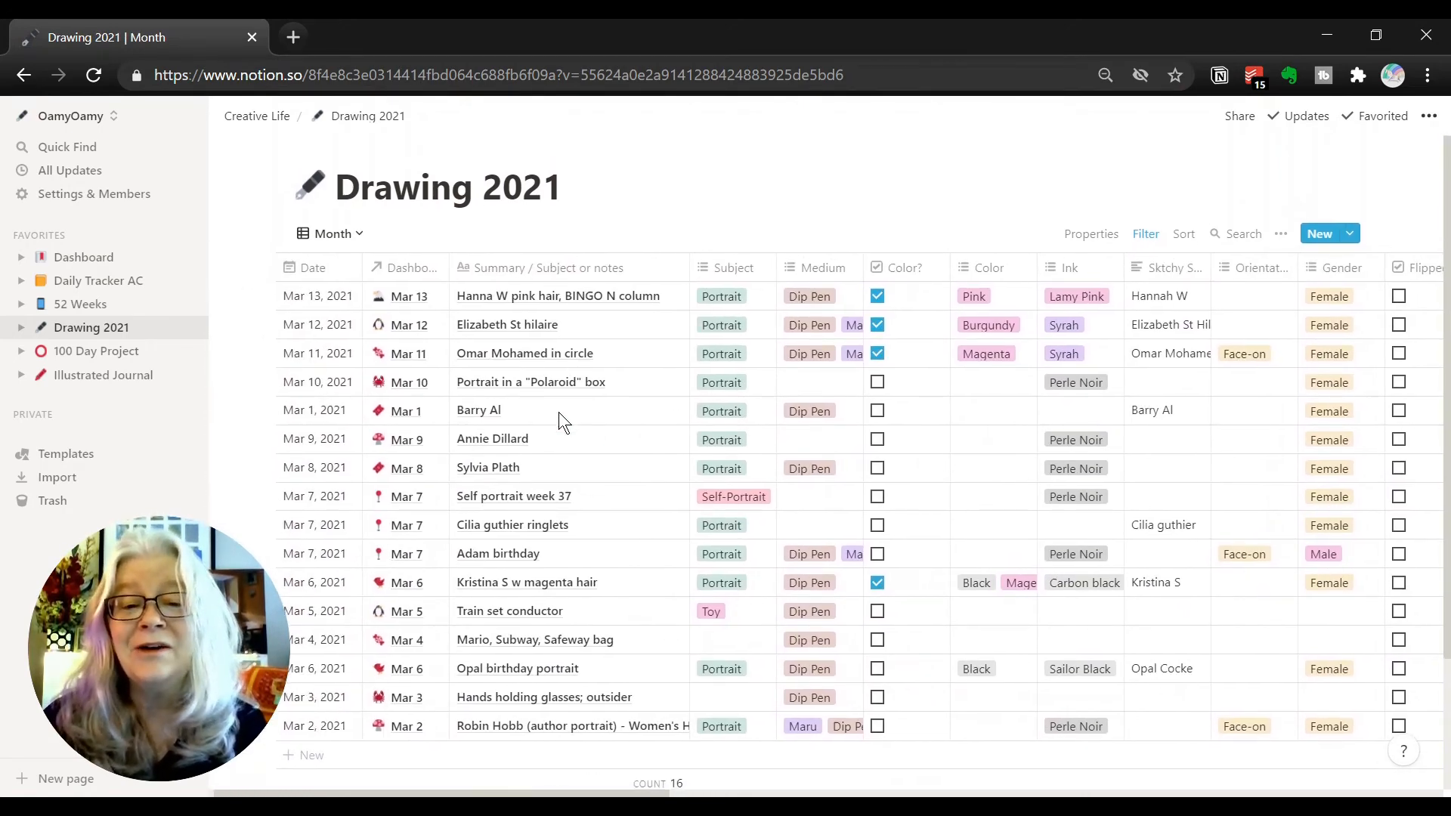
mouse_move(556, 383)
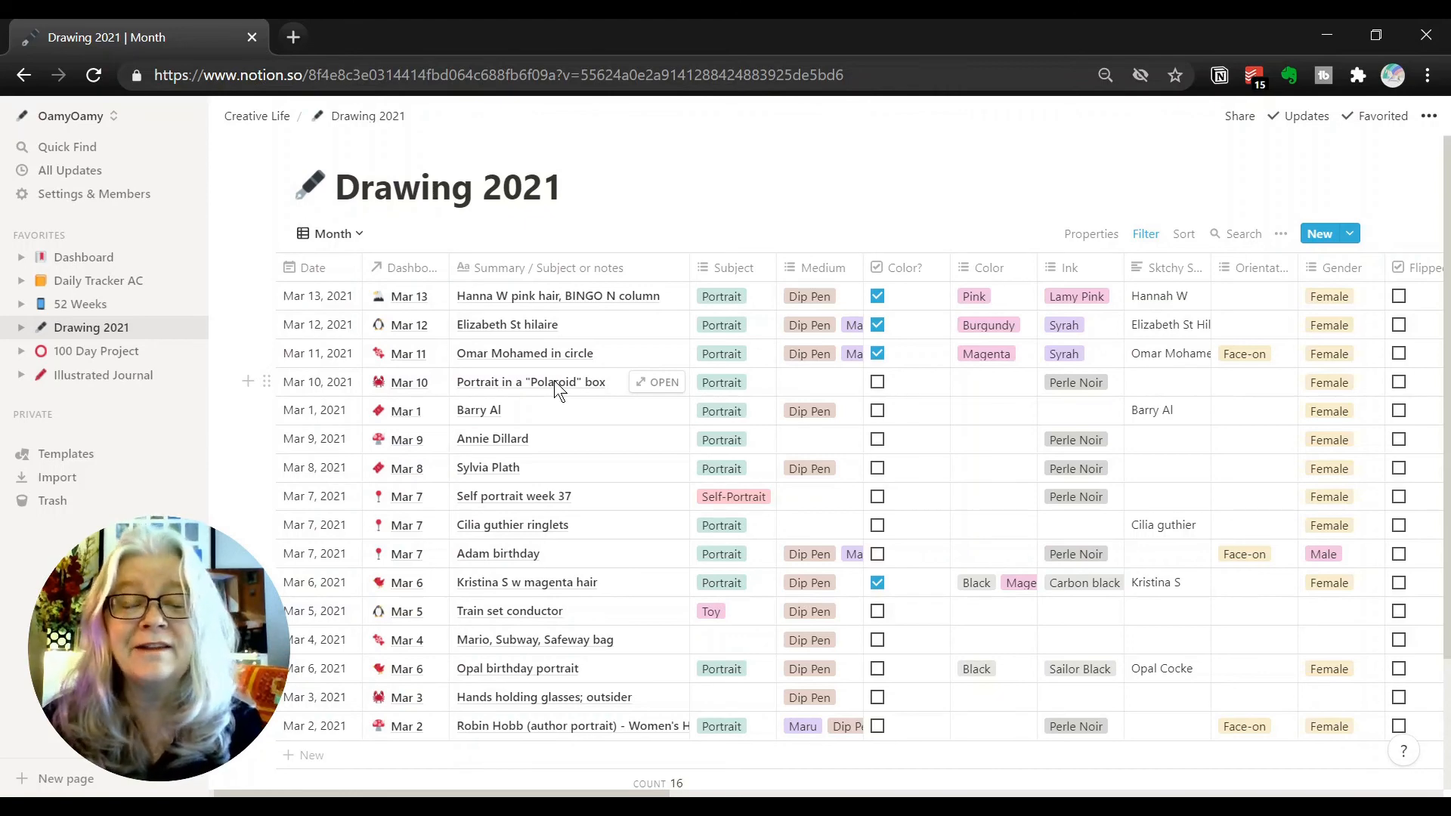
mouse_move(630, 305)
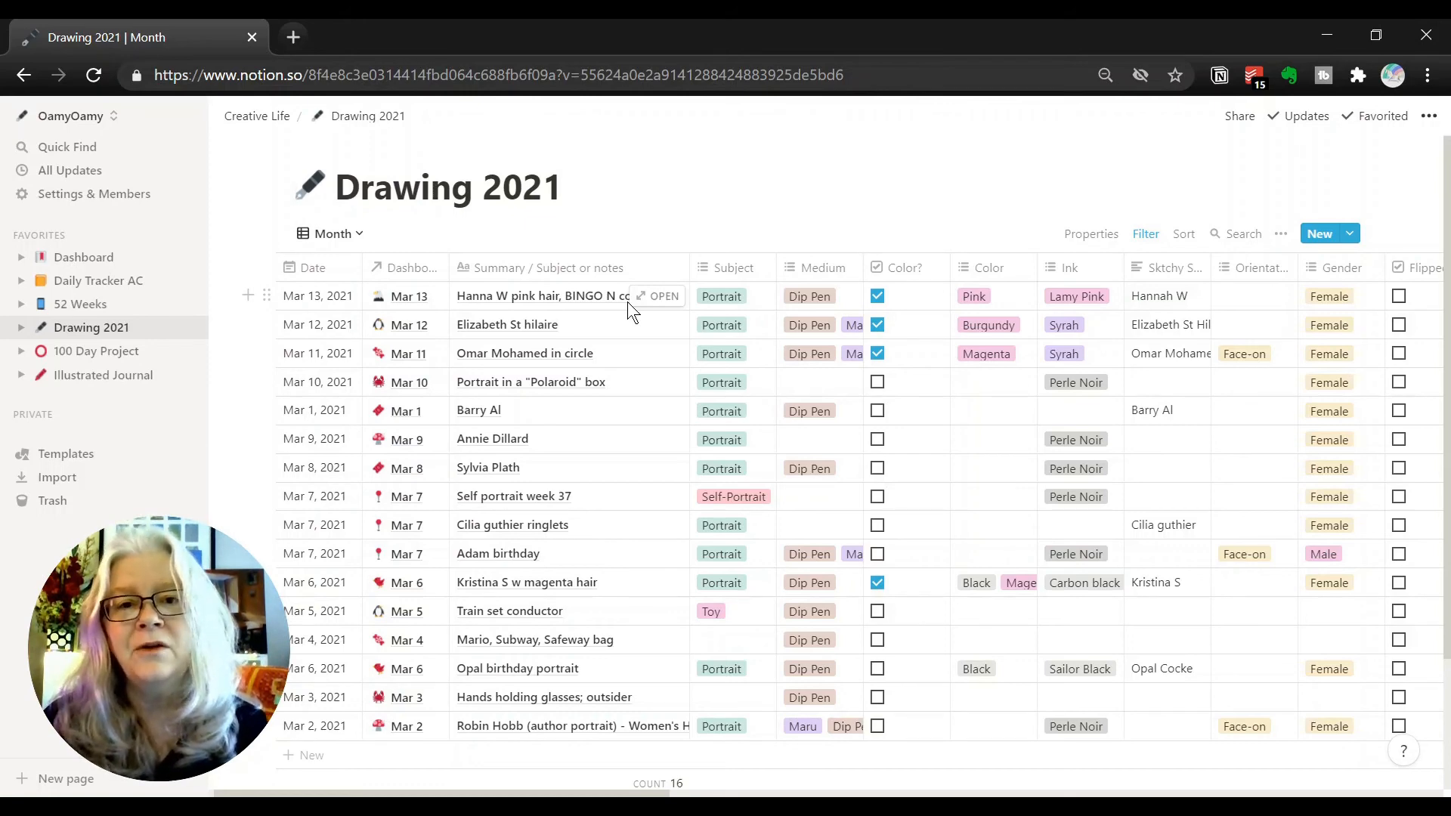
mouse_move(403, 306)
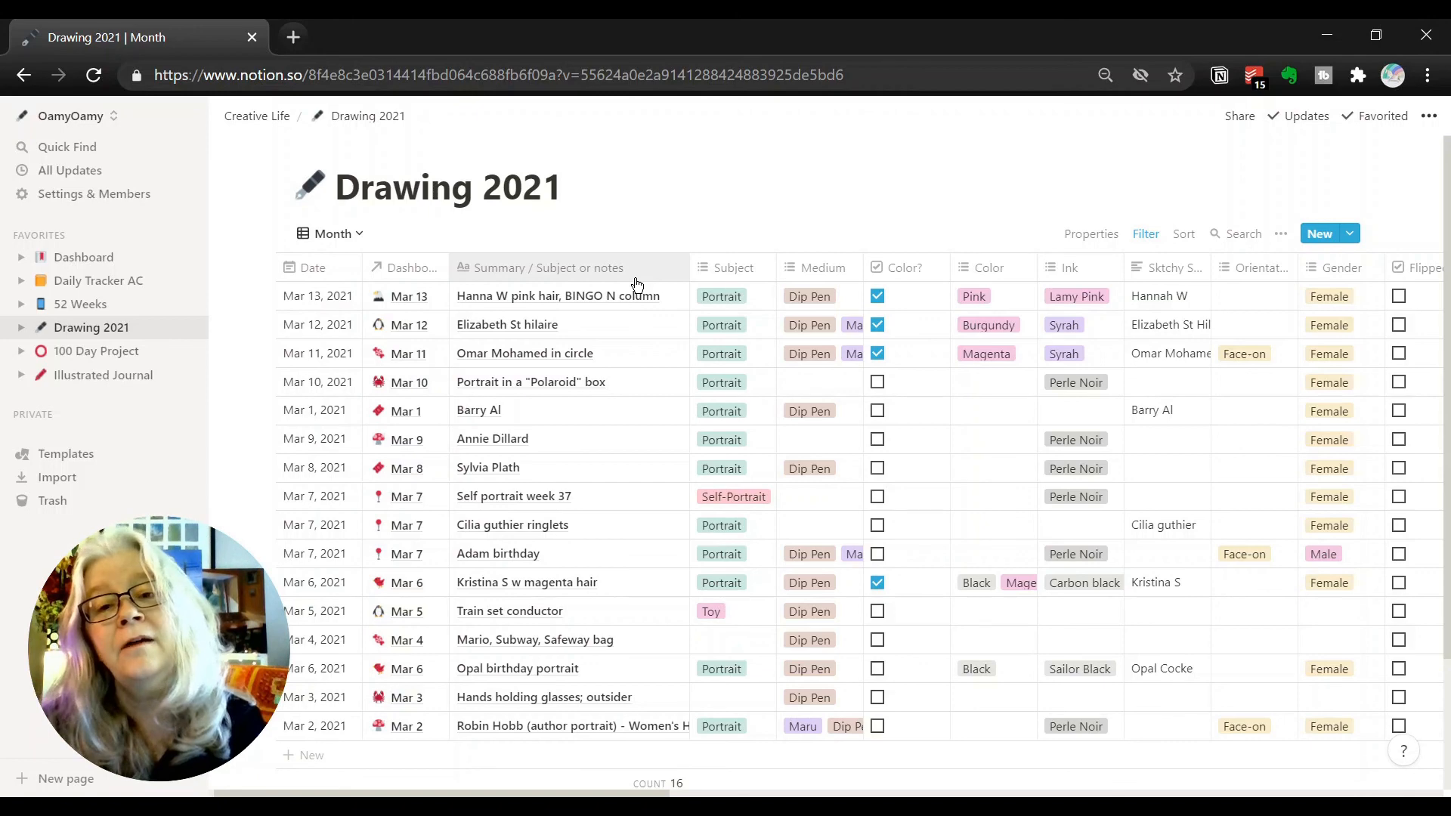
mouse_move(664, 389)
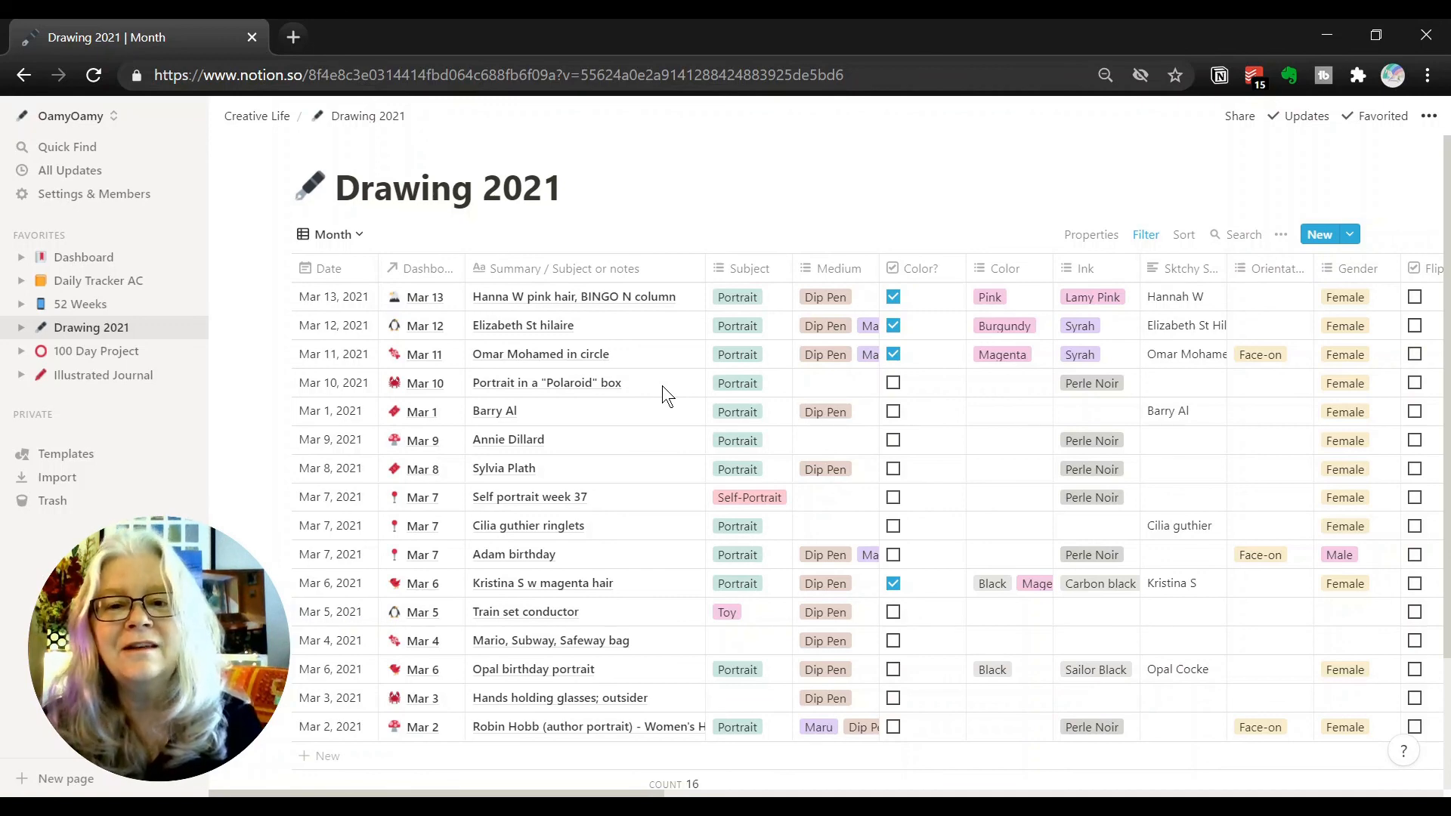
mouse_move(601, 359)
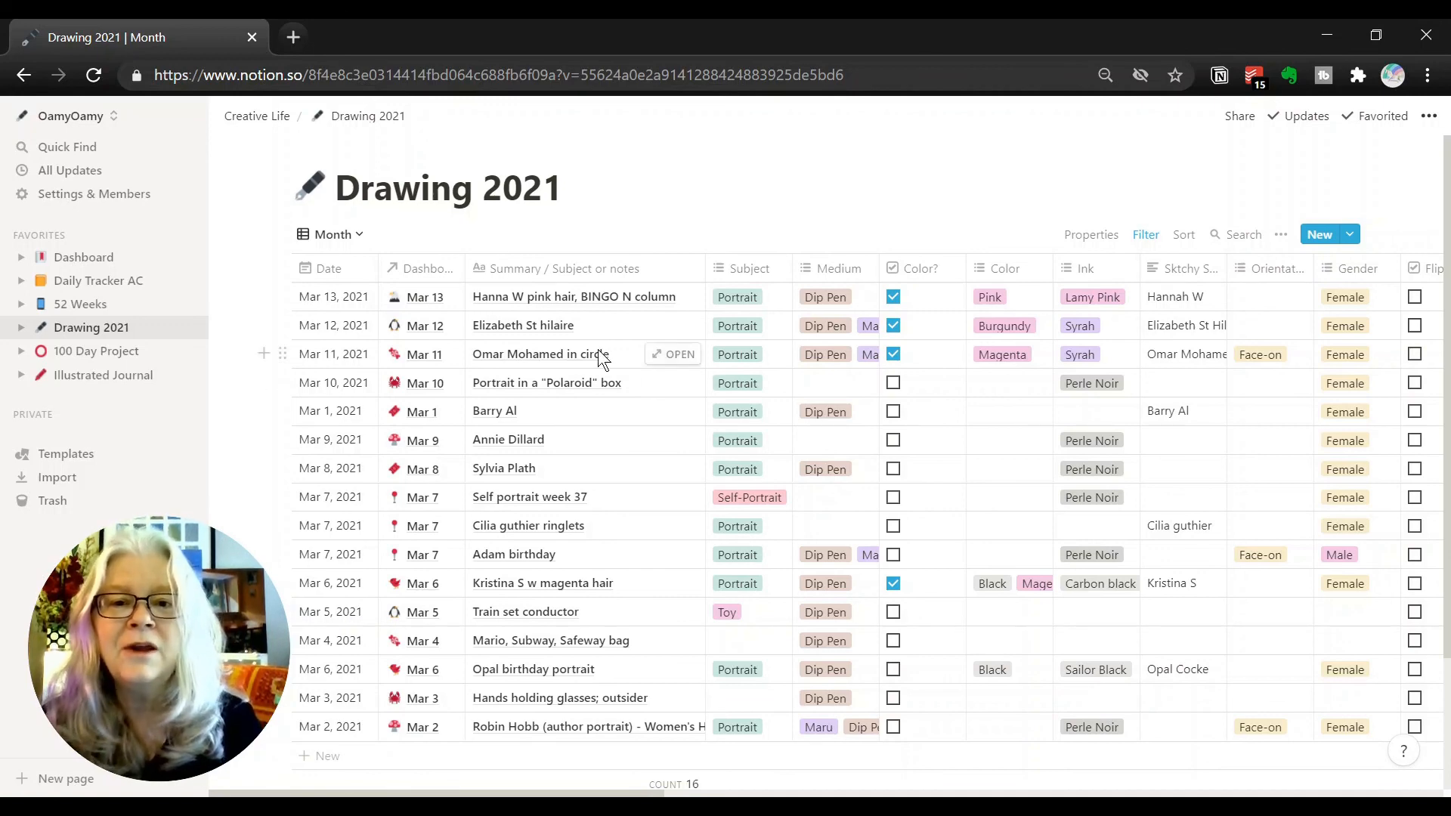
mouse_move(537, 322)
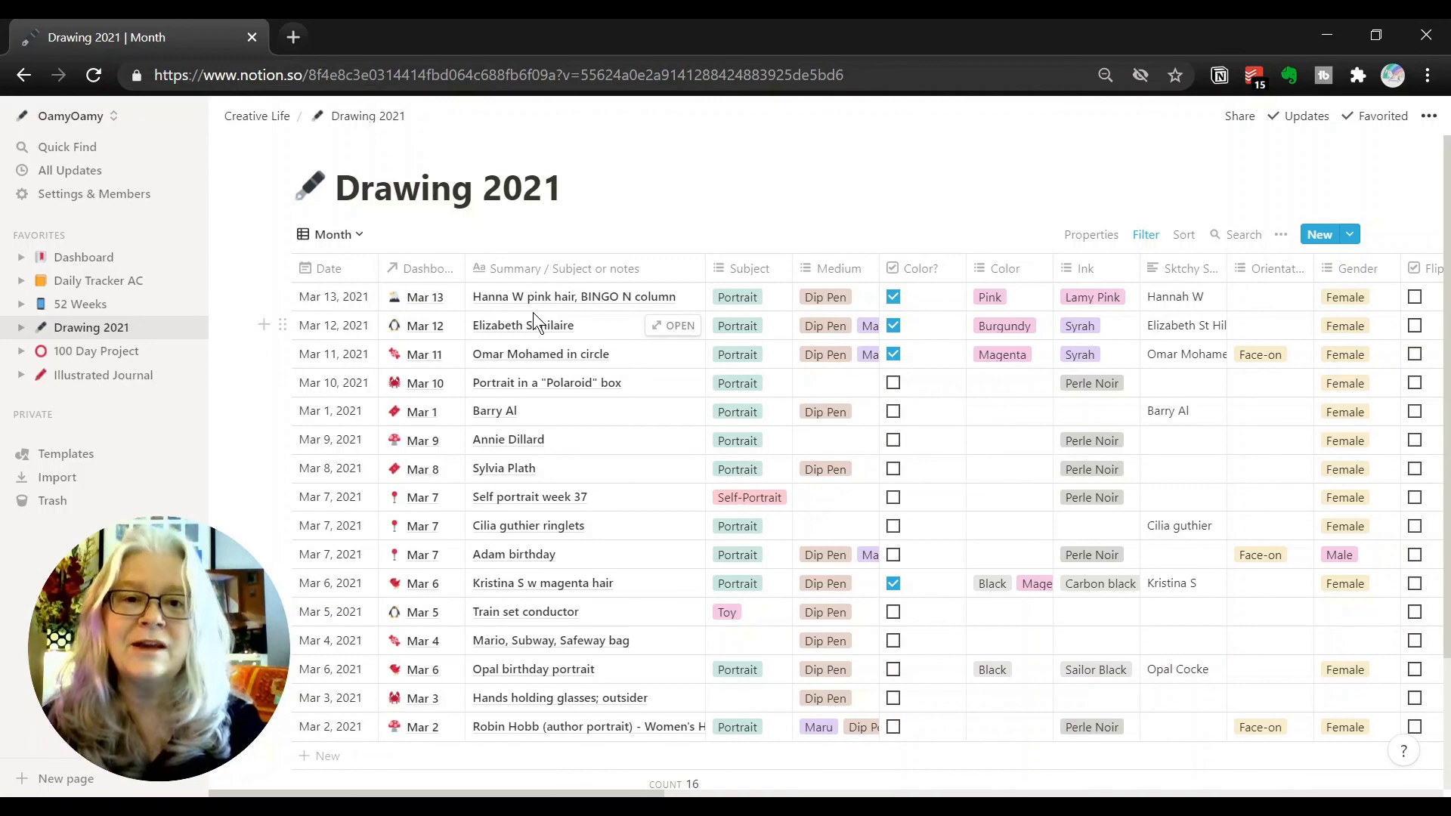